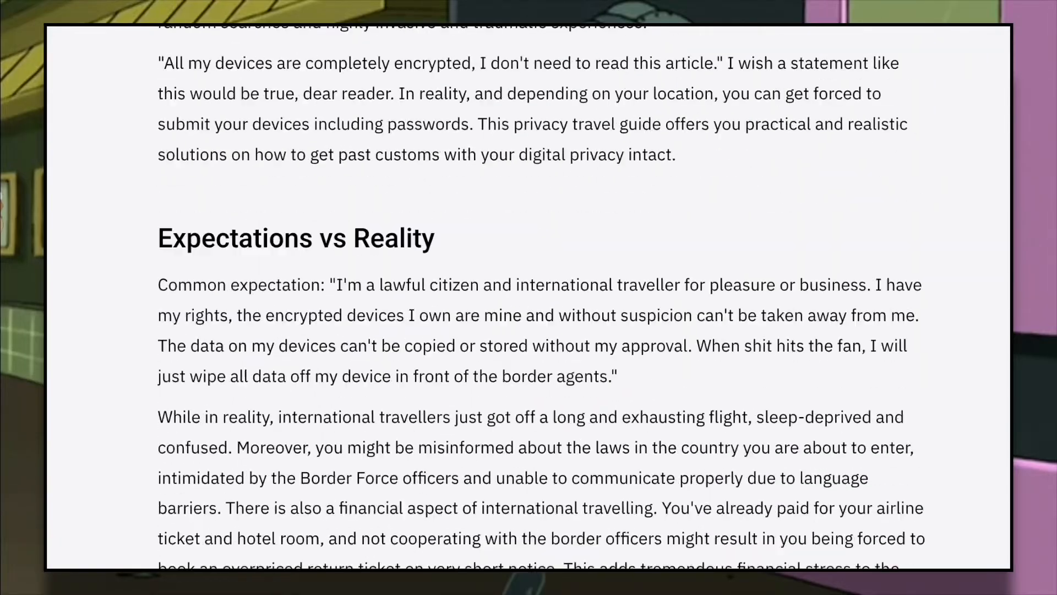
# Scroll through the privacy travel guide to its TL;DR section on border searches.
pyautogui.scroll(-3)
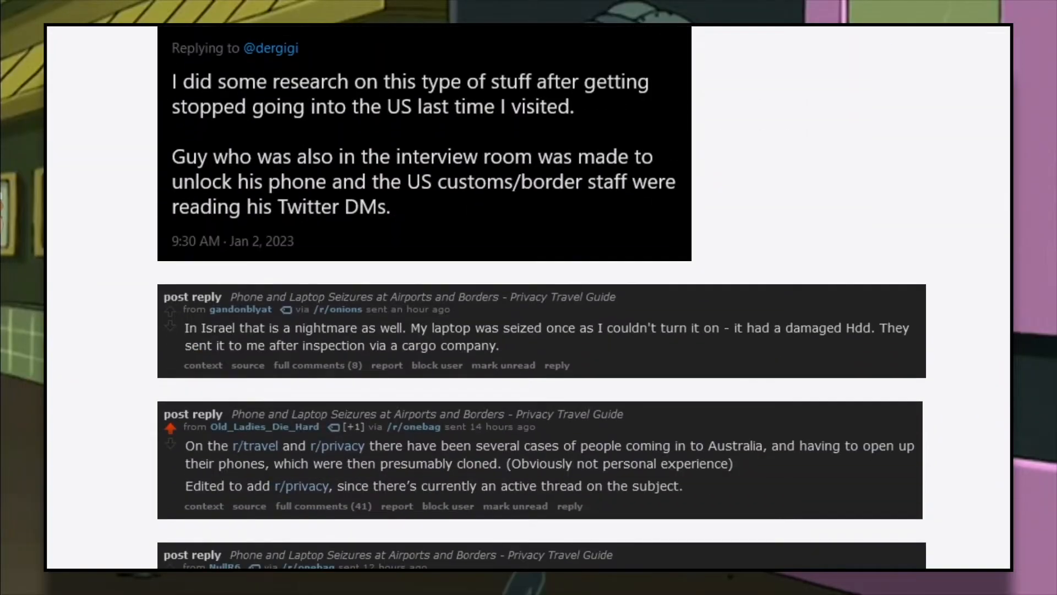
pyautogui.scroll(-3)
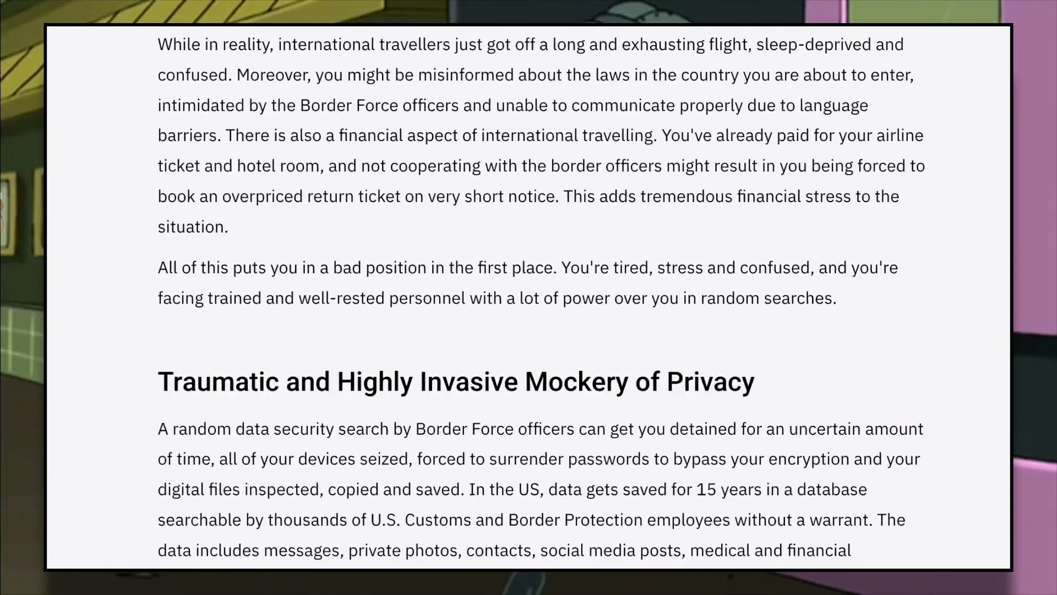
pyautogui.scroll(-3)
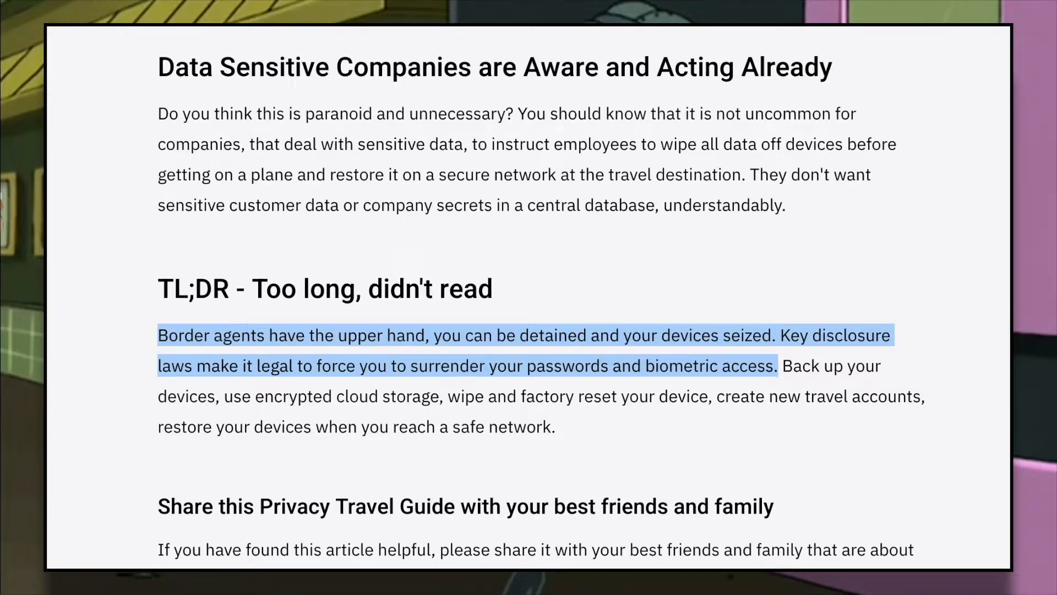
pyautogui.scroll(3)
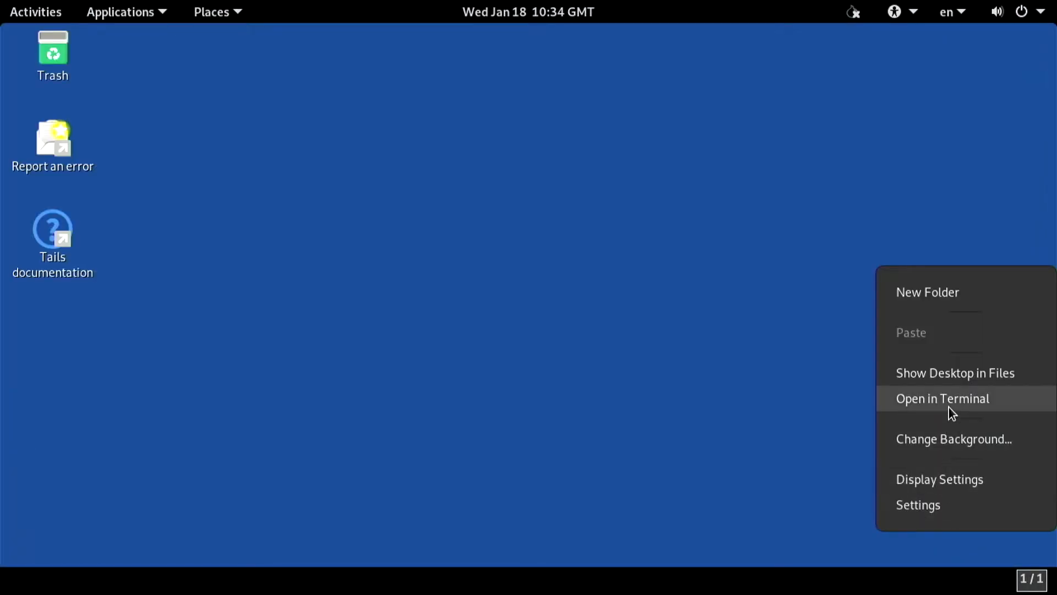
pyautogui.click(942, 397)
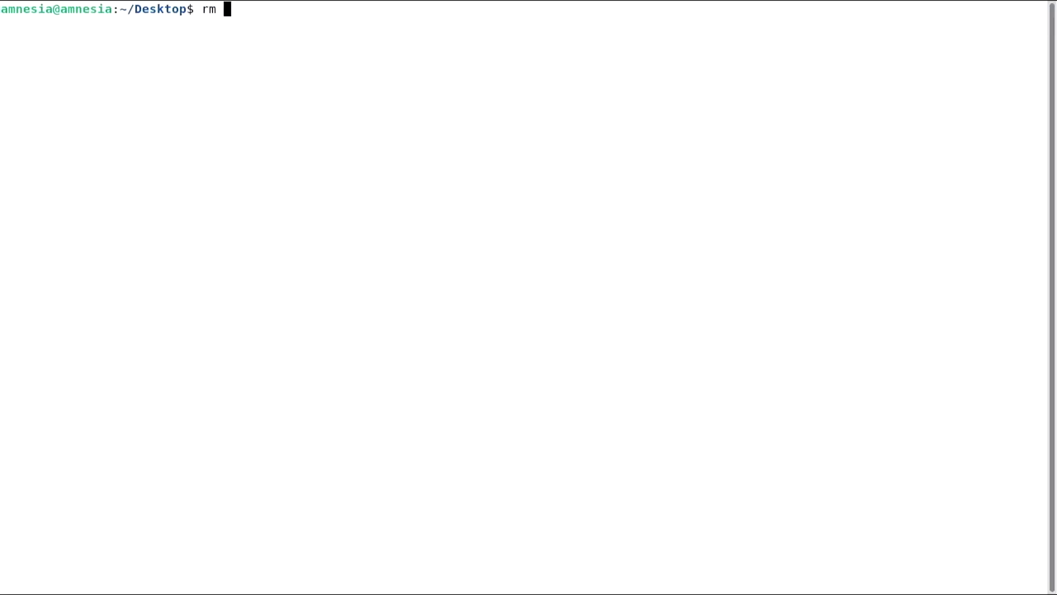
pyautogui.press('Return')
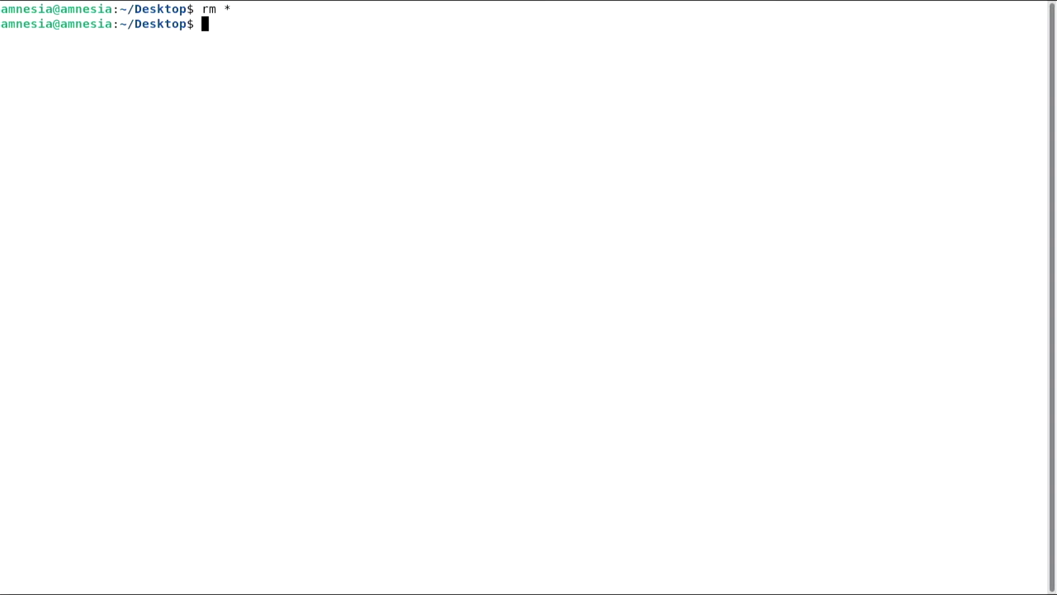
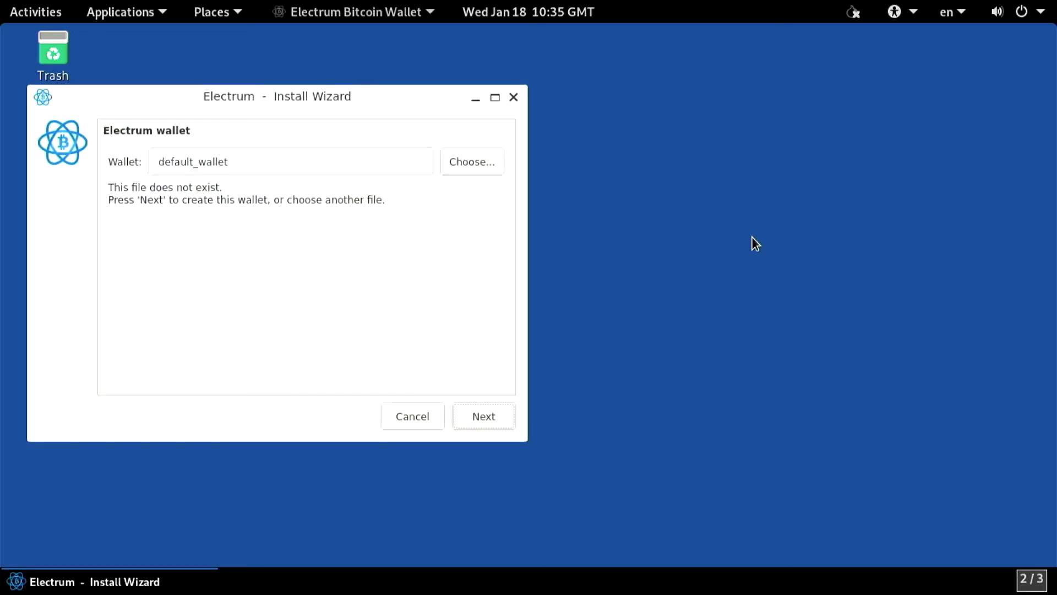
pyautogui.click(483, 417)
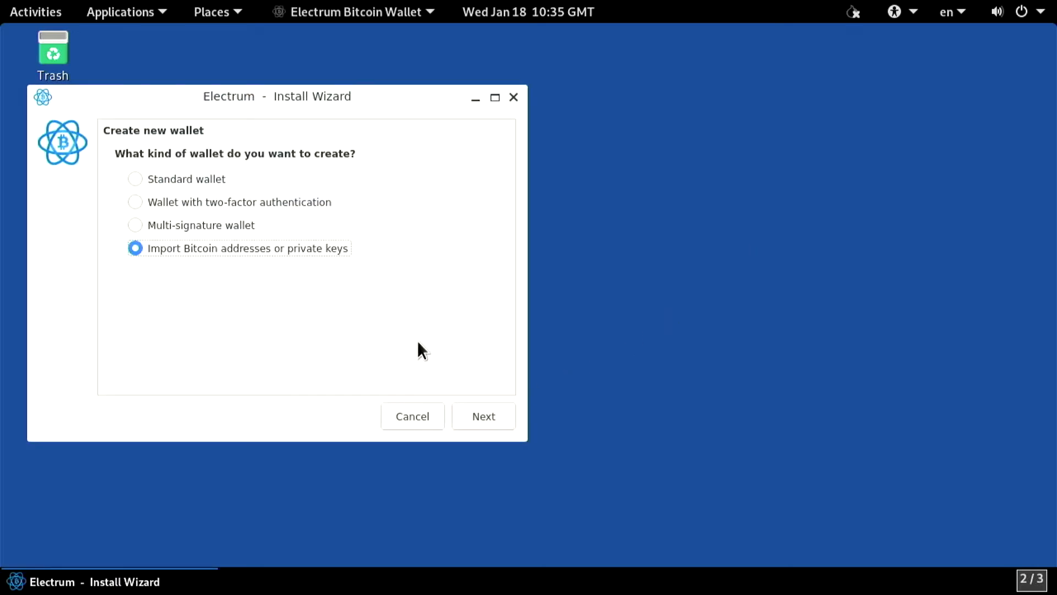
pyautogui.click(484, 416)
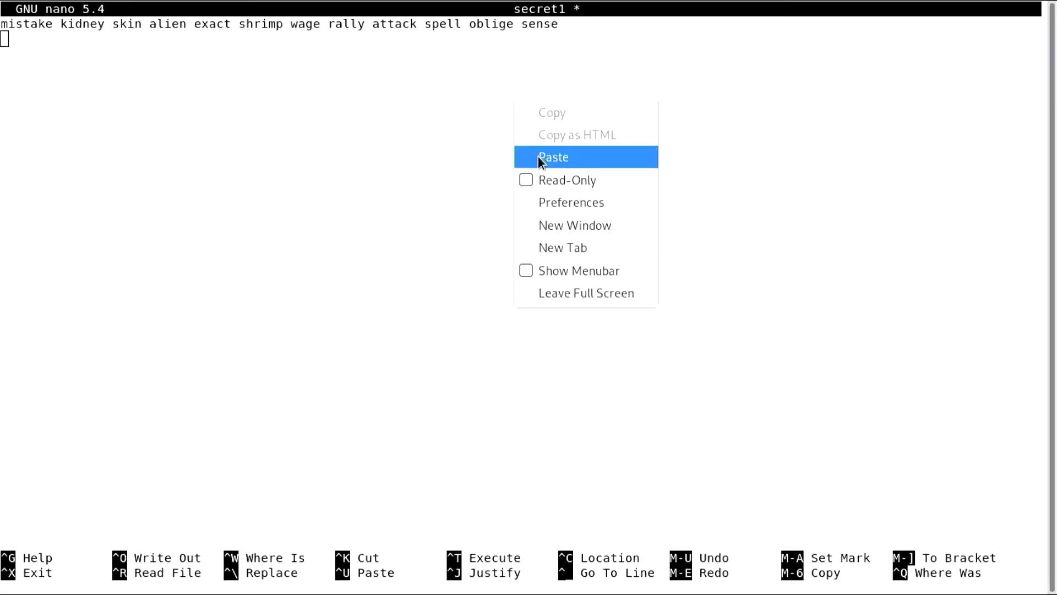
pyautogui.click(552, 156)
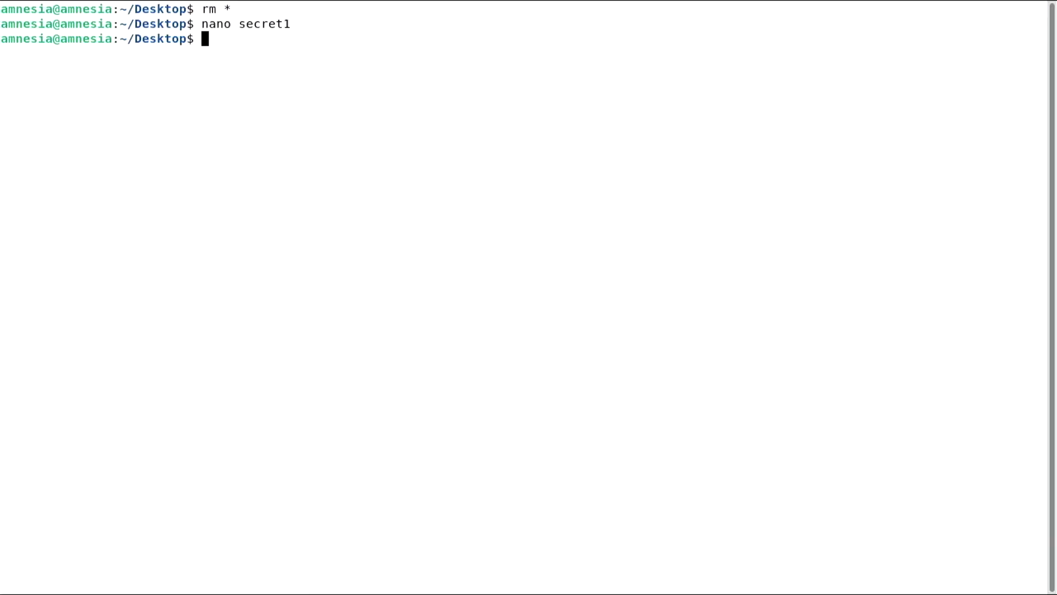
# Generate a 4096-bit RSA key named secret2 with an empty passphrase, then list the Desktop.
pyautogui.write('ssh')
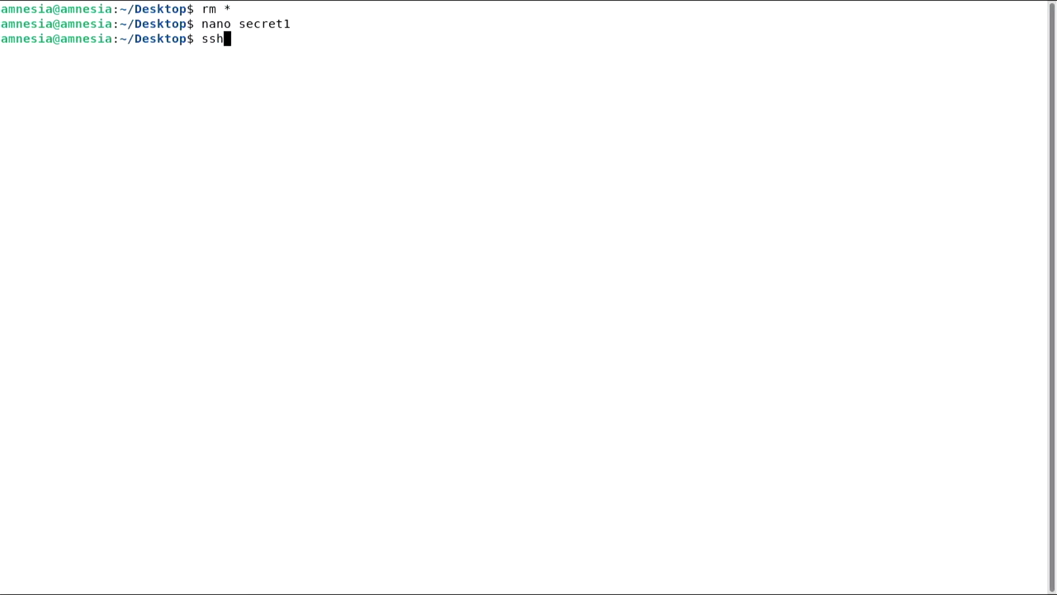
pyautogui.write('-keygen -t rsa -b 4096')
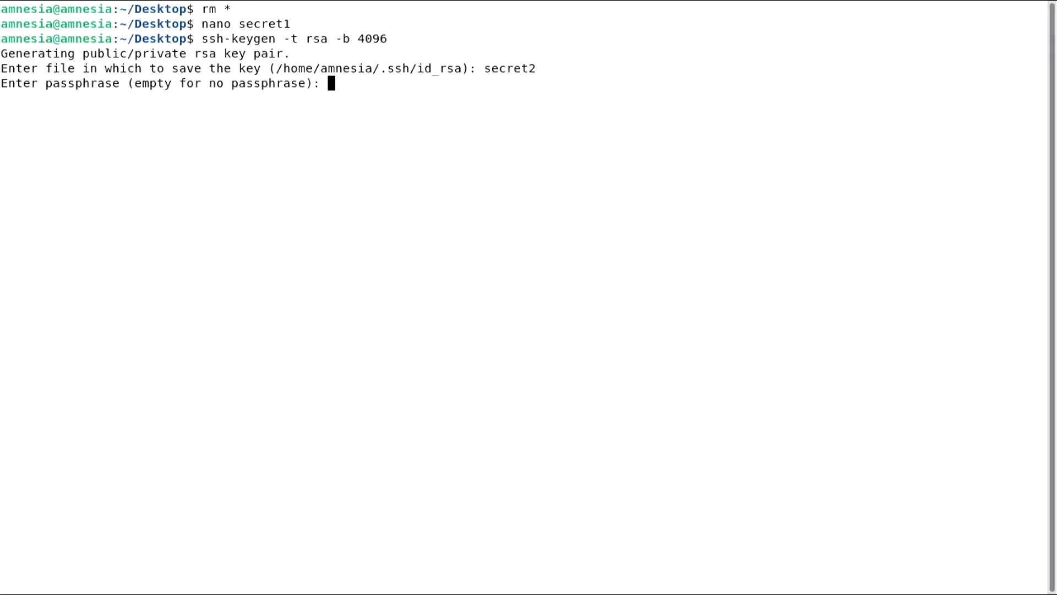
pyautogui.press('Return')
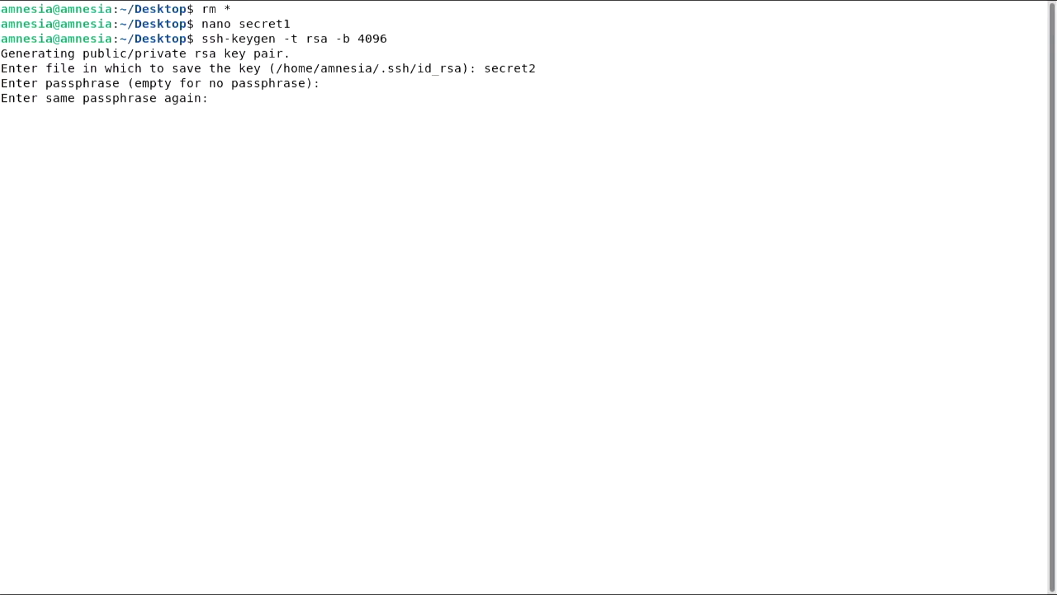
pyautogui.press('Return')
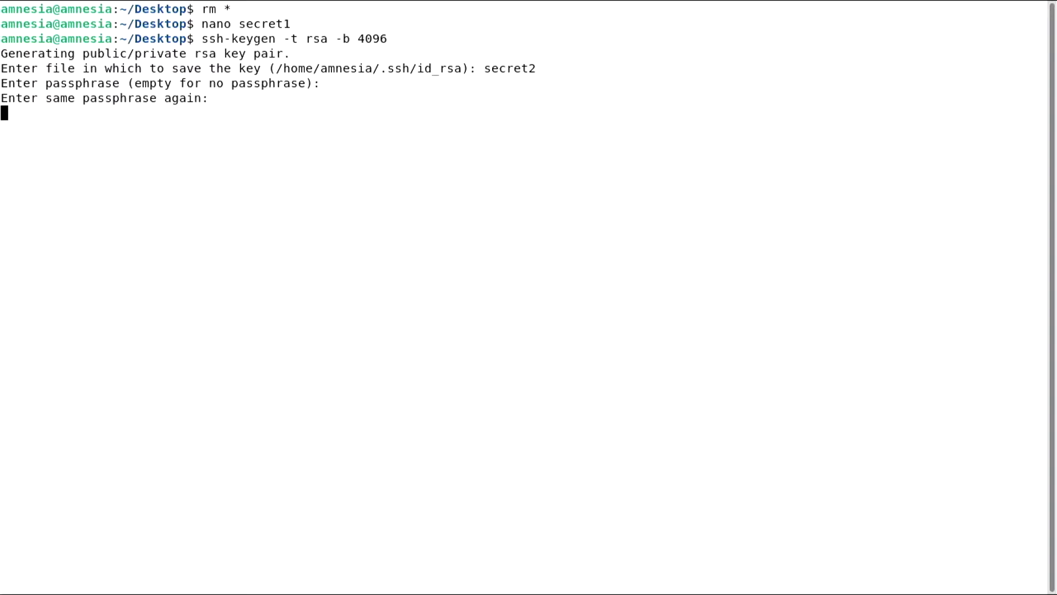
pyautogui.press('Return')
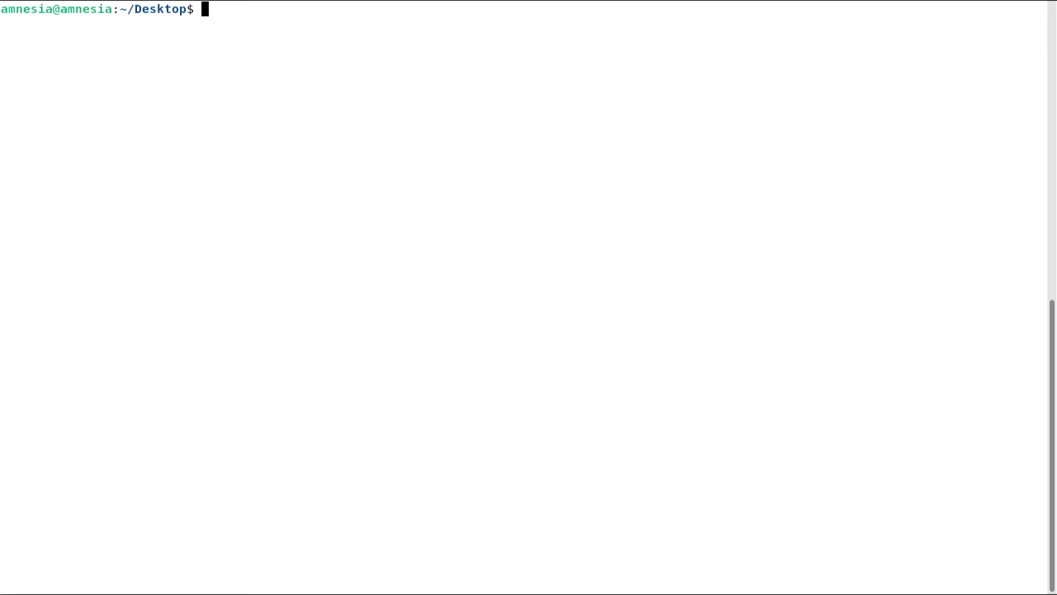
pyautogui.press('Return')
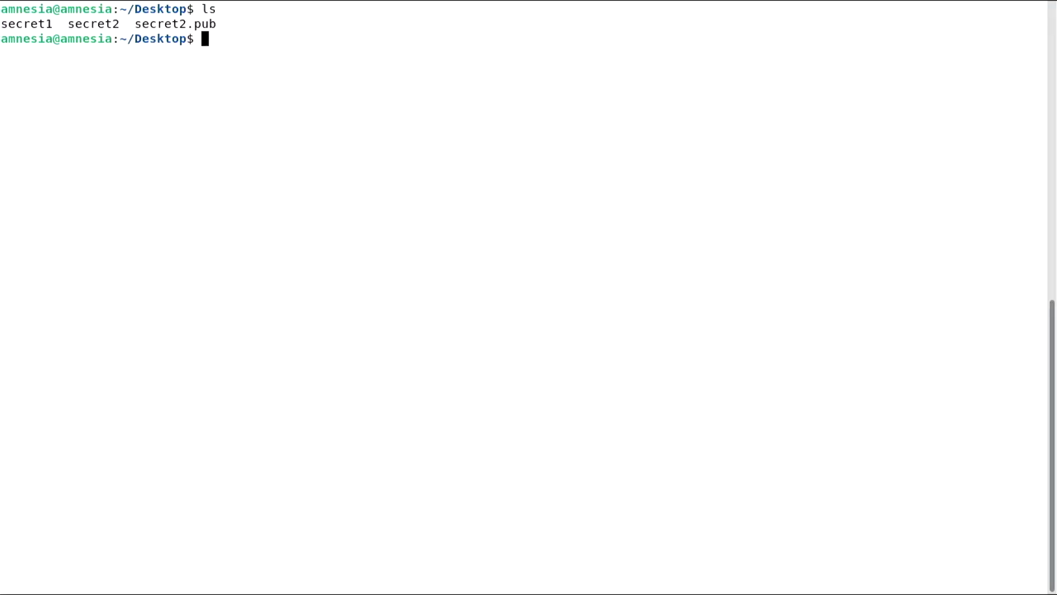
# Encrypt secret1 with gpg AES256 into secret1.asc and remove the plaintext secret1.
pyautogui.write('gpg')
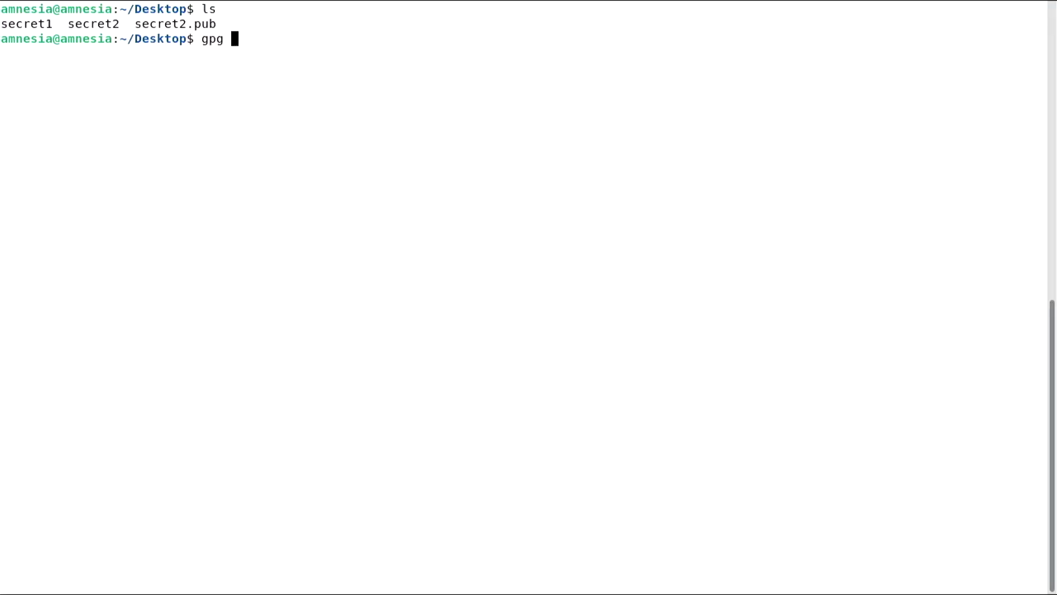
pyautogui.write('-ac --cipher-algo aes256')
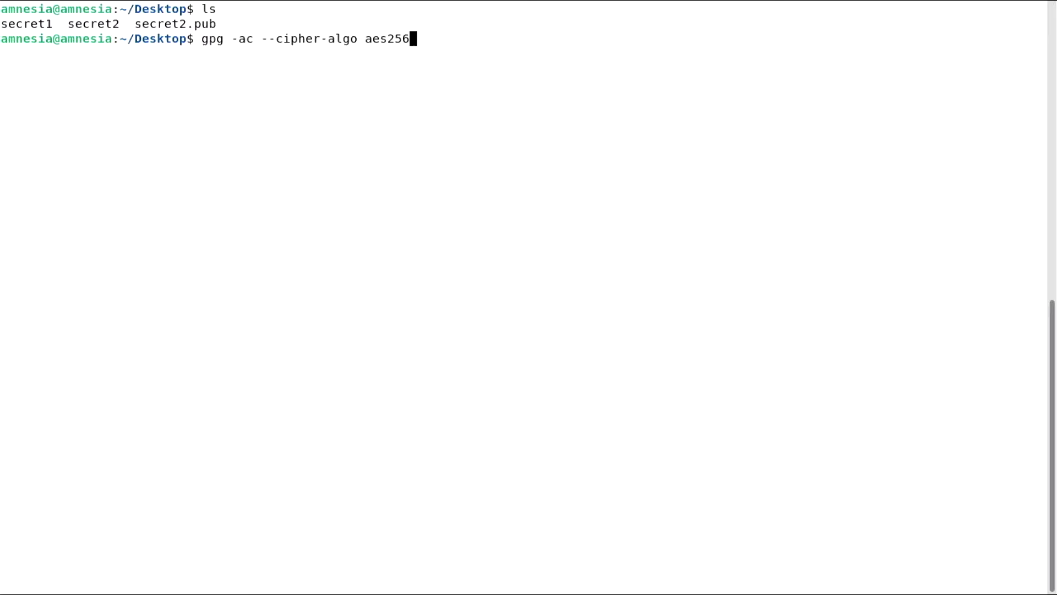
pyautogui.press('Return')
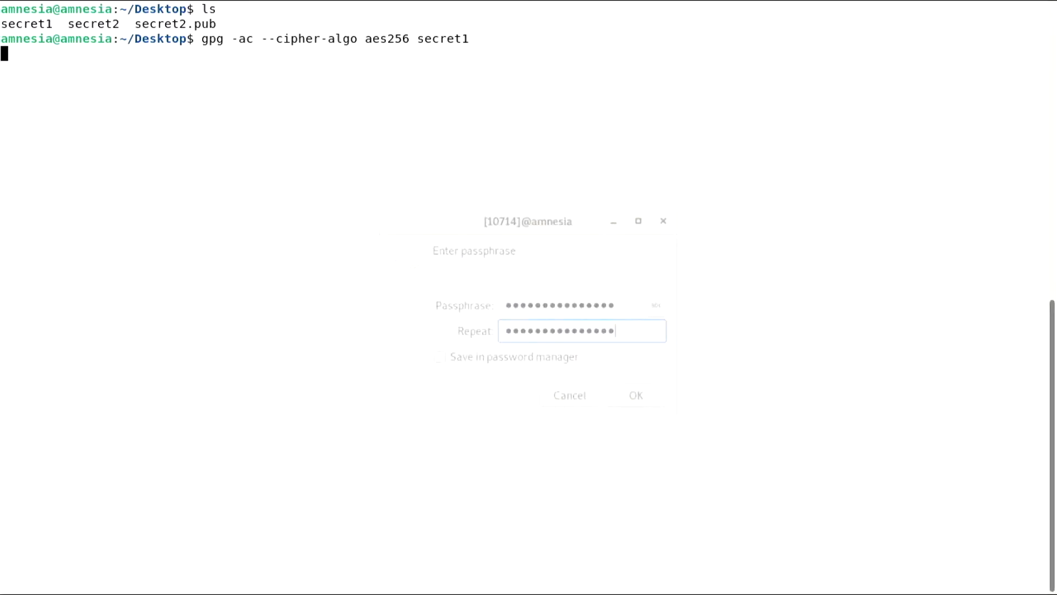
pyautogui.write('rm secret1')
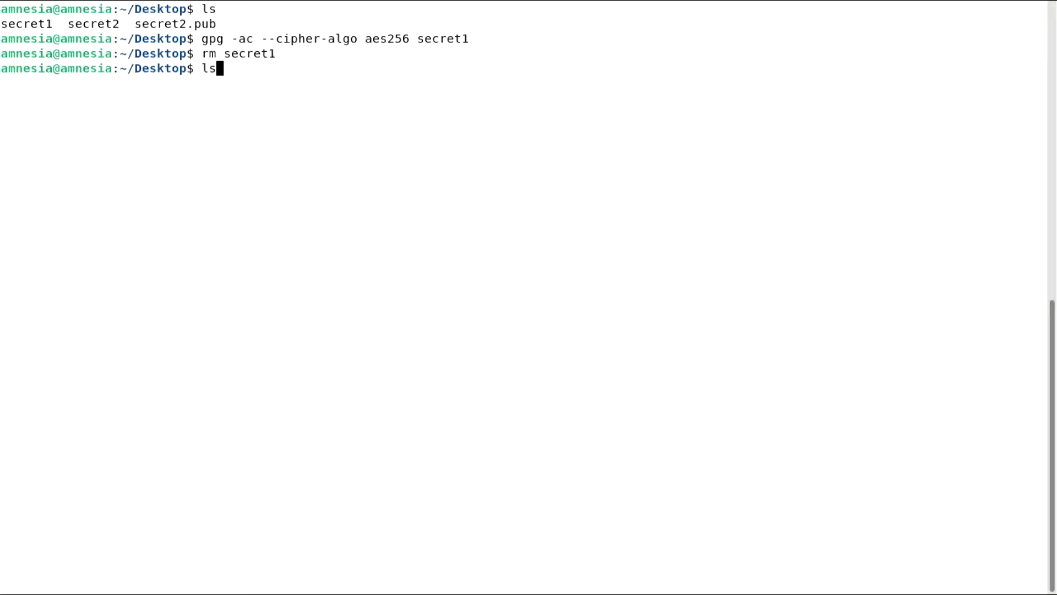
pyautogui.press('Return')
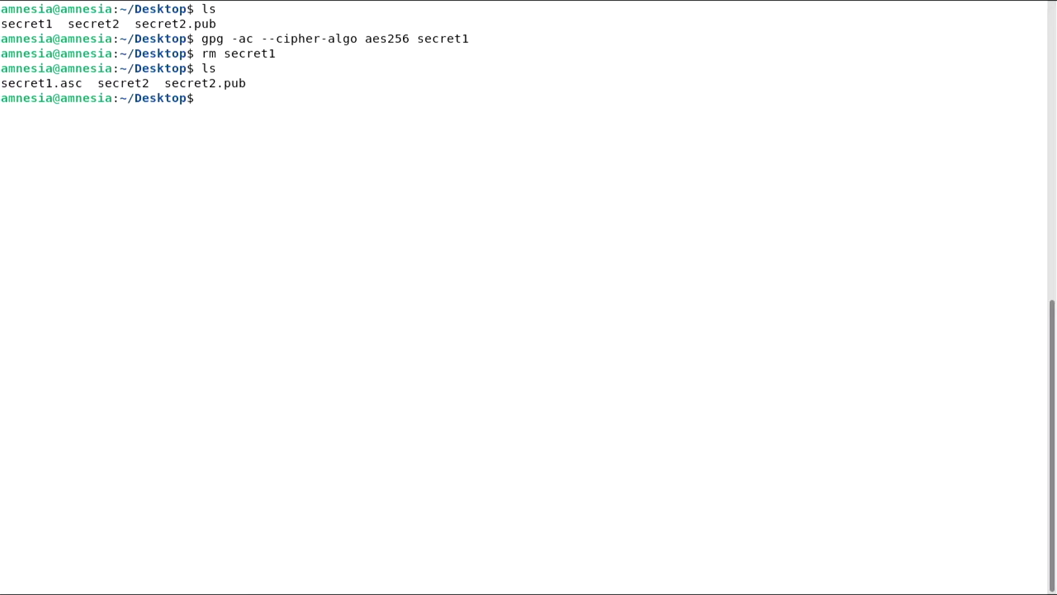
# Pipe secret1.asc through qr into the image secret1.png.
pyautogui.write('cat s')
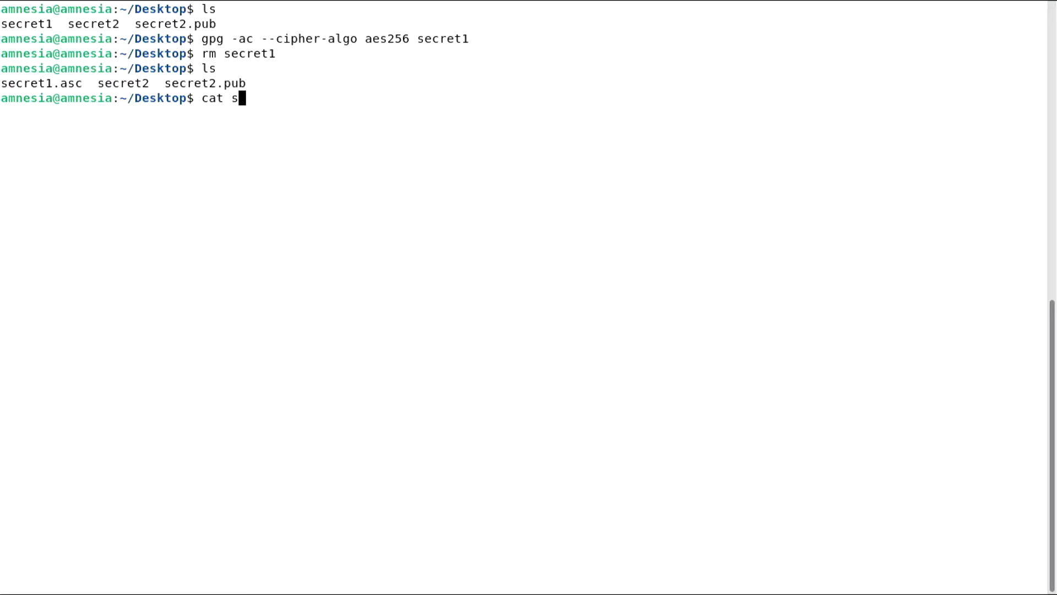
pyautogui.write('ecret1.asc | qr')
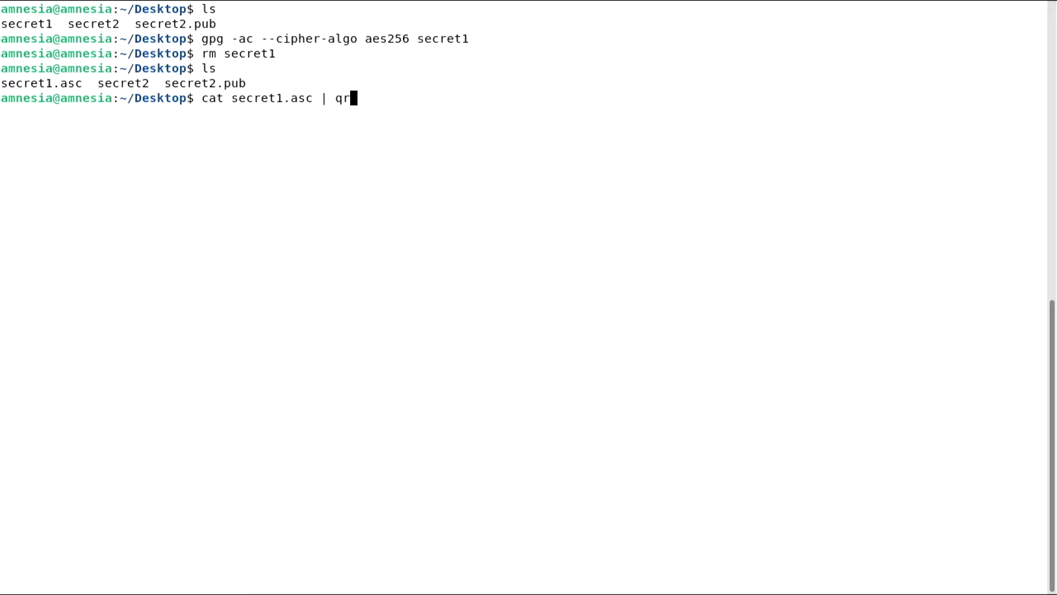
pyautogui.write('> s')
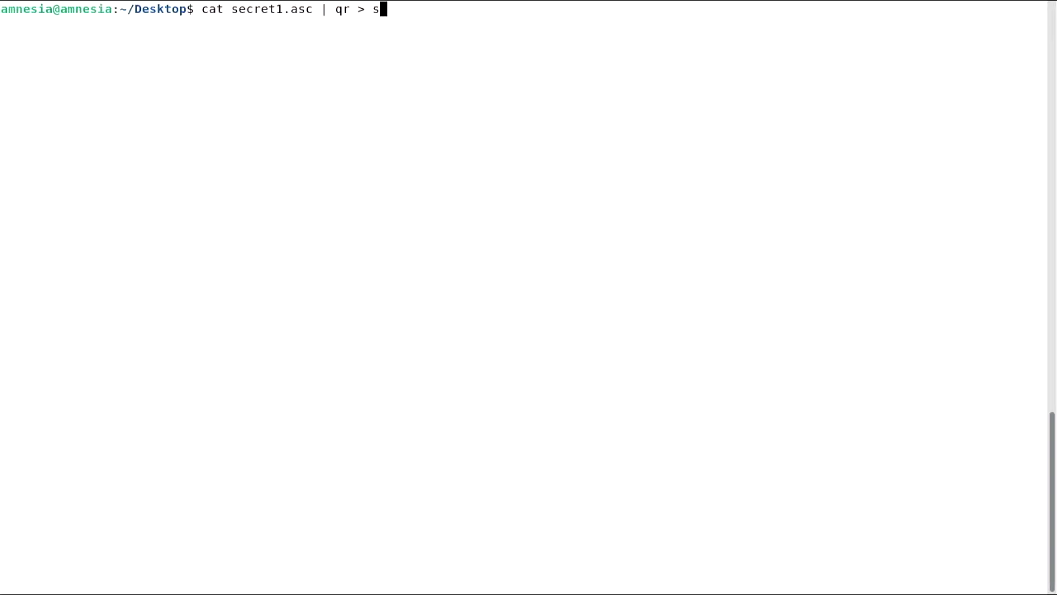
pyautogui.write('ecret1.p')
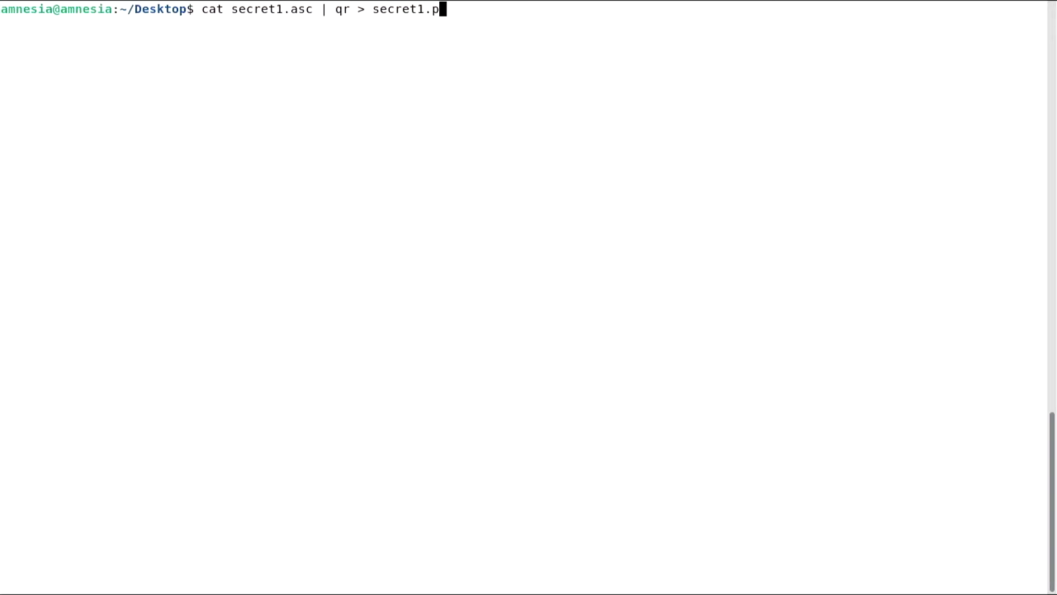
pyautogui.press('Return')
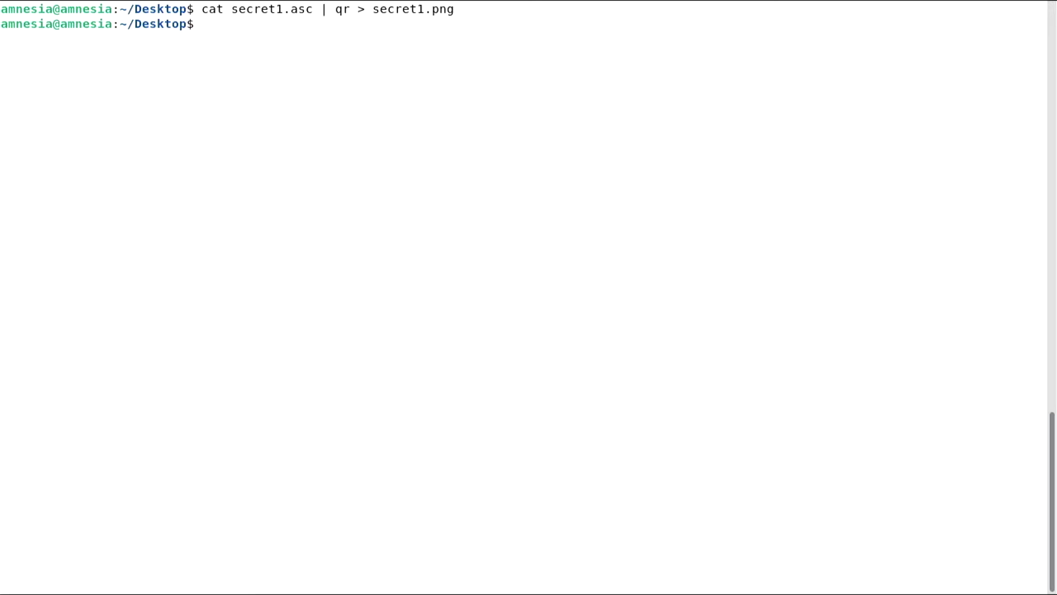
# Count secret2's lines and save lines 1-25 as QR image secret2-1.png.
pyautogui.write('cat secret2 | qr')
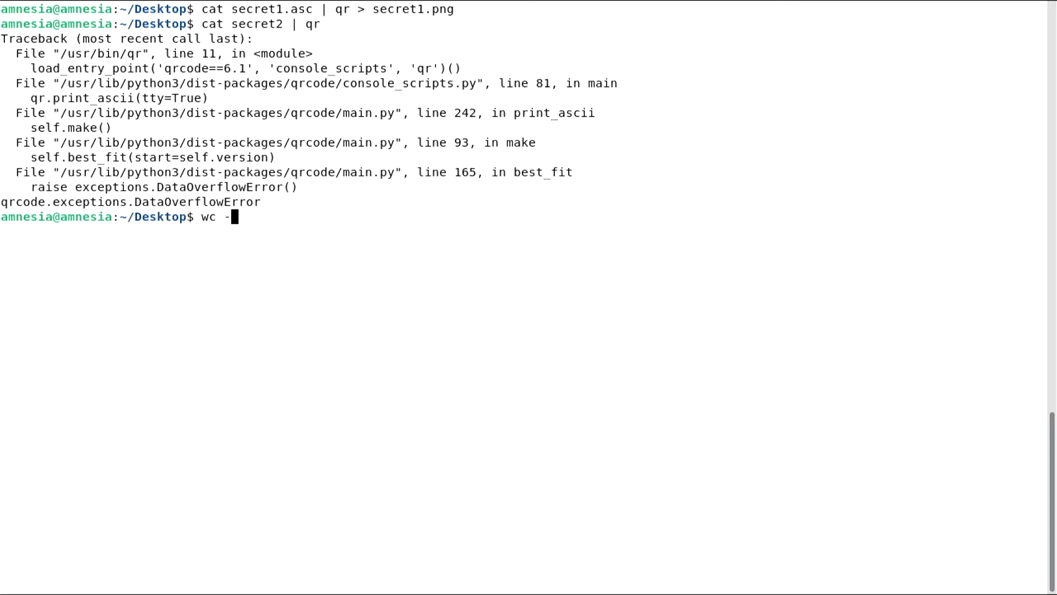
pyautogui.press('Return')
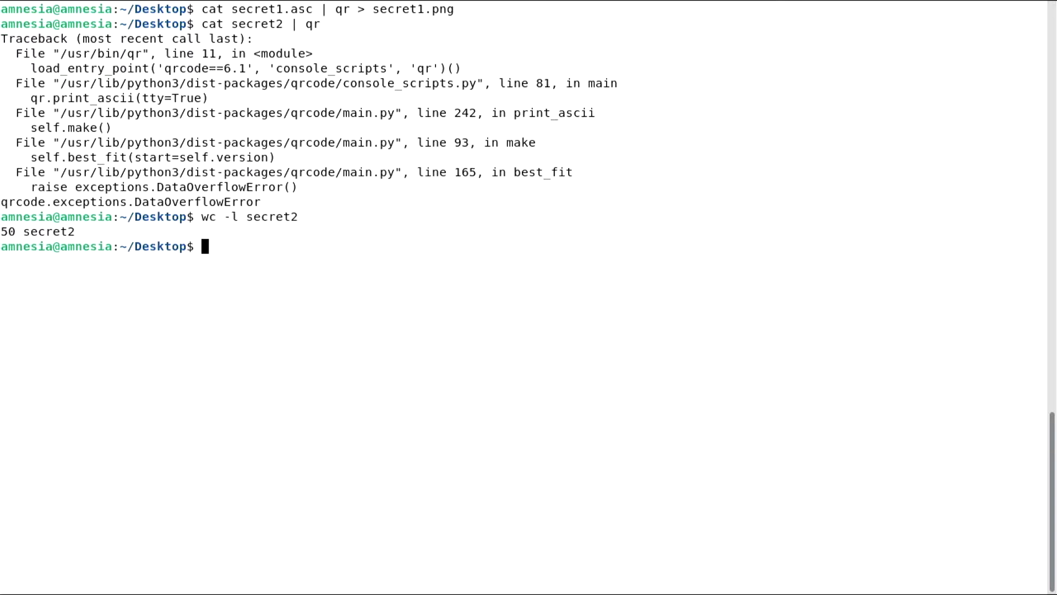
pyautogui.write('sed -n 1,')
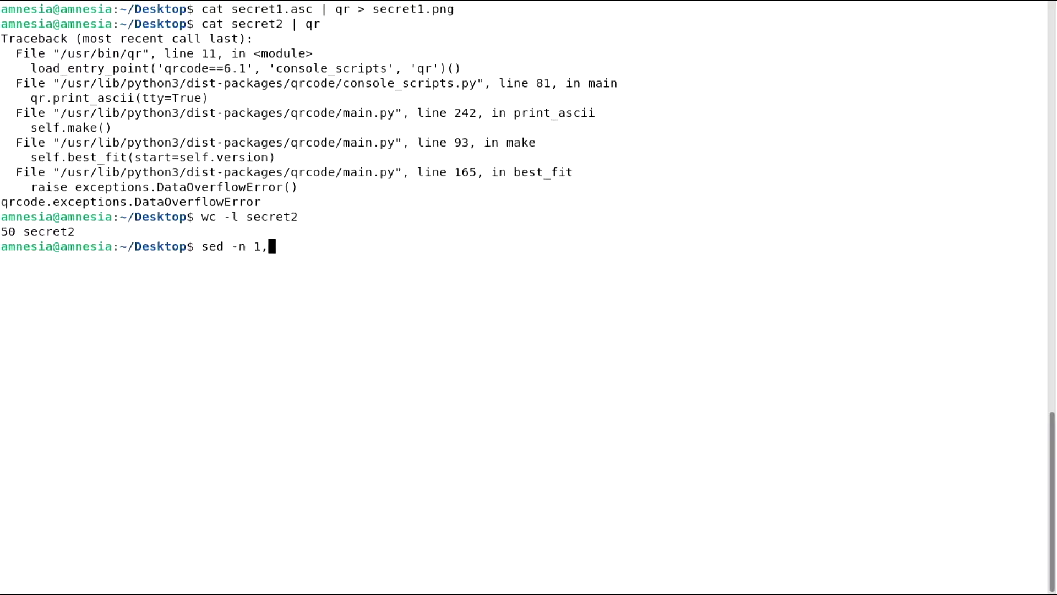
pyautogui.write('25p secret2')
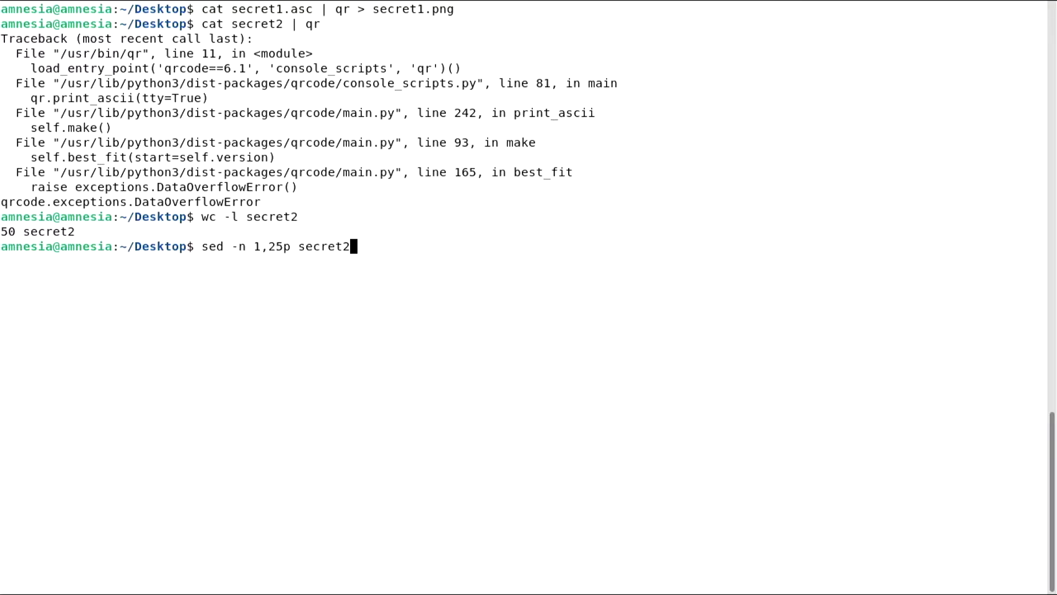
pyautogui.write('| qr >')
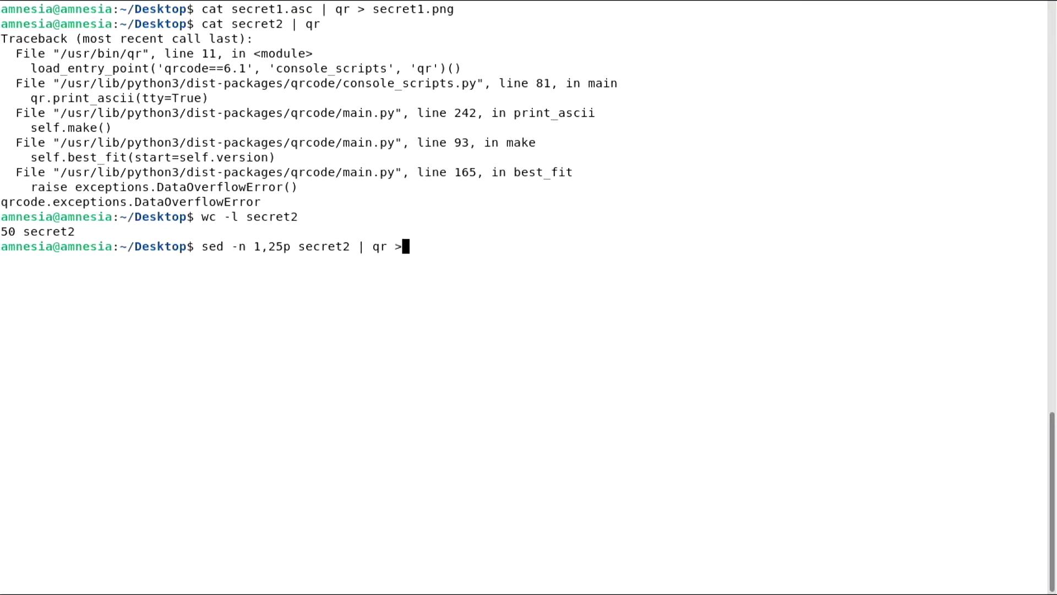
pyautogui.write('secret2-1.pn')
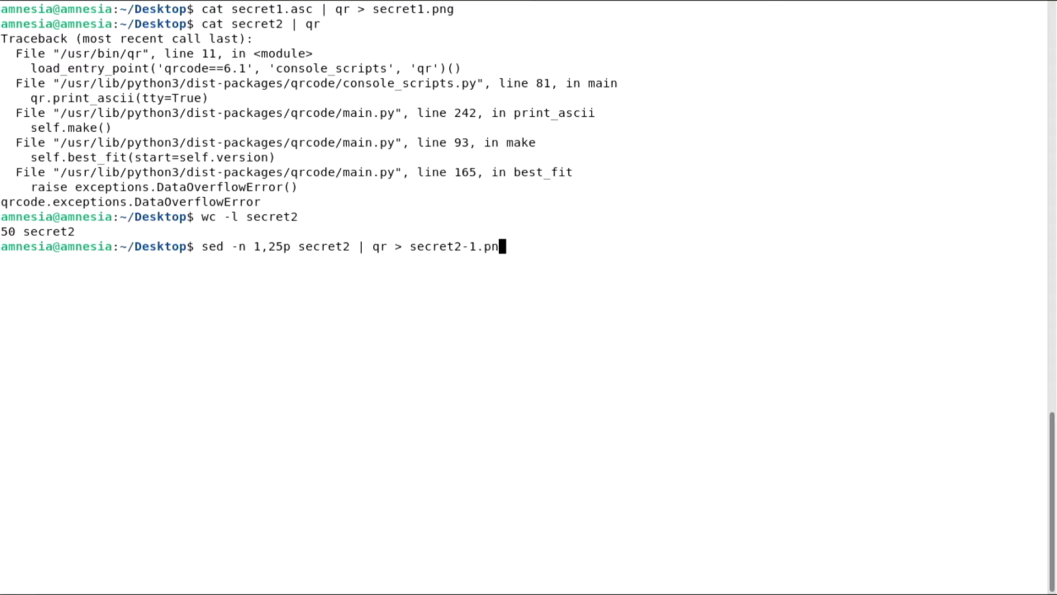
pyautogui.press('Return')
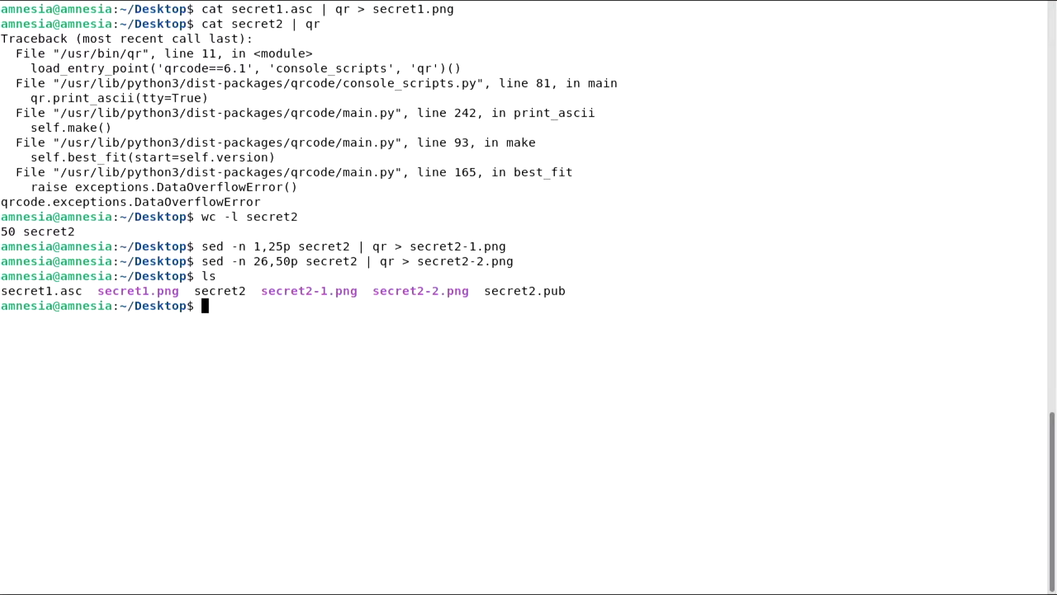
# Display the ssh-rsa public key in secret2.pub and open that file in nano.
pyautogui.write('cat secr')
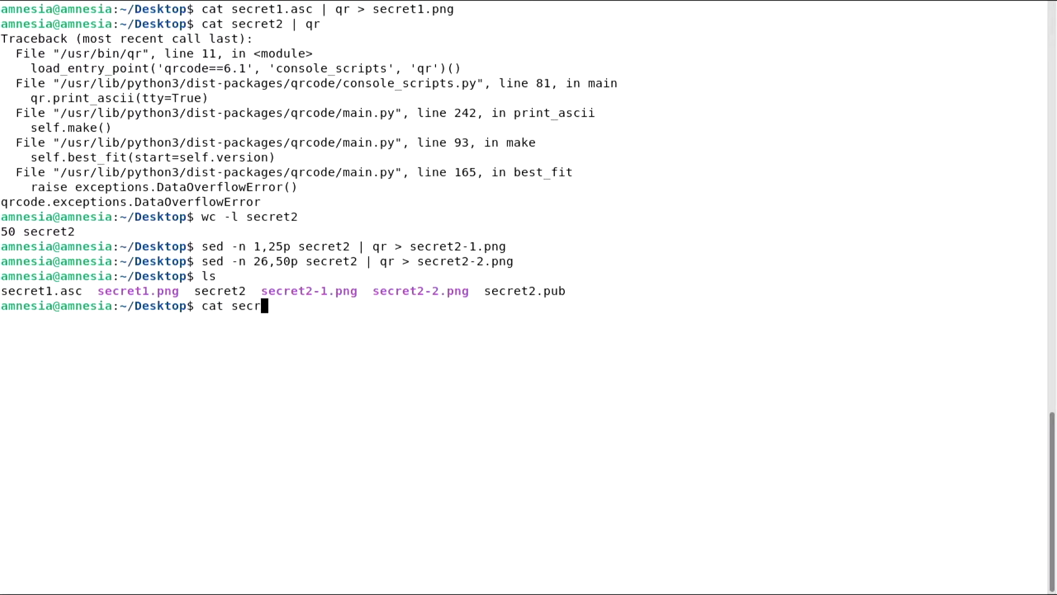
pyautogui.press('Return')
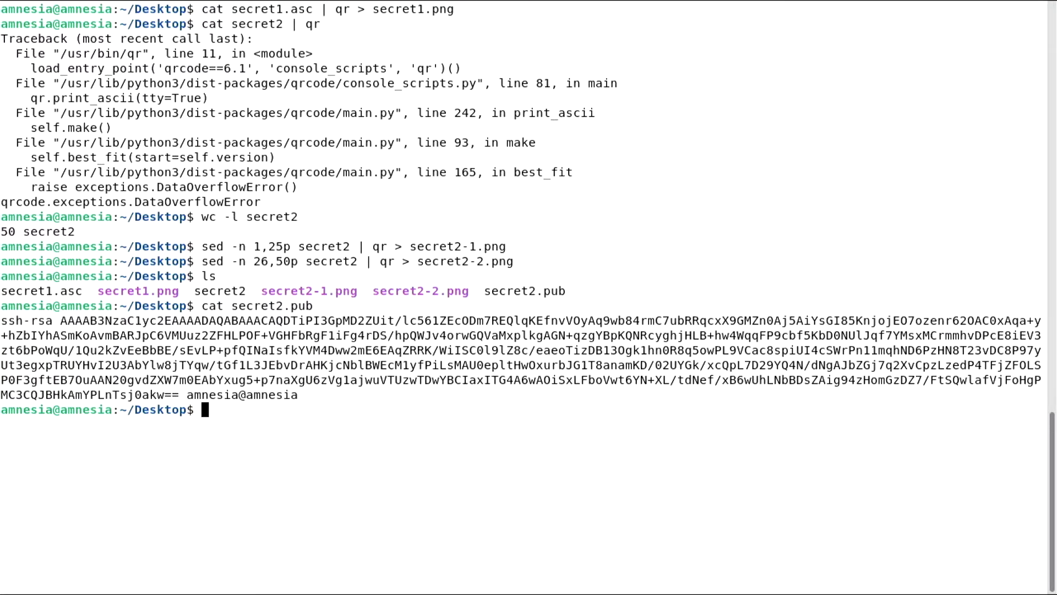
pyautogui.write('nano')
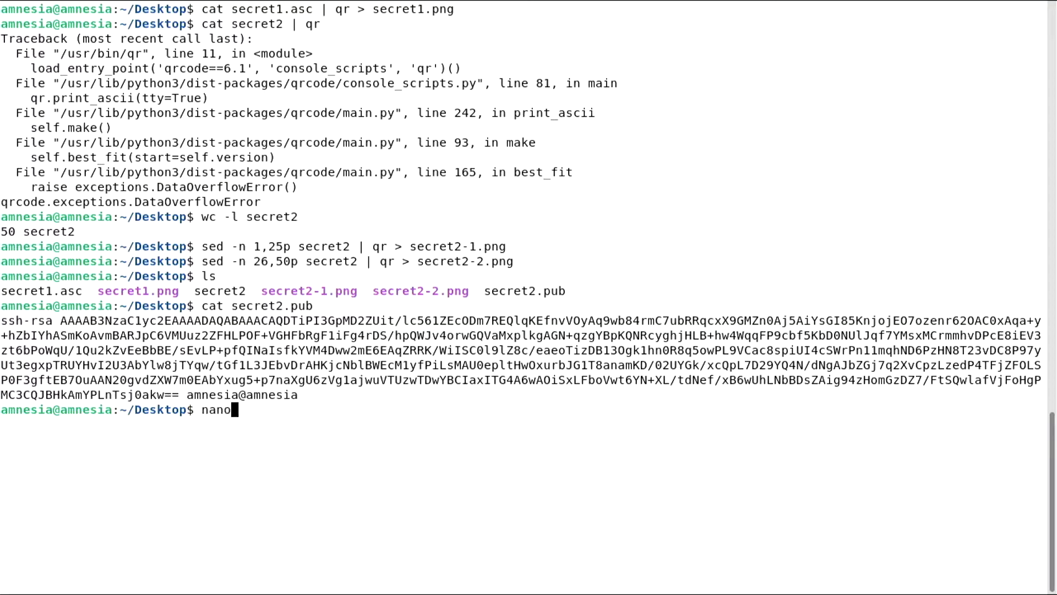
pyautogui.press('Return')
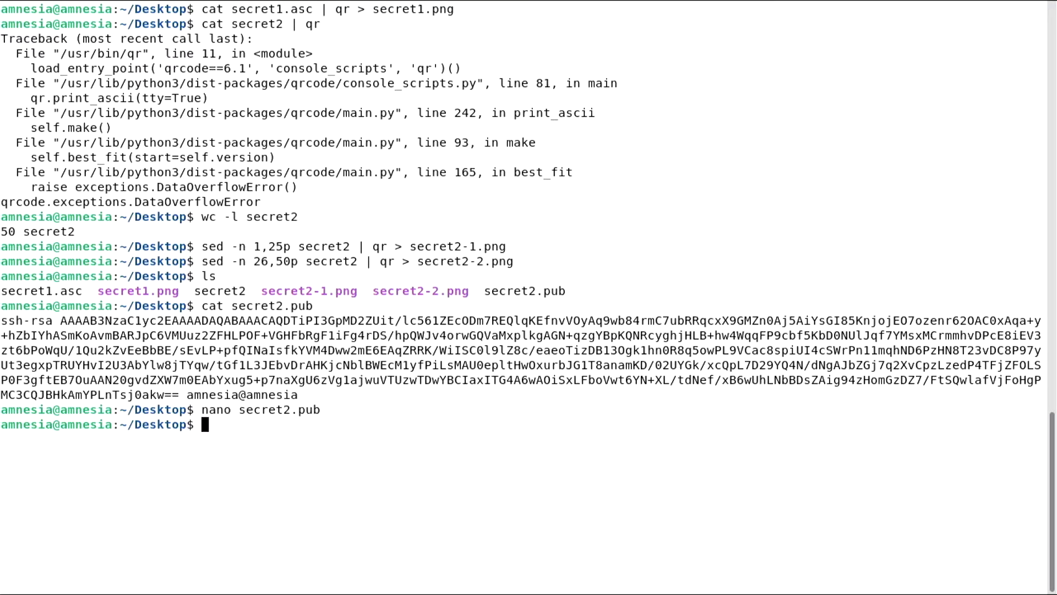
pyautogui.write('cat secret2.pub')
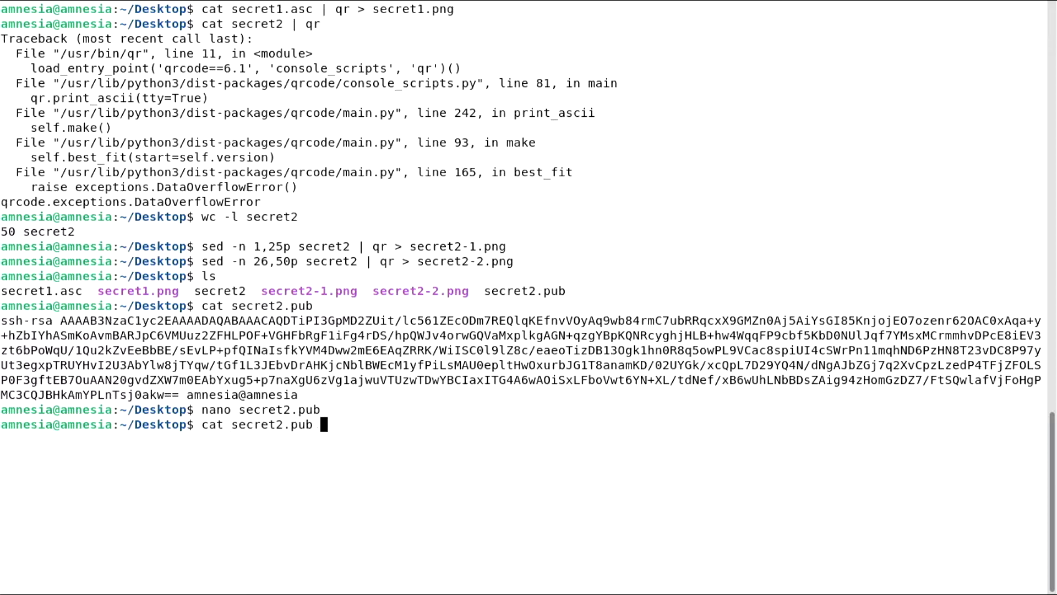
# Save secret2.pub as QR image secret2-pub.png, then delete secret1.asc, secret2 and secret2.pub.
pyautogui.write('| qr > secret')
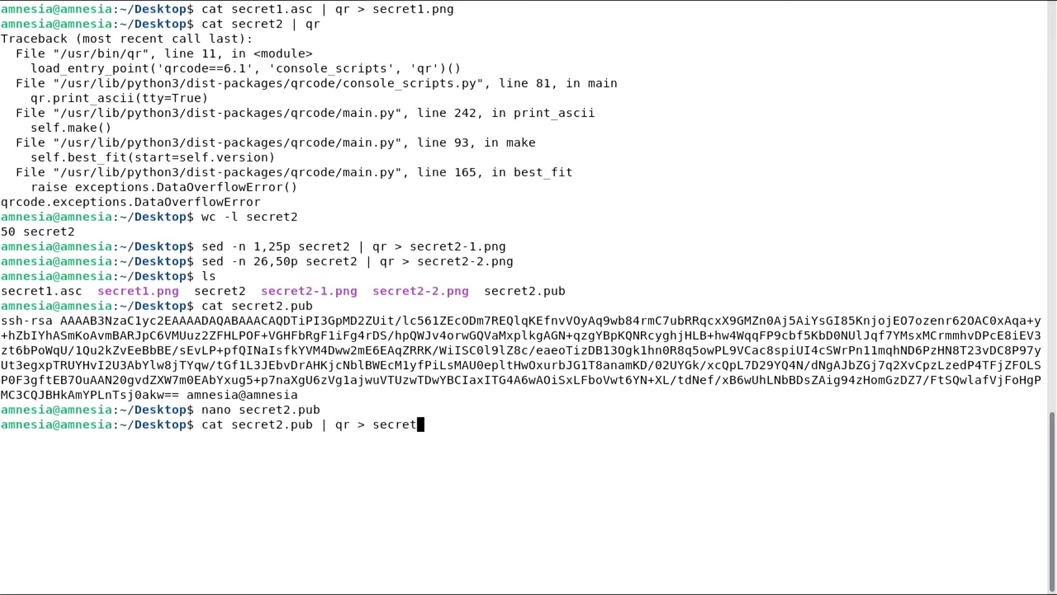
pyautogui.press('Return')
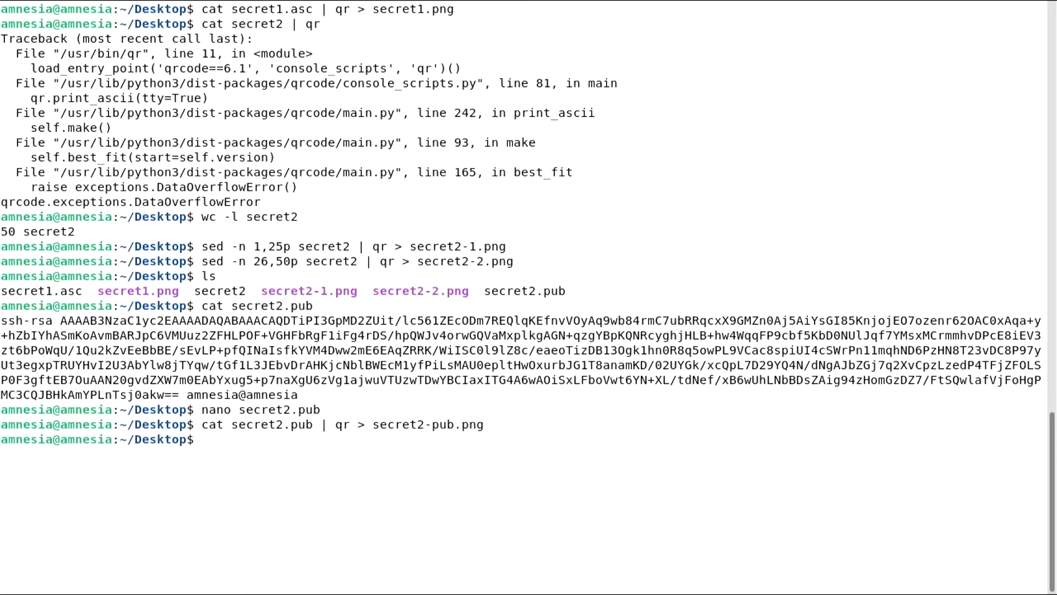
pyautogui.press('Return')
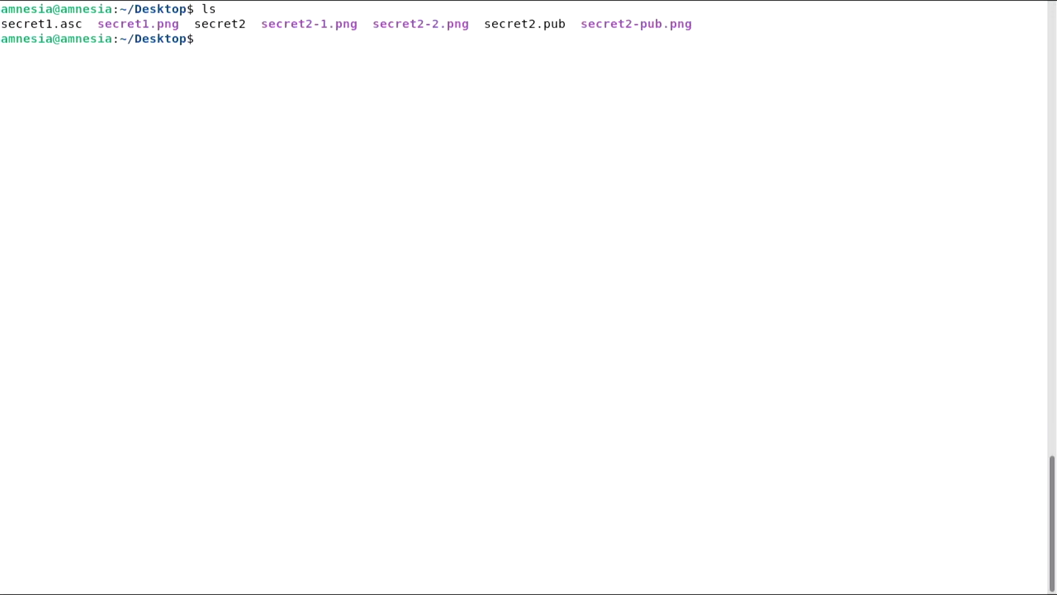
pyautogui.write('rm secret1.as')
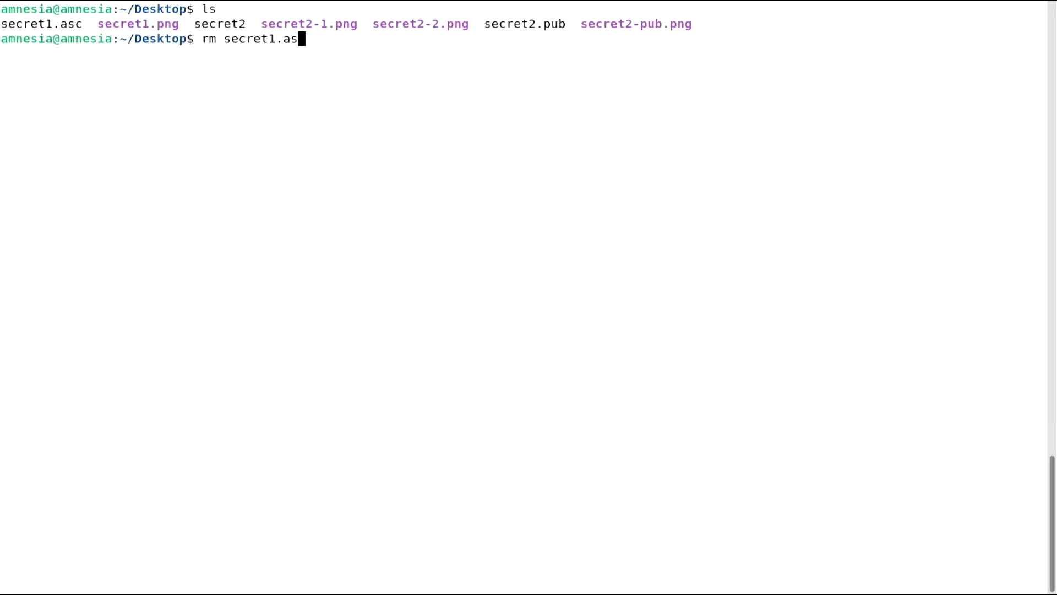
pyautogui.write('c secret2 secret')
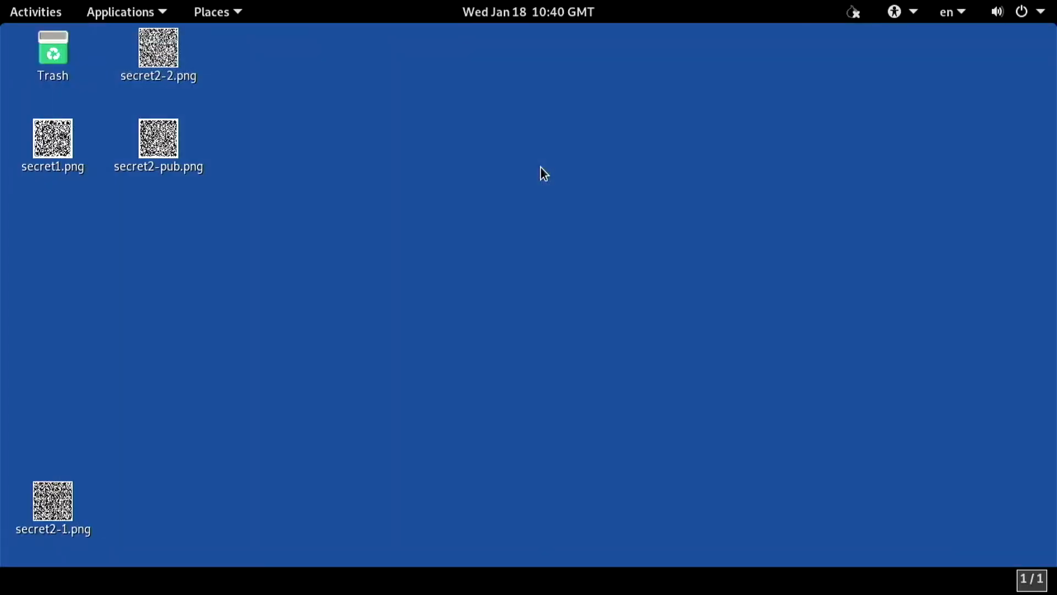
pyautogui.doubleClick(53, 139)
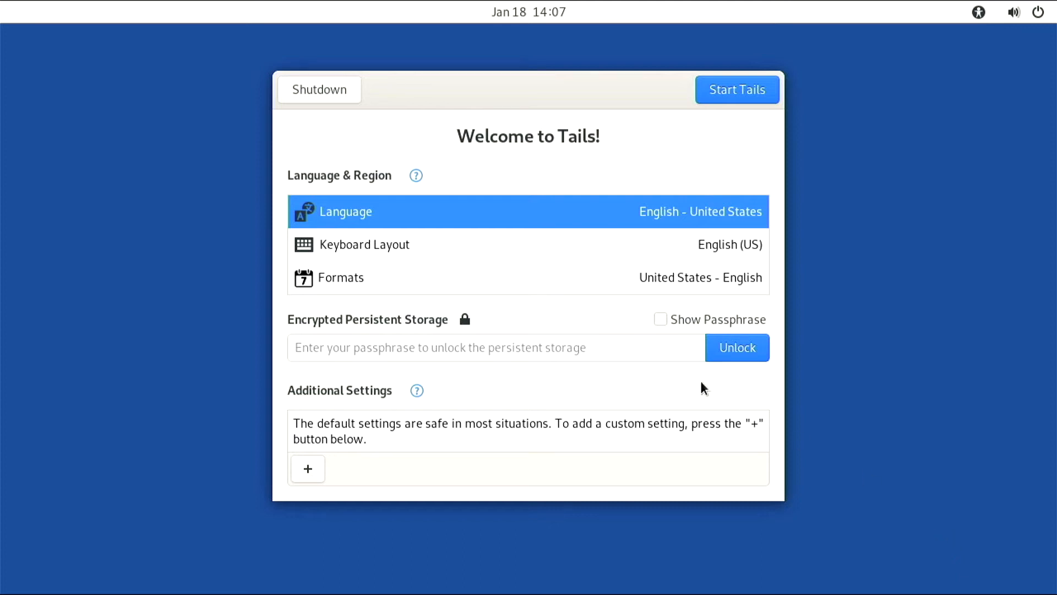
# Unlock persistent storage, start Tails, and open a terminal in the Desktop folder.
pyautogui.click(736, 348)
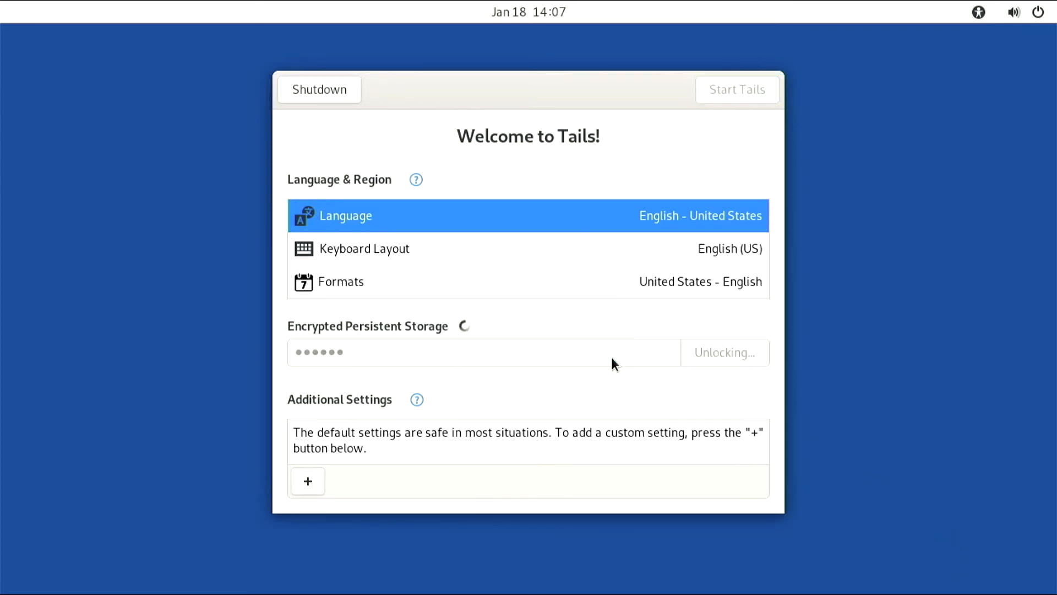
pyautogui.click(307, 480)
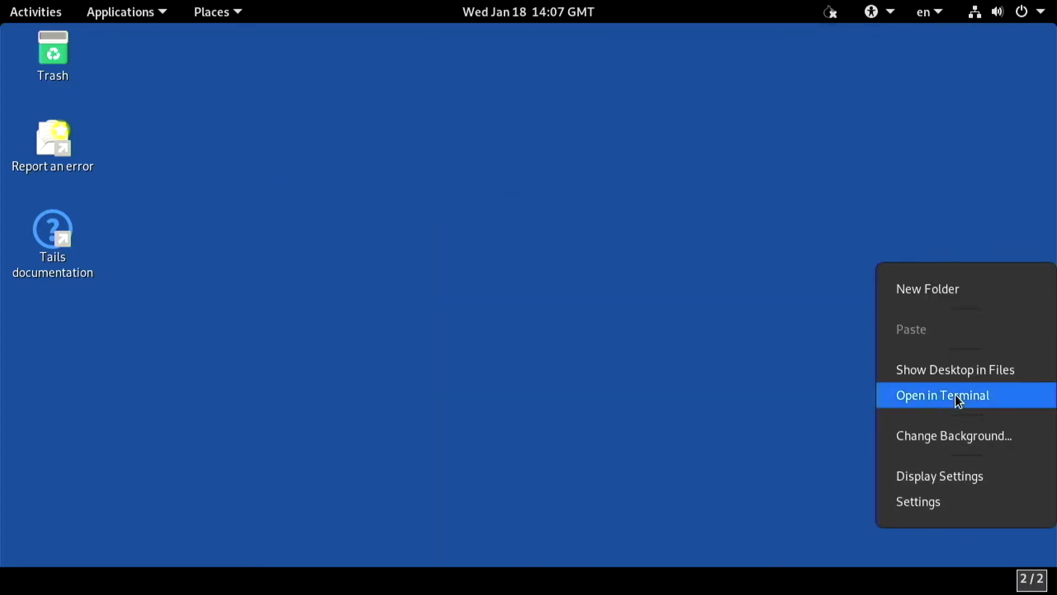
pyautogui.click(942, 395)
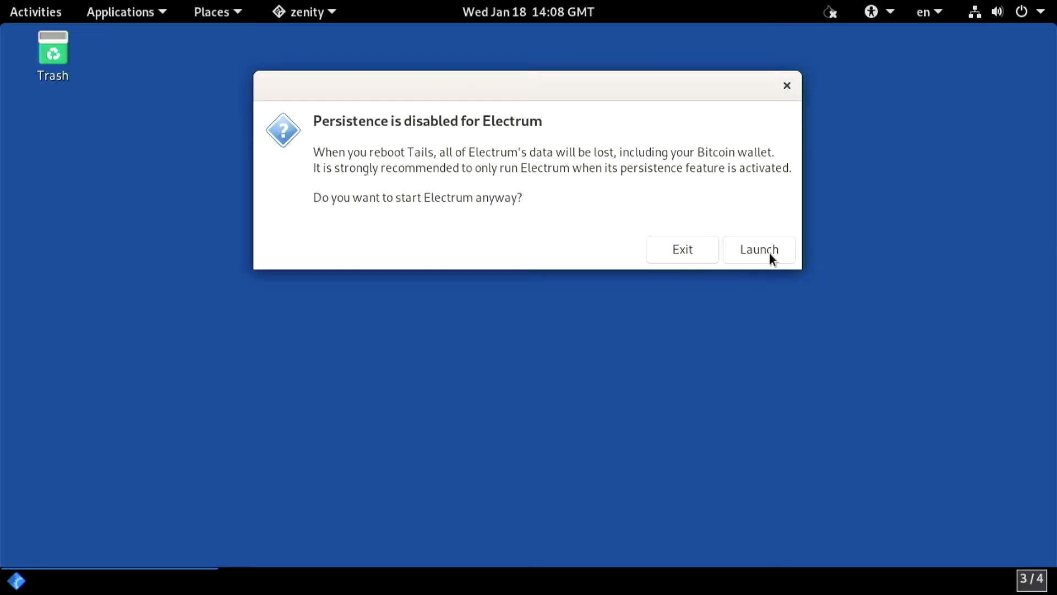
# Launch Electrum despite disabled persistence and scan the QR private key into the import field.
pyautogui.click(759, 249)
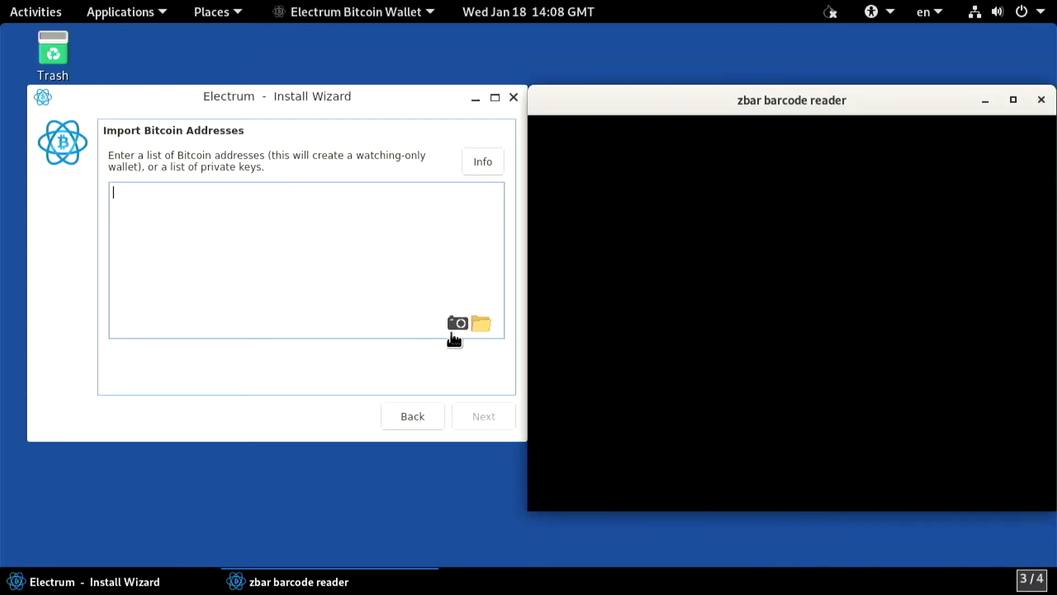
pyautogui.click(457, 324)
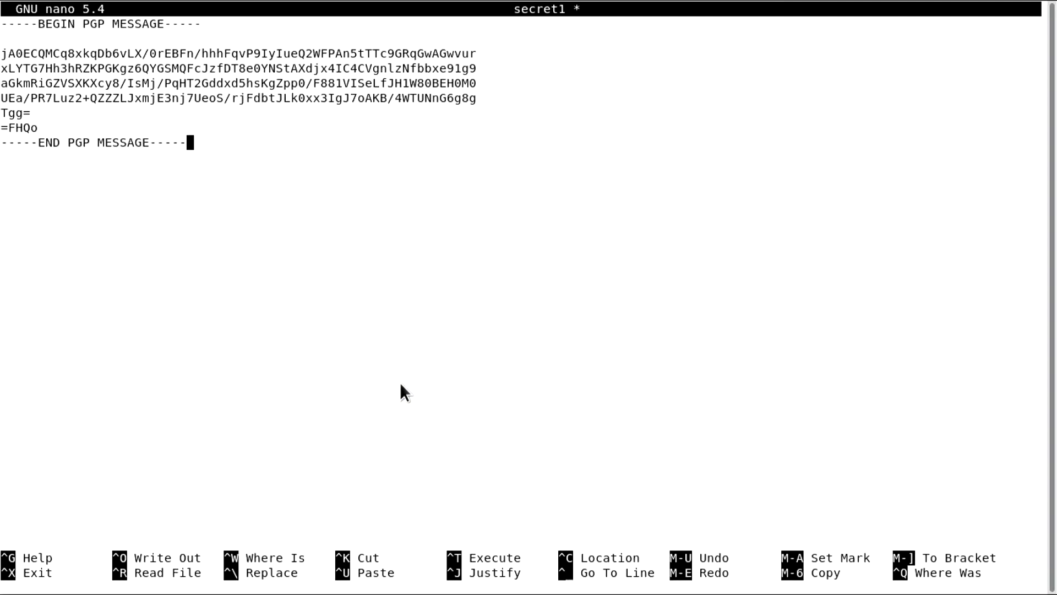
pyautogui.press('ctrl+x')
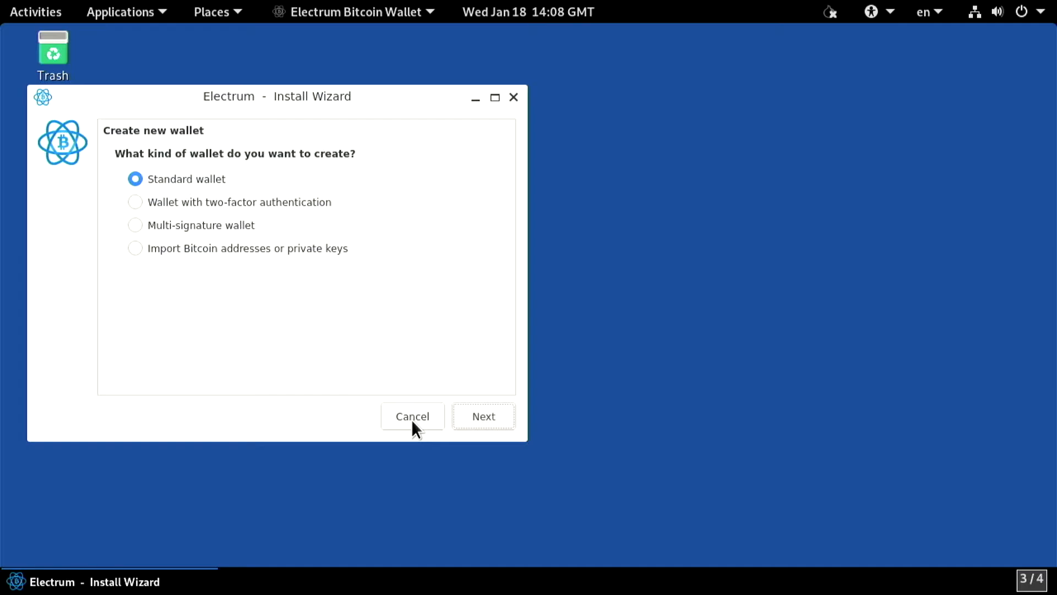
pyautogui.click(483, 416)
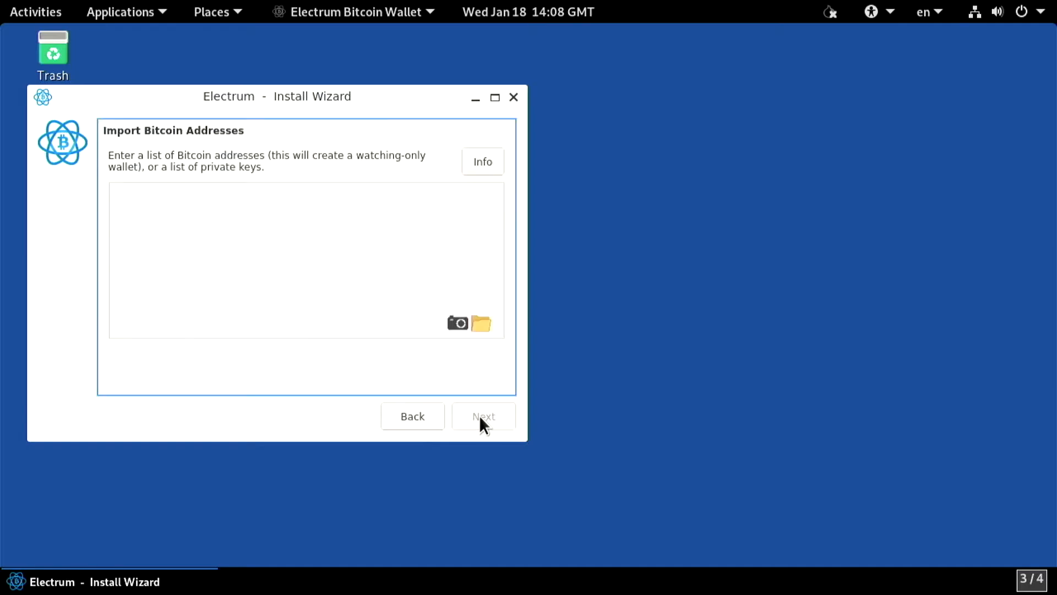
pyautogui.click(457, 323)
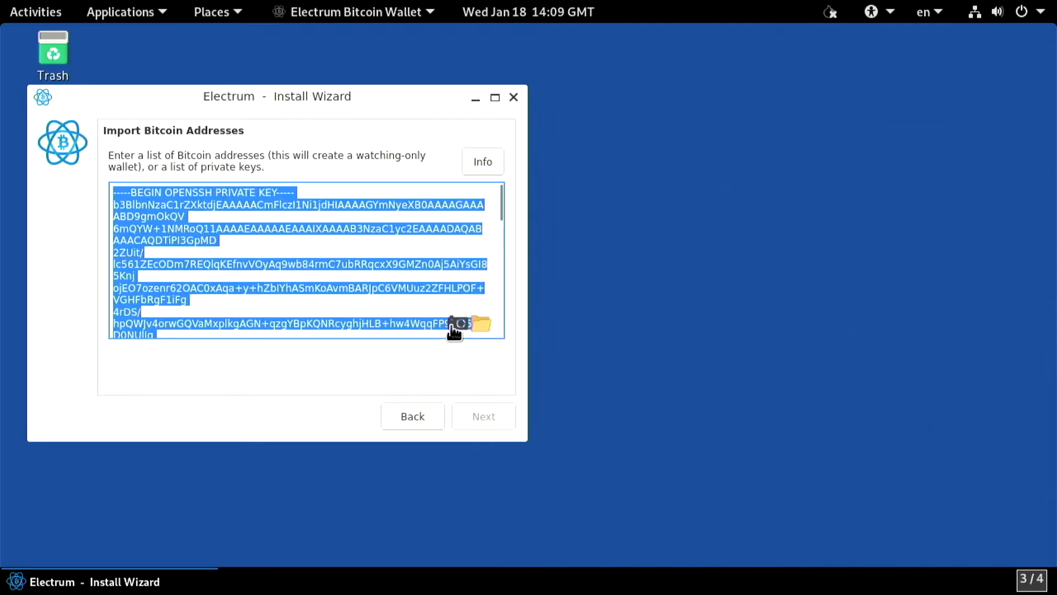
pyautogui.rightClick(456, 330)
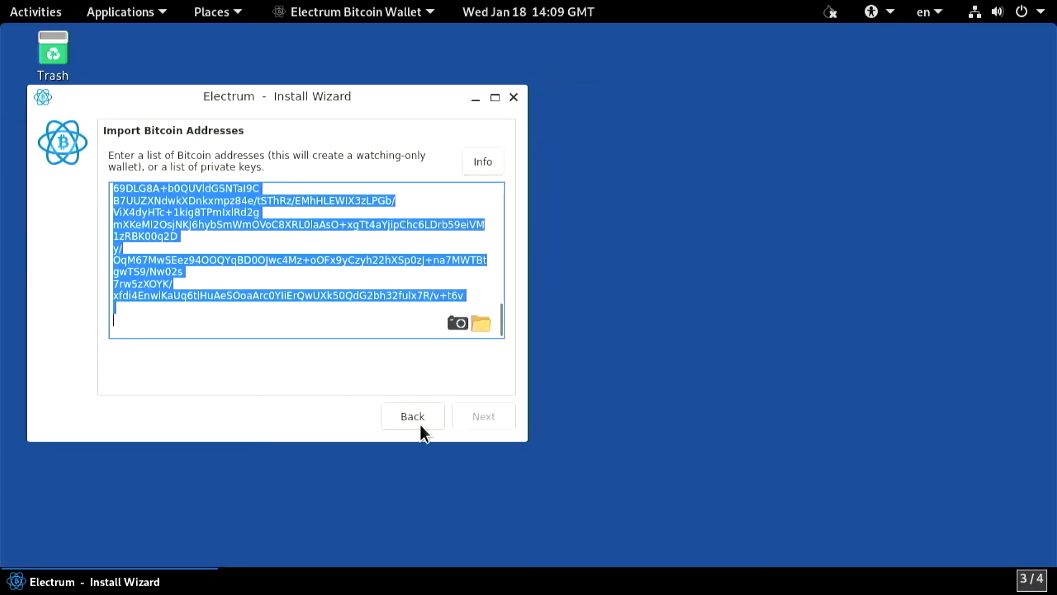
pyautogui.click(411, 416)
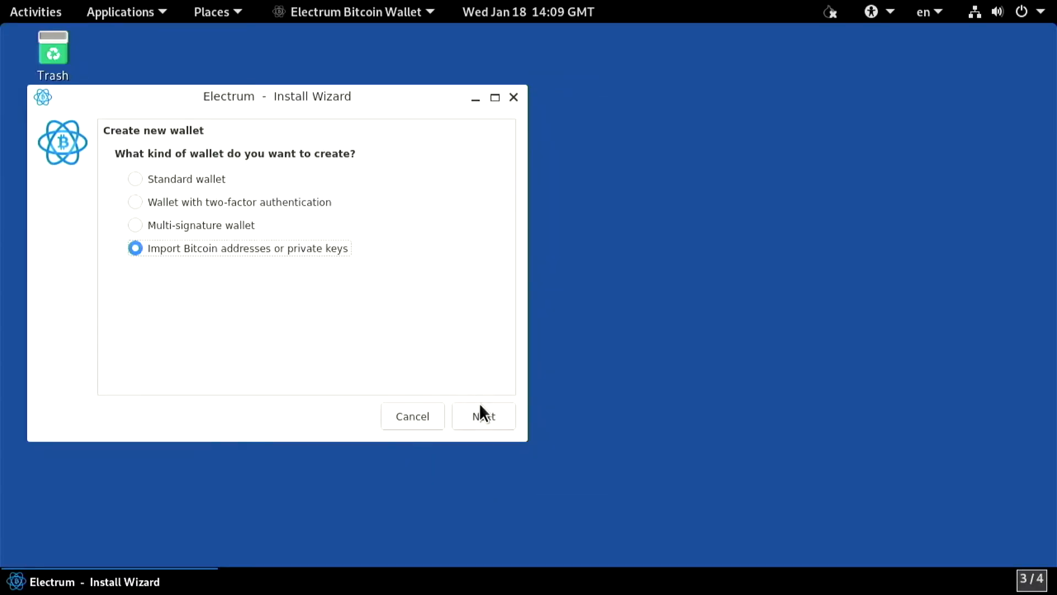
pyautogui.click(483, 416)
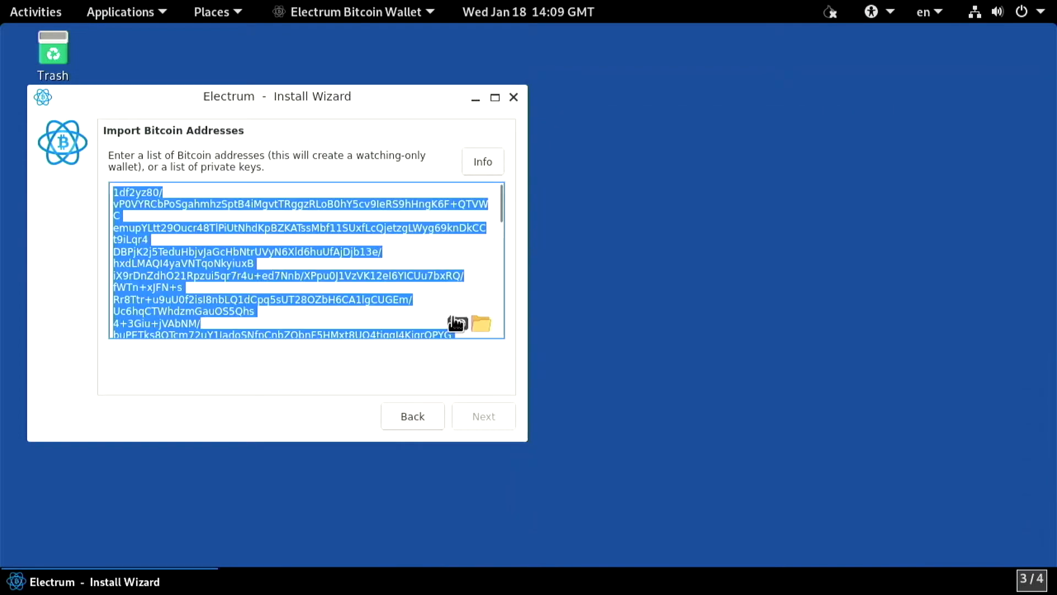
pyautogui.moveTo(472, 362)
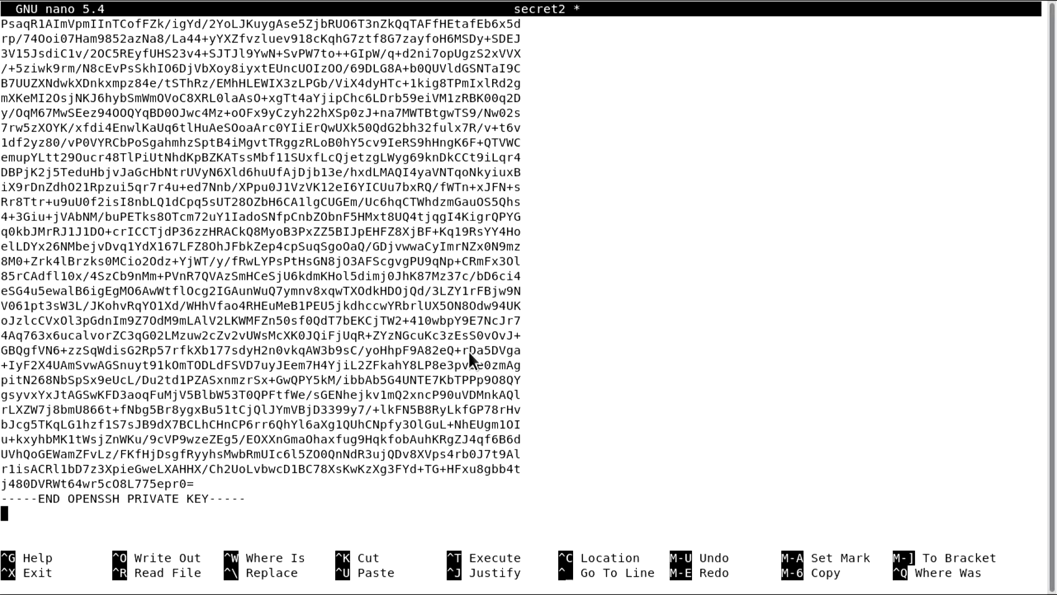
pyautogui.press('ctrl+x')
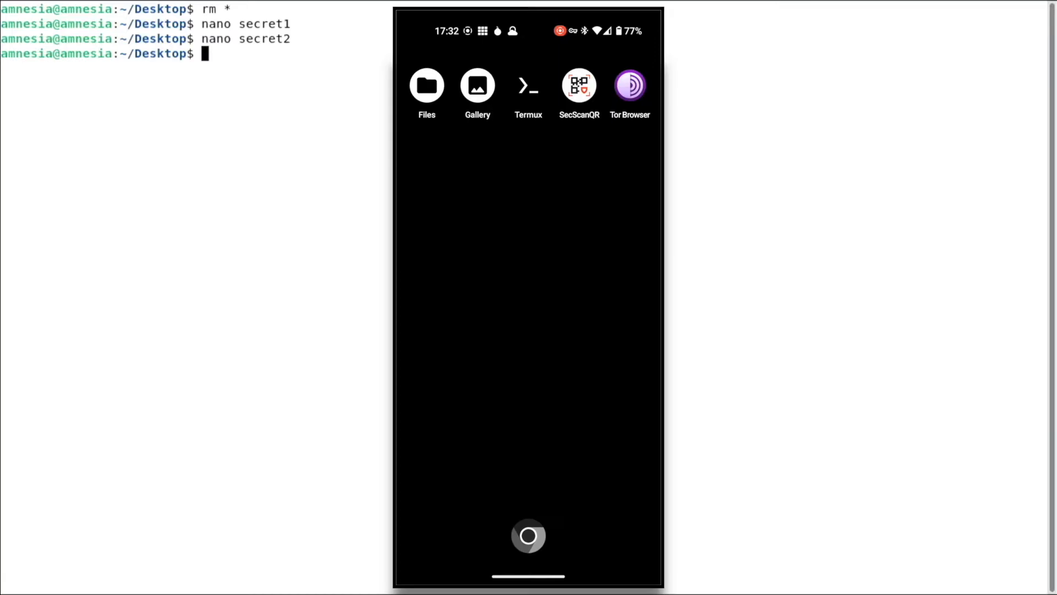
# Scan the first QR code in SecScanQR and copy the decoded PGP message.
pyautogui.click(579, 86)
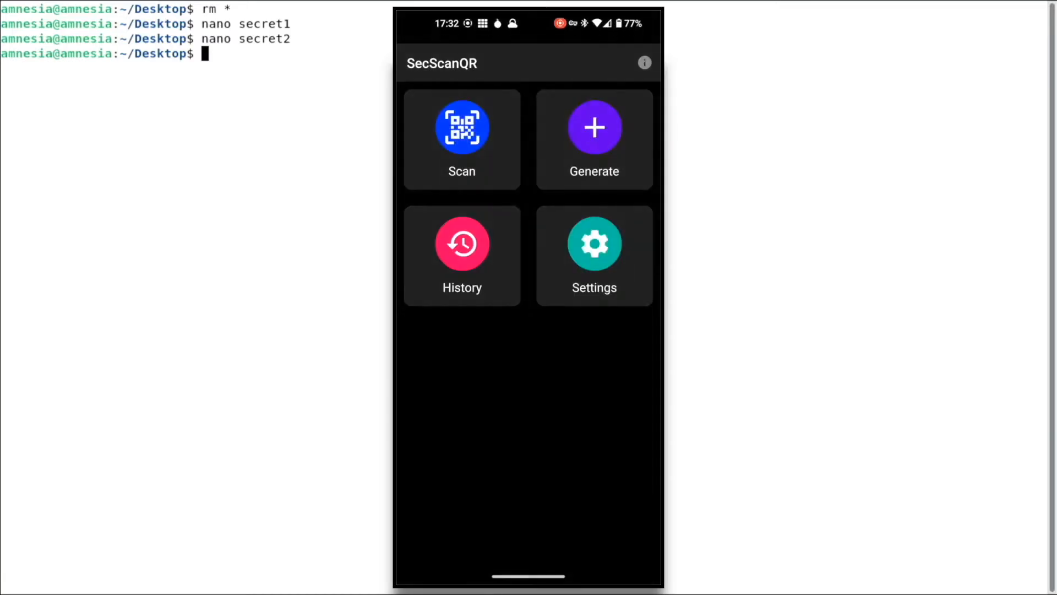
pyautogui.click(461, 129)
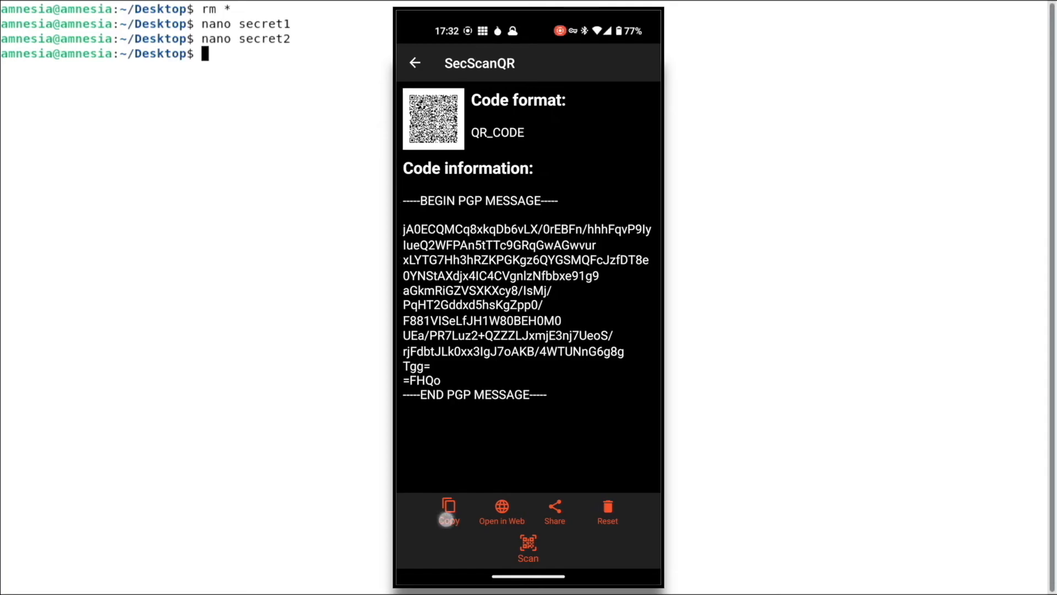
pyautogui.click(448, 511)
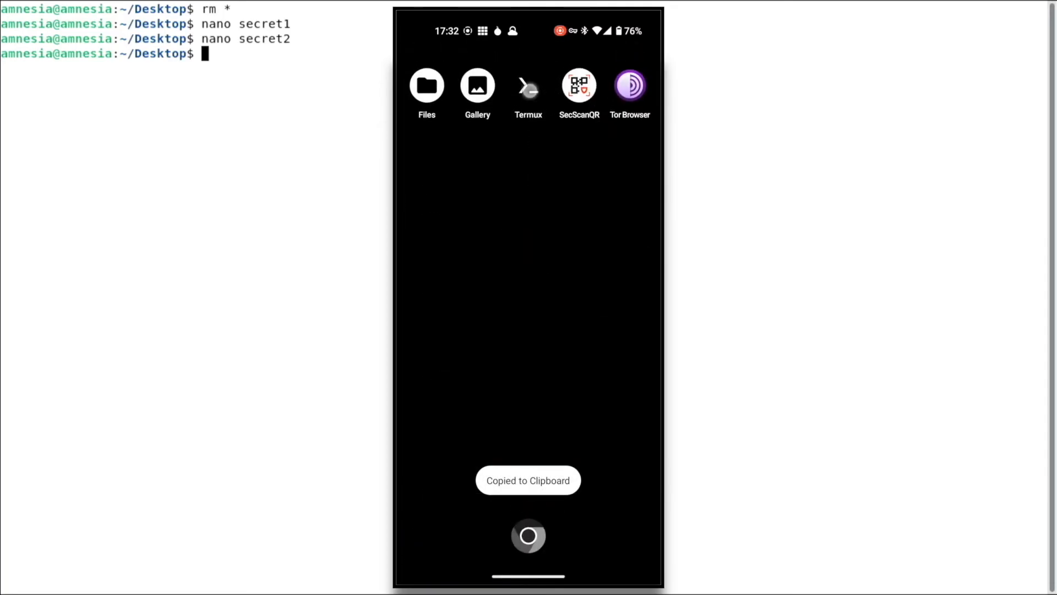
# Start a new nano file named secret1 in Termux.
pyautogui.click(528, 87)
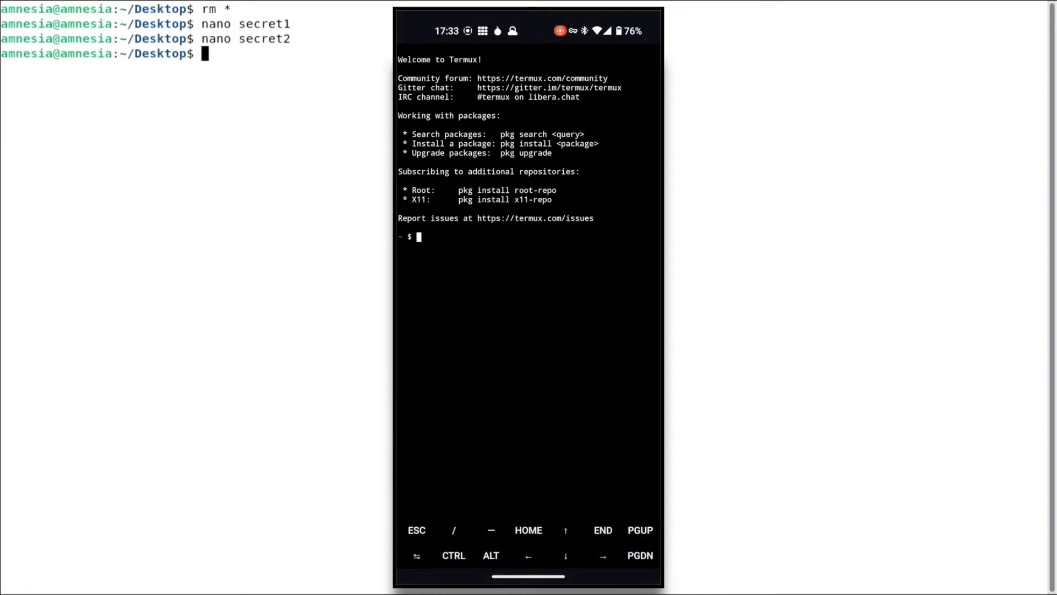
pyautogui.write('na')
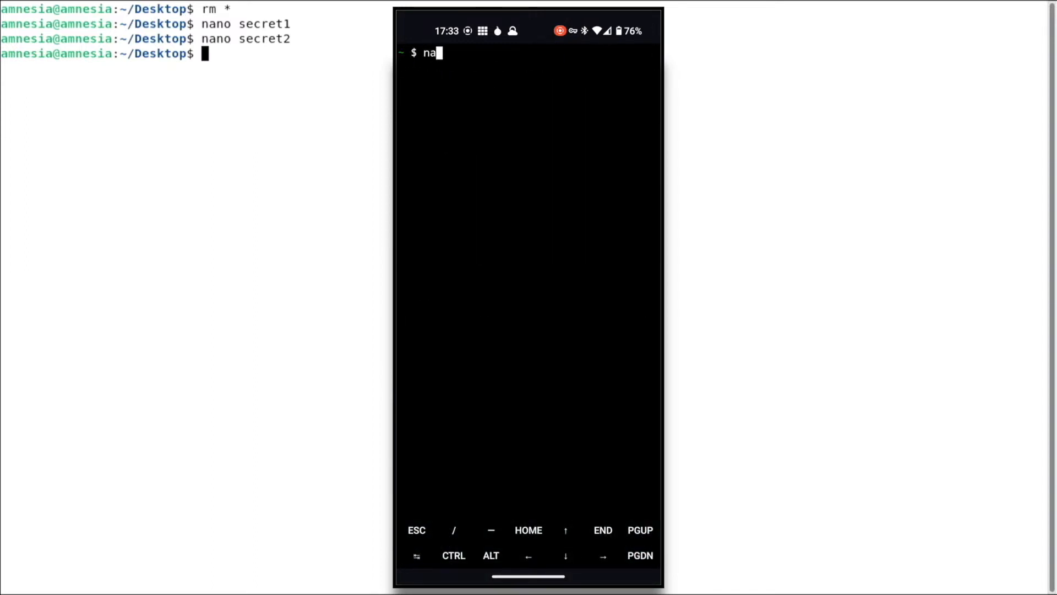
pyautogui.write('nano secret1')
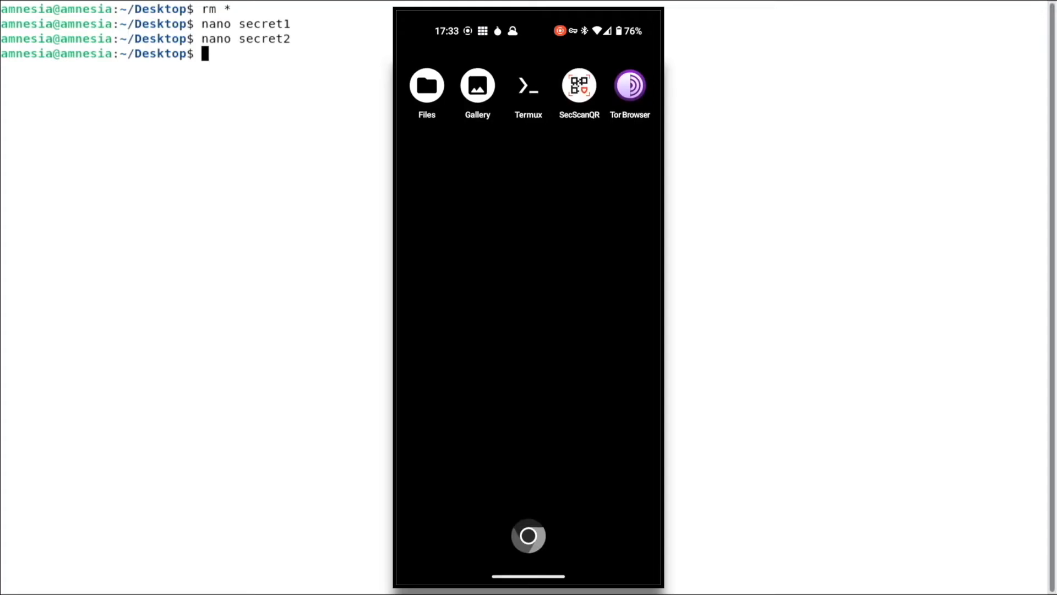
# Scan the private-key QR code in SecScanQR and copy the decoded key text.
pyautogui.click(579, 86)
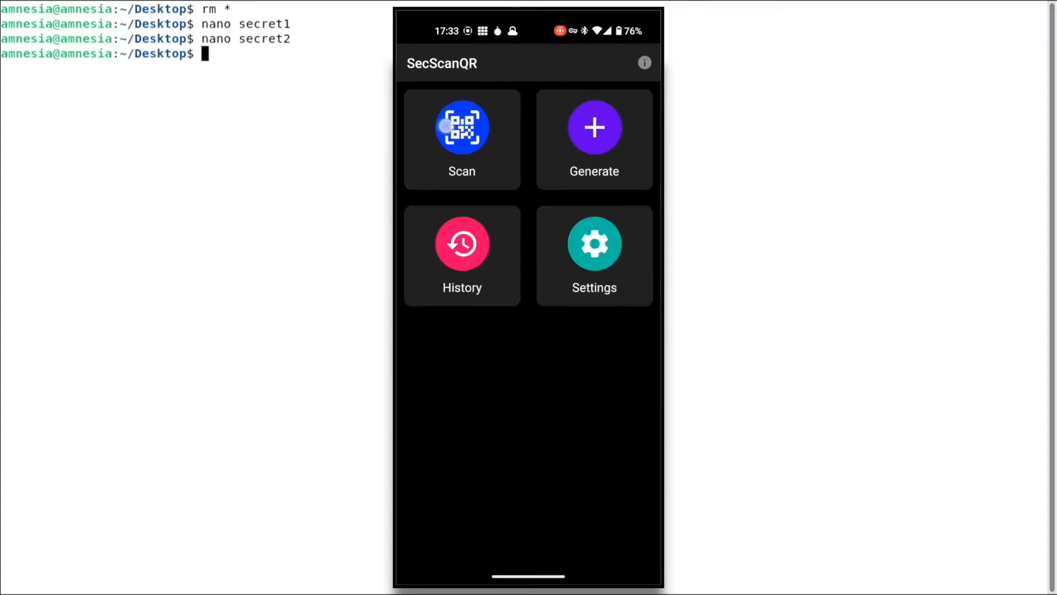
pyautogui.click(462, 128)
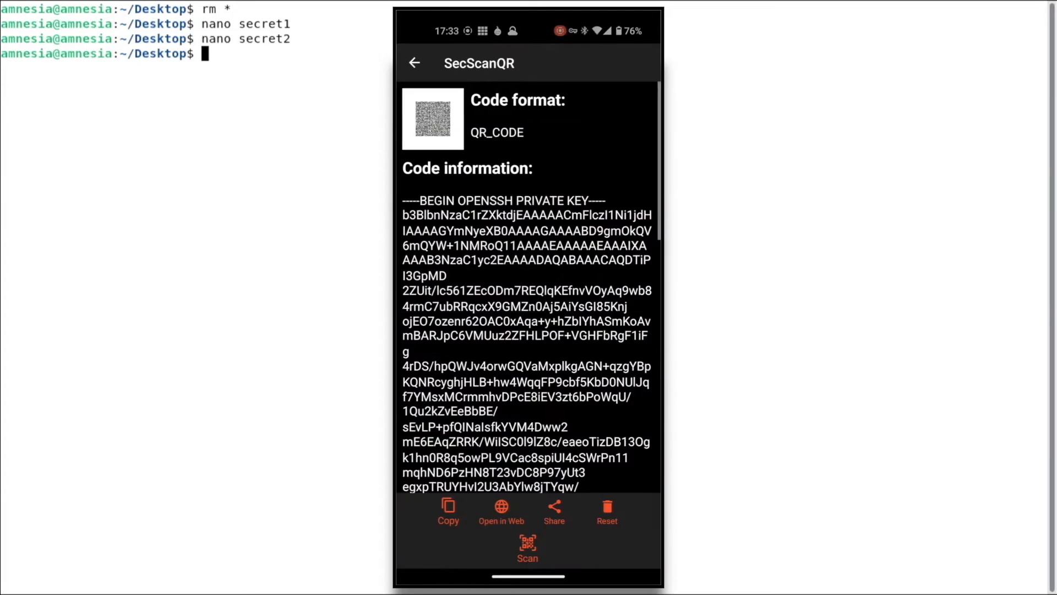
pyautogui.click(448, 512)
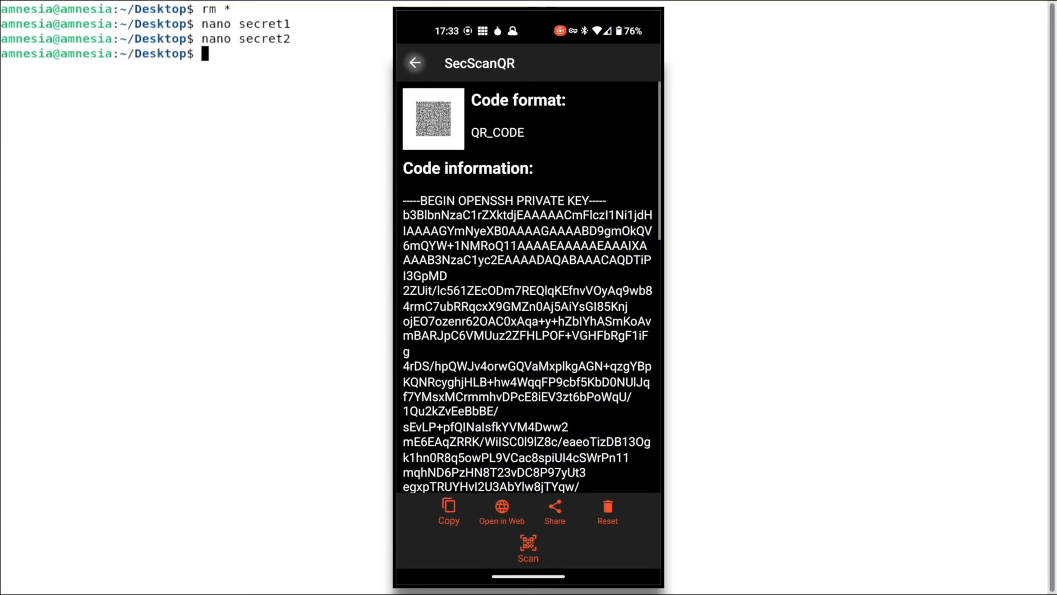
pyautogui.click(528, 546)
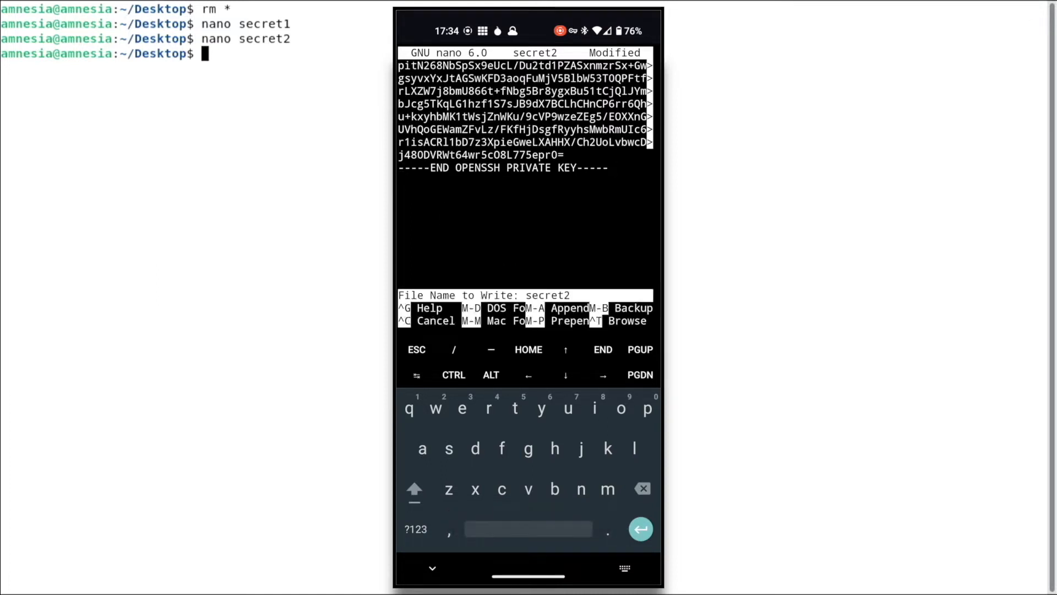
# Save the private key as secret2 and display the contents of secret1.
pyautogui.click(639, 528)
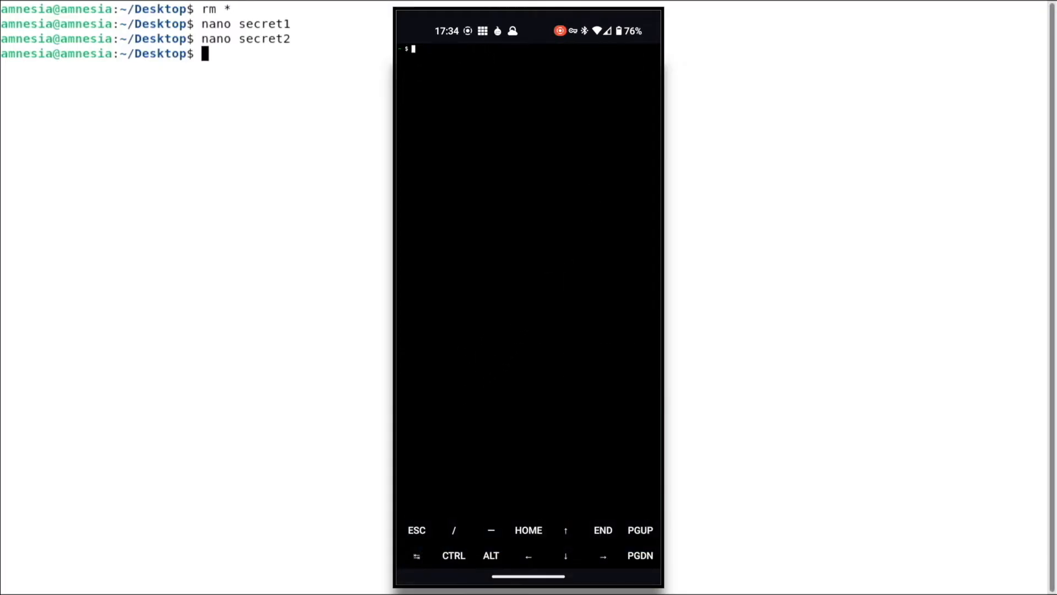
pyautogui.write('cat secret1')
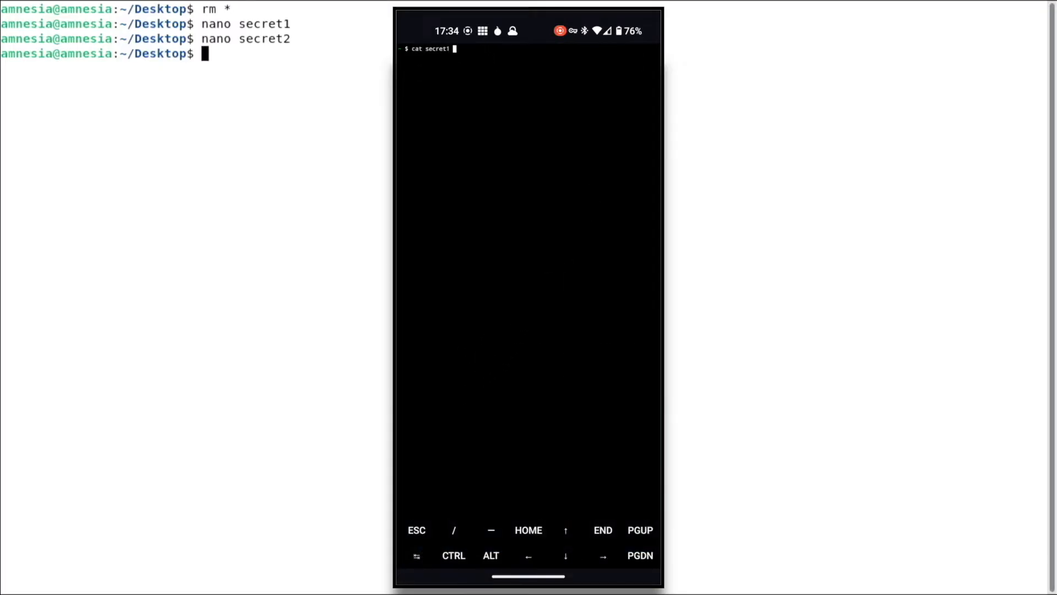
pyautogui.press('Return')
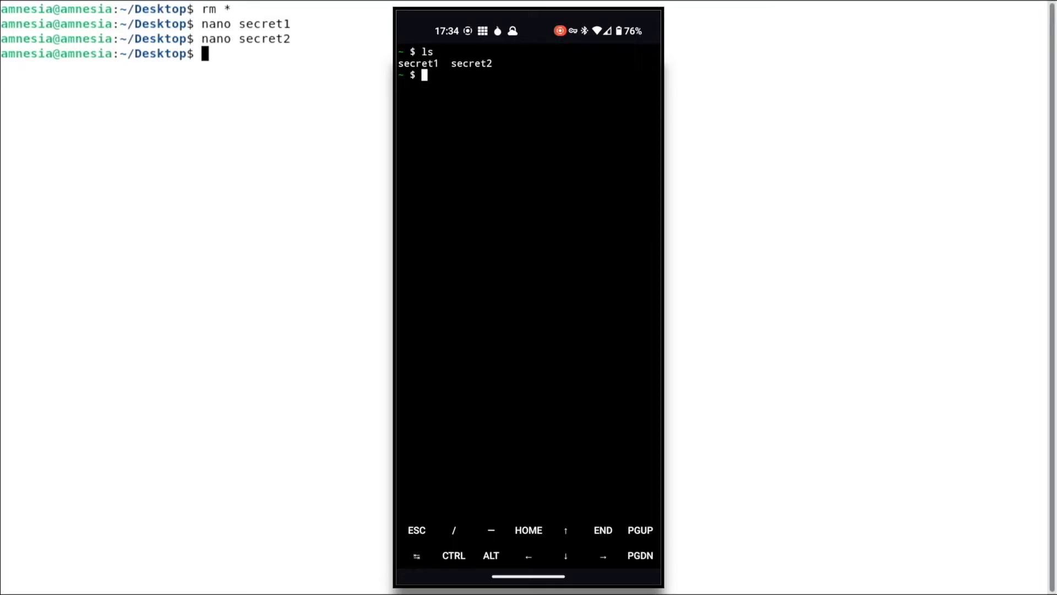
pyautogui.write('nano se')
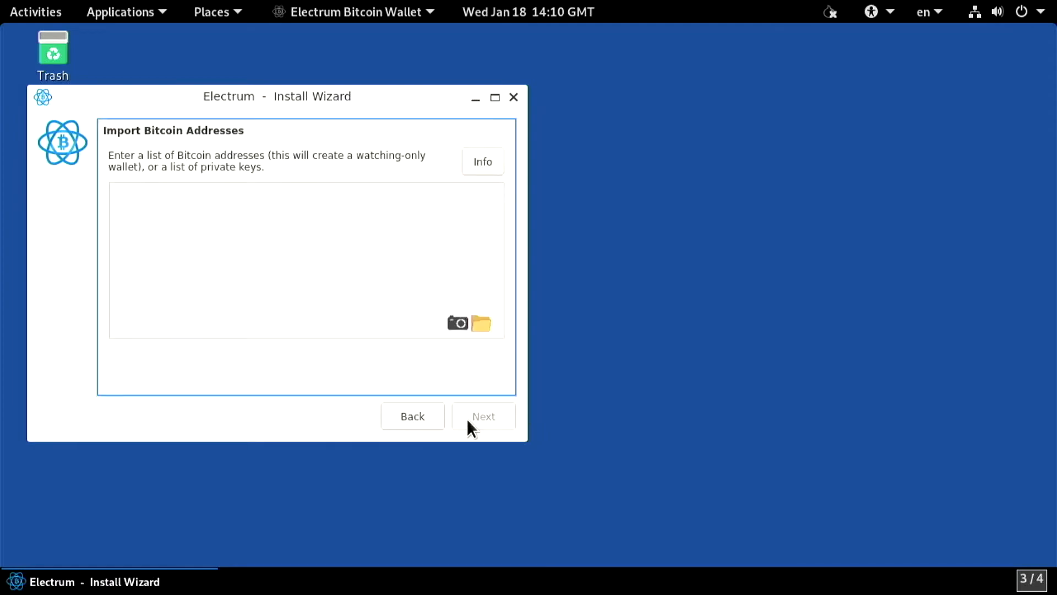
# Load the ssh-rsa public key from its QR code and move secret2-pub into the home folder.
pyautogui.click(457, 324)
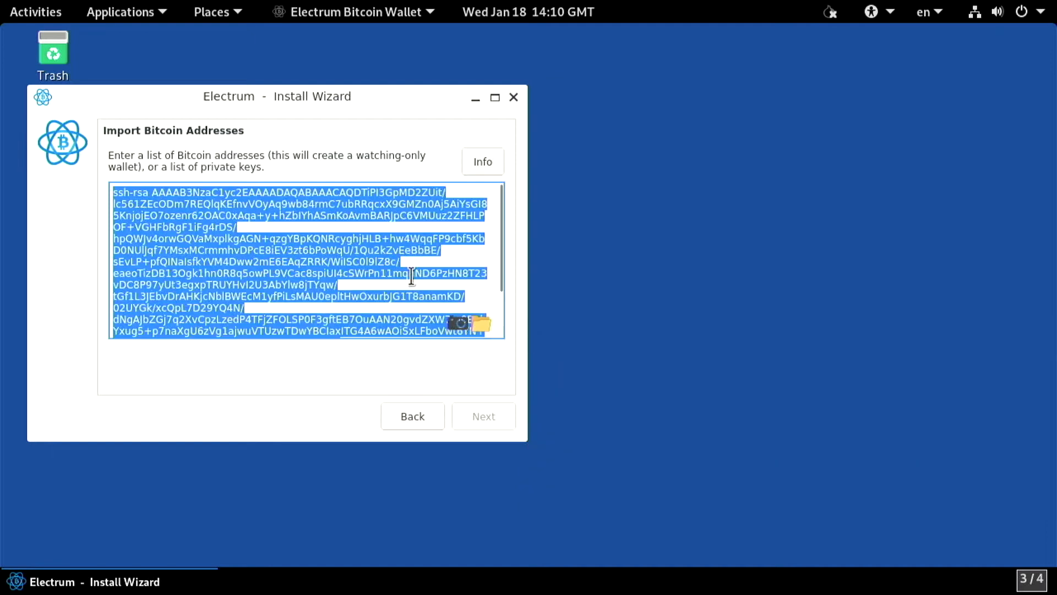
pyautogui.moveTo(517, 105)
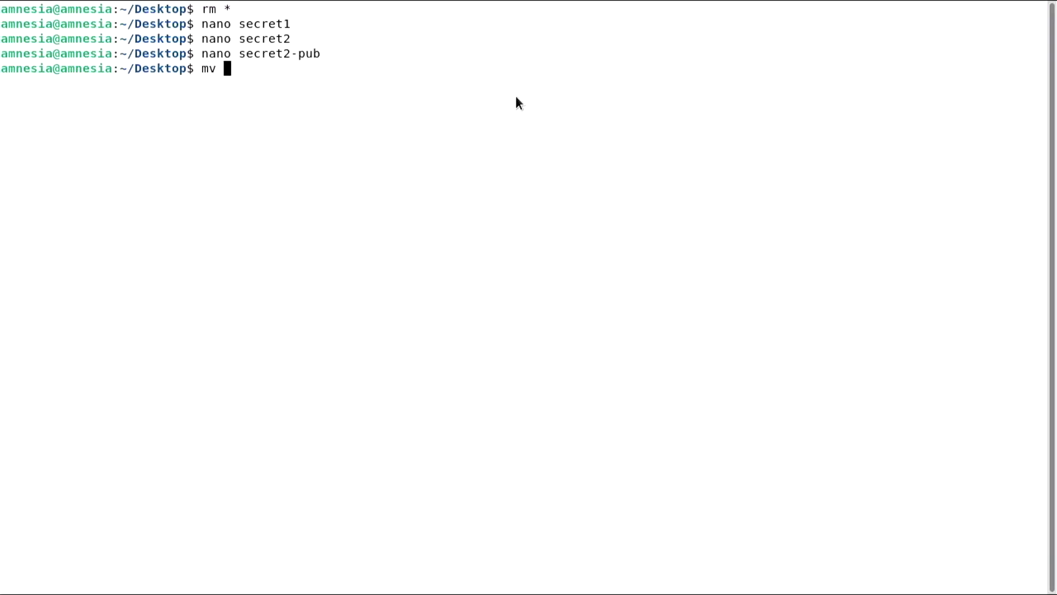
pyautogui.write('secret2-pub ~/')
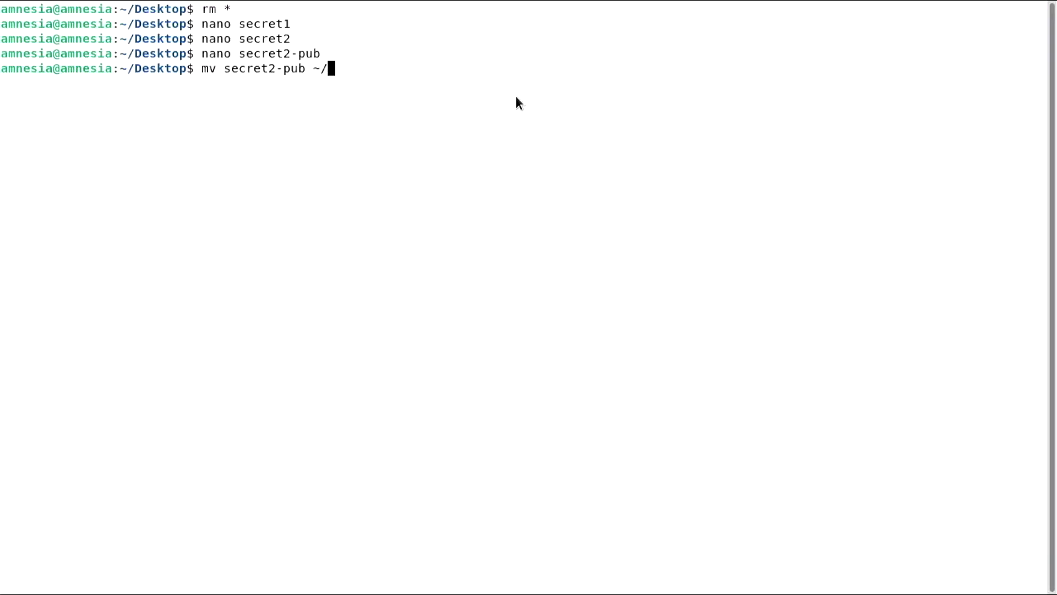
pyautogui.press('Return')
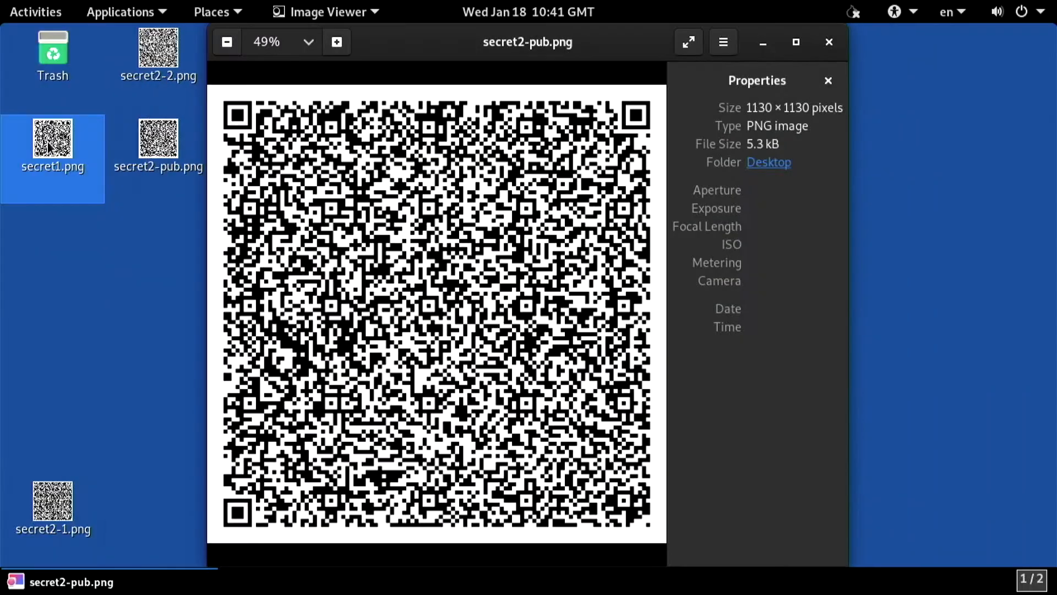
# Dismiss the Image Viewer window showing secret2-pub.png's QR code.
pyautogui.click(1022, 12)
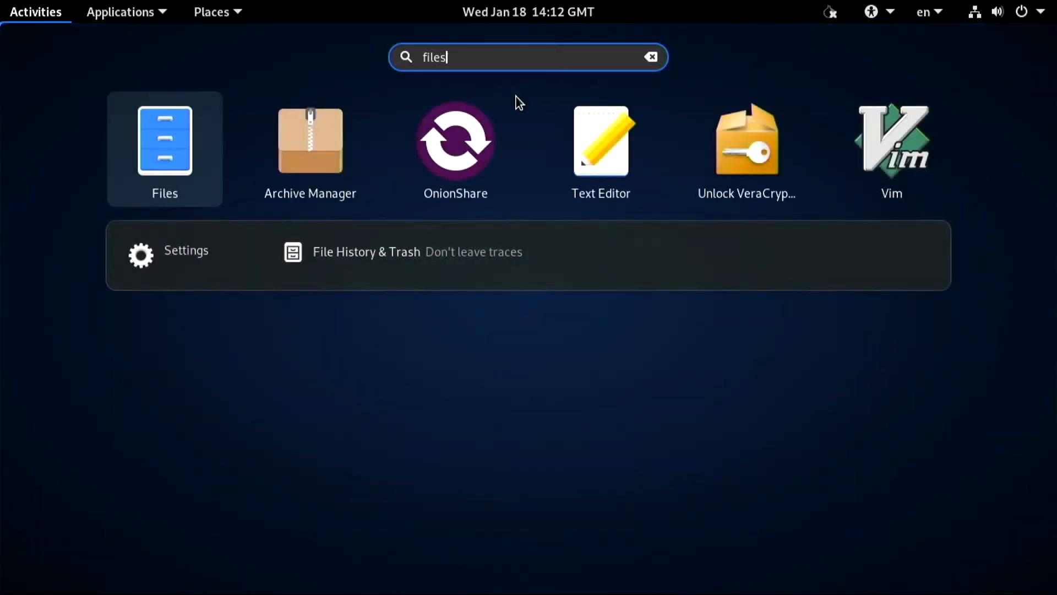
# Paste cover-file1.jpg and cover-file2.jpg from Persistent onto the Desktop in Files.
pyautogui.click(165, 140)
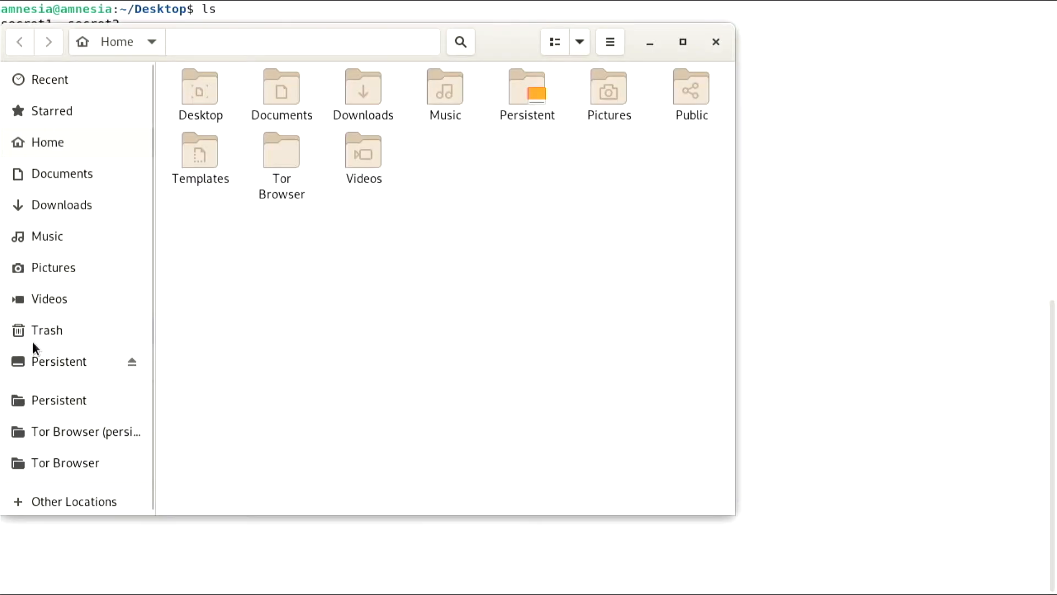
pyautogui.click(58, 399)
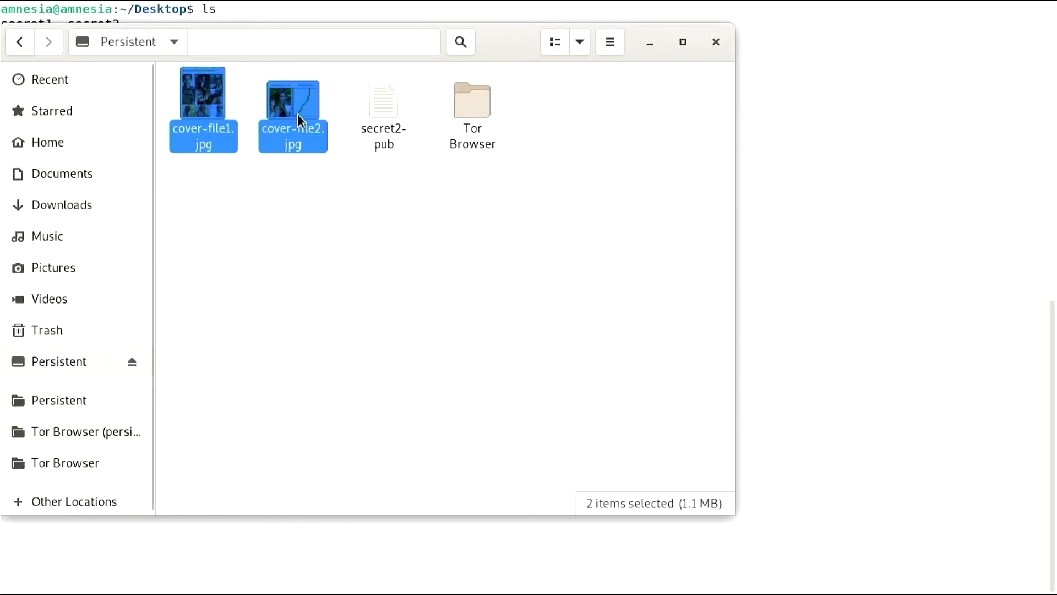
pyautogui.moveTo(98, 137)
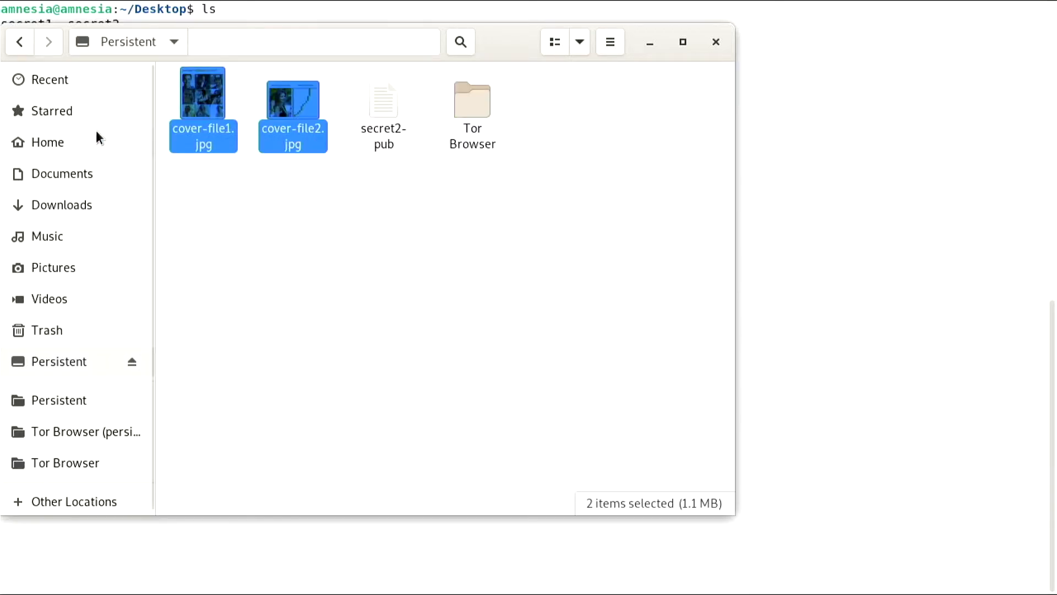
pyautogui.rightClick(256, 204)
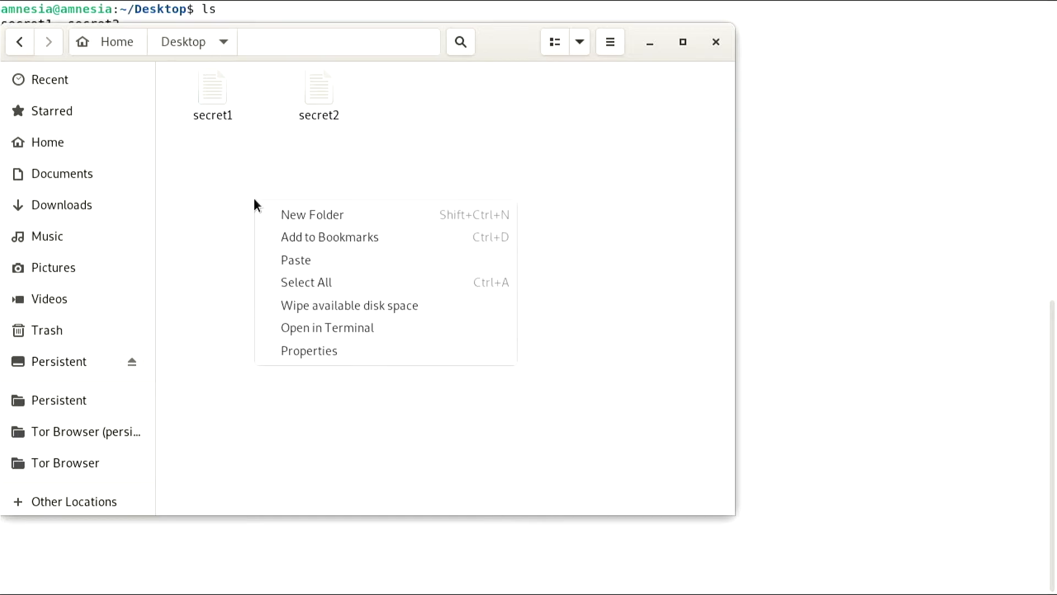
pyautogui.click(296, 259)
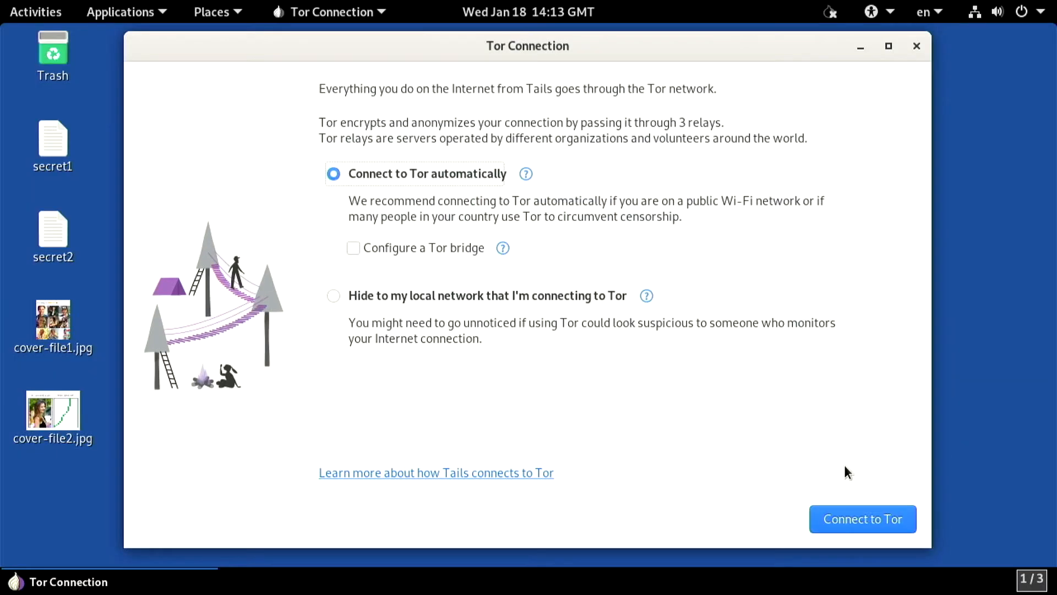
# Open a terminal in the Desktop folder and run sudo apt update with the administrator password.
pyautogui.click(862, 518)
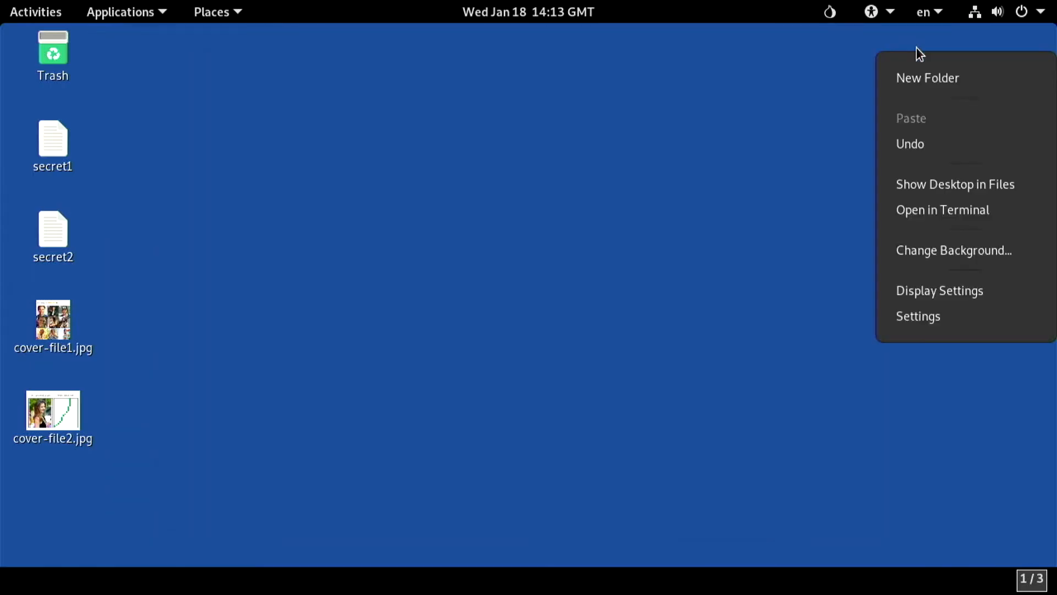
pyautogui.click(942, 209)
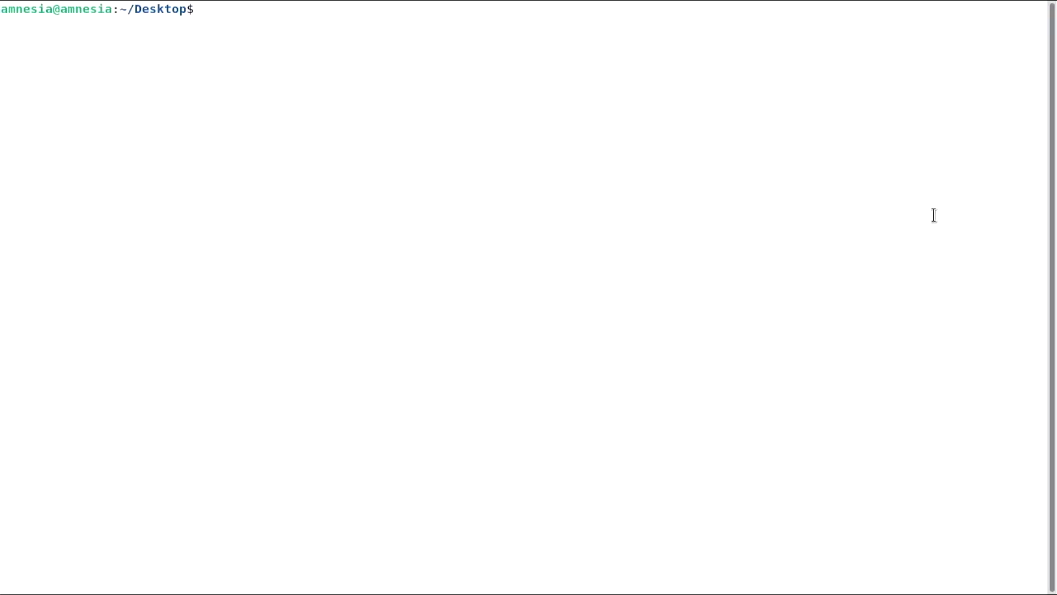
pyautogui.press('Return')
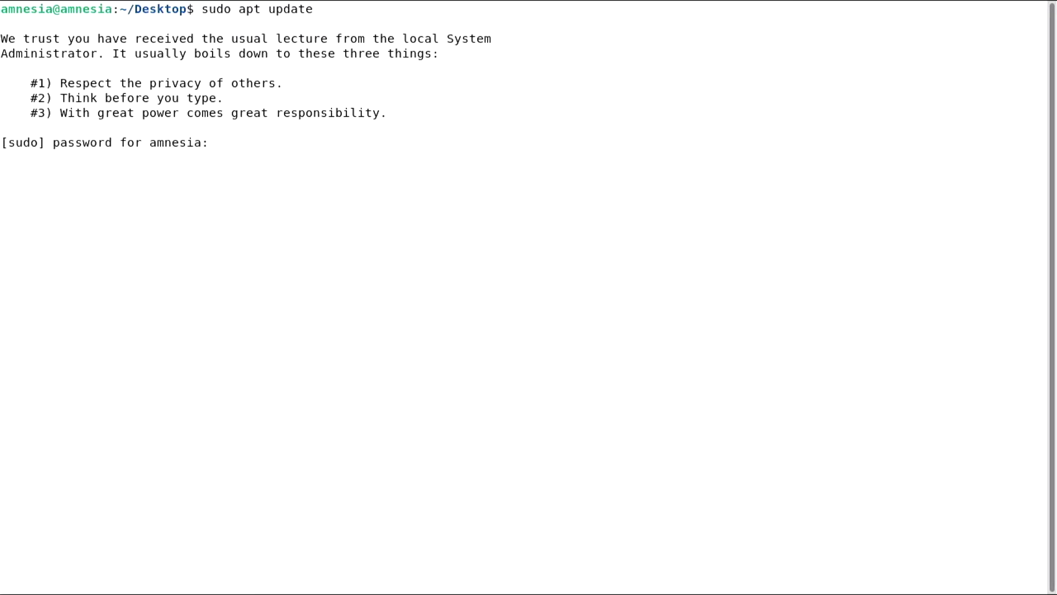
pyautogui.press('Return')
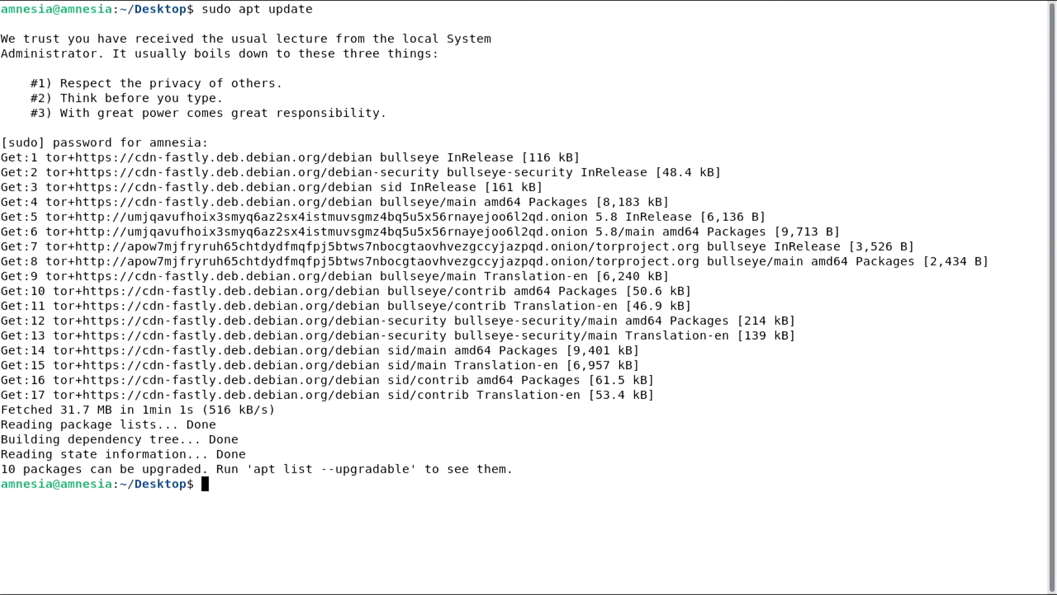
# Install steghide with apt and choose to keep it installed.
pyautogui.write('sudo apt install steghide')
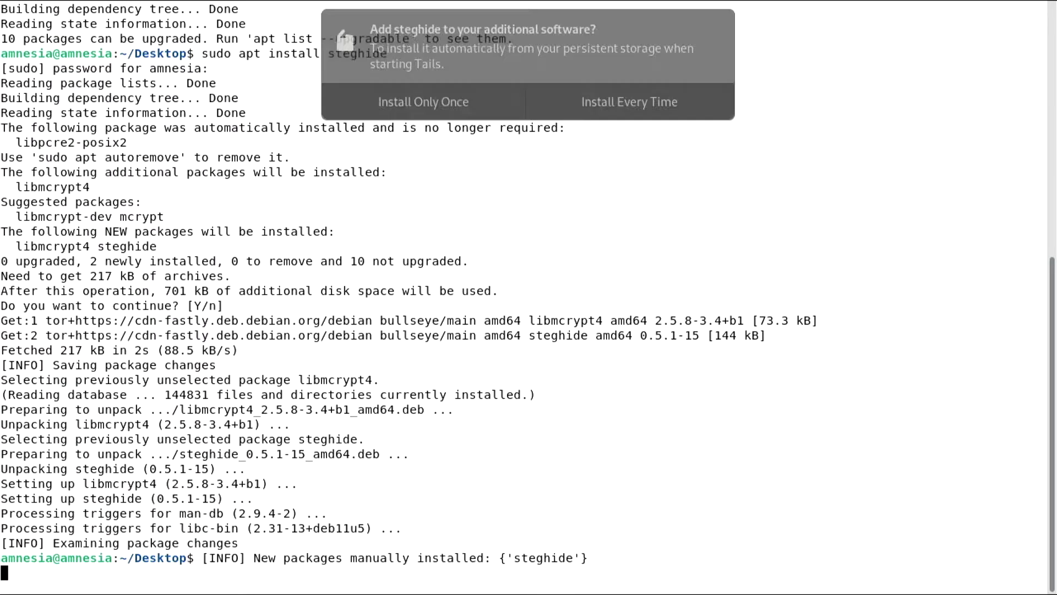
pyautogui.click(423, 102)
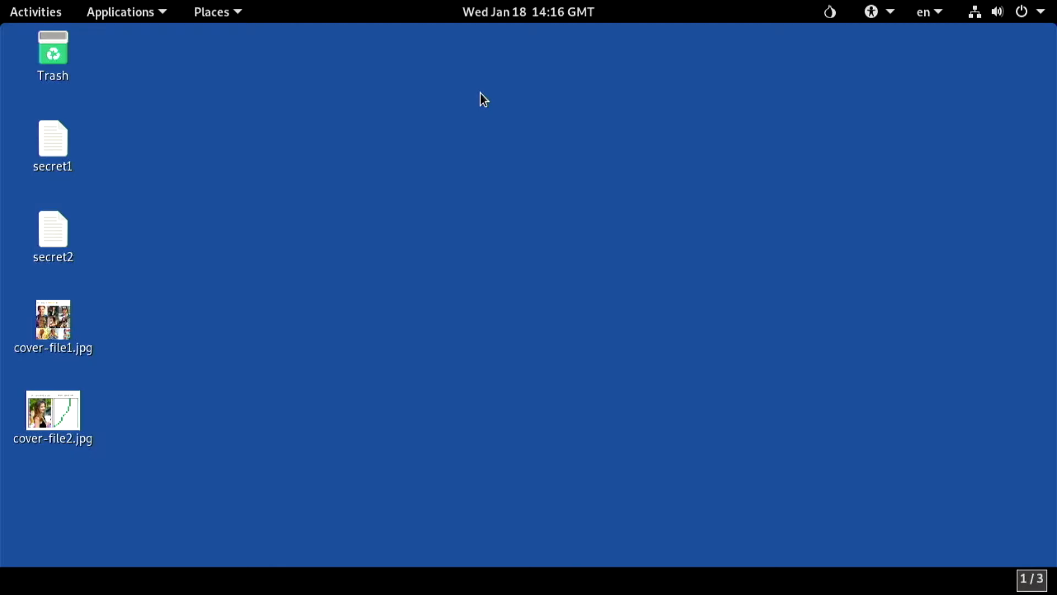
# Launch Tor Browser and open the block height 0 transaction on mempool.space.
pyautogui.write('to')
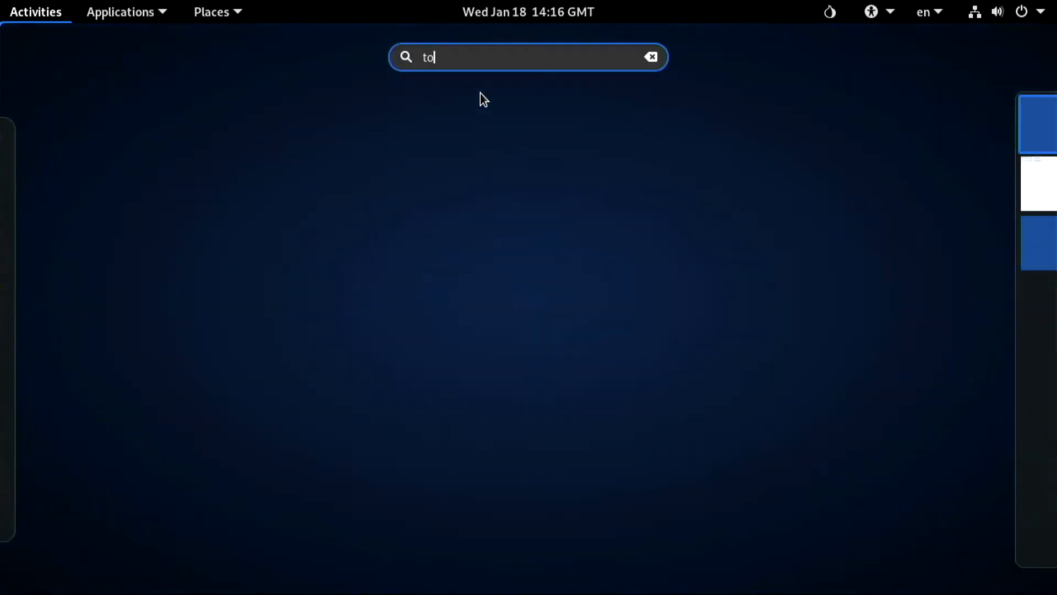
pyautogui.press('Return')
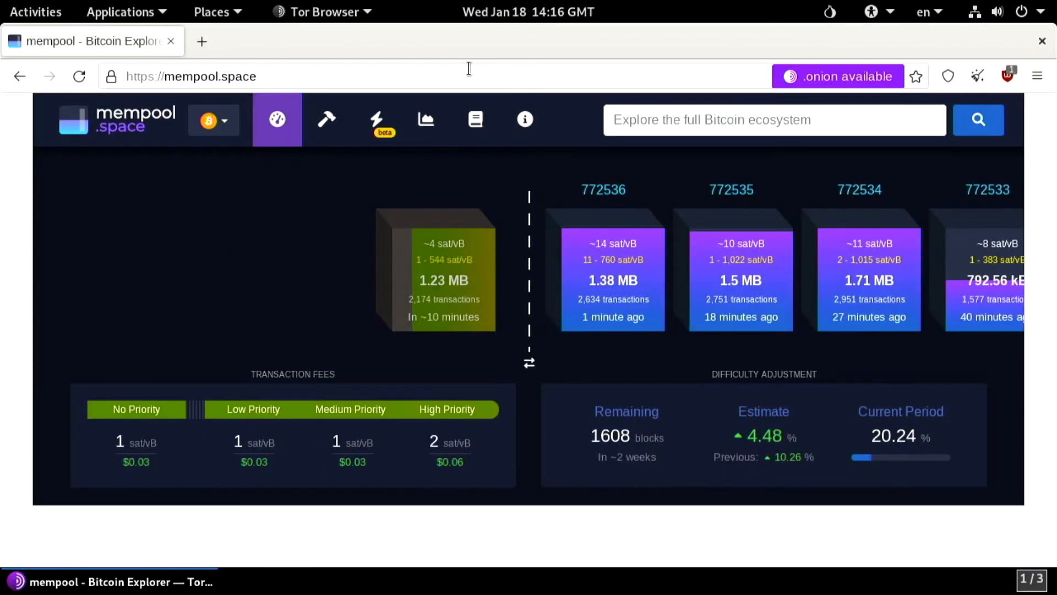
pyautogui.write('0')
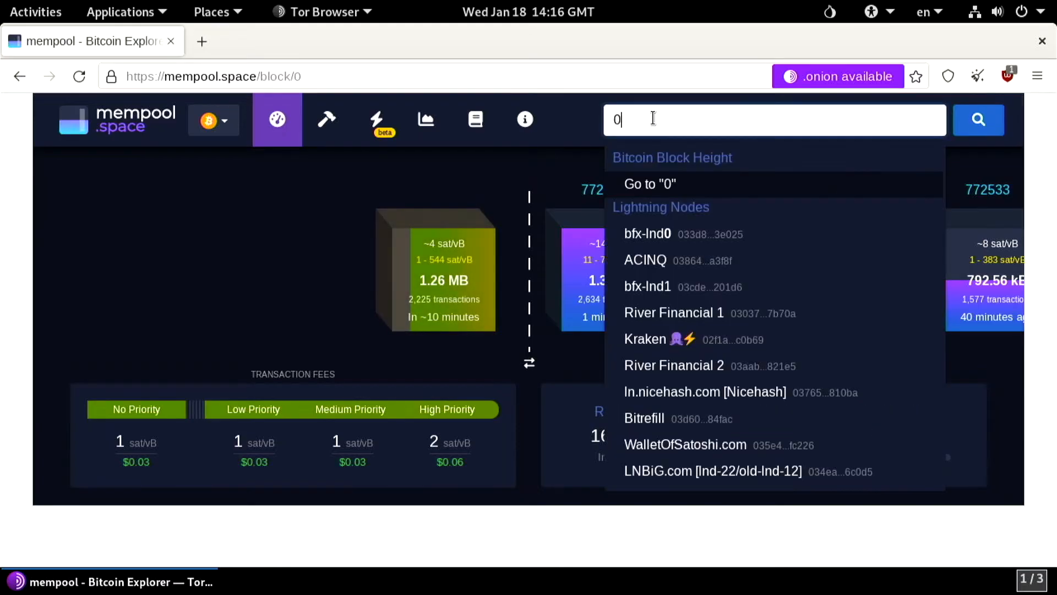
pyautogui.click(649, 184)
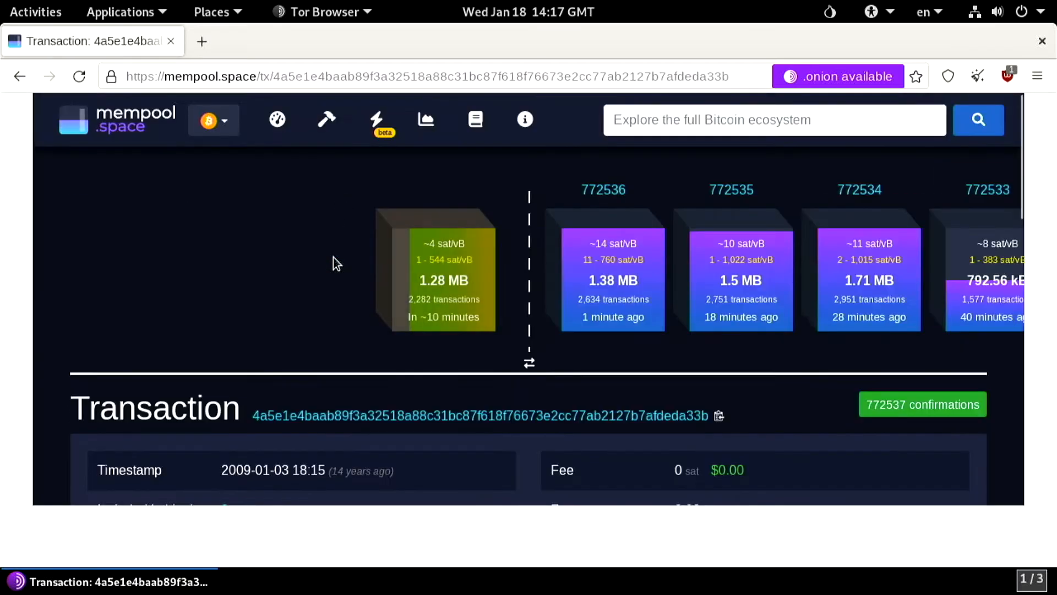
pyautogui.click(719, 416)
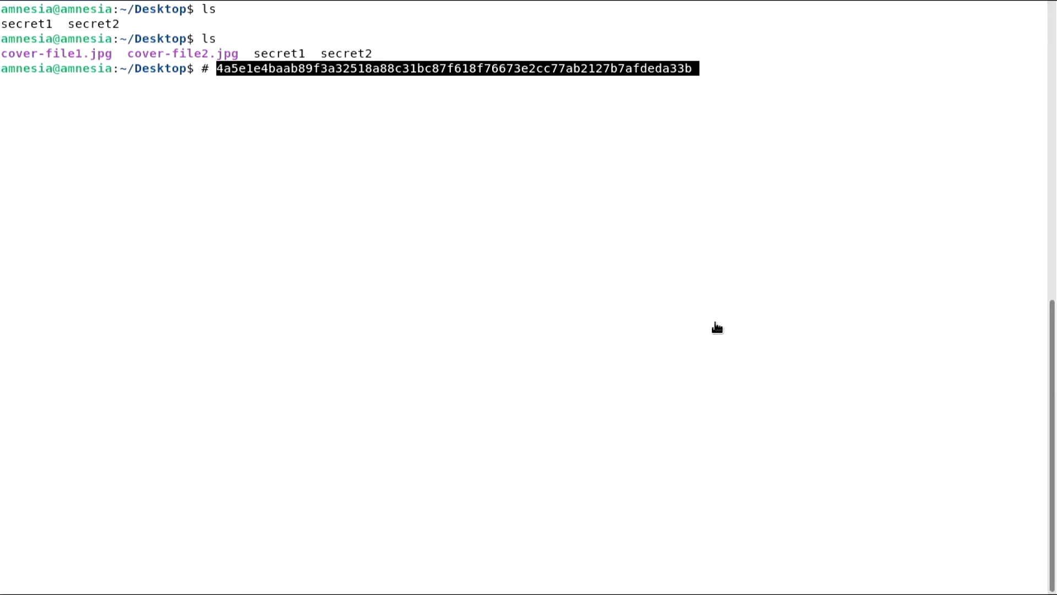
# Record txid 4a5e1e4b…da33b as a comment and compute its SHA-256 hash.
pyautogui.press('Return')
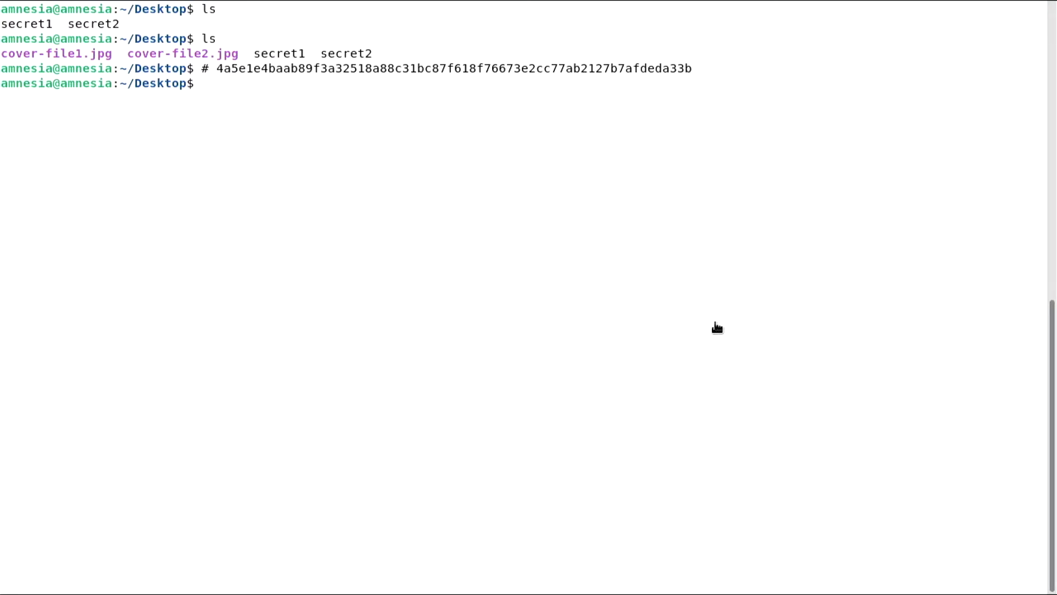
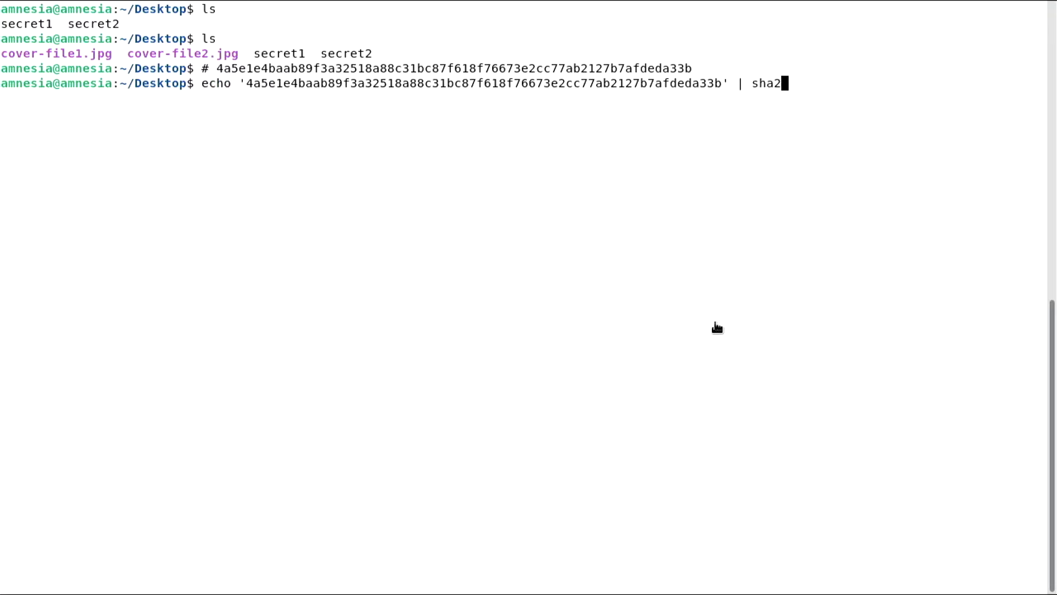
pyautogui.press('Return')
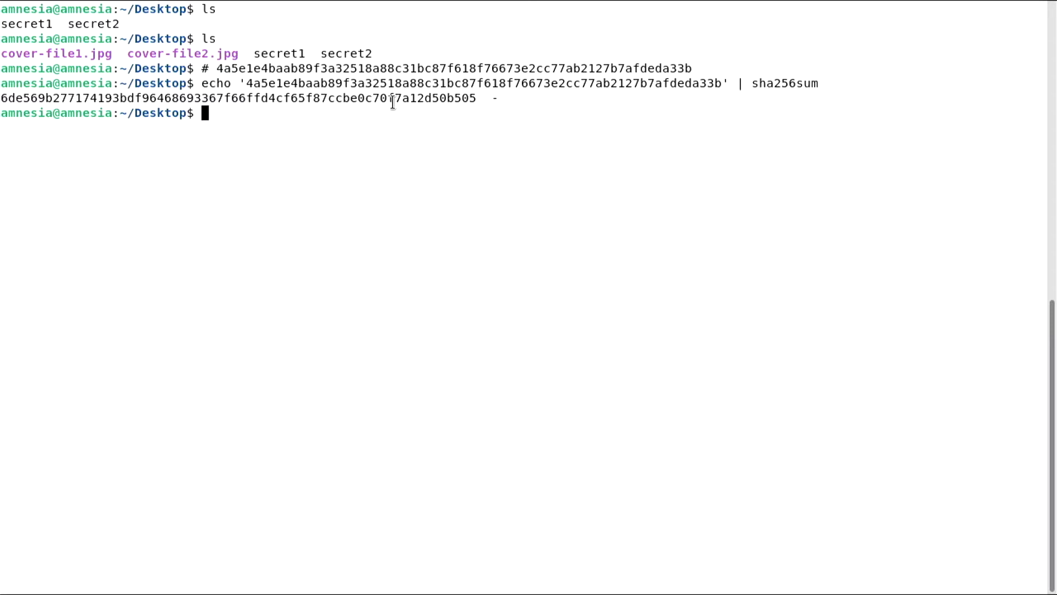
pyautogui.moveTo(594, 120)
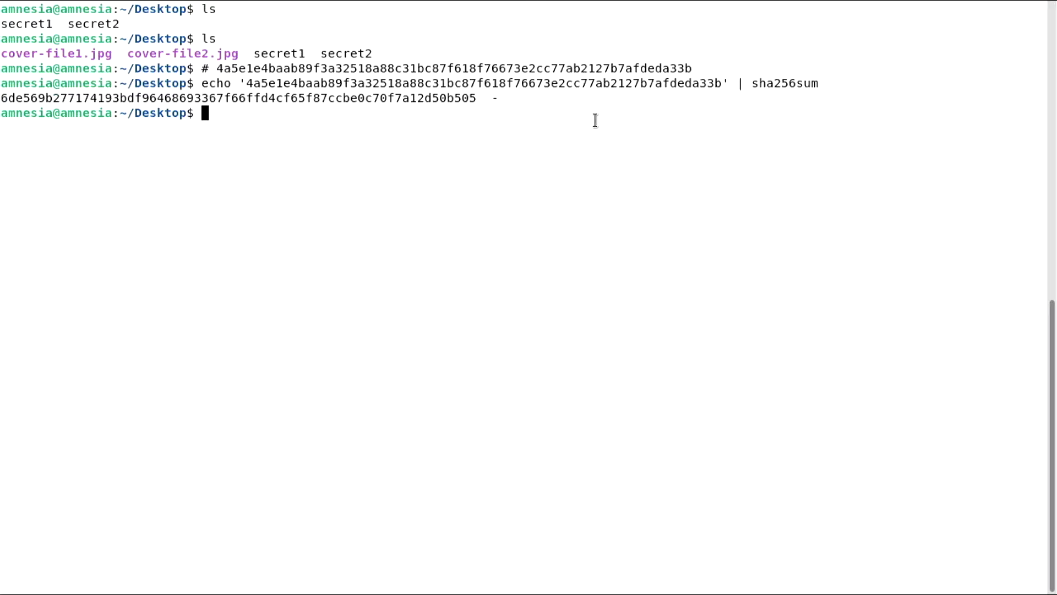
# Embed secret1 into cover-file1.jpg with steghide rijndael-256, using the hash as passphrase.
pyautogui.write('steghide')
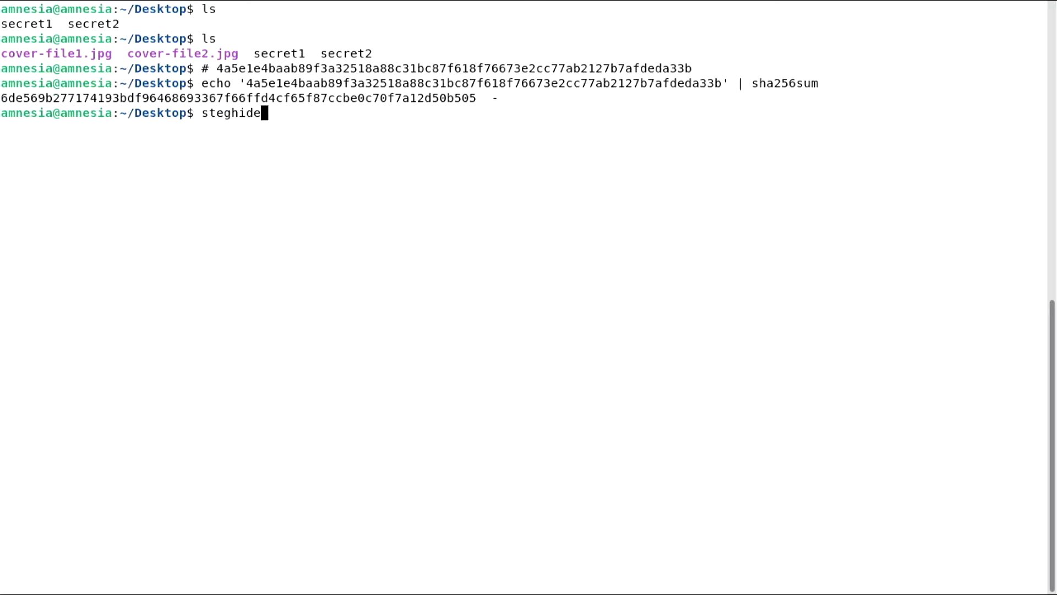
pyautogui.write('embed -e r')
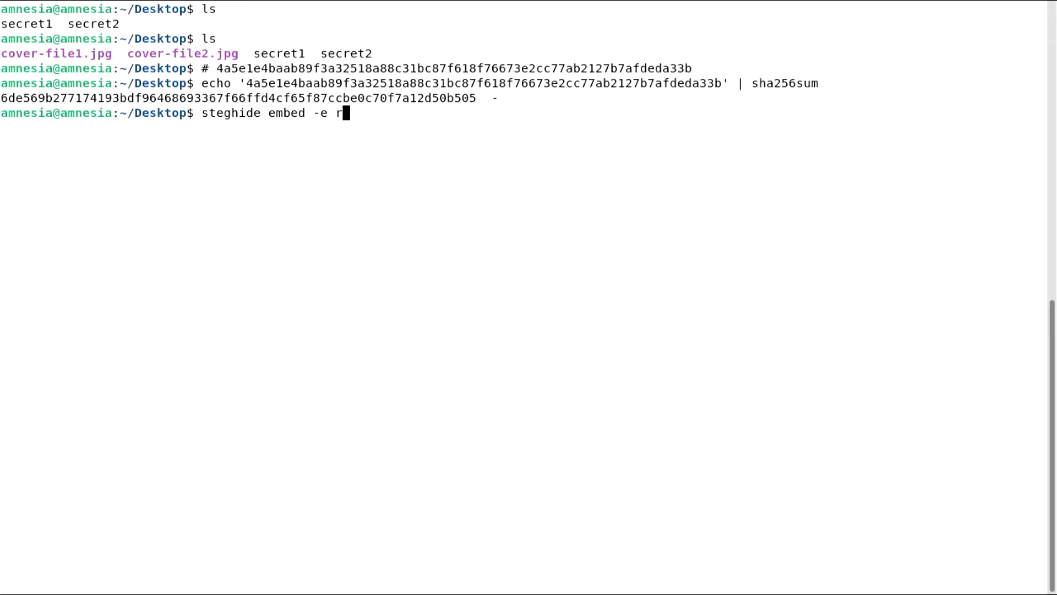
pyautogui.write('ijndael-256')
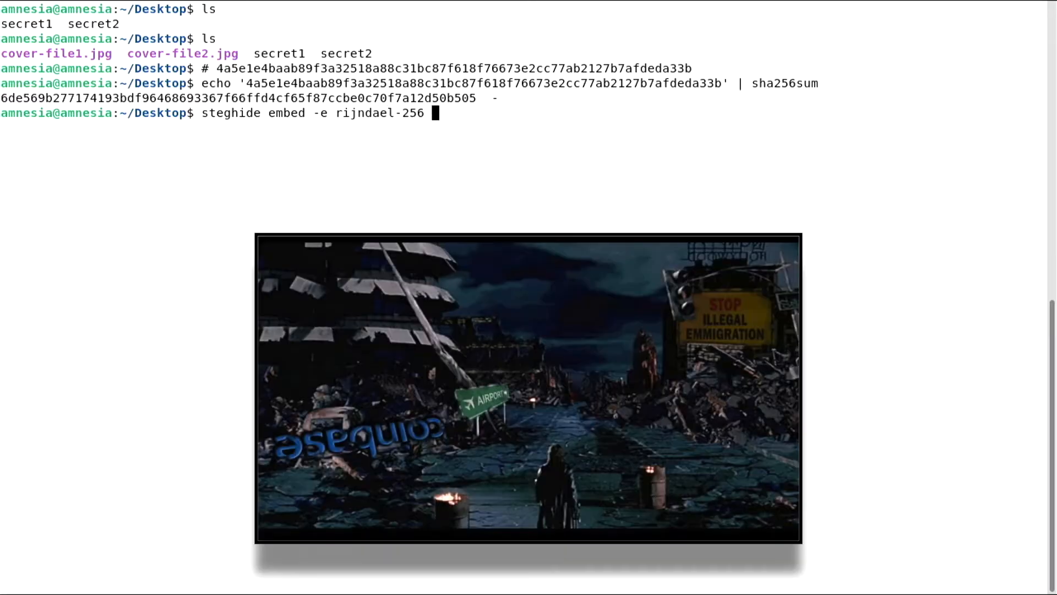
pyautogui.write('-ef secret1 -cf')
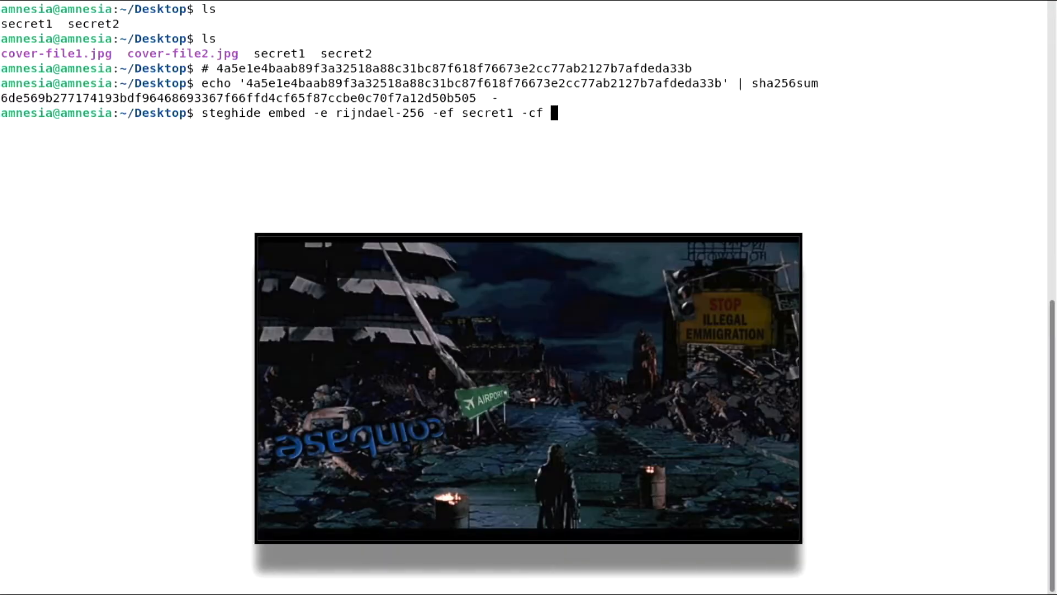
pyautogui.write('cover-file1.jpg')
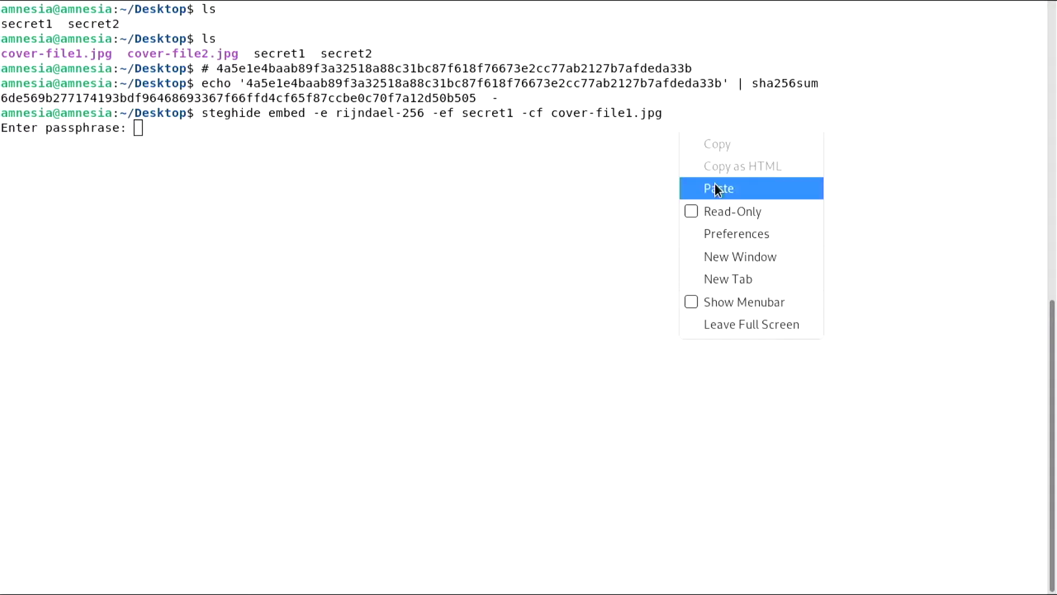
pyautogui.click(717, 188)
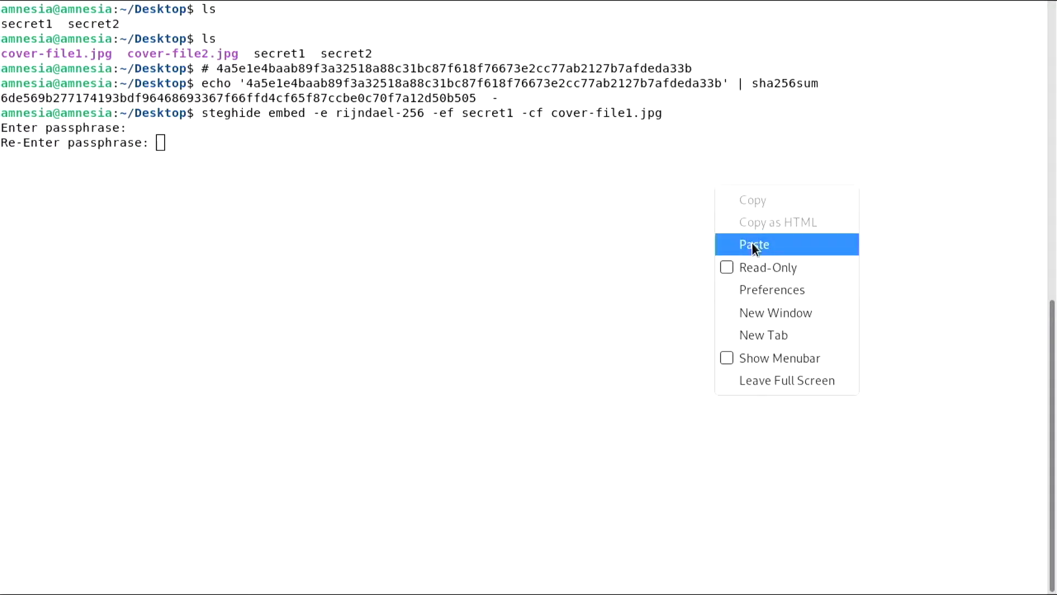
pyautogui.click(753, 244)
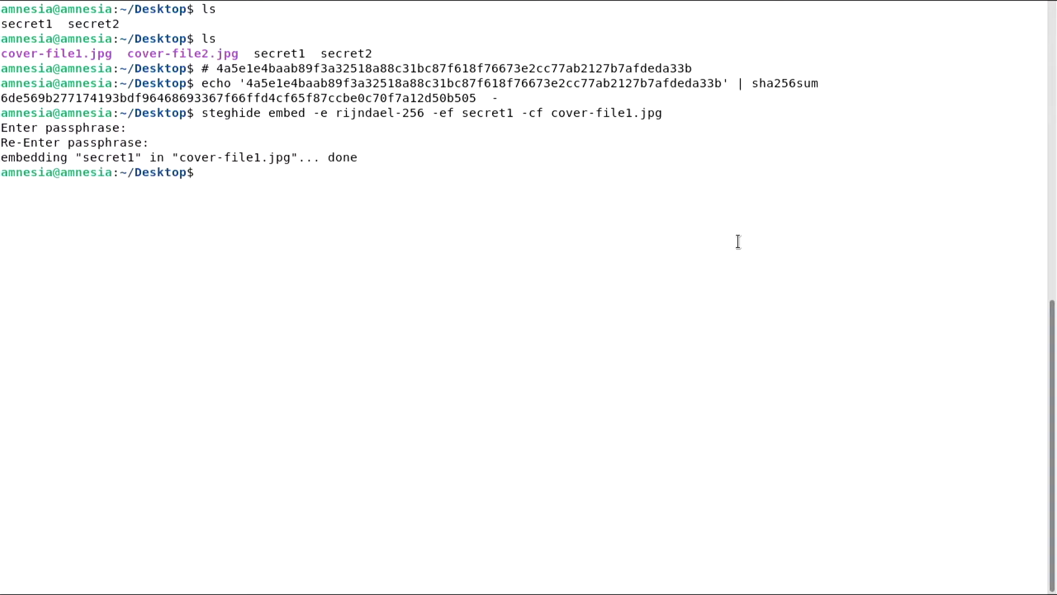
pyautogui.write('steghide embed -e rijndael-256 -ef secret1 -cf cover-file1.jpg')
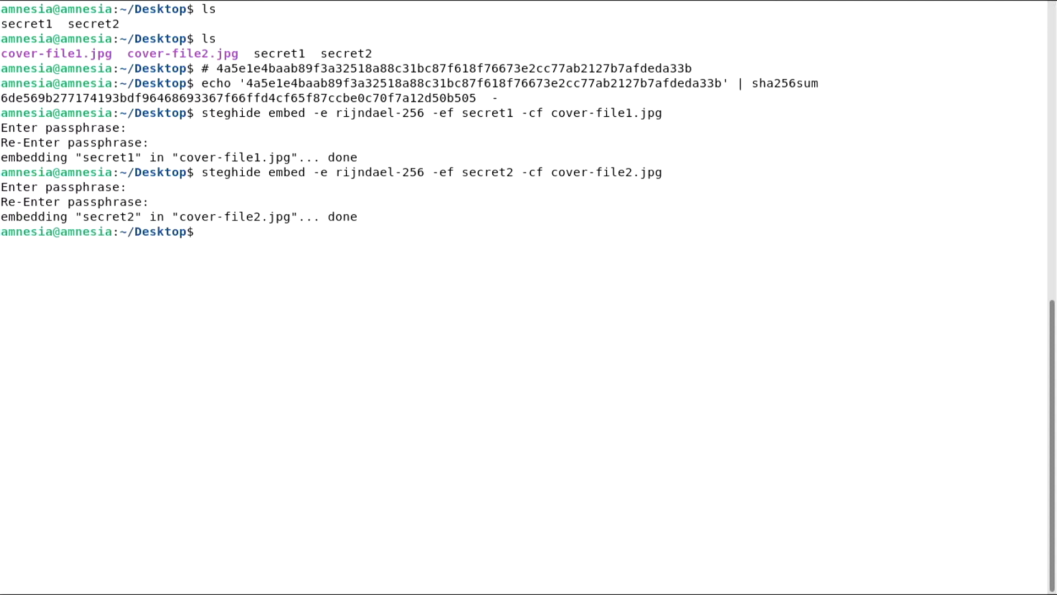
# List the Desktop files and move the covers to ~/Persistent as meme1.jpg and meme2.jpg.
pyautogui.press('Return')
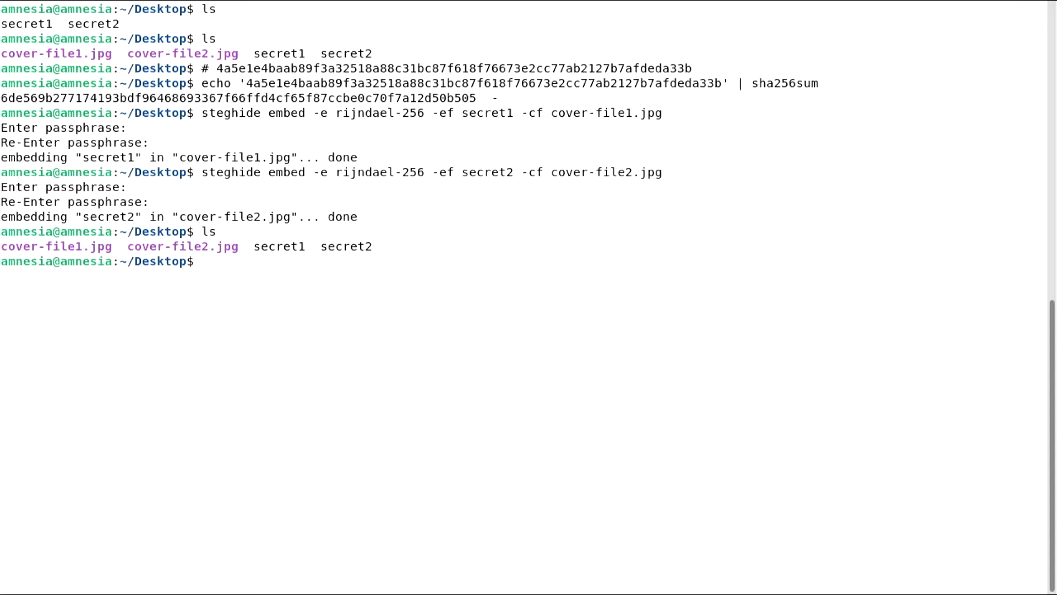
pyautogui.write('mv cover-file1.jpg')
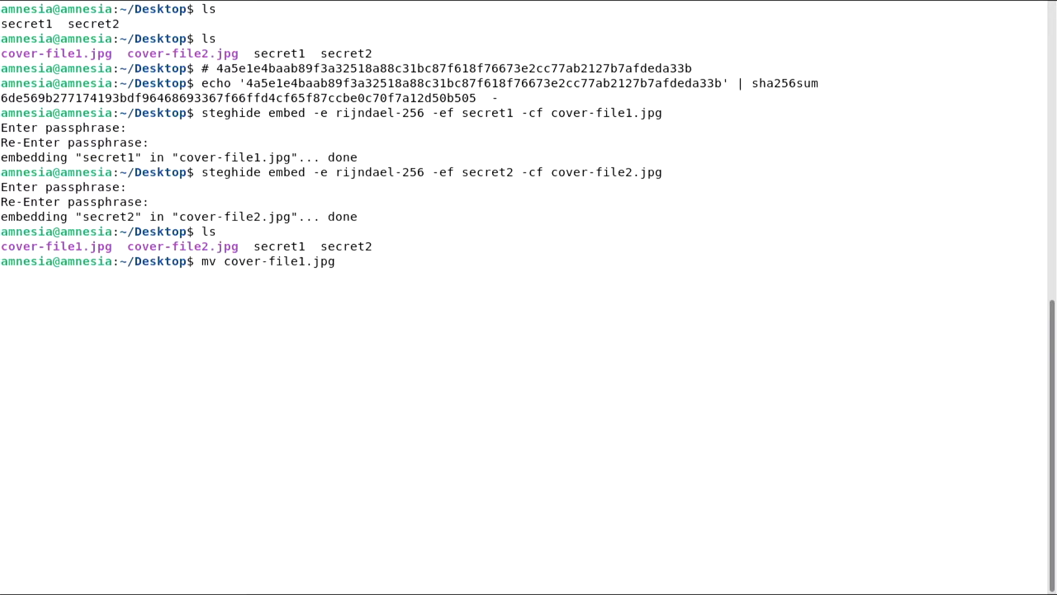
pyautogui.write('~/Persistent/mem')
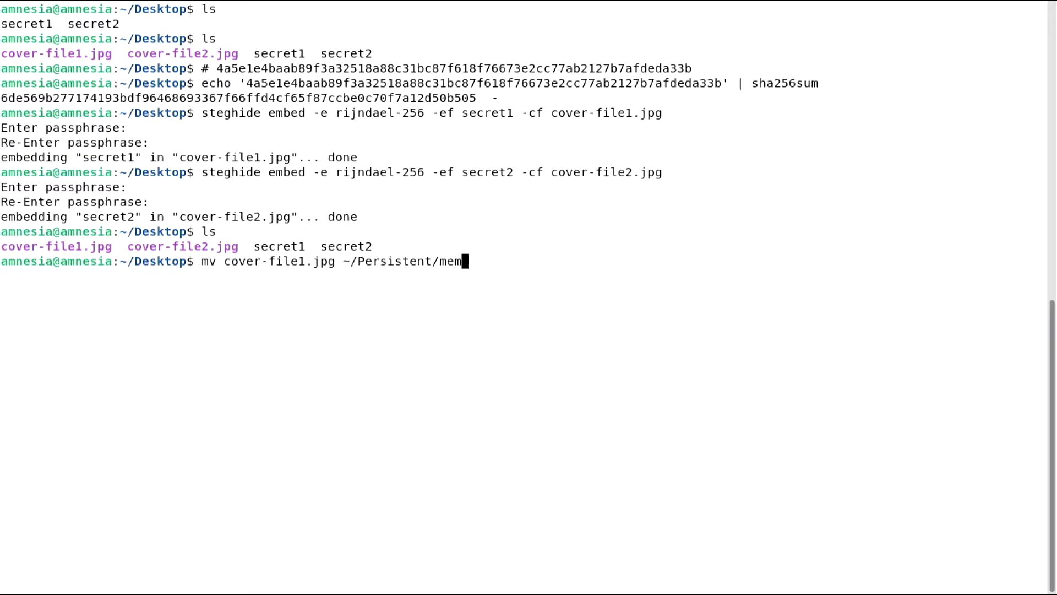
pyautogui.press('Return')
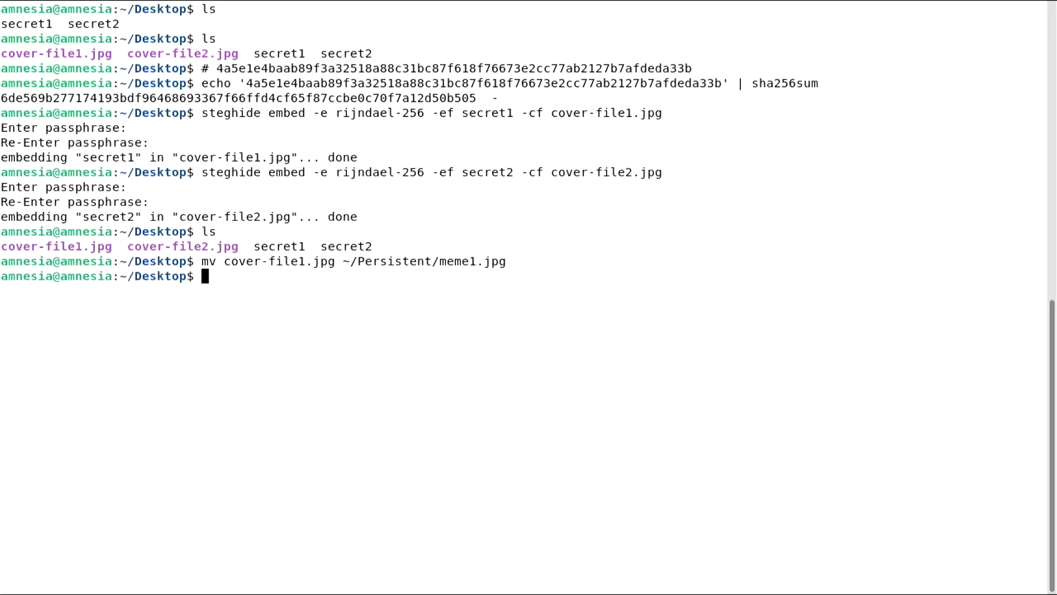
pyautogui.write('mv cover-file2.jpg ~/Persistent/')
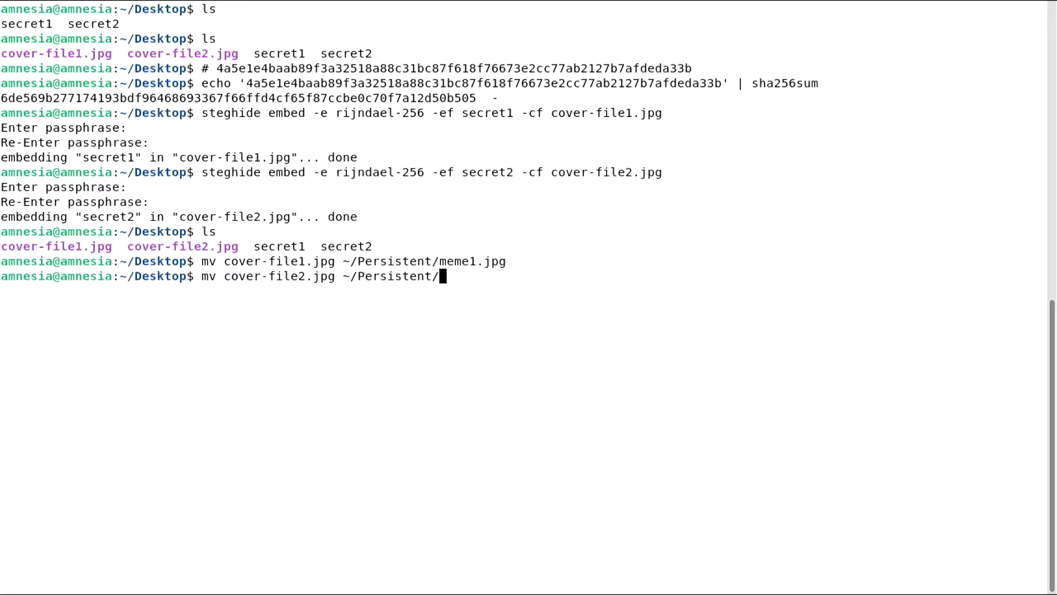
pyautogui.write('meme2.jpg')
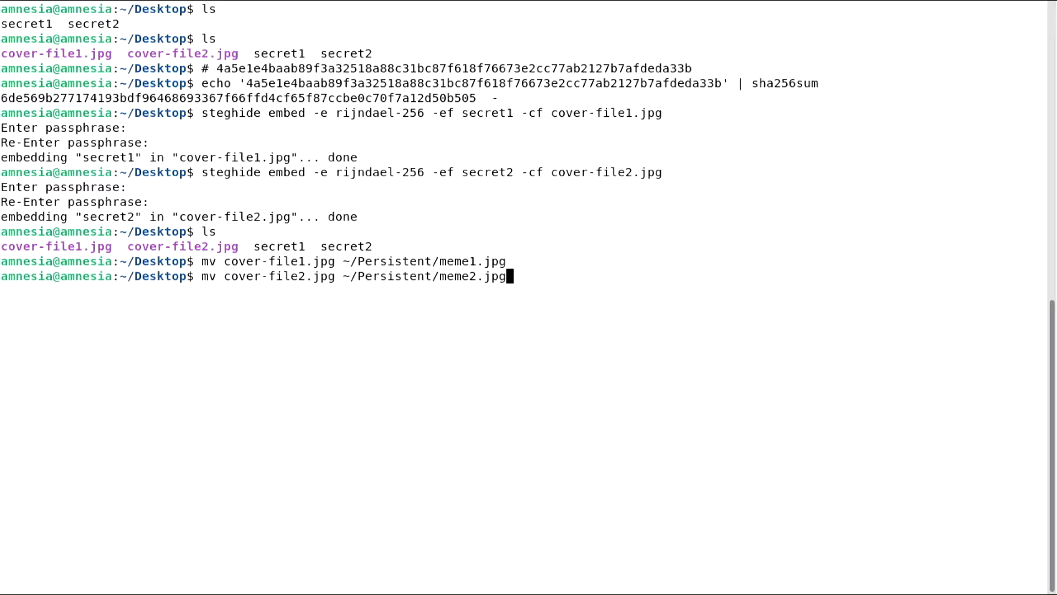
pyautogui.click(35, 12)
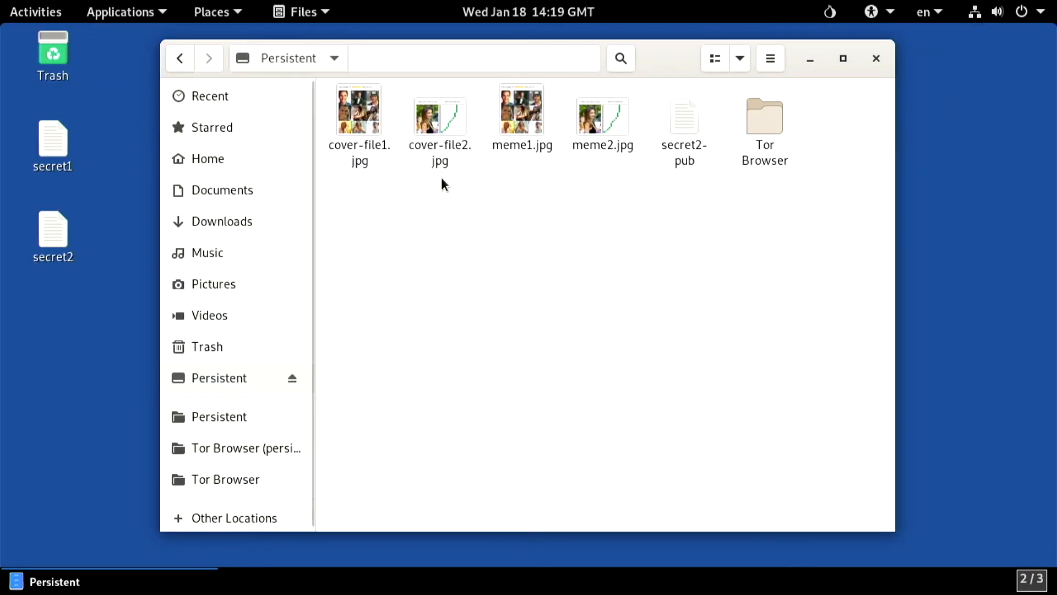
# Securely wipe cover-file1.jpg and cover-file2.jpg from Persistent using the Wipe action.
pyautogui.rightClick(358, 109)
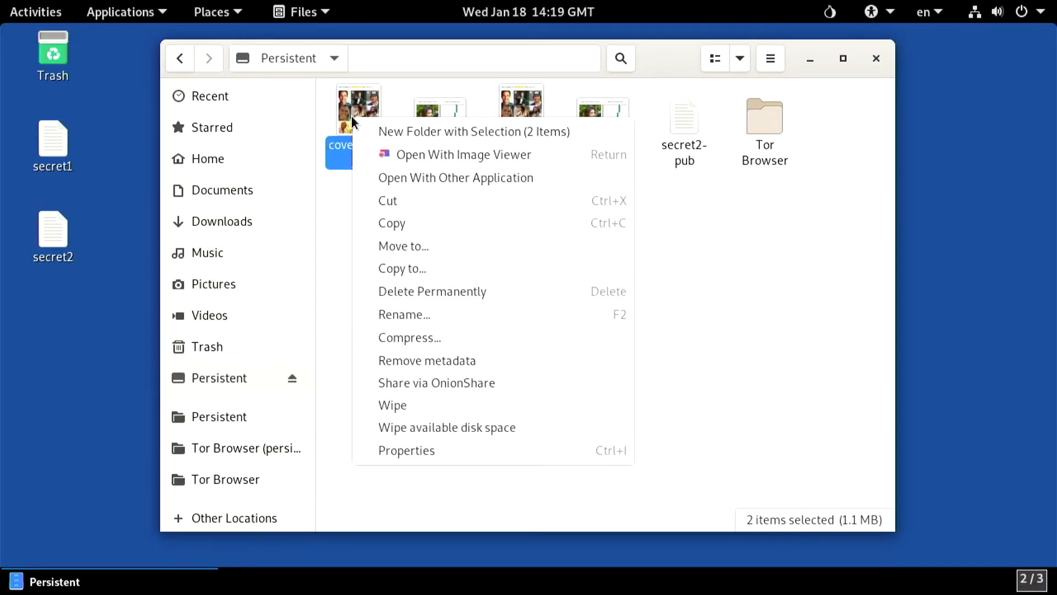
pyautogui.click(392, 405)
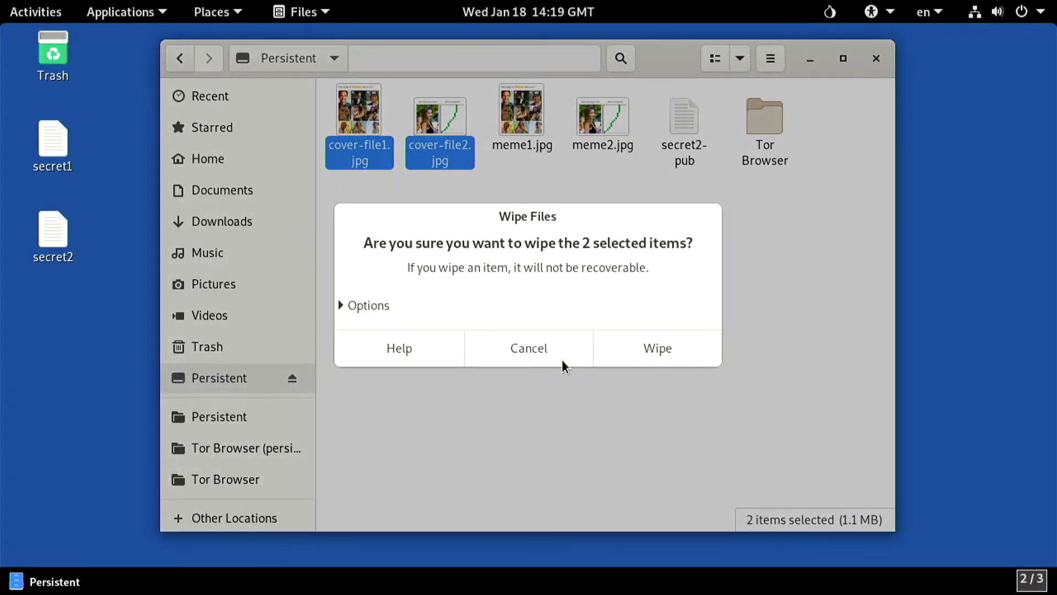
pyautogui.click(656, 348)
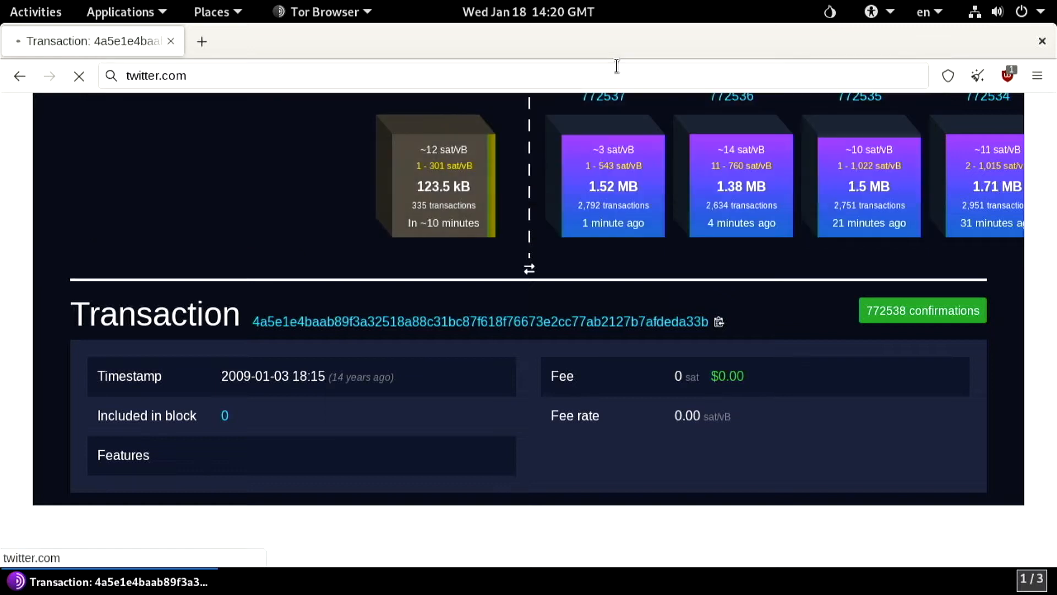
# Load twitter.com and sign in as 402paymentreq to reach the home timeline.
pyautogui.press('Return')
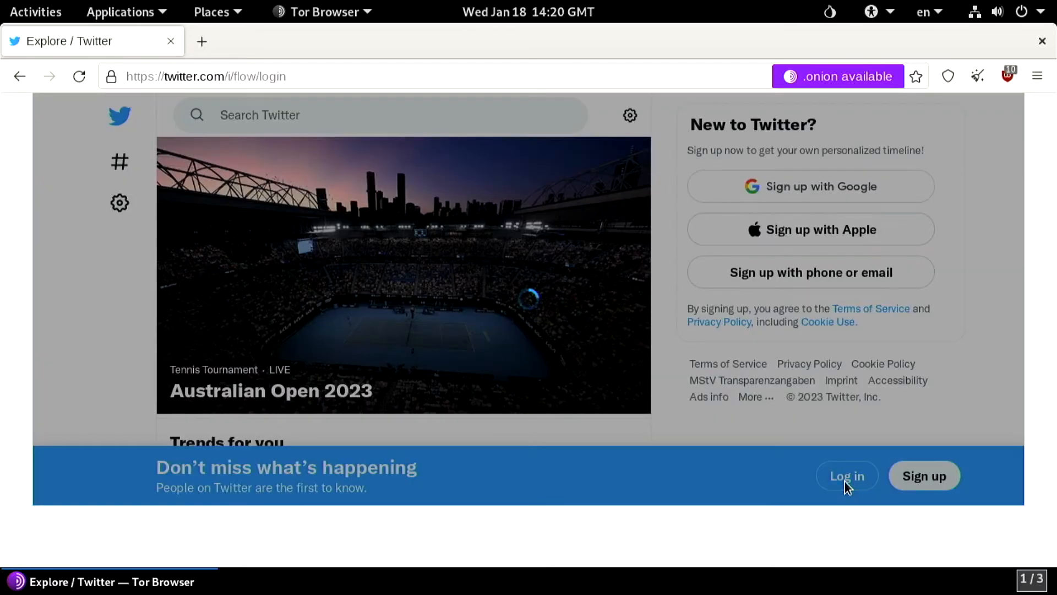
pyautogui.click(847, 475)
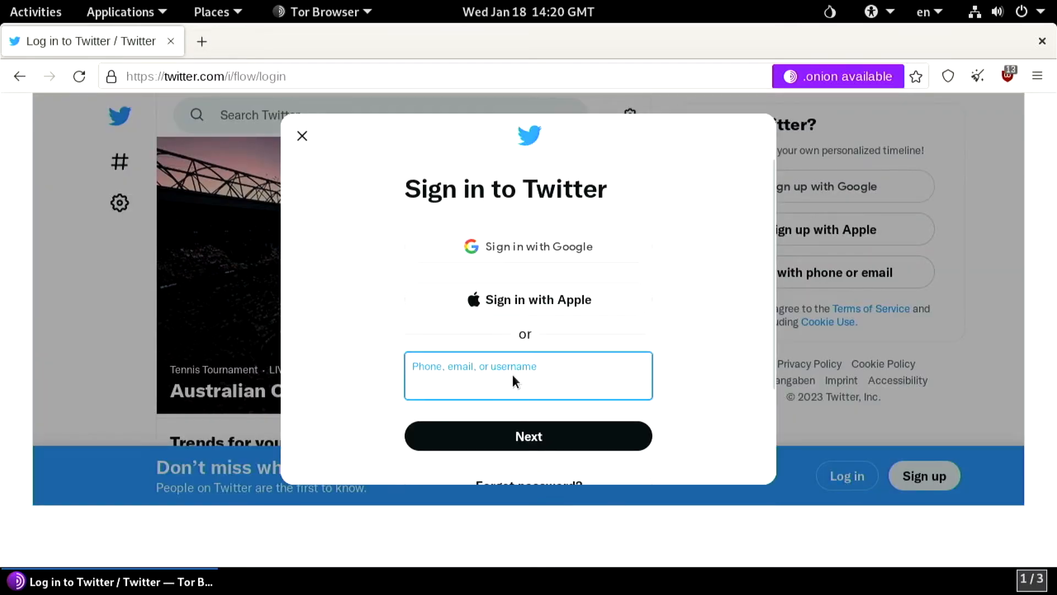
pyautogui.write('402paymentreq')
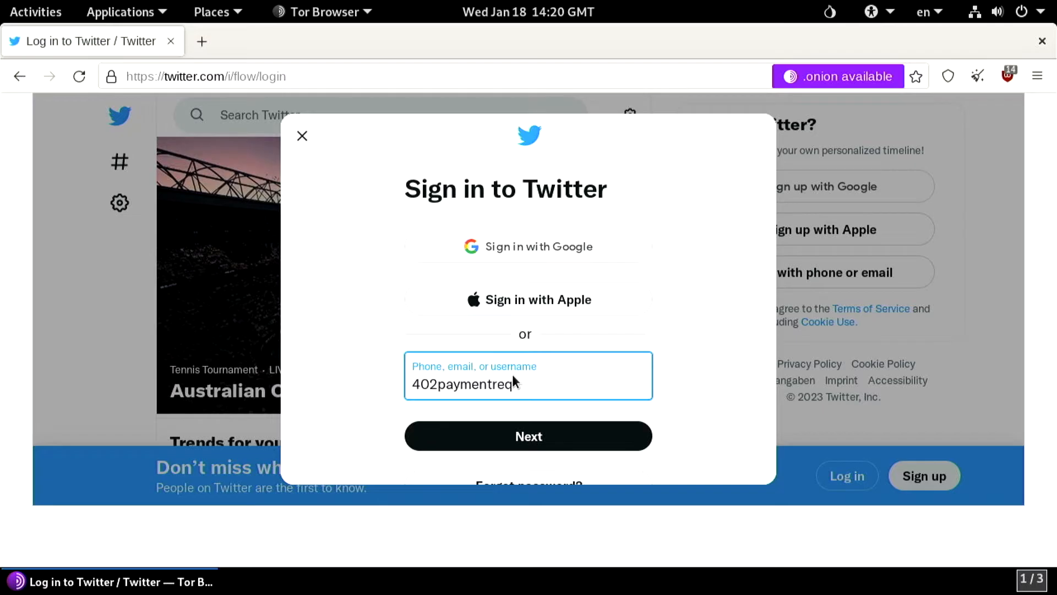
pyautogui.click(528, 435)
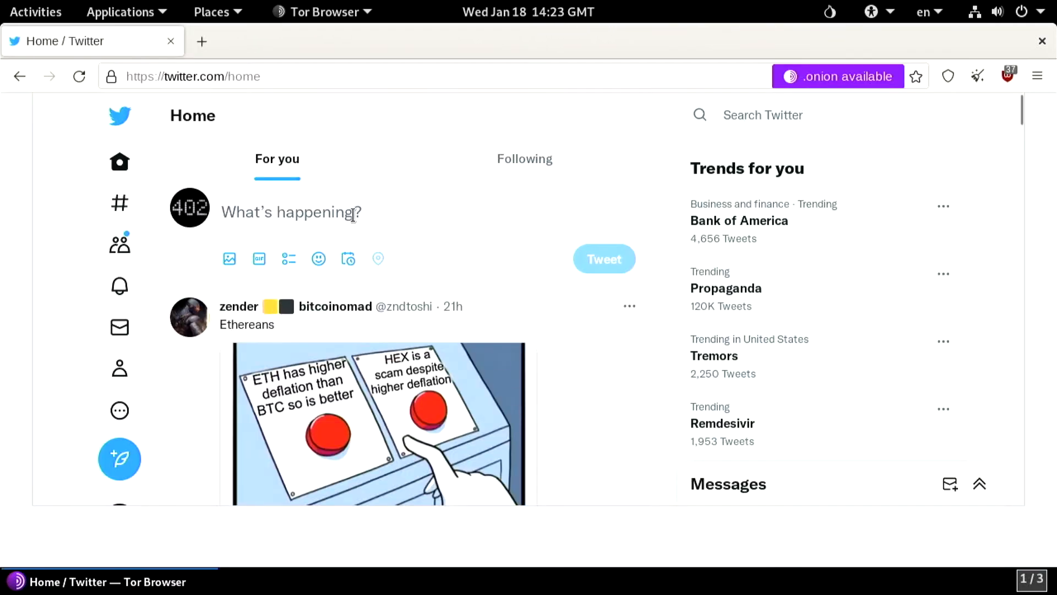
pyautogui.click(292, 211)
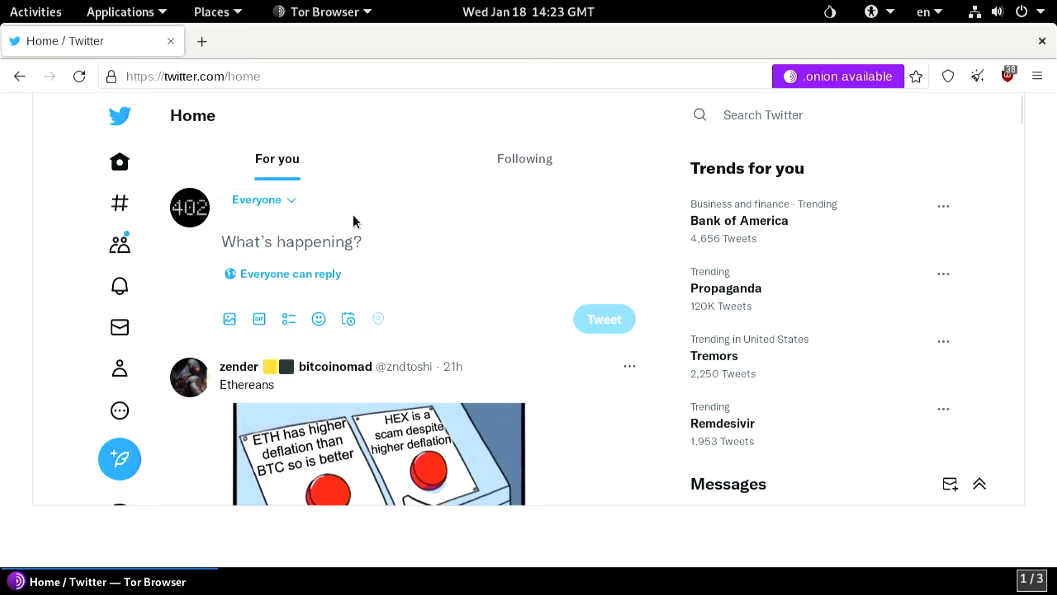
pyautogui.click(291, 241)
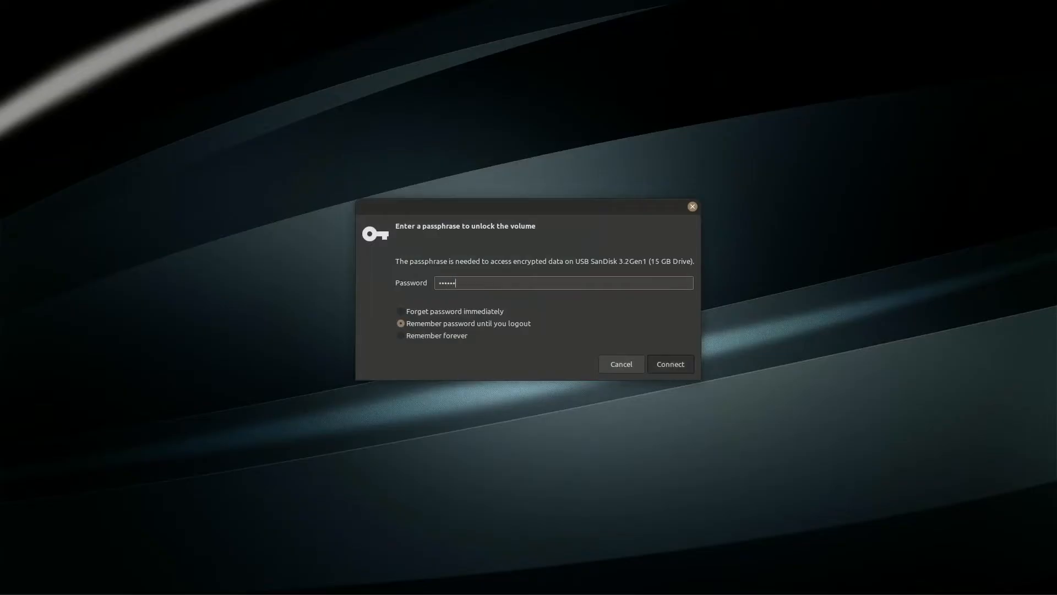
# Unlock the encrypted USB, try opening TailsData, and dismiss the permission error.
pyautogui.click(669, 364)
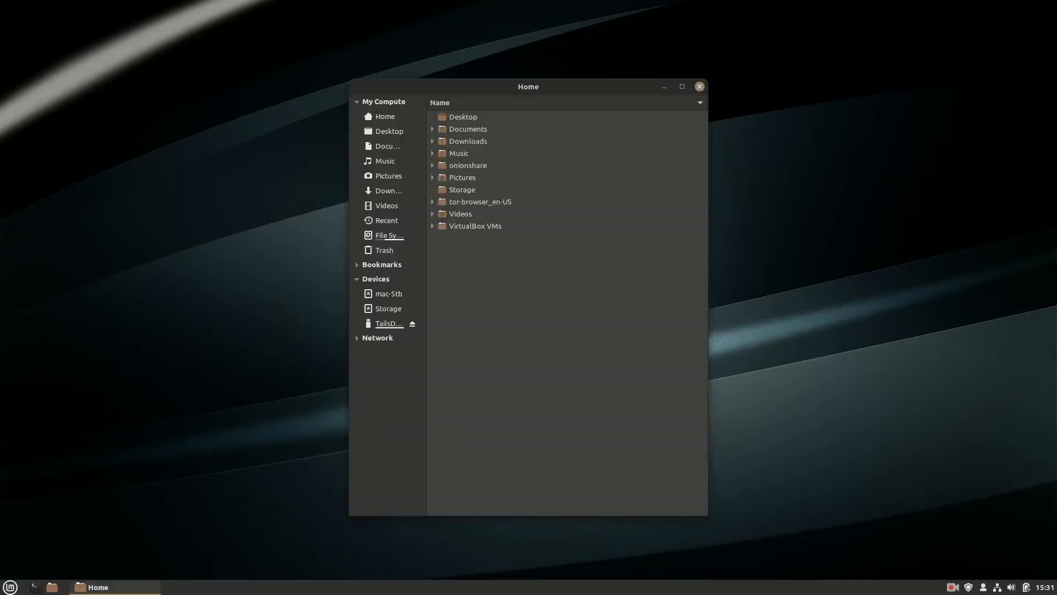
pyautogui.click(388, 323)
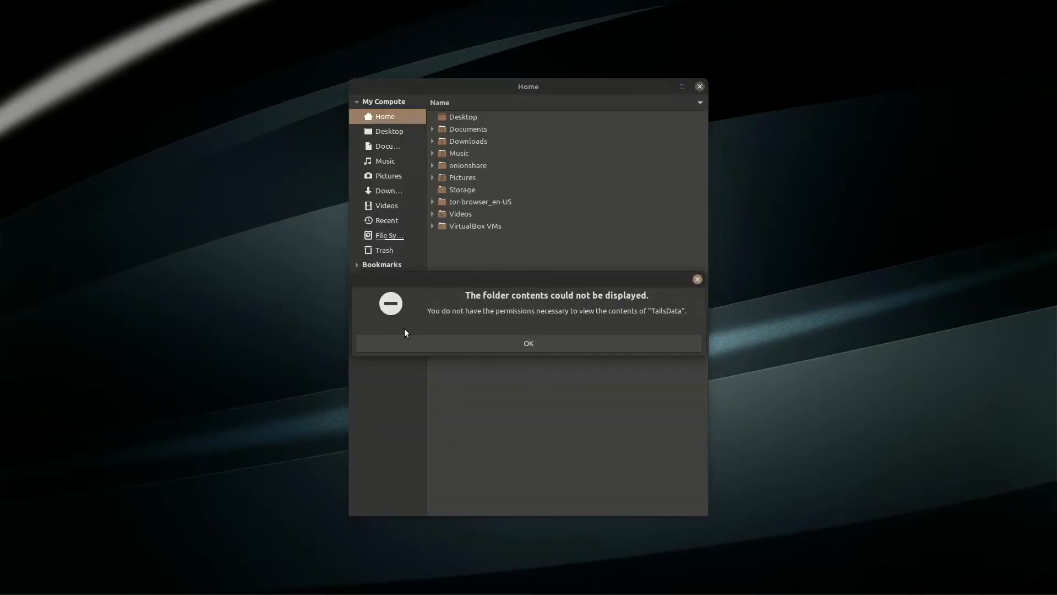
pyautogui.click(528, 343)
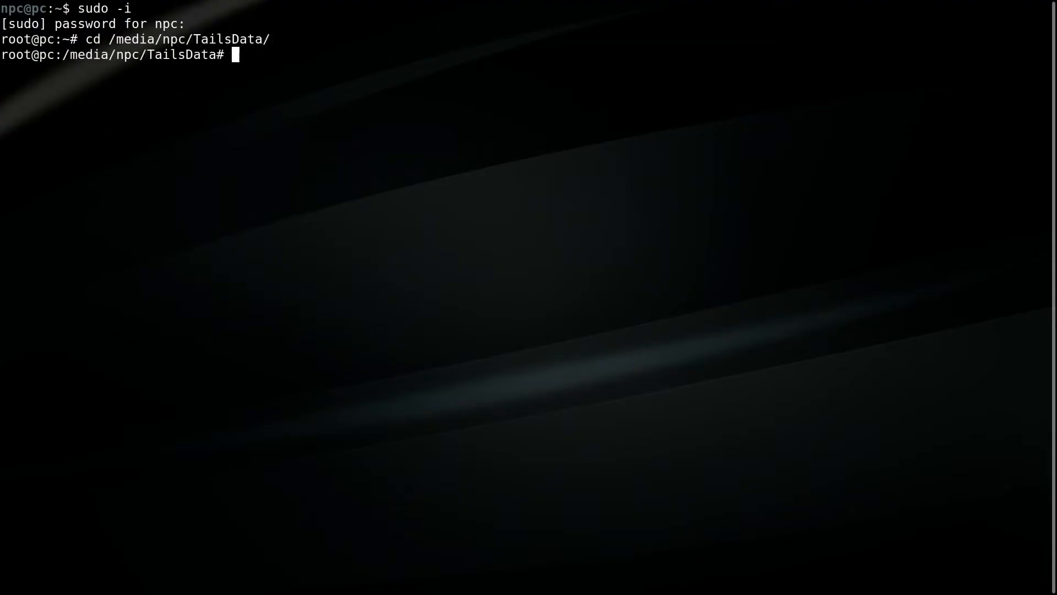
# As root, copy meme1.jpg, meme2.jpg and secret2-pub from Persistent to Desktop, owned by npc.
pyautogui.write('cd Persistent/')
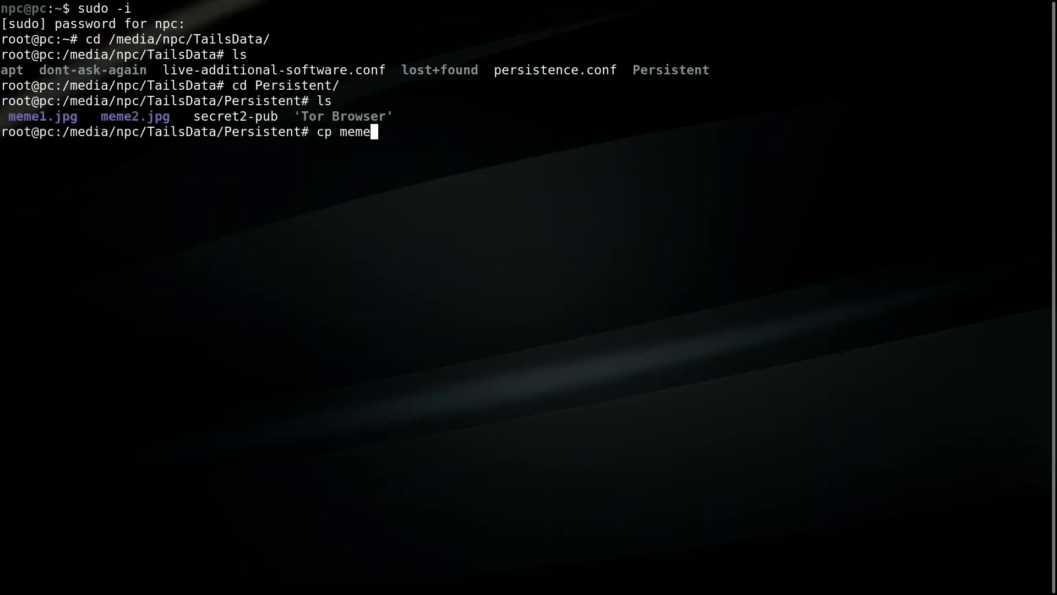
pyautogui.write('* /home/npc/')
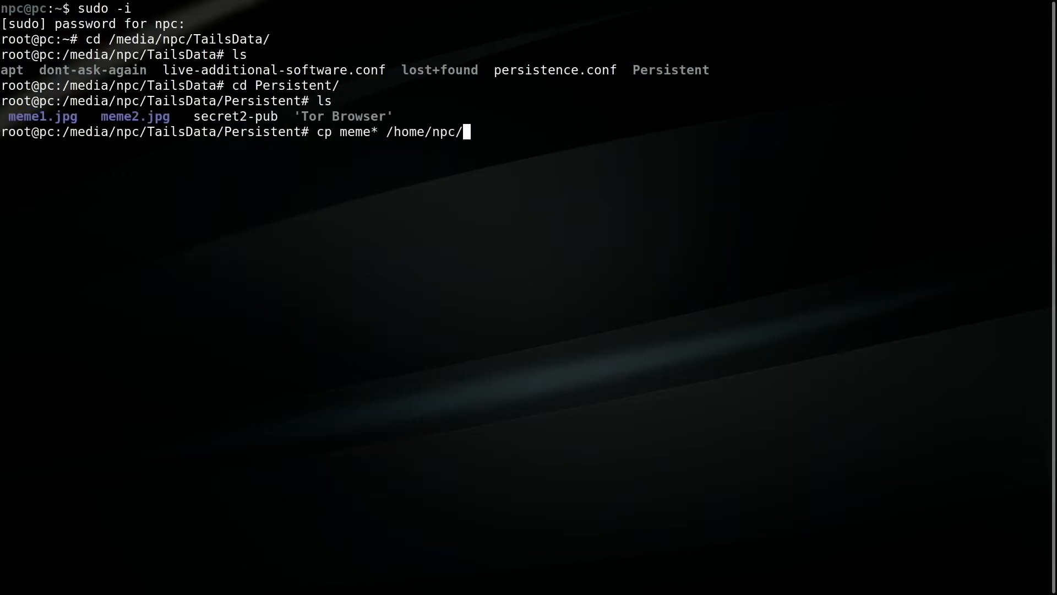
pyautogui.press('Return')
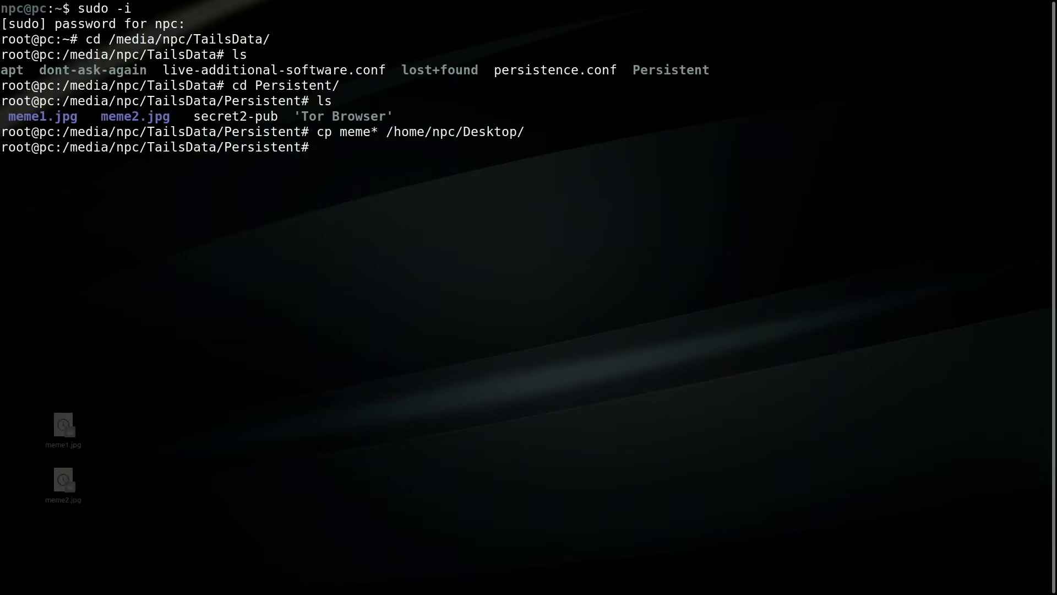
pyautogui.write('cp secret2-pub /home/npc/')
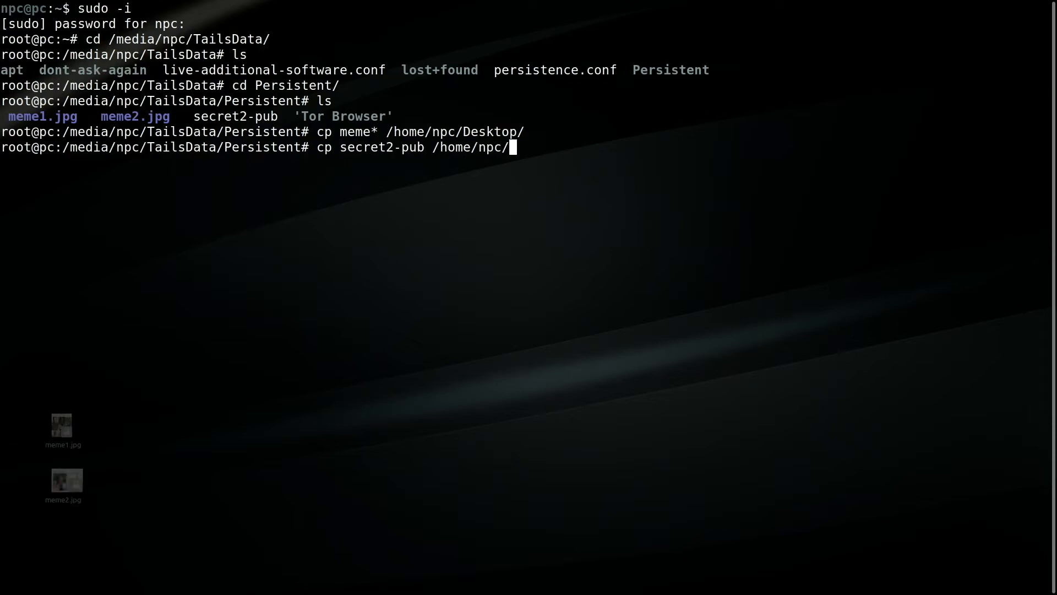
pyautogui.write('Desktop/')
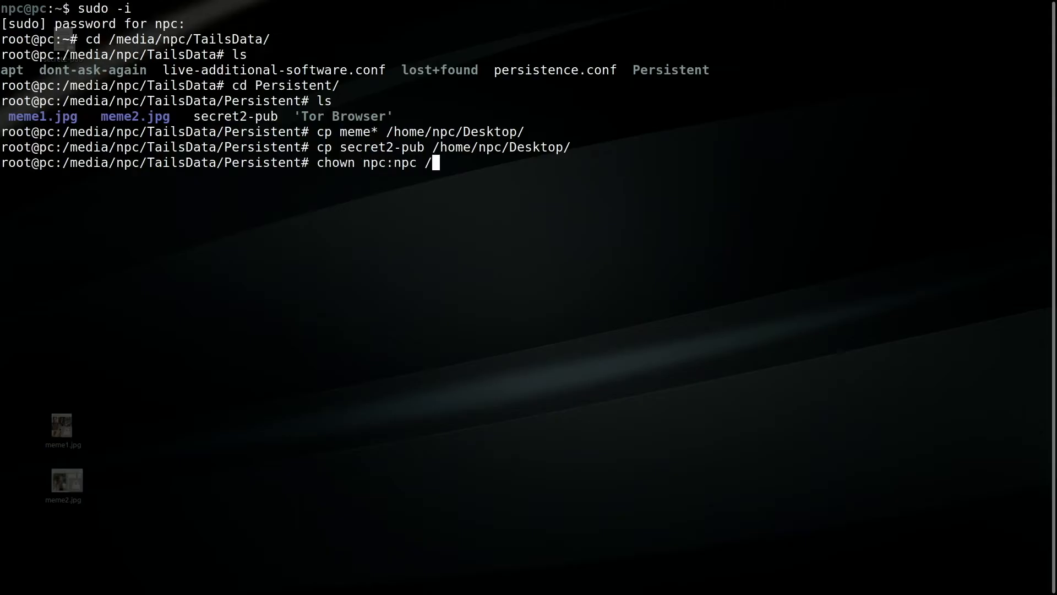
pyautogui.write('home/npc/Desktop/*')
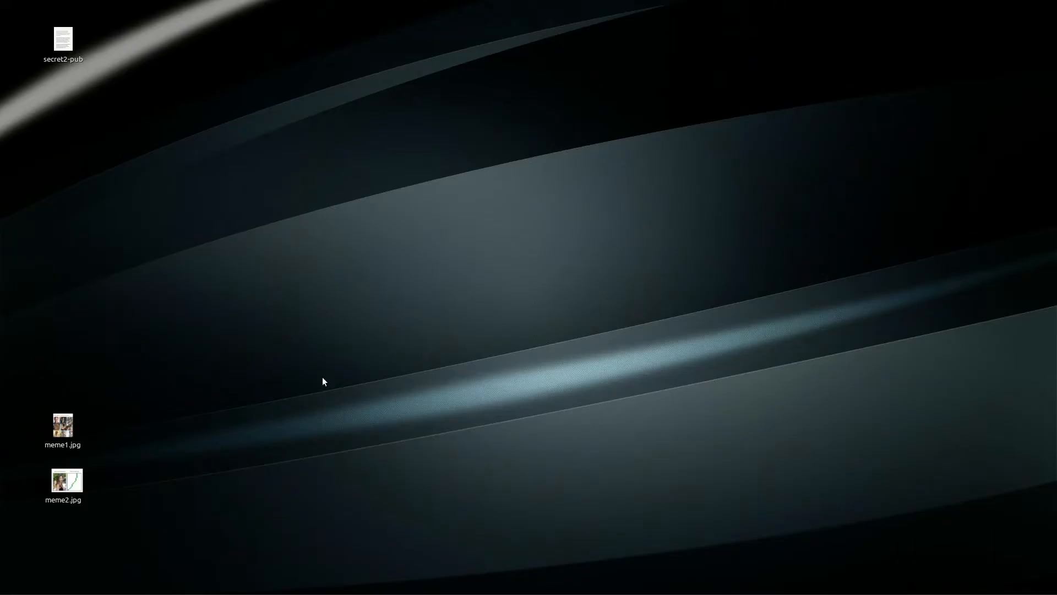
pyautogui.write('twitter.')
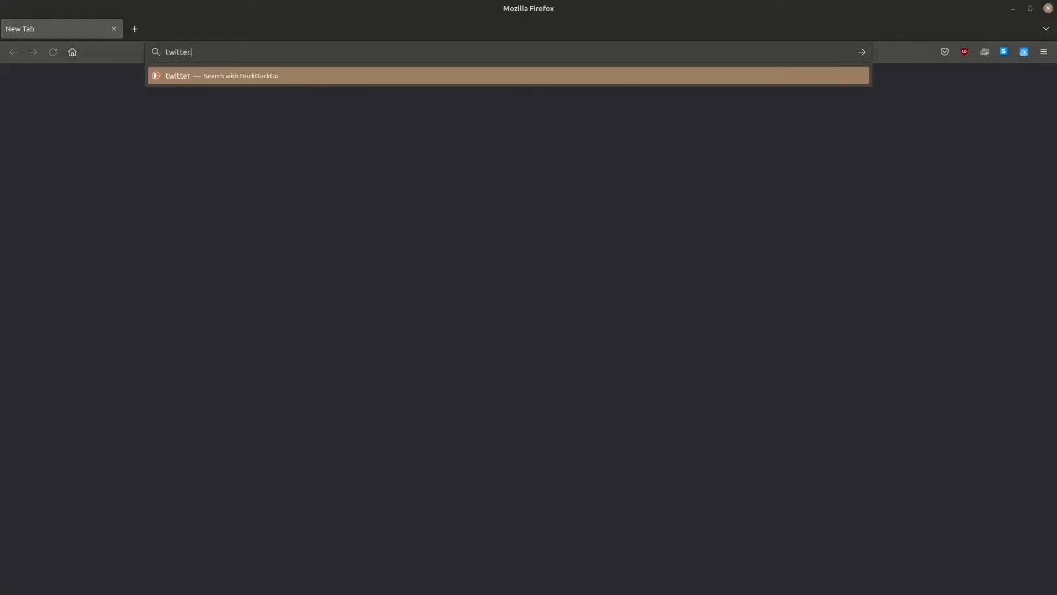
# Load twitter.com in Firefox and sign in as 402paymentreq.
pyautogui.press('Return')
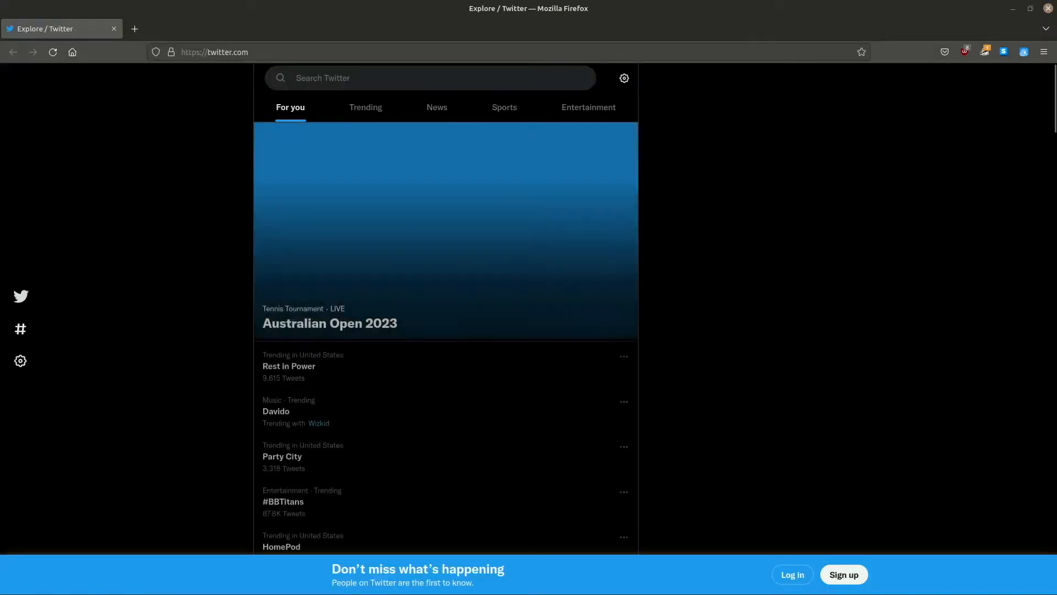
pyautogui.click(792, 573)
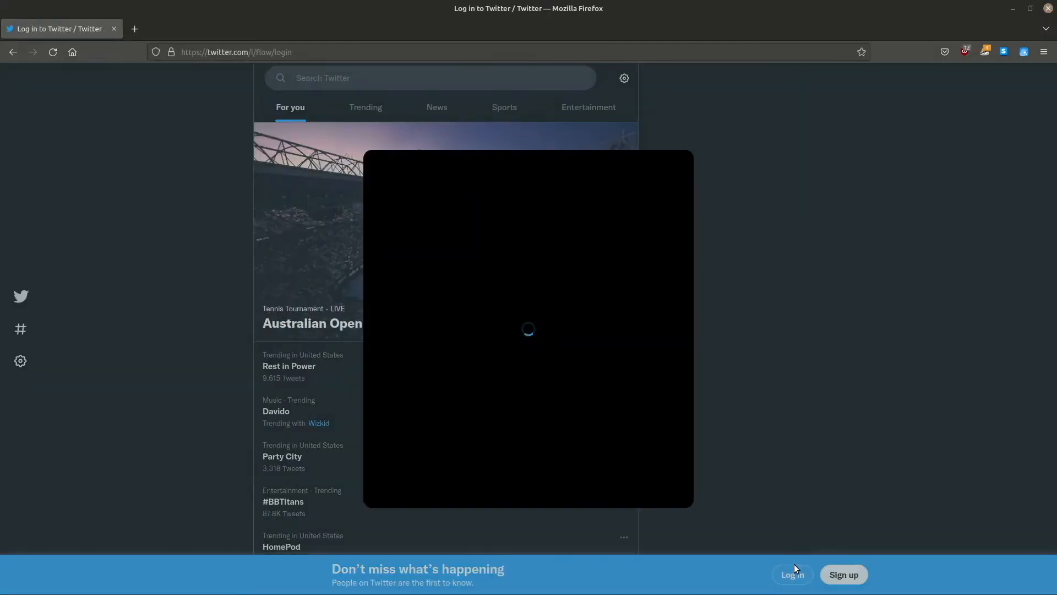
pyautogui.write('402paym')
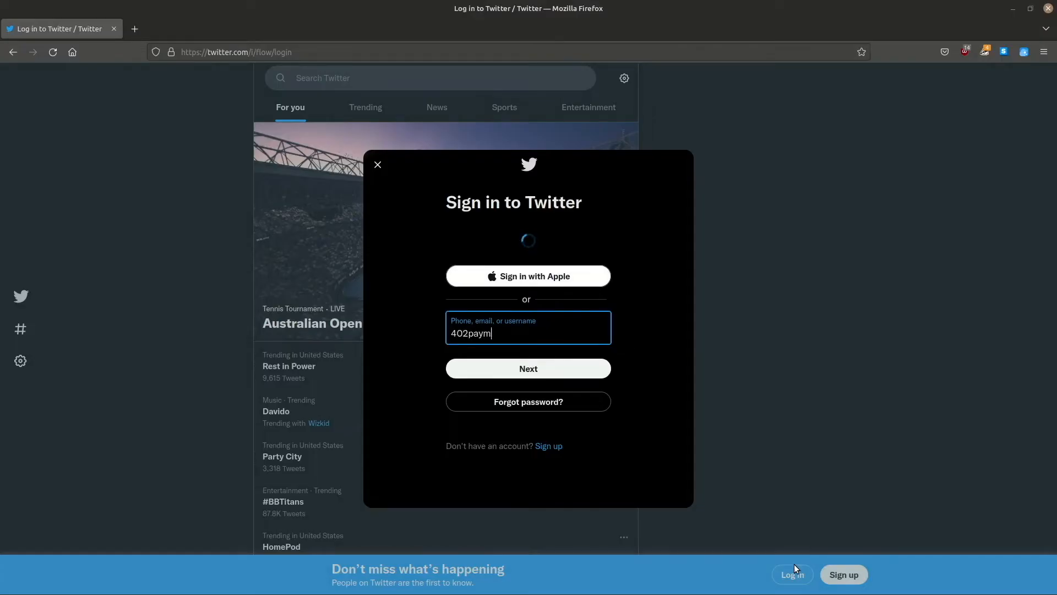
pyautogui.click(528, 368)
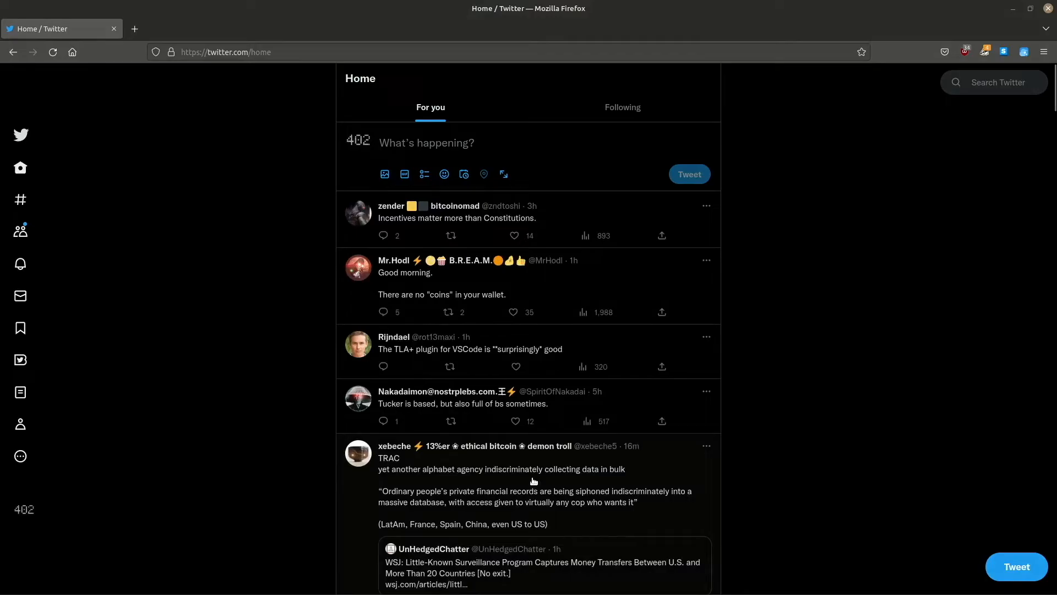
# Post the tweet 'What stage of #bitcoin are you in?' with meme1.jpg attached.
pyautogui.write('What sta')
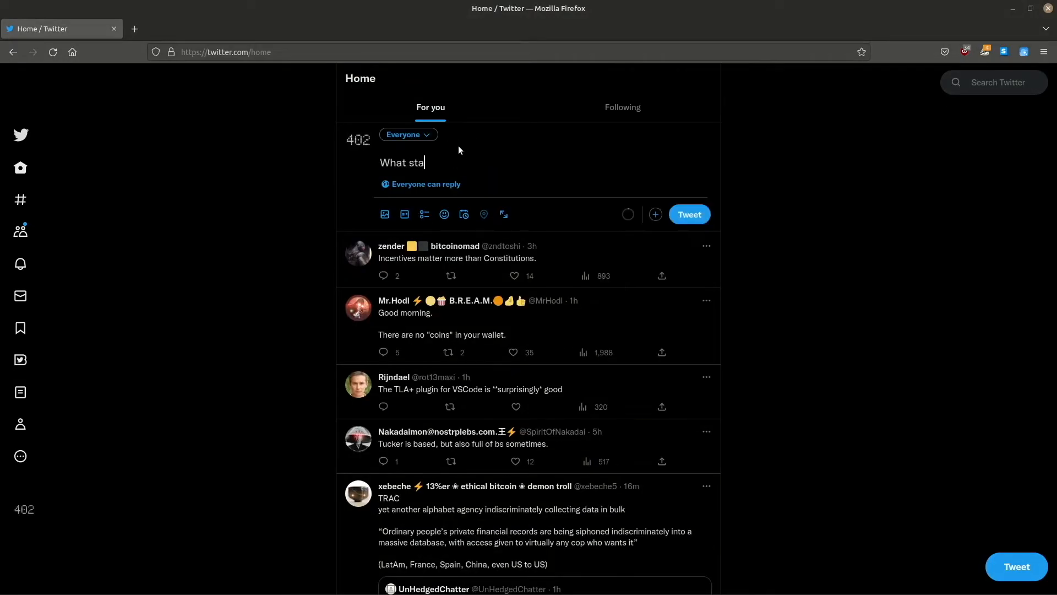
pyautogui.write('ge of #bitcoin a')
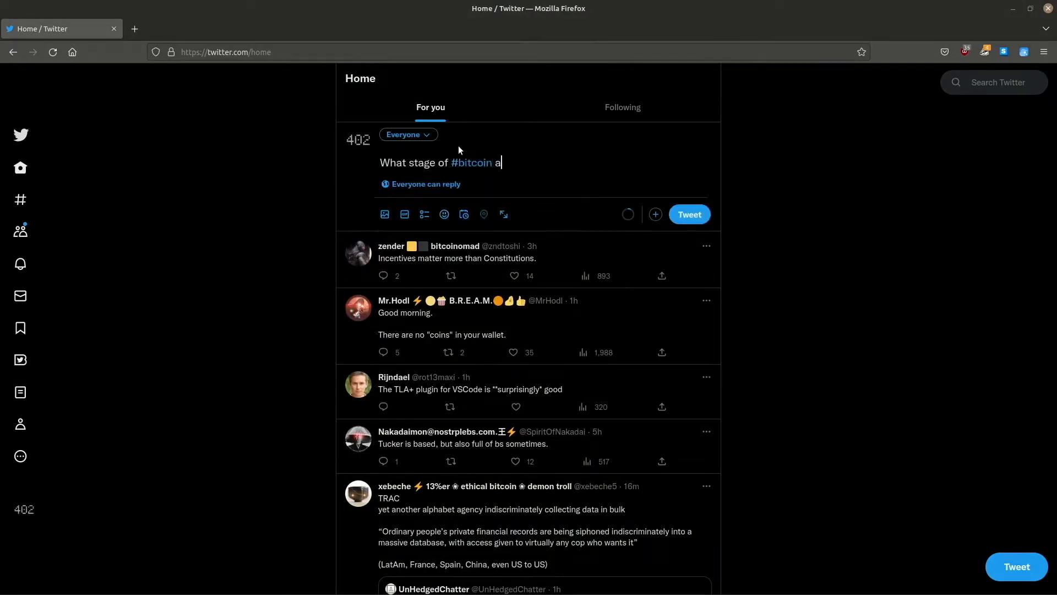
pyautogui.write('re you in?')
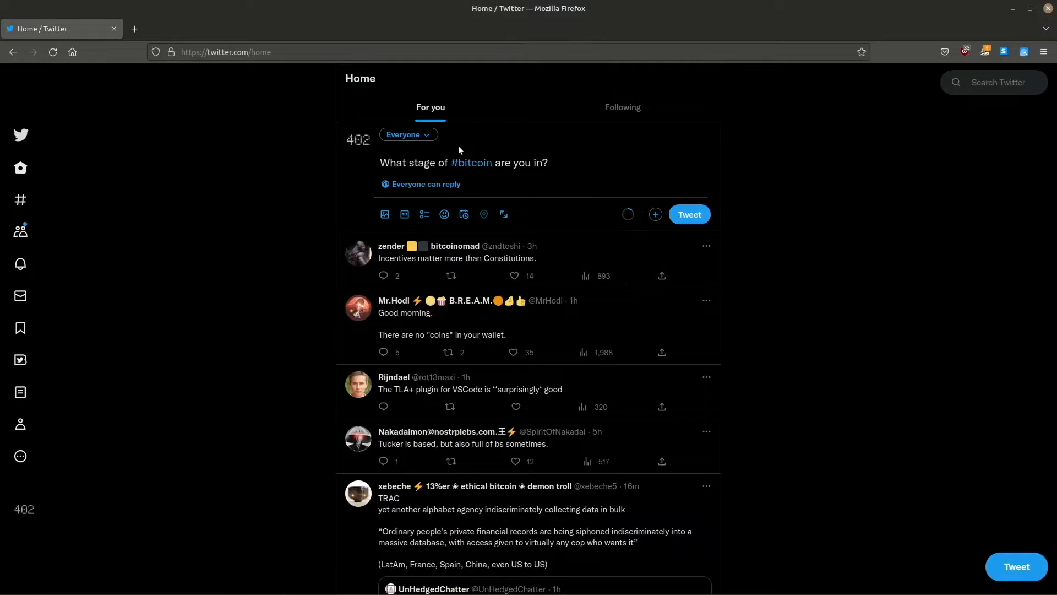
pyautogui.click(384, 215)
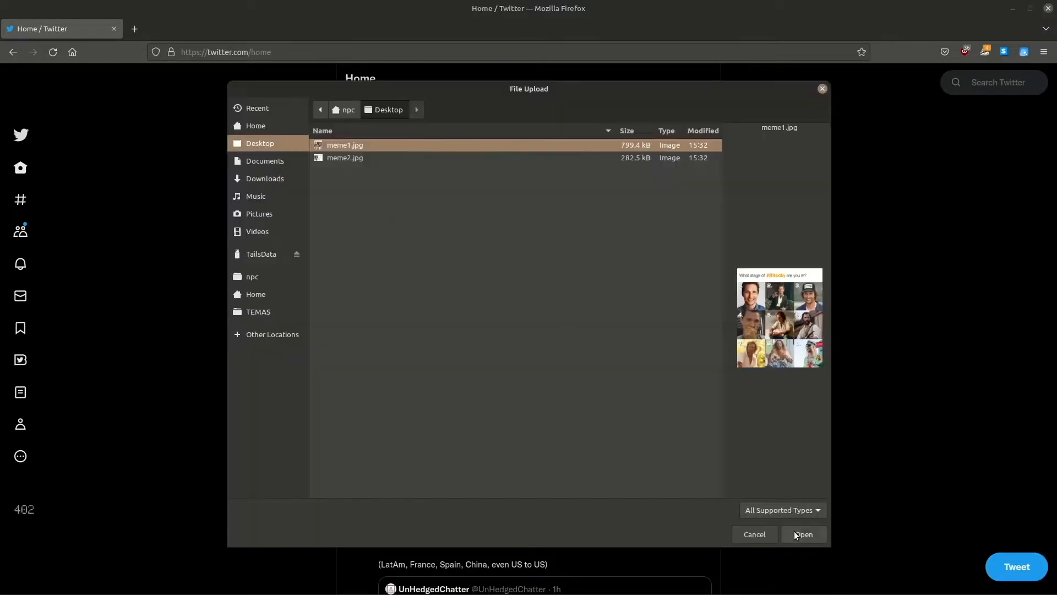
pyautogui.click(802, 534)
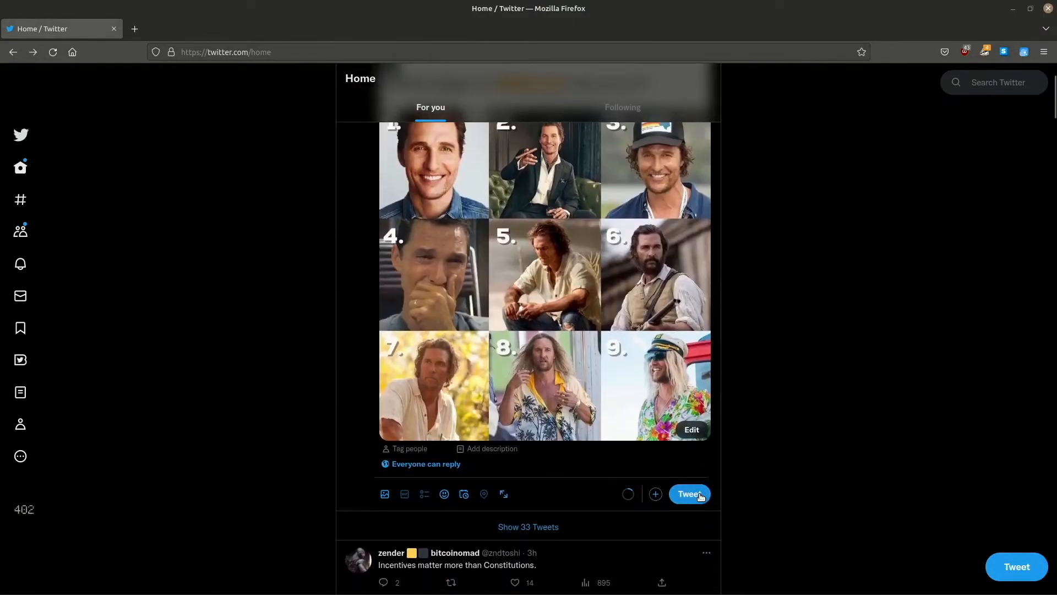
pyautogui.click(689, 493)
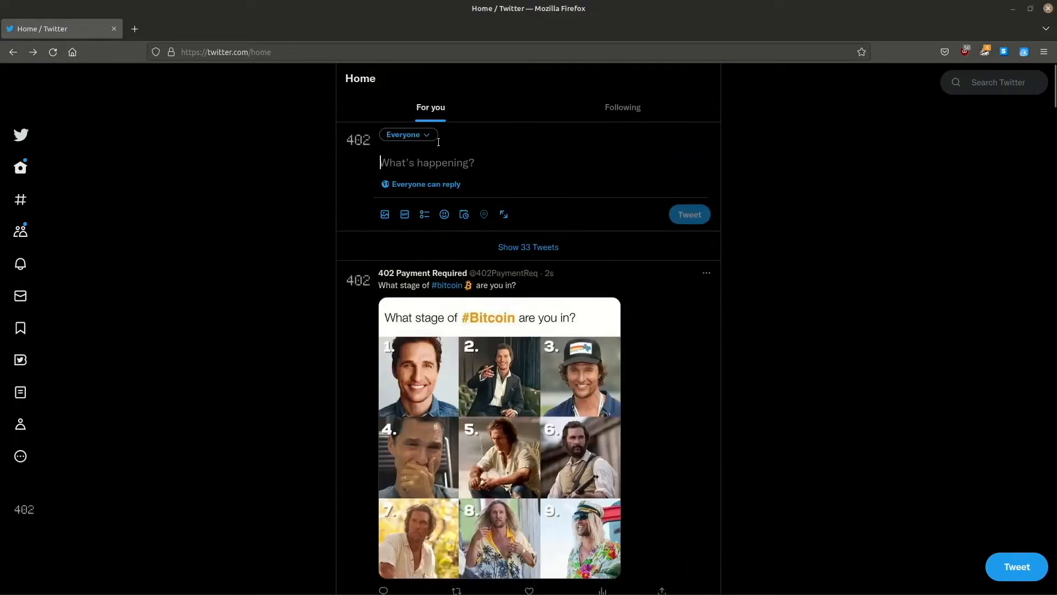
# Compose 'What we actually want' and attach the second meme image.
pyautogui.write('What we act')
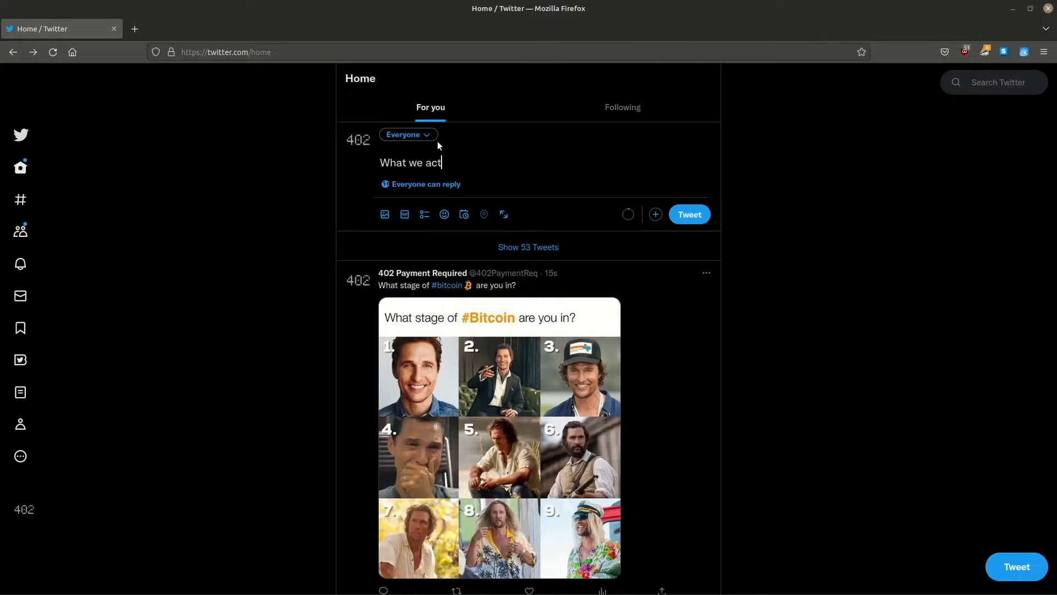
pyautogui.write('ually want')
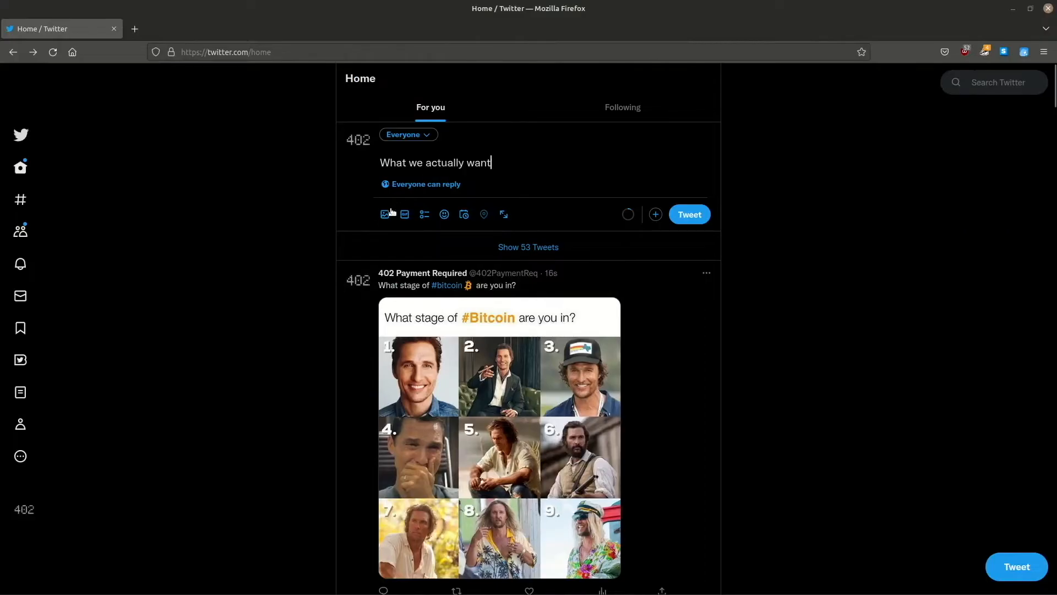
pyautogui.click(384, 214)
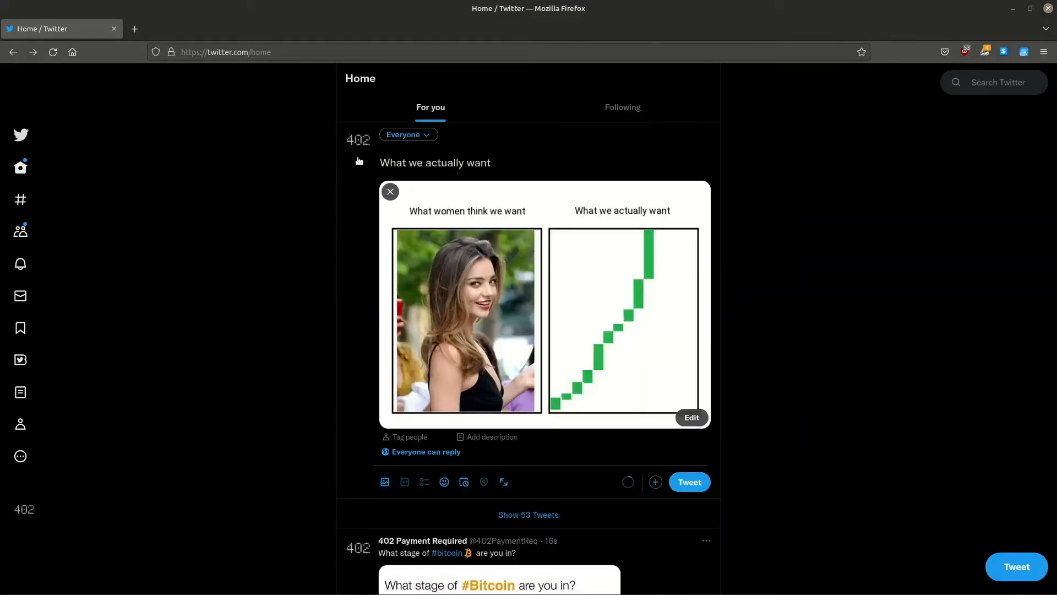
pyautogui.click(688, 481)
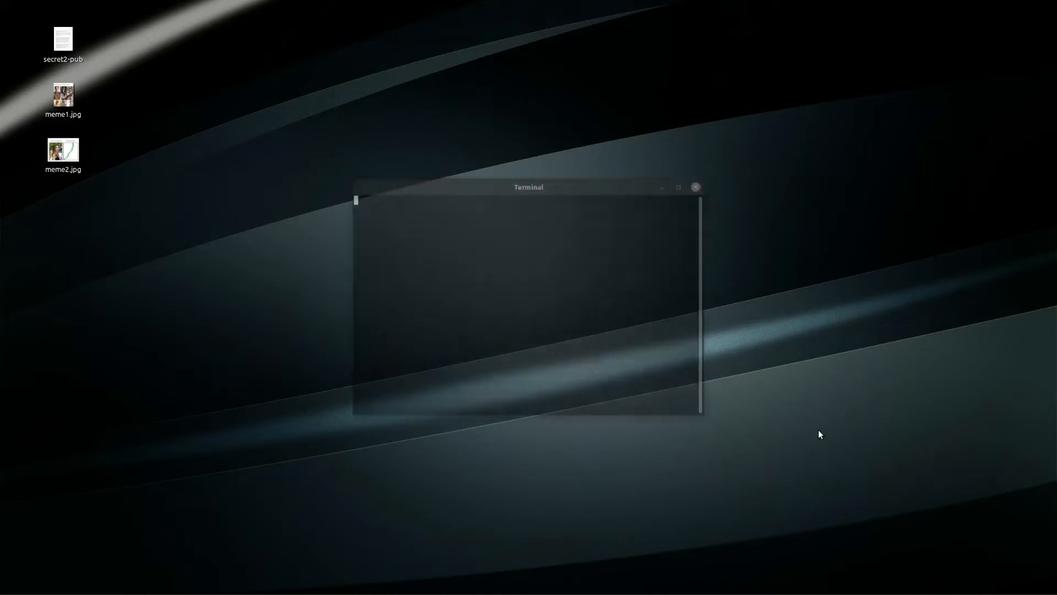
# Print the backup server's onion address and the secret2-pub public key.
pyautogui.write('cat Documents/')
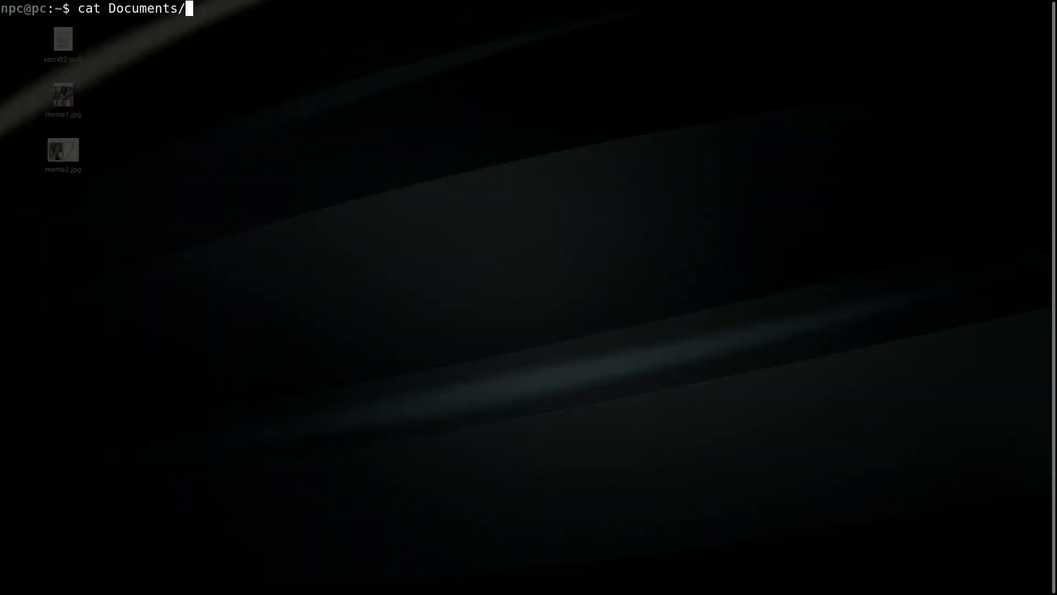
pyautogui.press('Return')
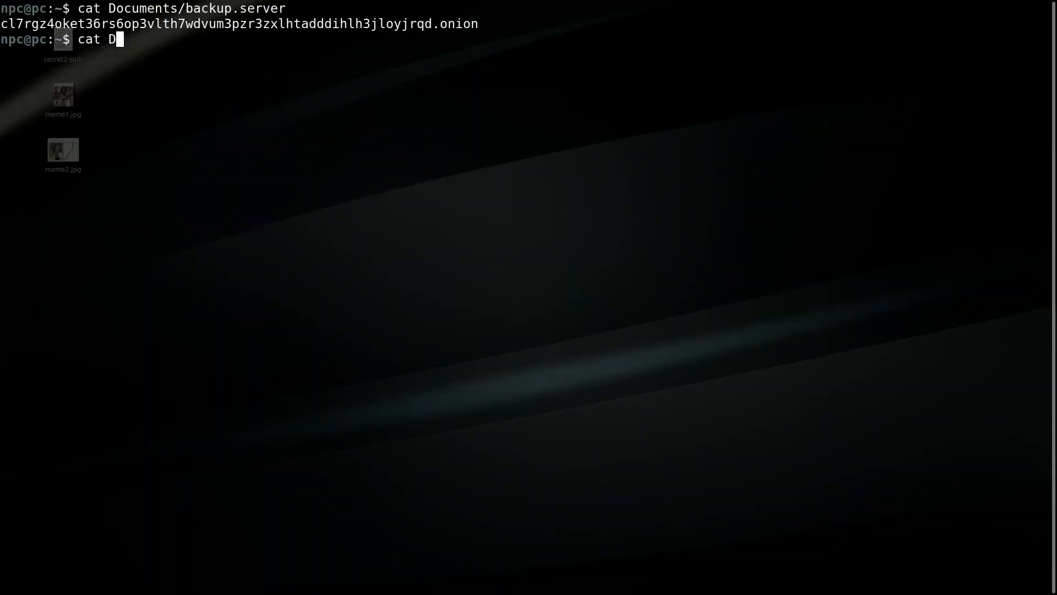
pyautogui.press('Return')
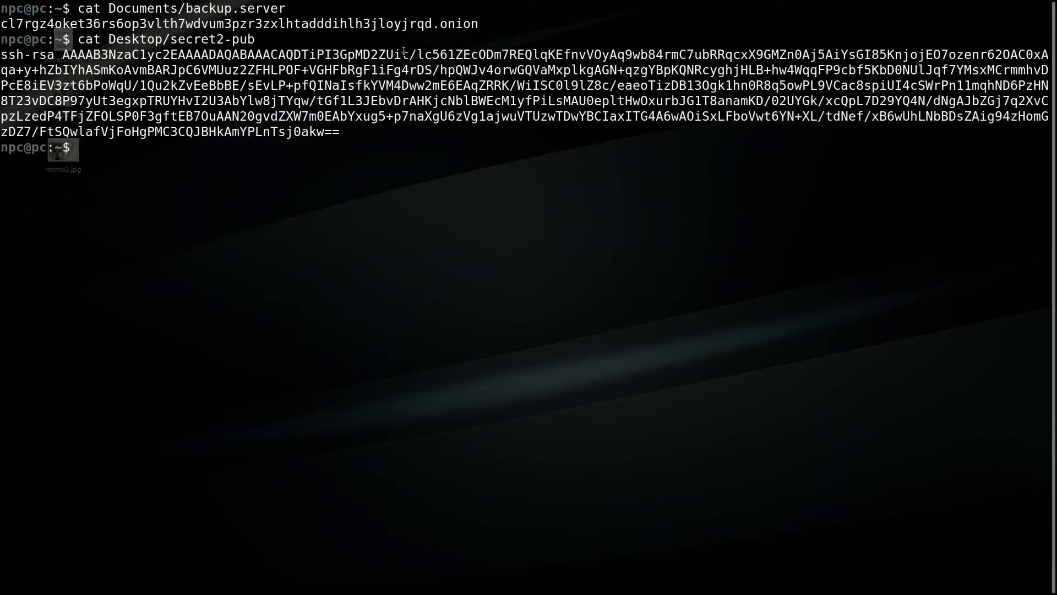
# SSH to ubuntu@onion via torsocks and append the public key to .ssh/authorized_keys.
pyautogui.write('tor')
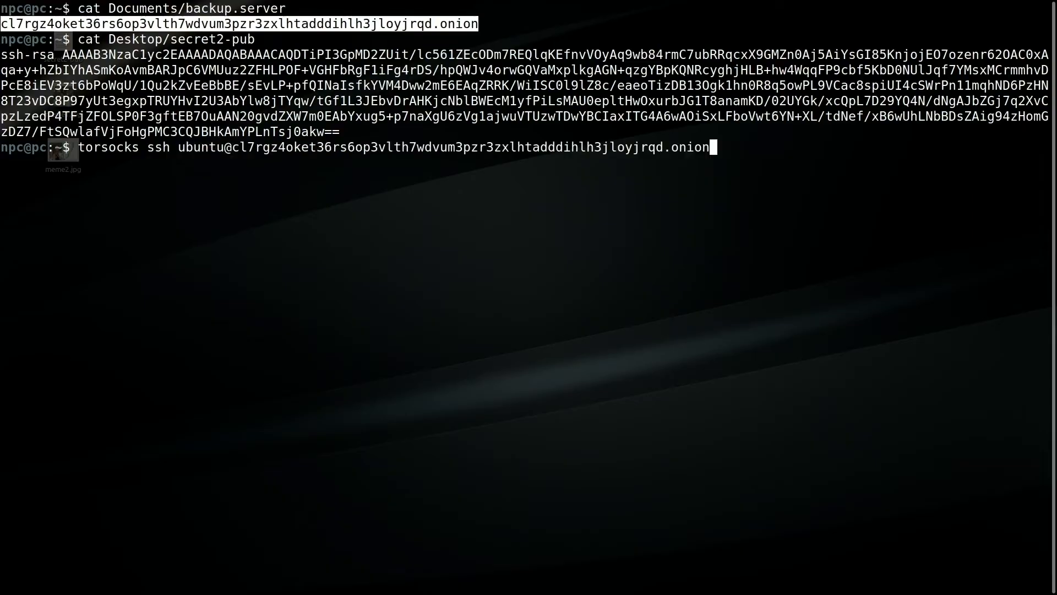
pyautogui.press('Return')
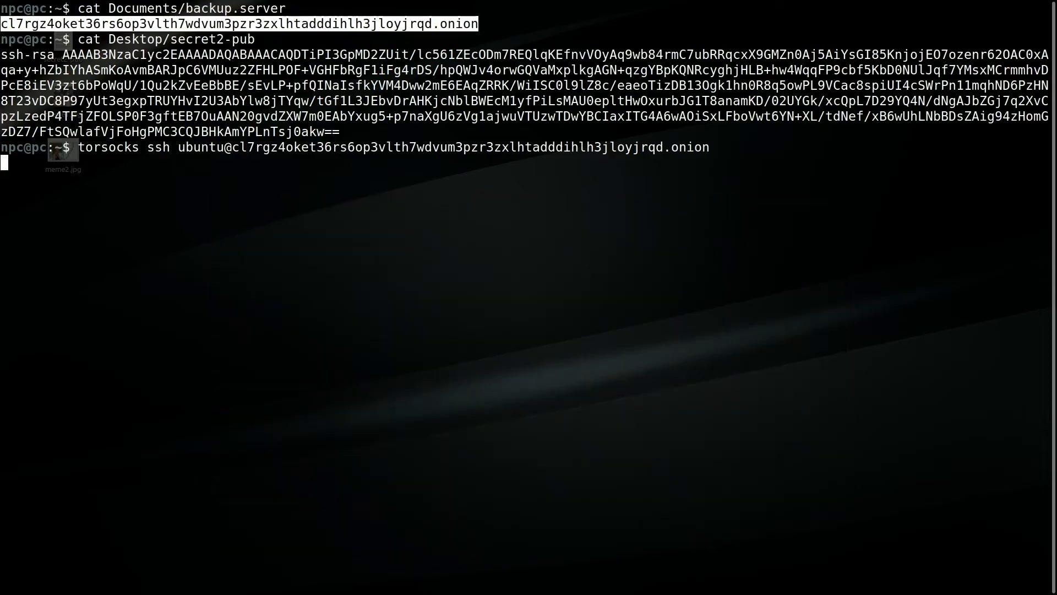
pyautogui.press('Return')
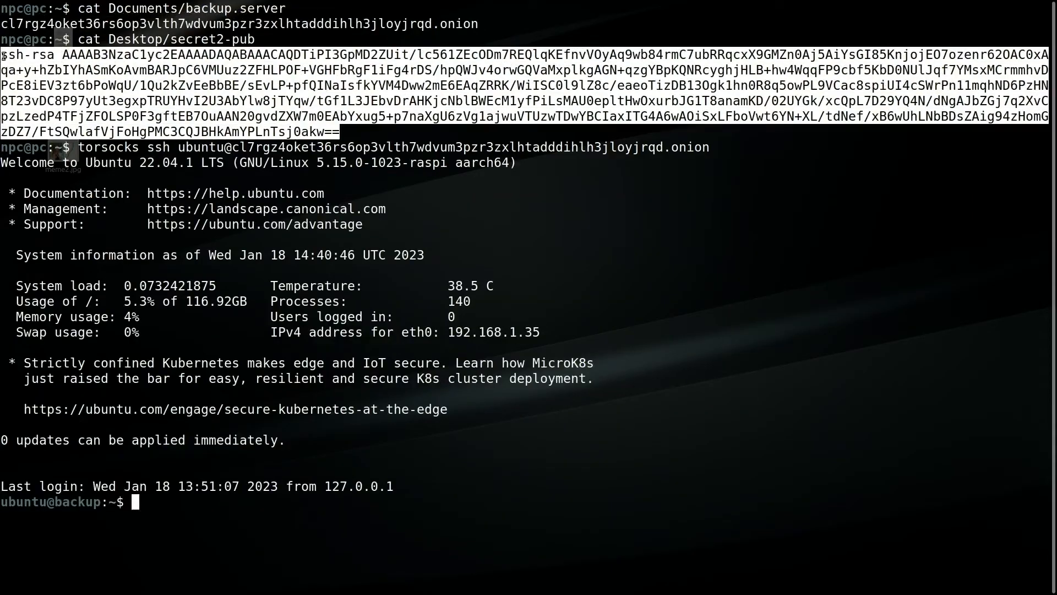
pyautogui.write('ec')
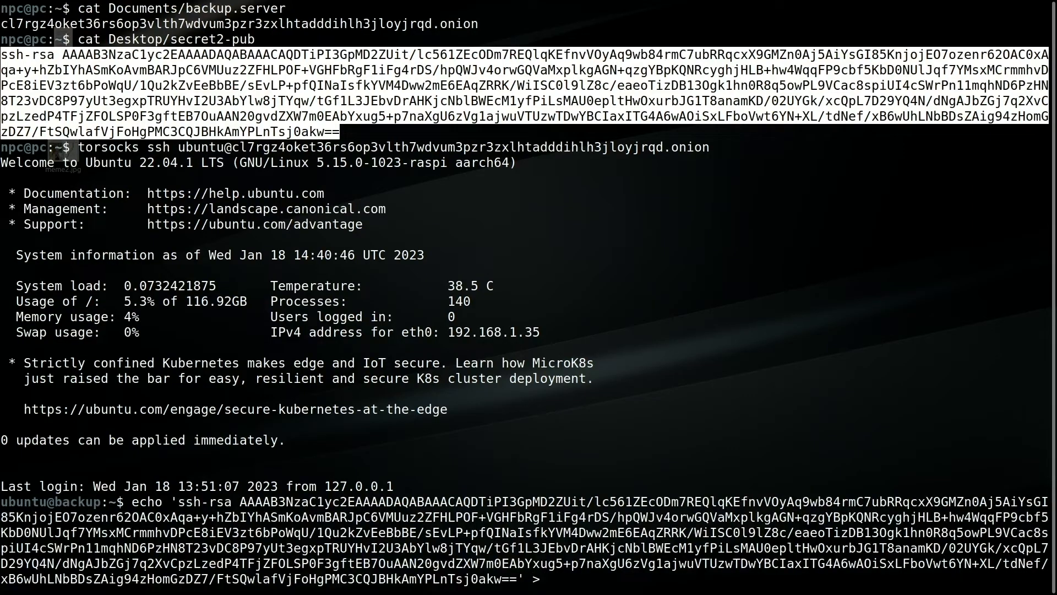
pyautogui.write('> .ssh/authorized_keys')
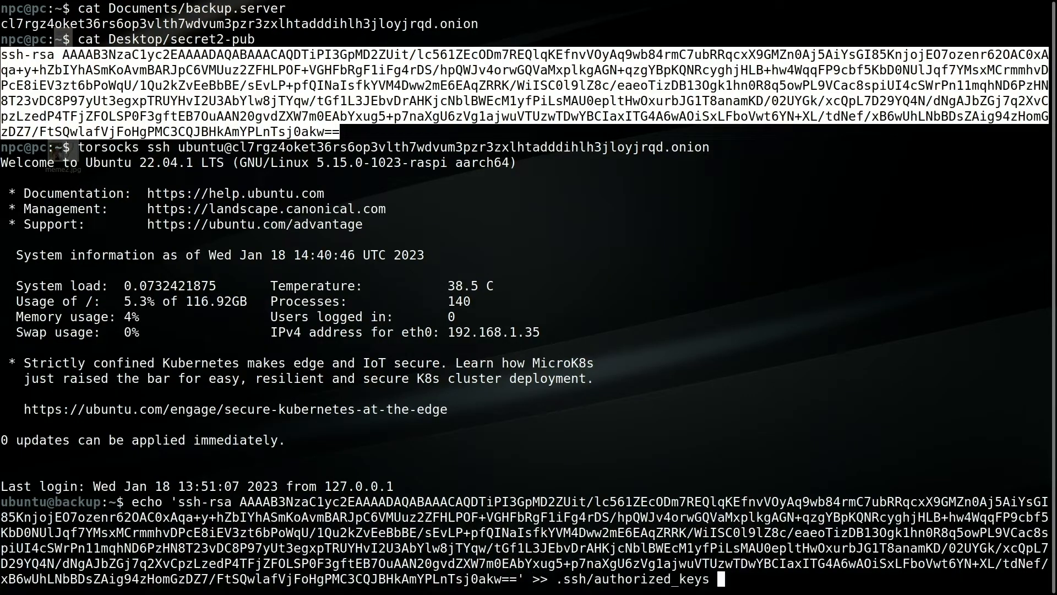
pyautogui.press('Return')
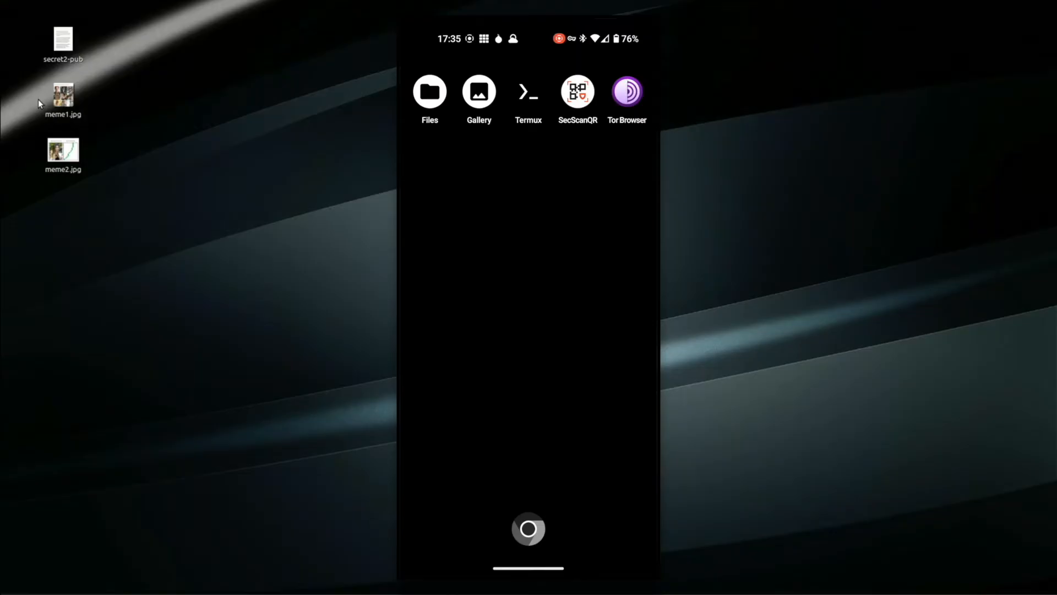
# Move the two meme photos into Termux's home folder with Android Files.
pyautogui.click(478, 91)
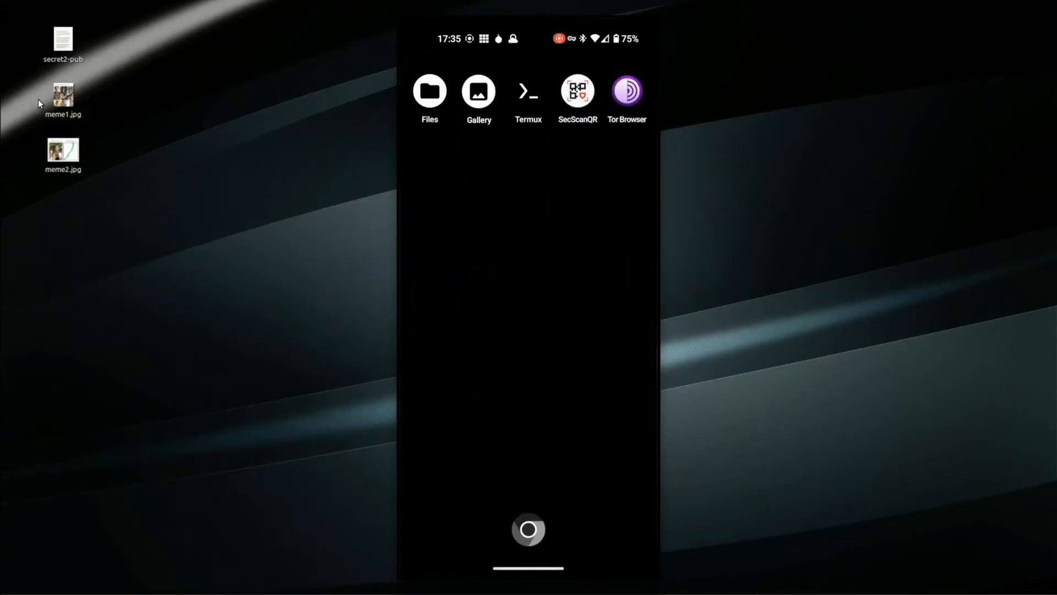
pyautogui.click(430, 89)
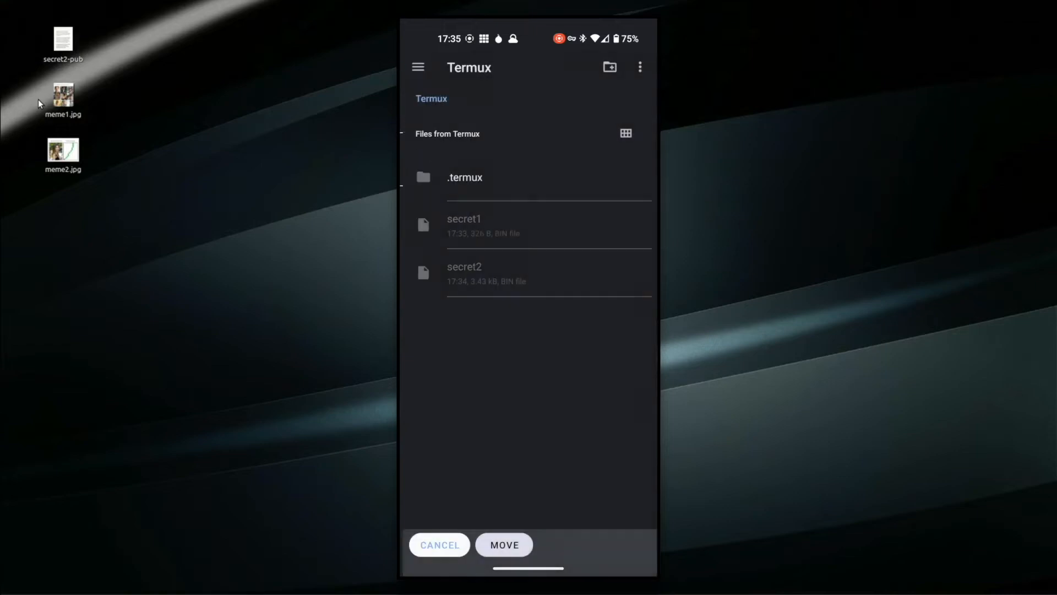
pyautogui.click(504, 544)
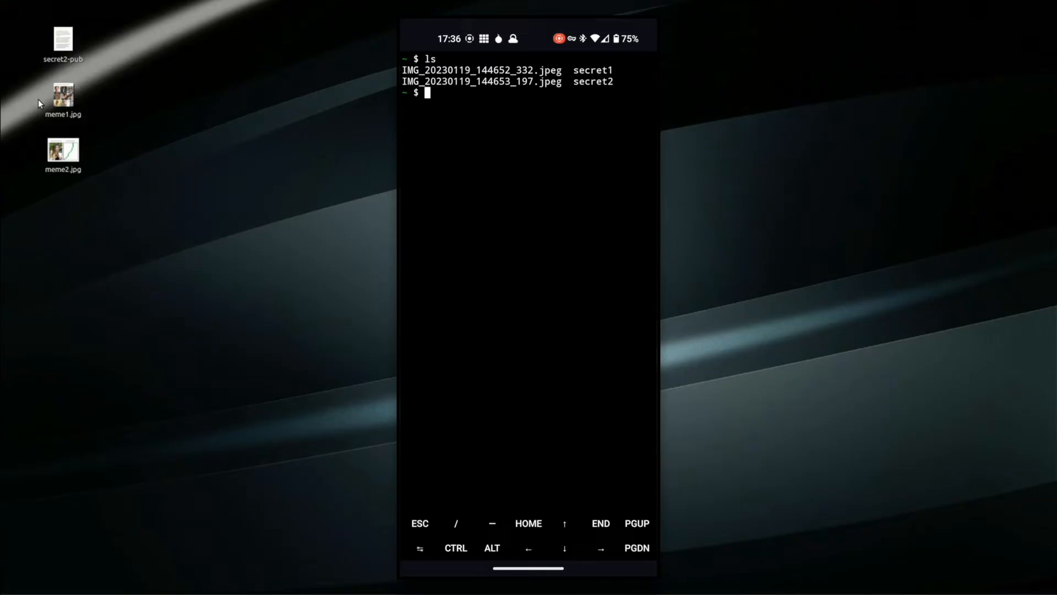
# Run pkg install steghide in Termux.
pyautogui.write('pkg ins')
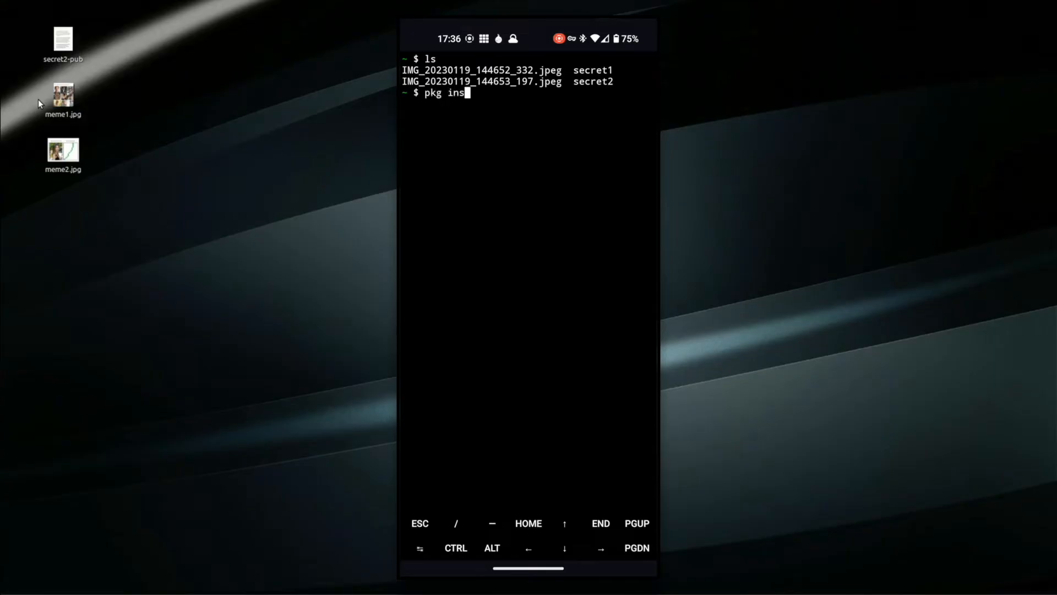
pyautogui.write('tall steghide')
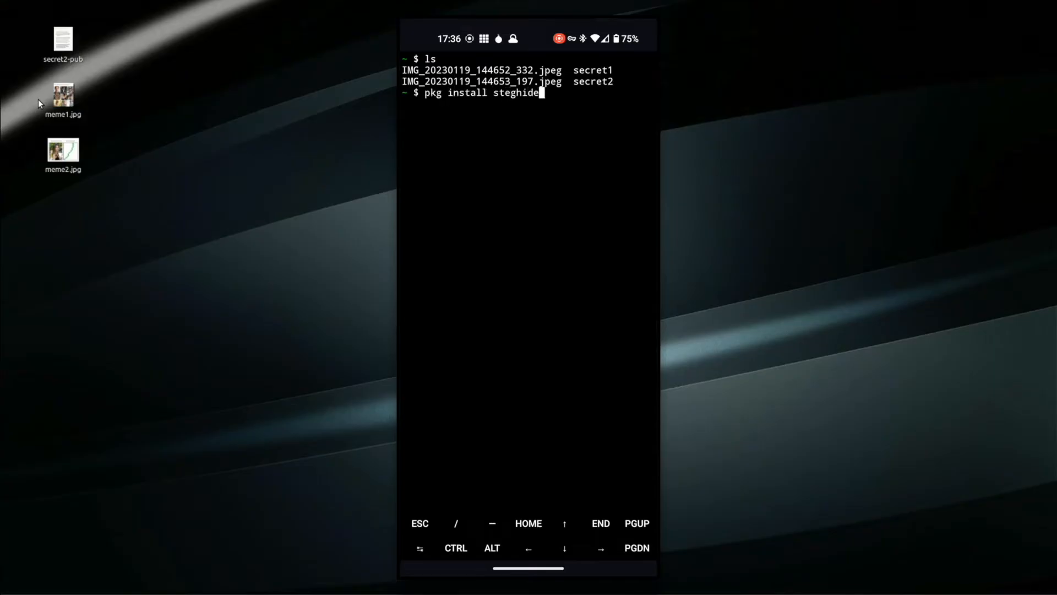
pyautogui.press('Return')
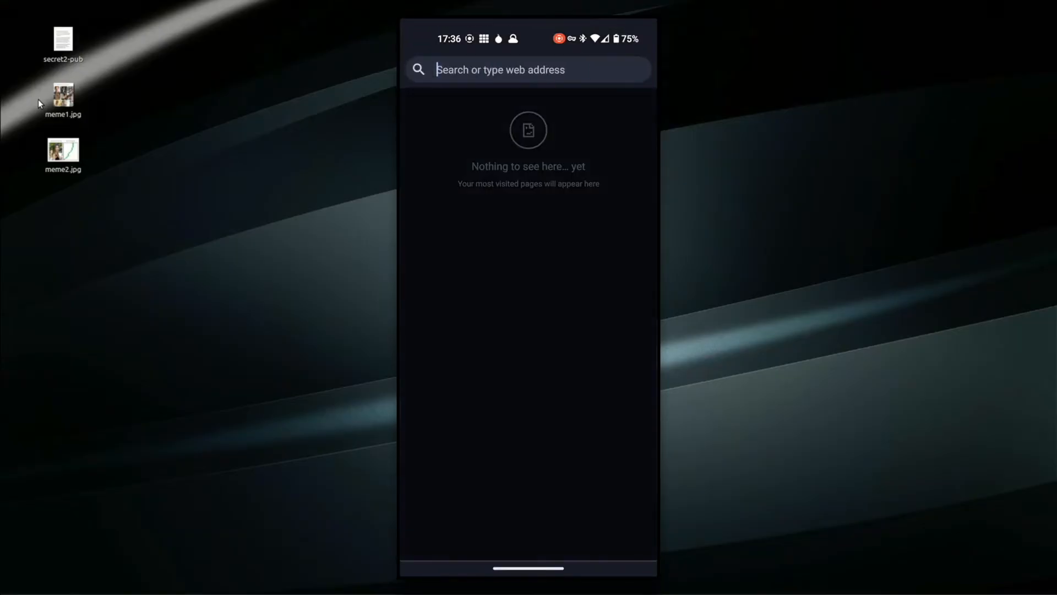
# Open block 0's transaction on blockstream.info and copy its transaction ID.
pyautogui.write('blockstream.info/block-height/0')
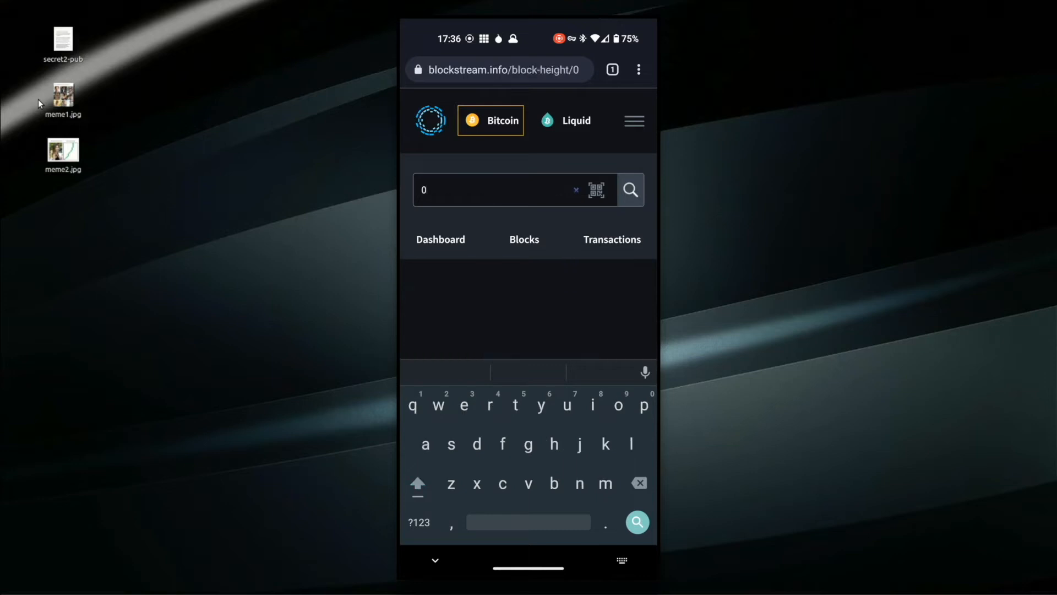
pyautogui.click(629, 189)
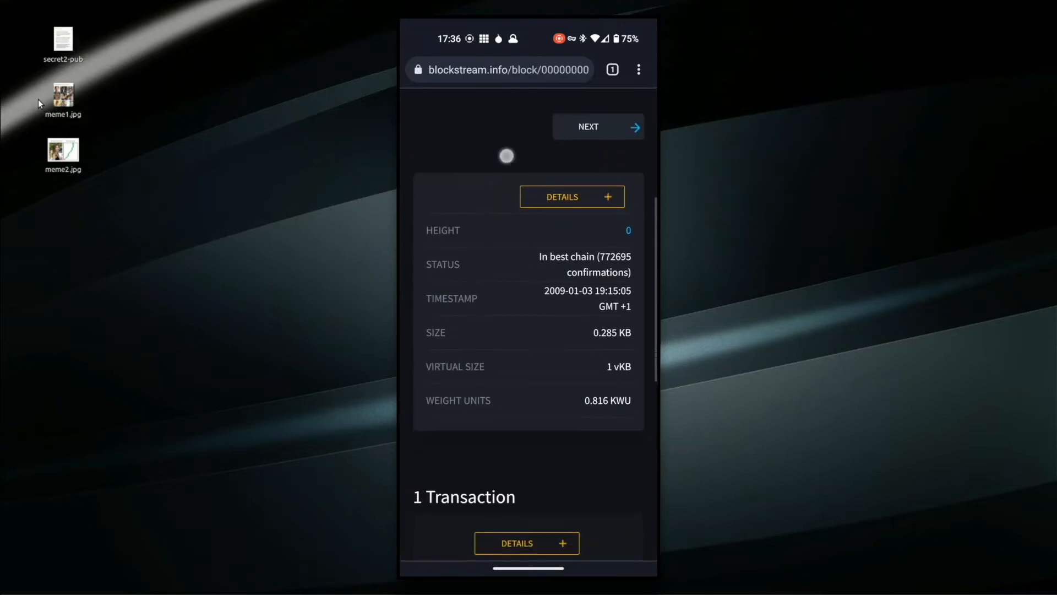
pyautogui.click(526, 543)
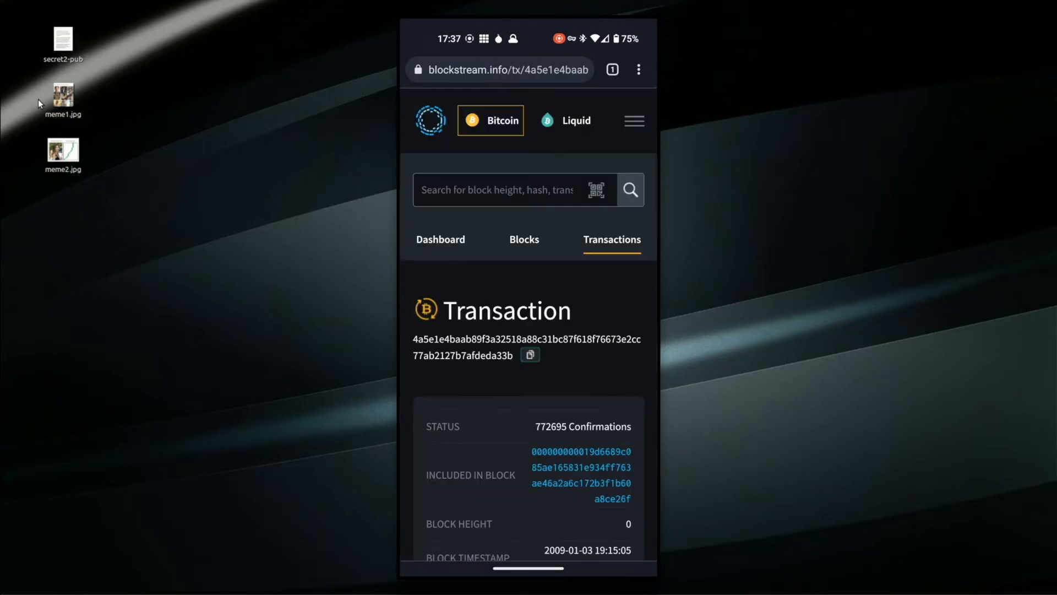
pyautogui.click(530, 354)
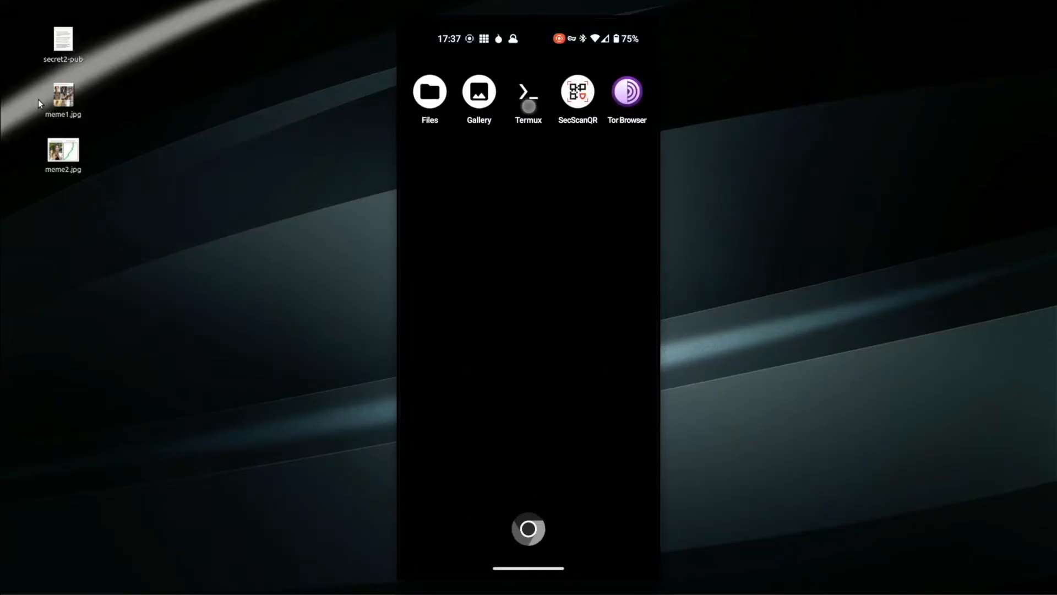
# Pipe the genesis transaction ID through sha256sum and write the resulting hash into passwd.
pyautogui.click(528, 91)
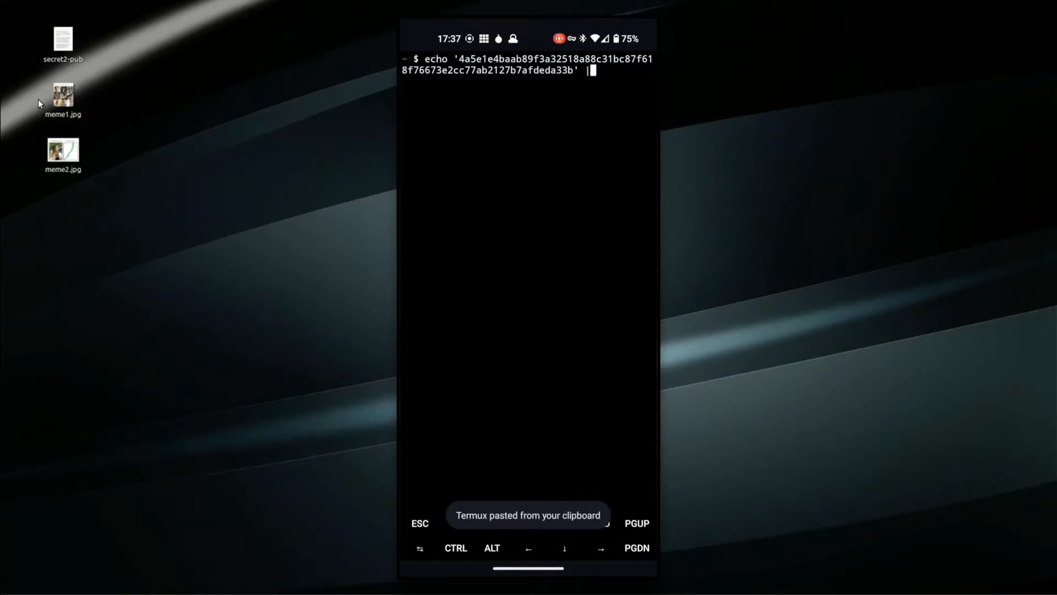
pyautogui.write('| sha256sum')
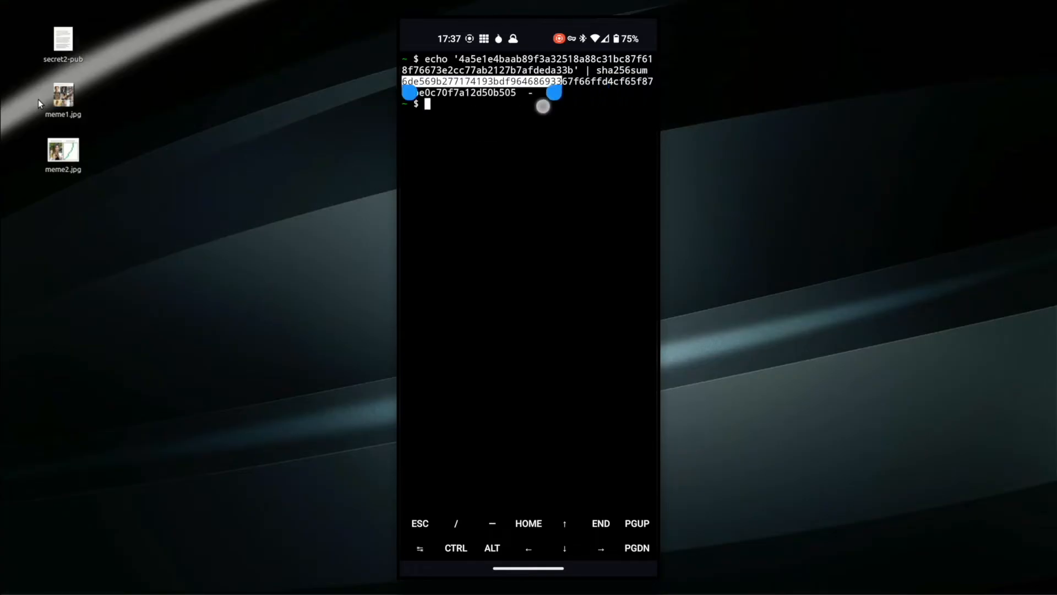
pyautogui.click(543, 106)
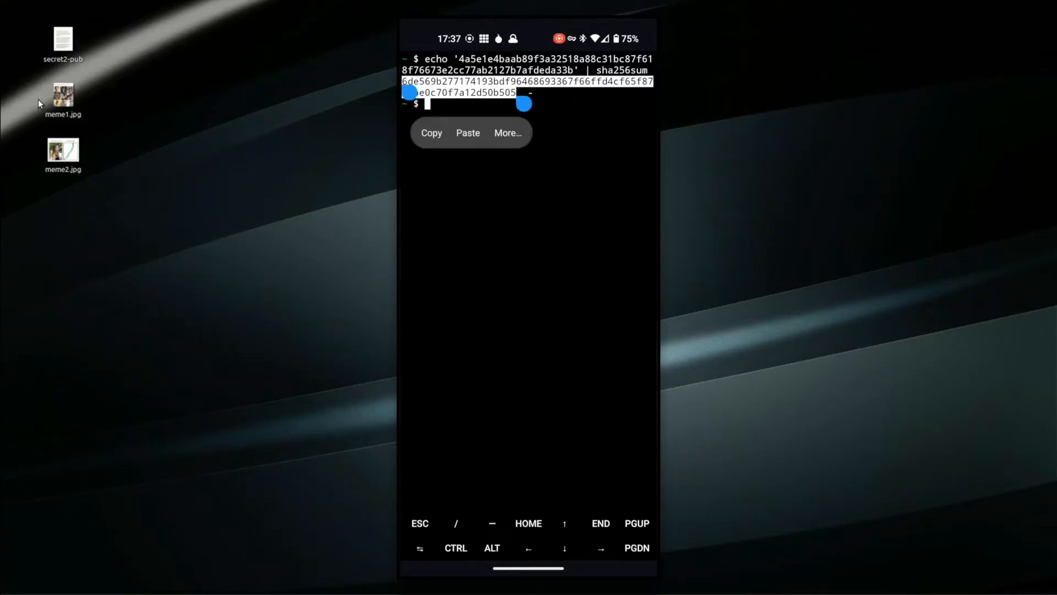
pyautogui.click(430, 133)
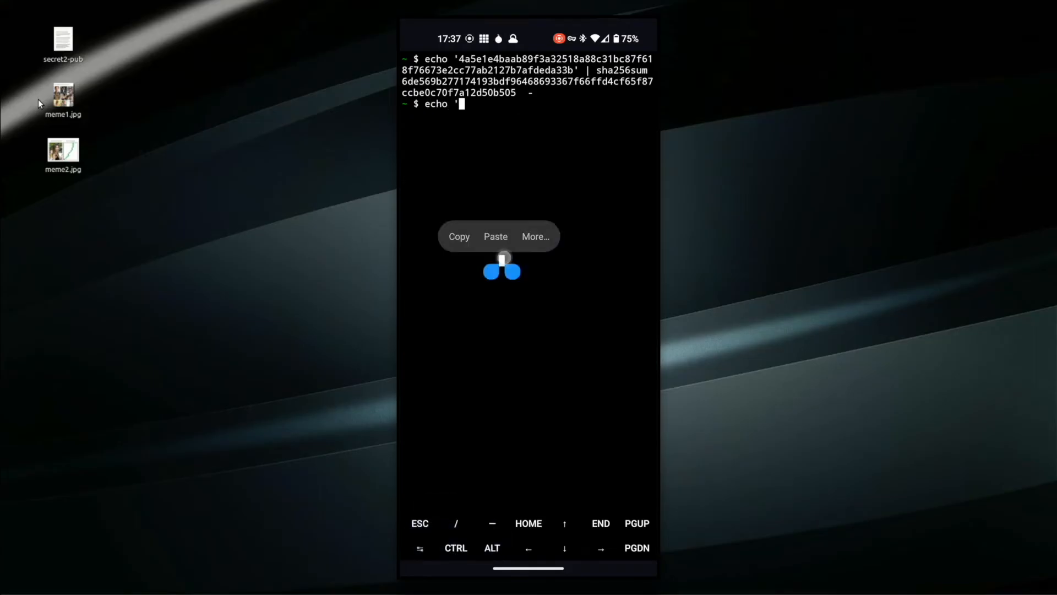
pyautogui.click(495, 236)
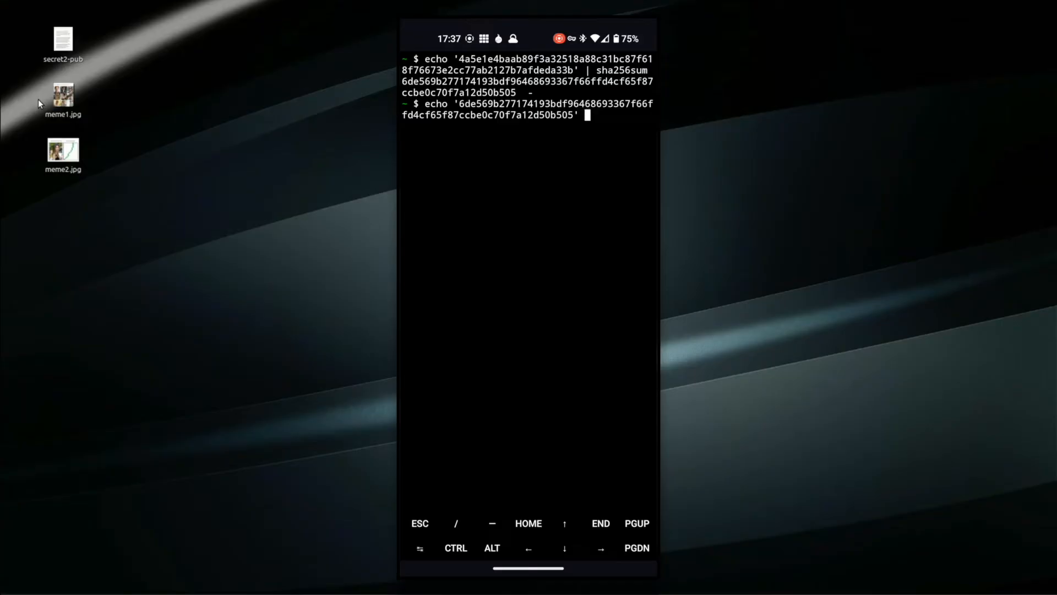
pyautogui.write('> passwd')
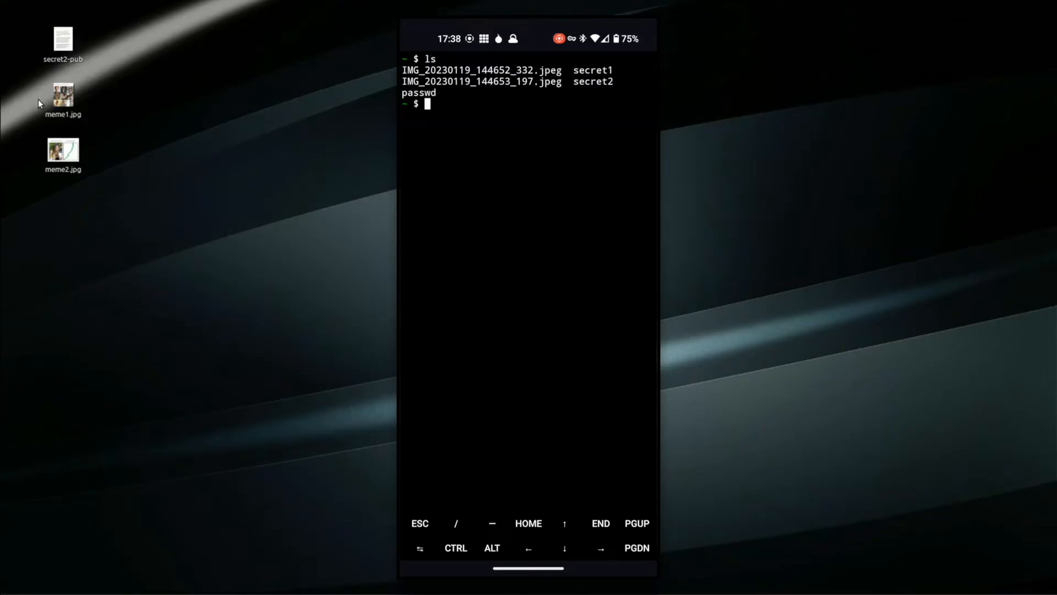
# Embed secret1 into IMG_20230119_144652_332.jpeg with steghide using rijndael-256 encryption.
pyautogui.write('steghide embed -')
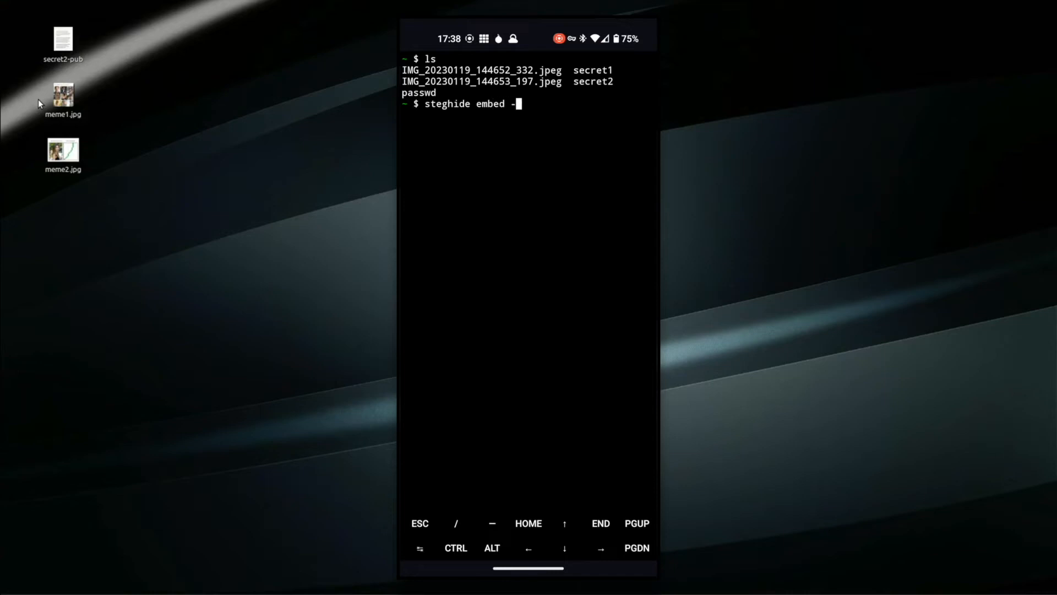
pyautogui.write('e rijndael-2')
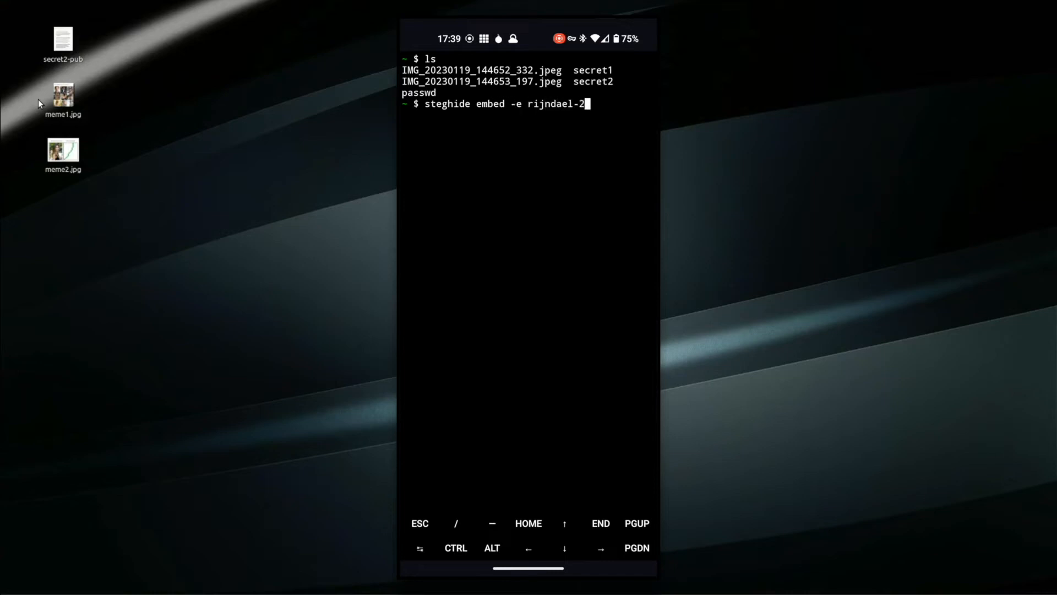
pyautogui.write('56 -ef secret1')
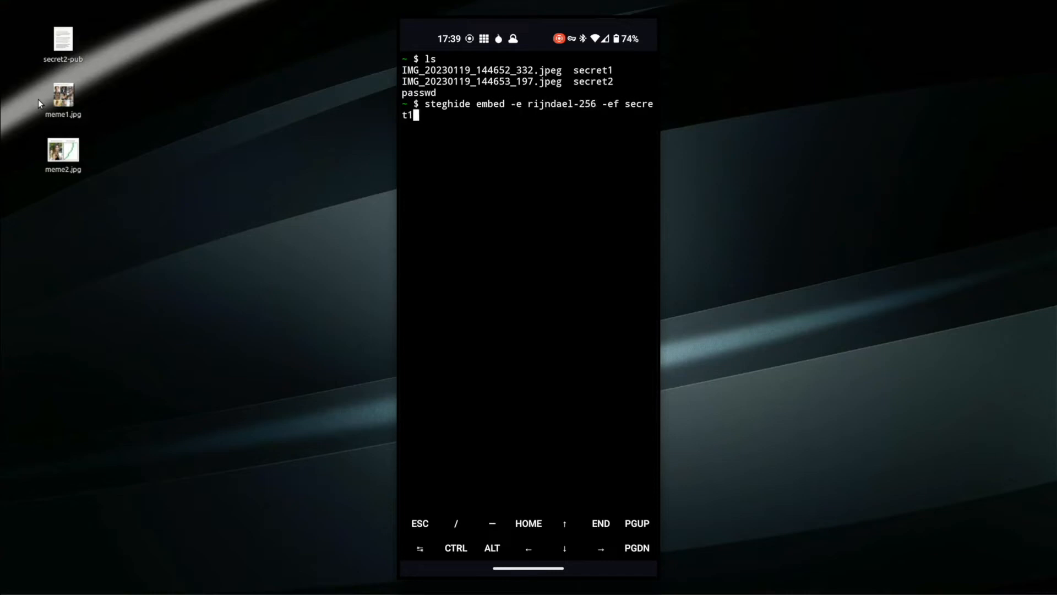
pyautogui.write('-cf IMG_20230119_144652')
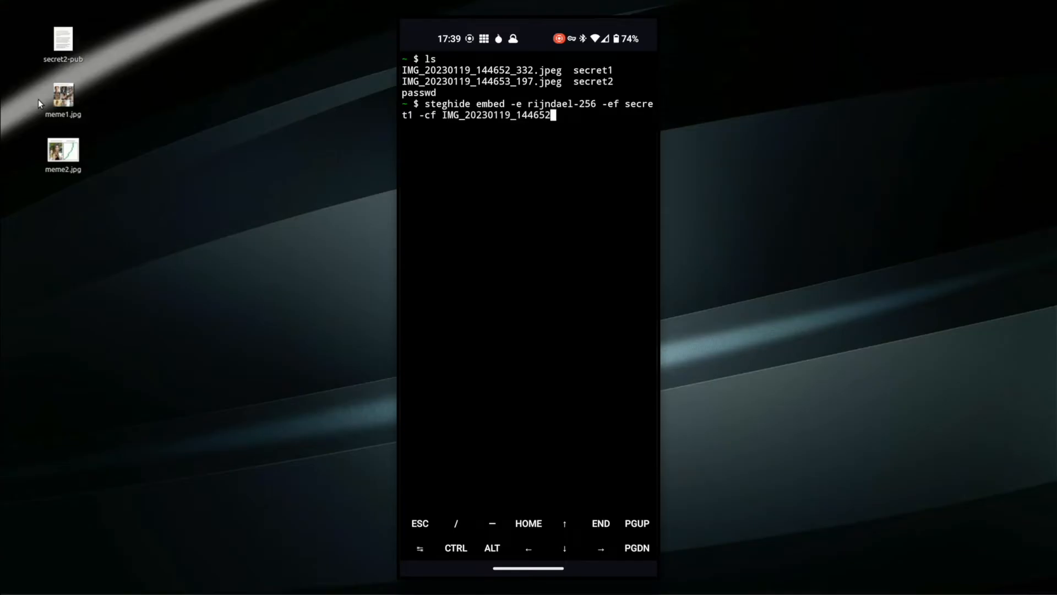
pyautogui.press('Return')
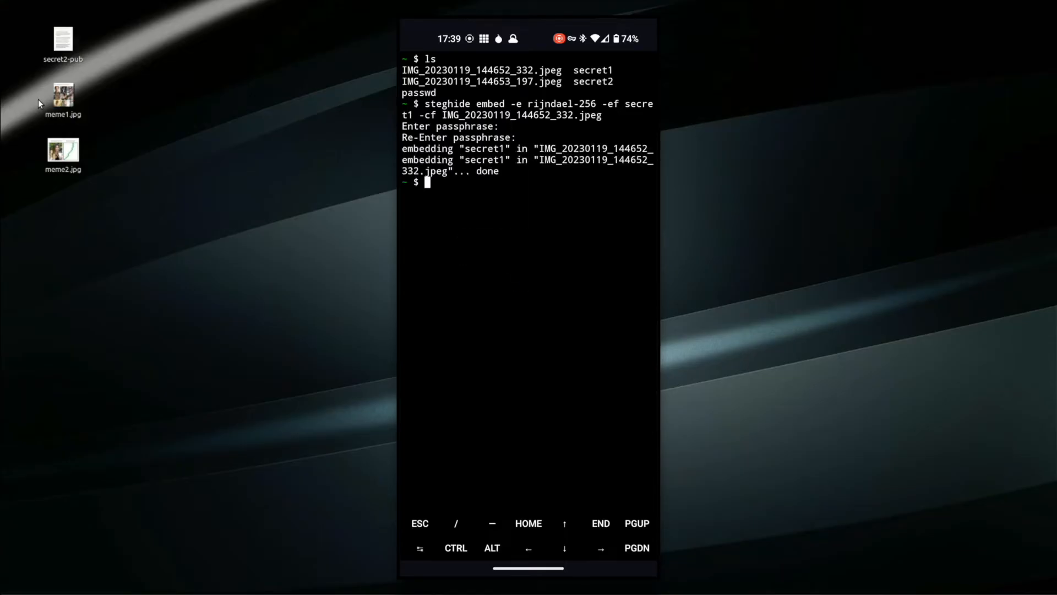
# Embed secret2 into the second camera JPEG with rijndael-256, pasting the passphrase twice.
pyautogui.write('steghide embed -e rijndael-256 -ef secret1 -cf IMG_20230119_144652_')
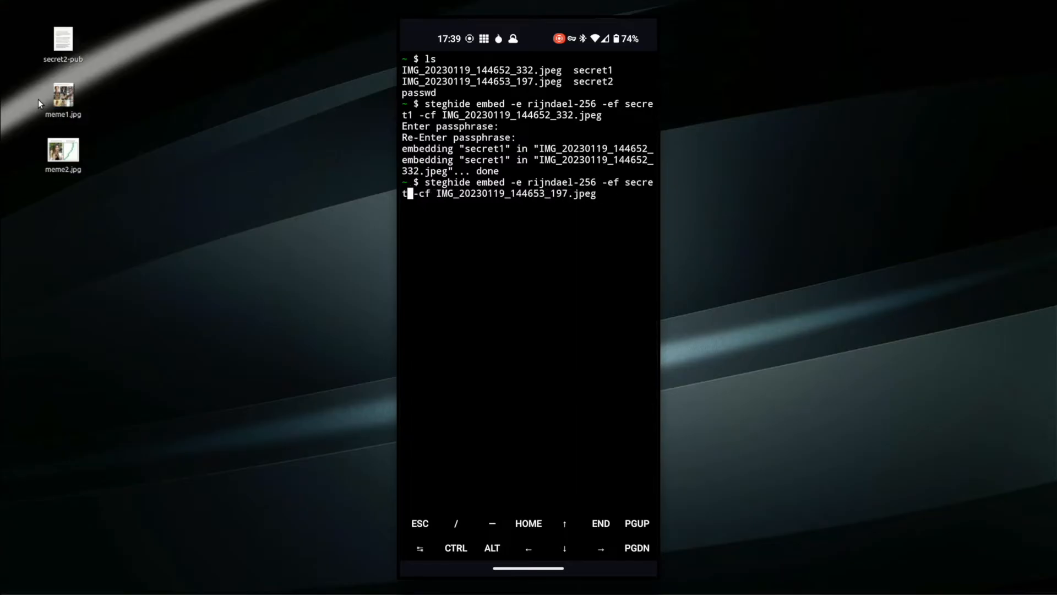
pyautogui.press('Return')
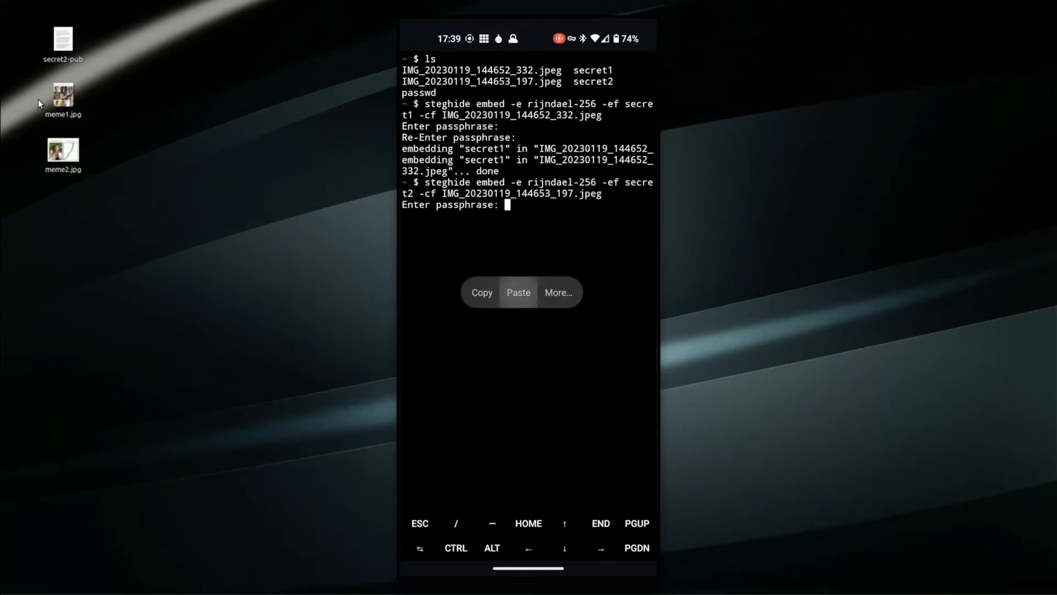
pyautogui.click(518, 292)
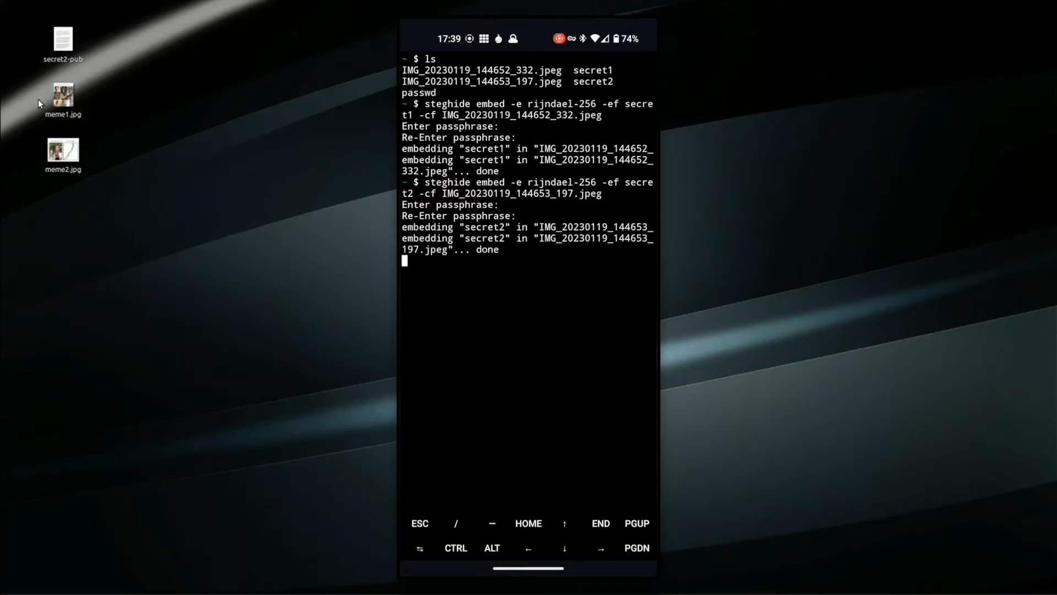
pyautogui.press('Return')
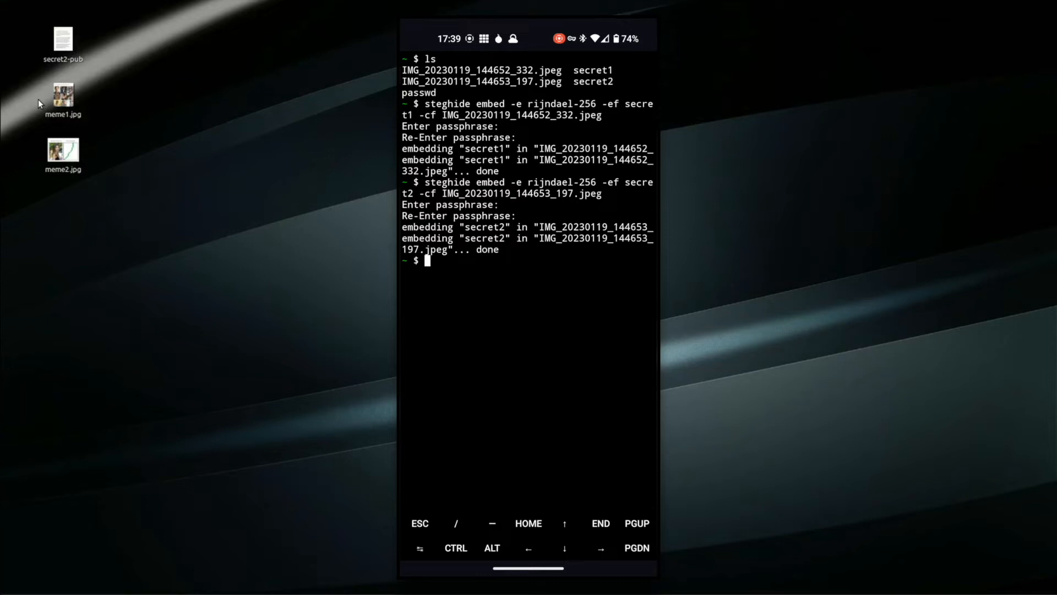
# Run steghide info on both JPEGs to confirm secret1 (326 bytes) and secret2 (3.4 KB), then list files.
pyautogui.write('steghide info')
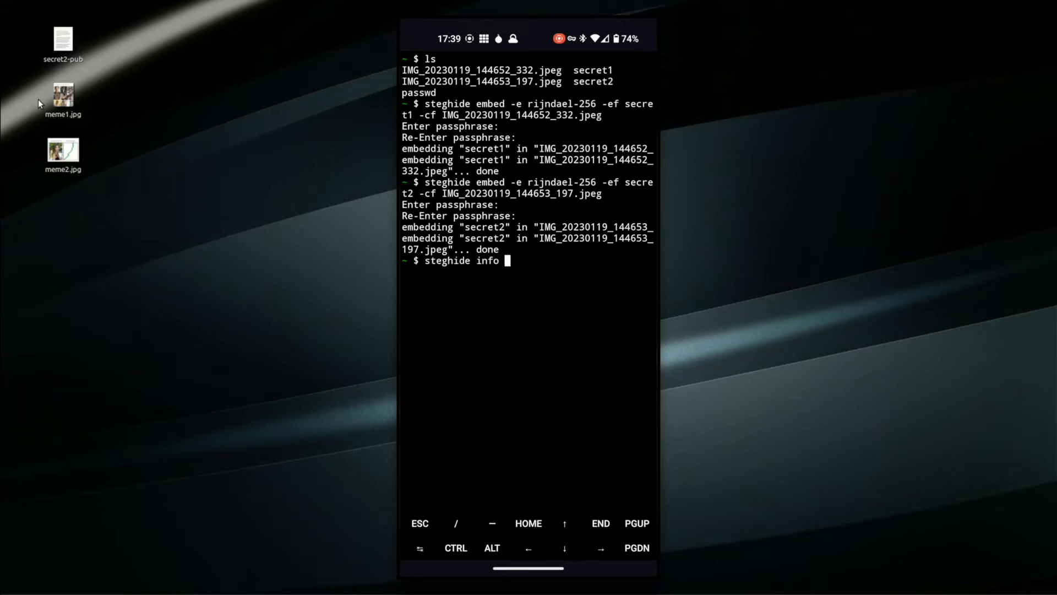
pyautogui.write('IMG_20230119_144652_332.jpeg')
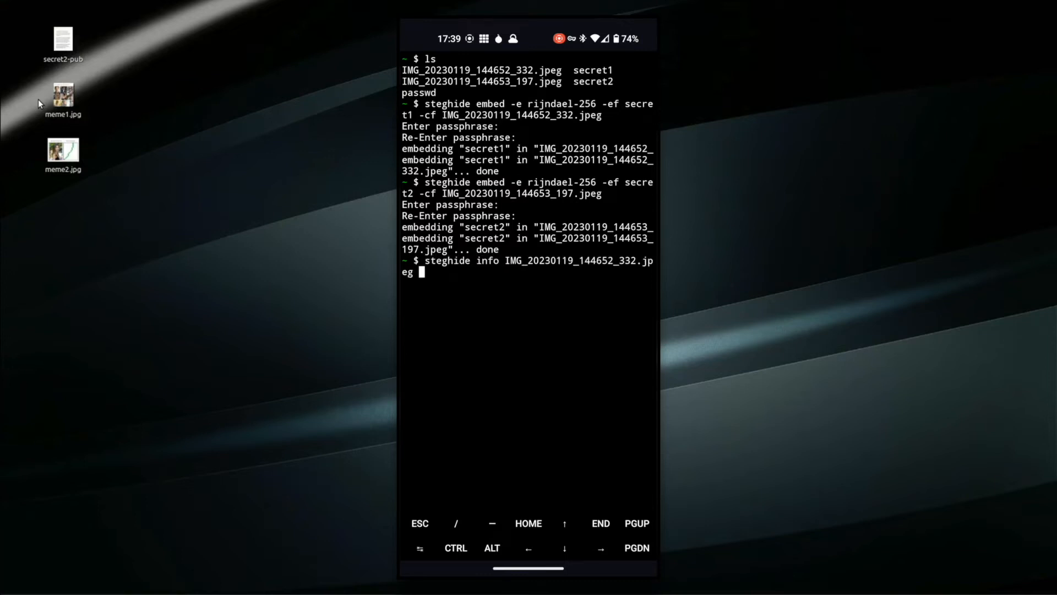
pyautogui.press('Return')
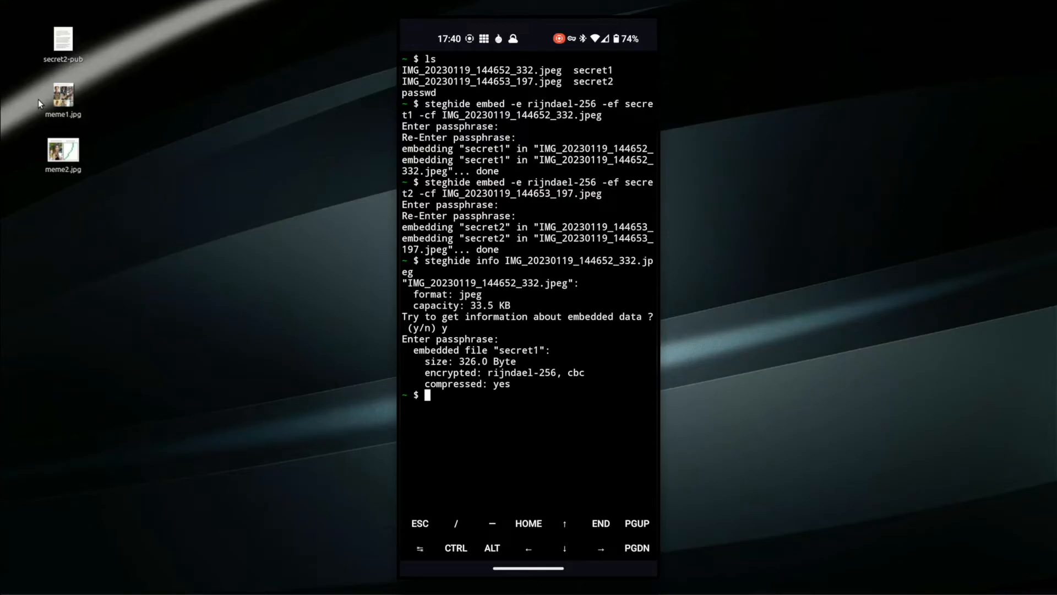
pyautogui.write('steghide info IMG_20230119_144652_332.jpeg')
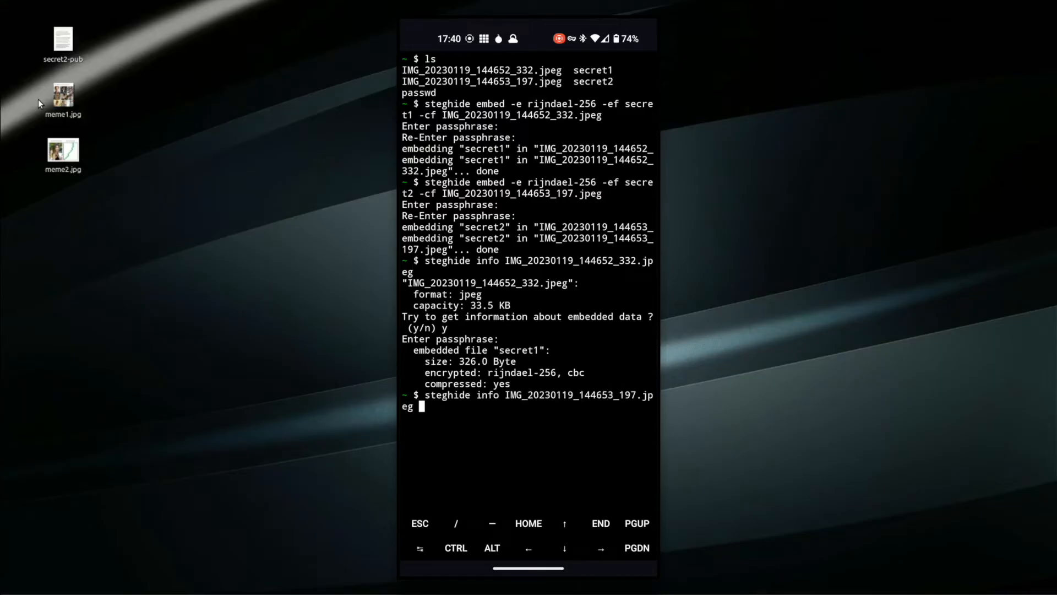
pyautogui.press('Return')
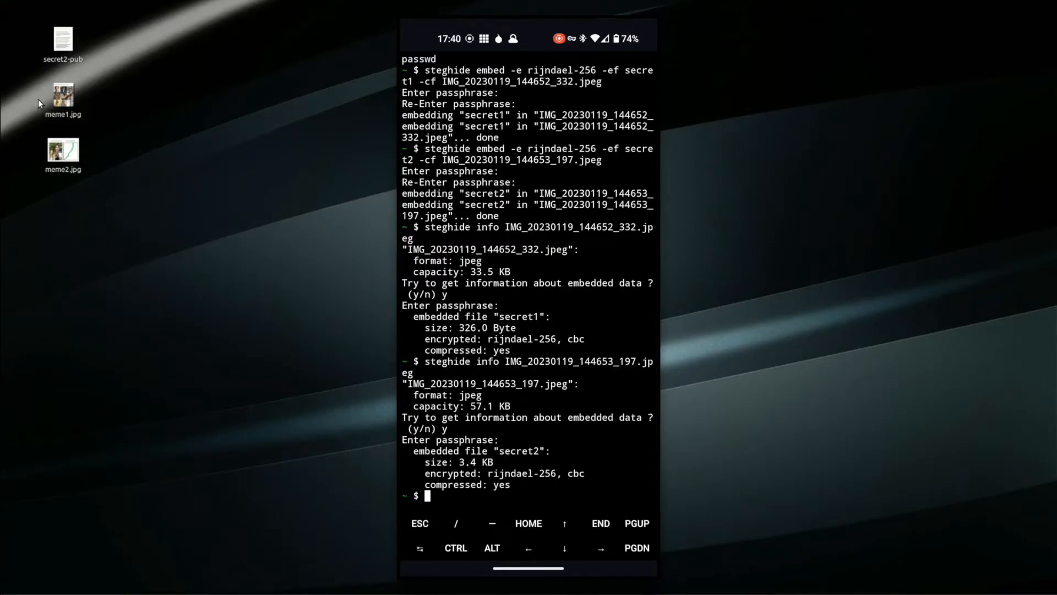
pyautogui.write('ls')
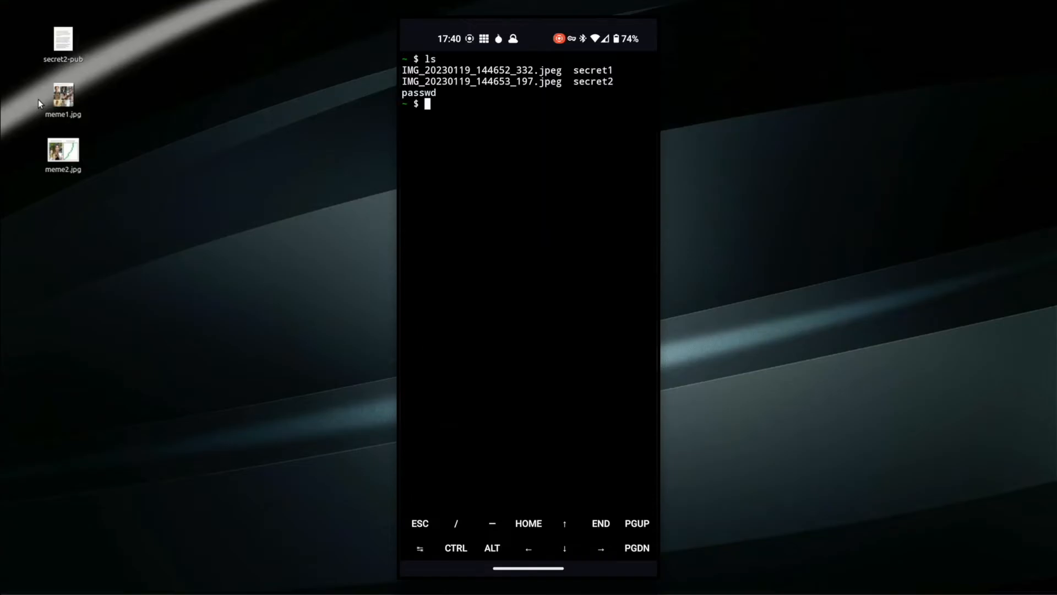
# Wipe the plaintext secret files with shred -u secret*.
pyautogui.write('sh')
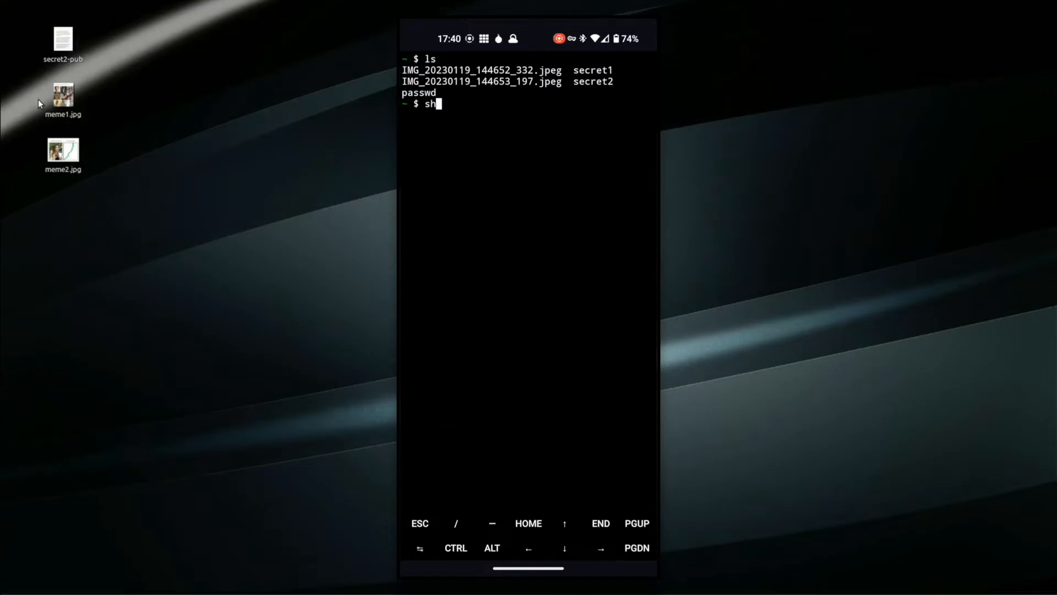
pyautogui.write('red -u')
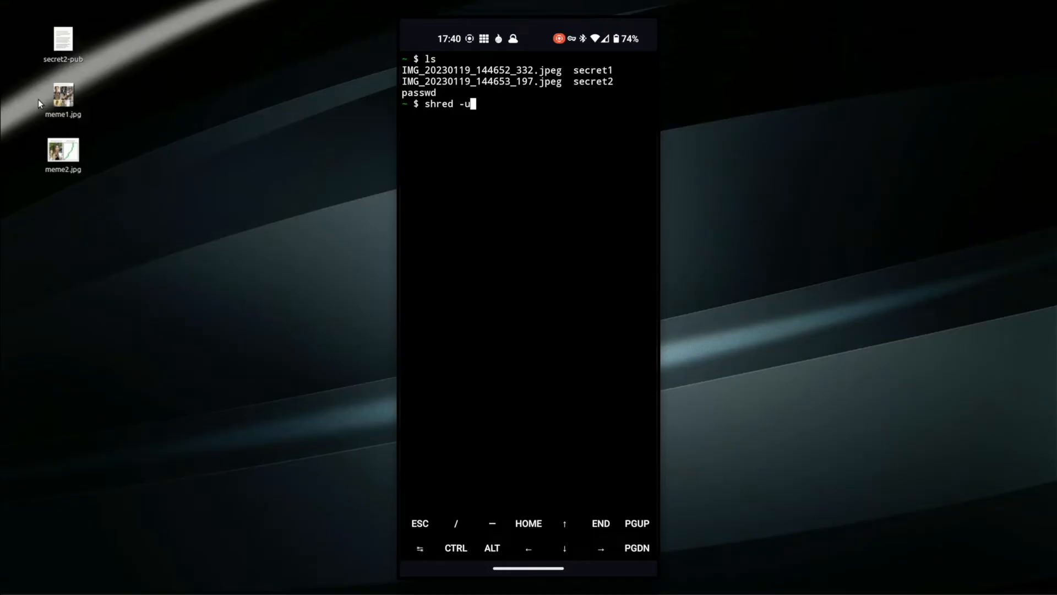
pyautogui.write('secret*')
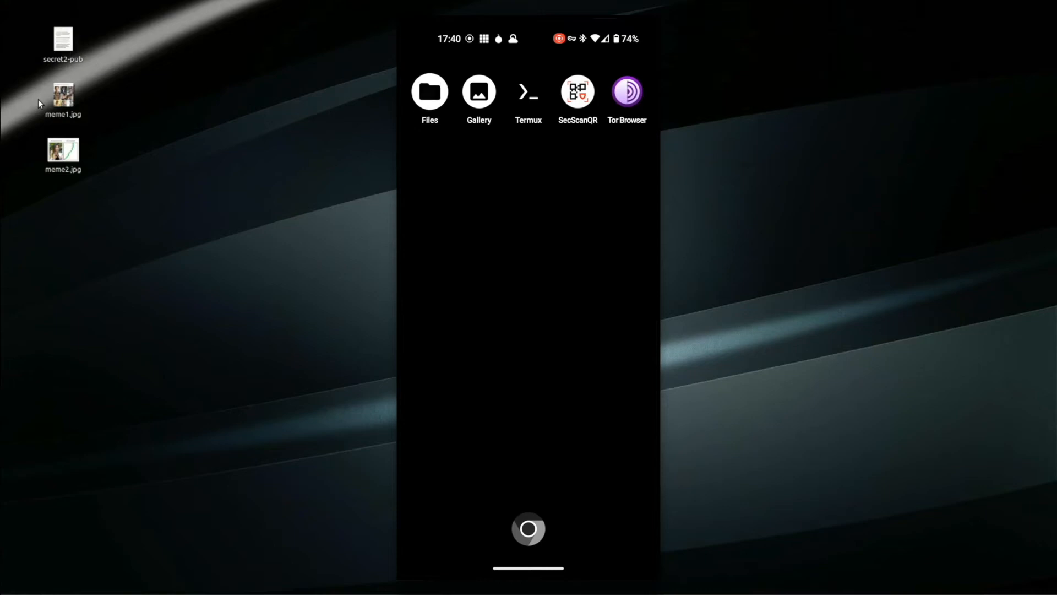
# Move both stego JPEGs from Termux storage into DCIM/Camera using the Files app.
pyautogui.click(429, 91)
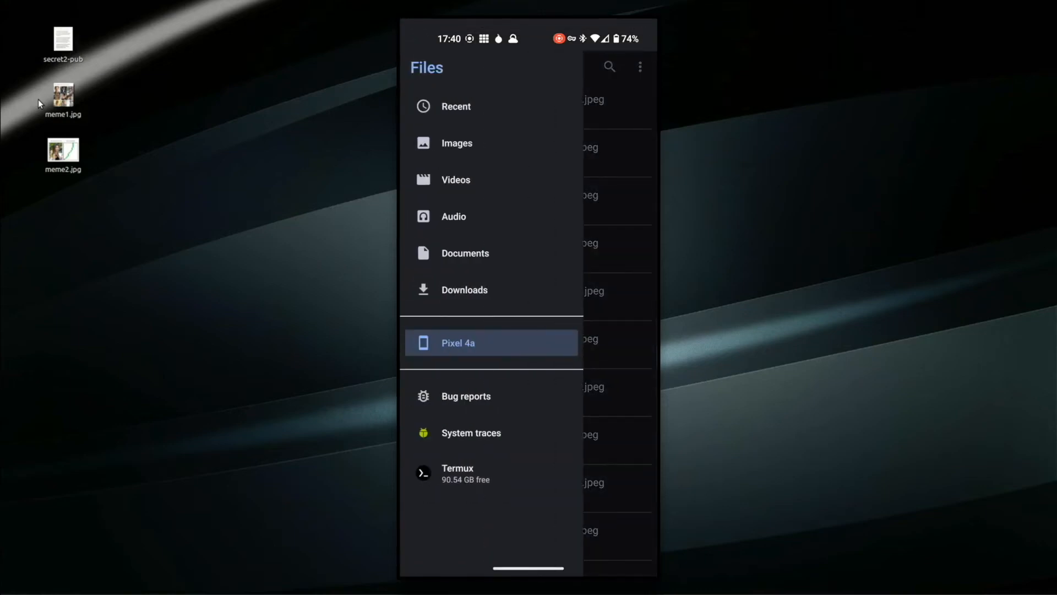
pyautogui.click(458, 473)
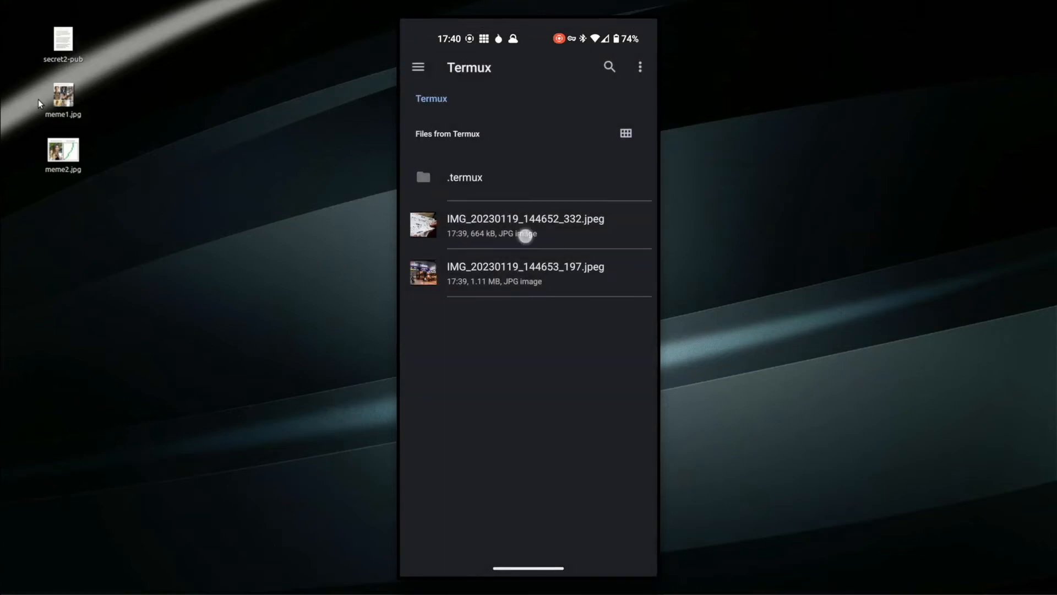
pyautogui.click(639, 67)
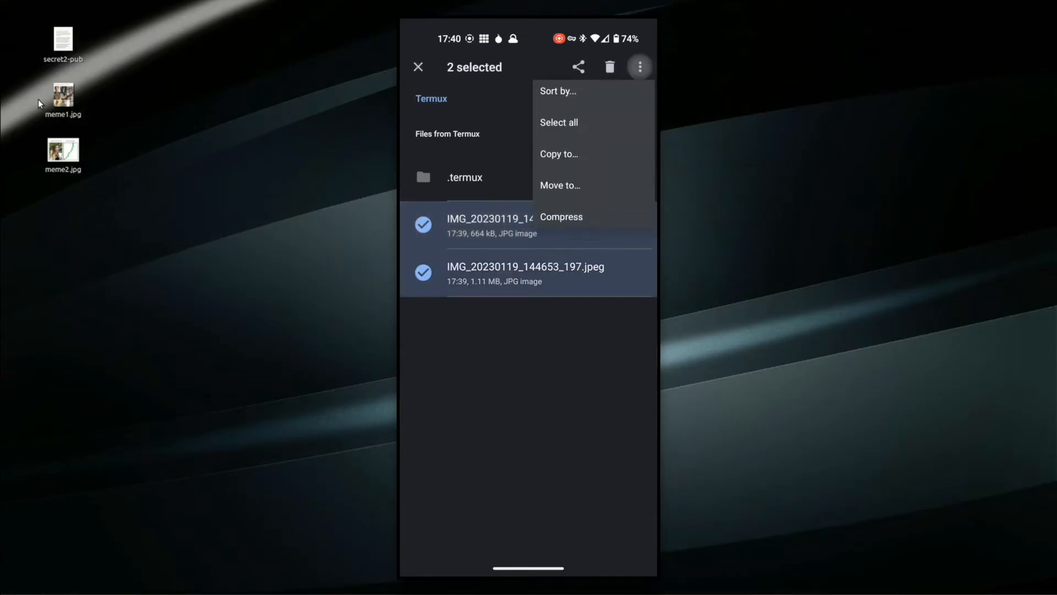
pyautogui.click(560, 185)
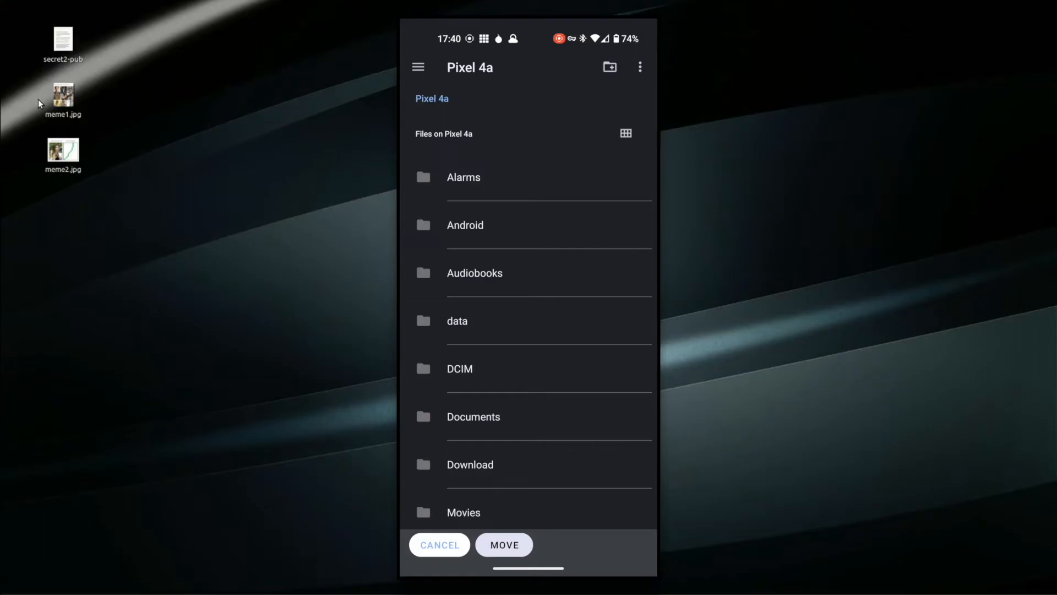
pyautogui.click(459, 369)
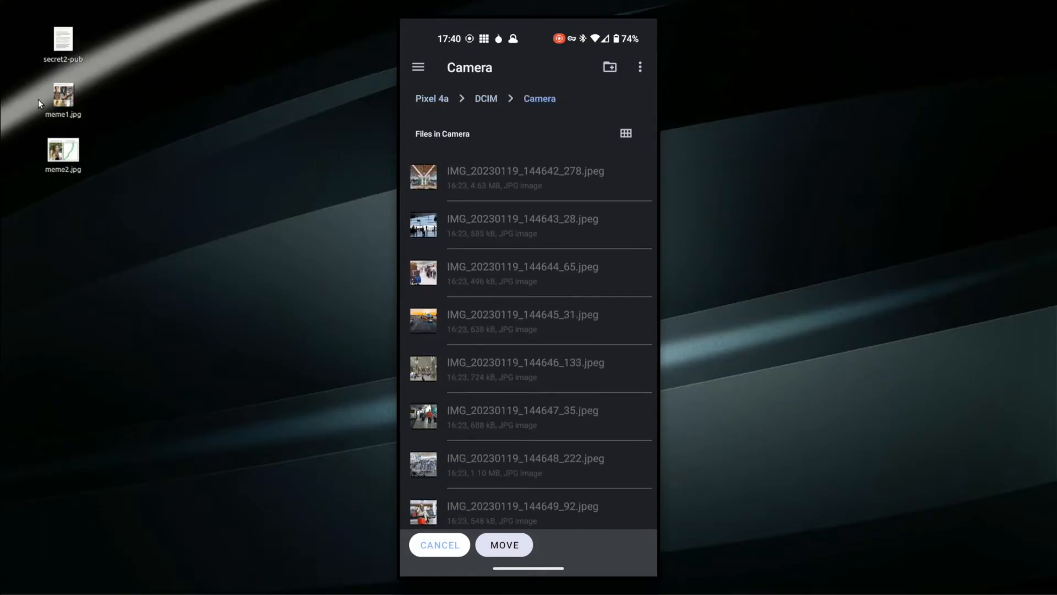
pyautogui.click(502, 544)
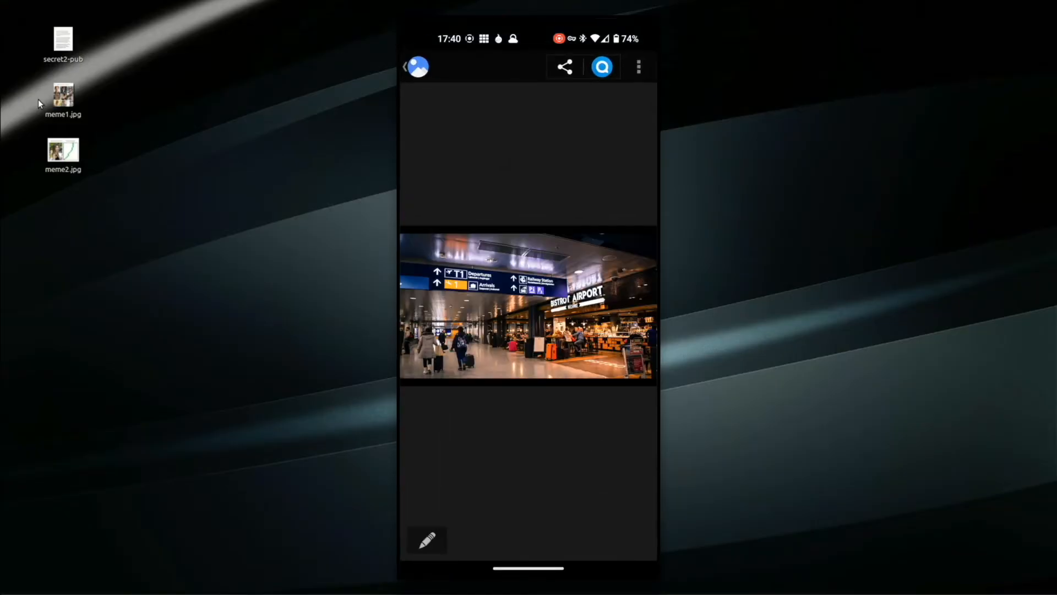
# Go back from the photo viewer to the Gallery's Camera album grid of airport photos.
pyautogui.click(406, 66)
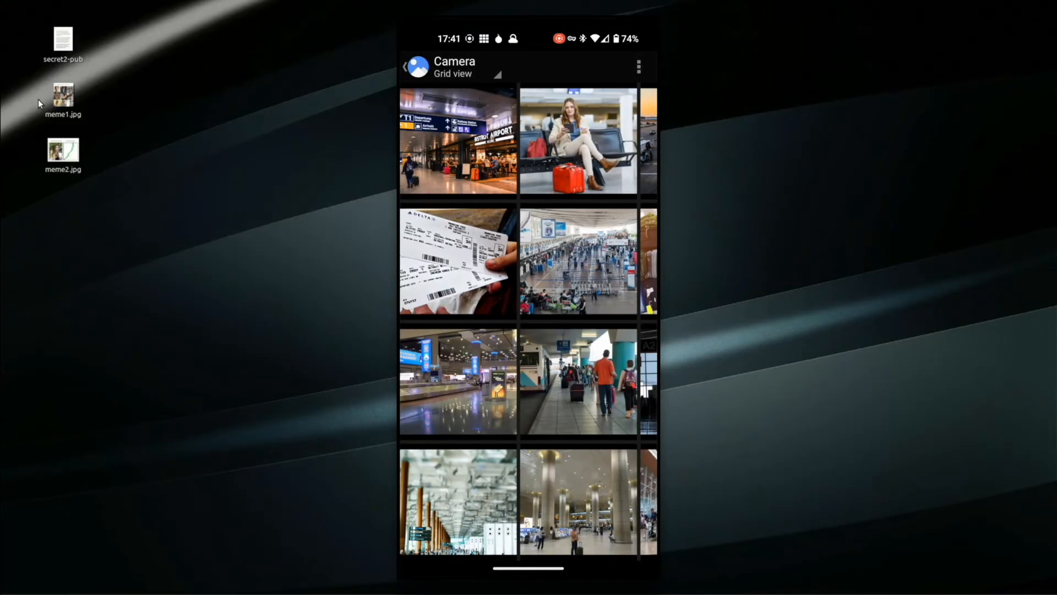
pyautogui.click(458, 142)
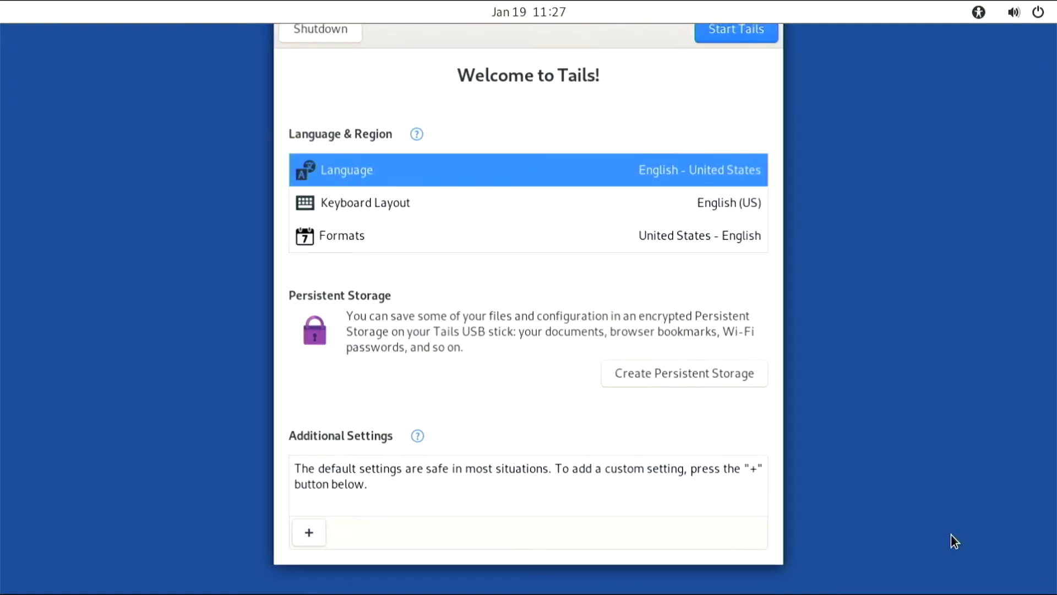
# Start the Tails session and choose to connect to Tor automatically.
pyautogui.click(309, 532)
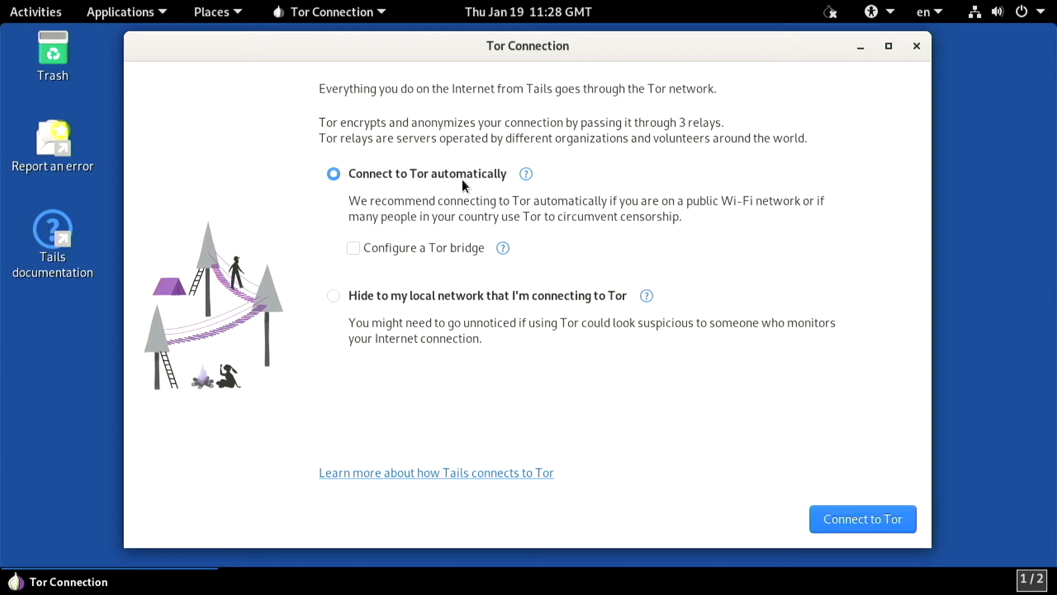
pyautogui.click(861, 519)
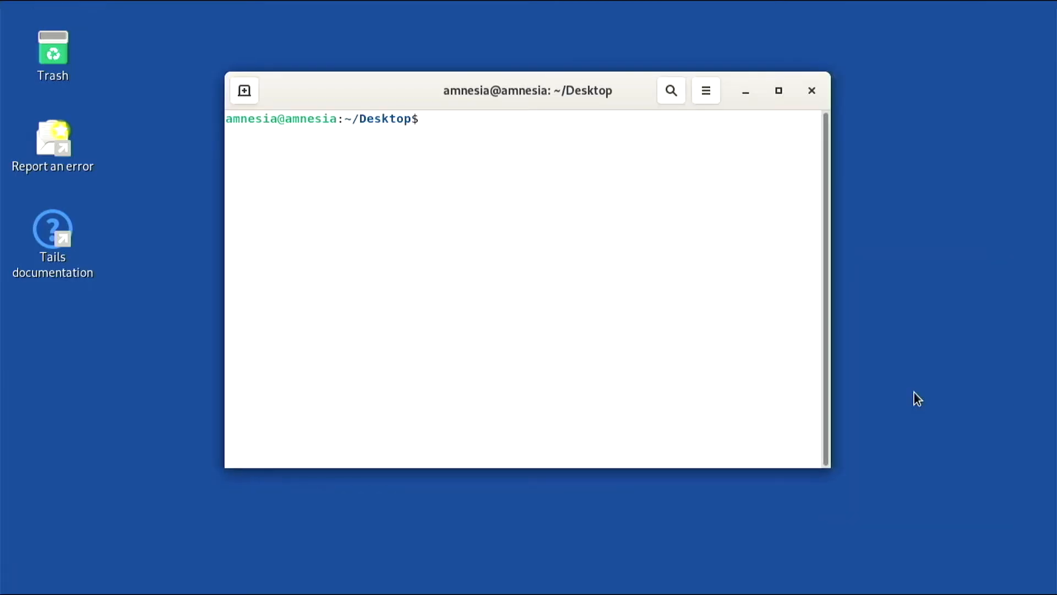
# Run sudo apt update, then sudo apt install steghide with the admin password.
pyautogui.write('sudo apt update')
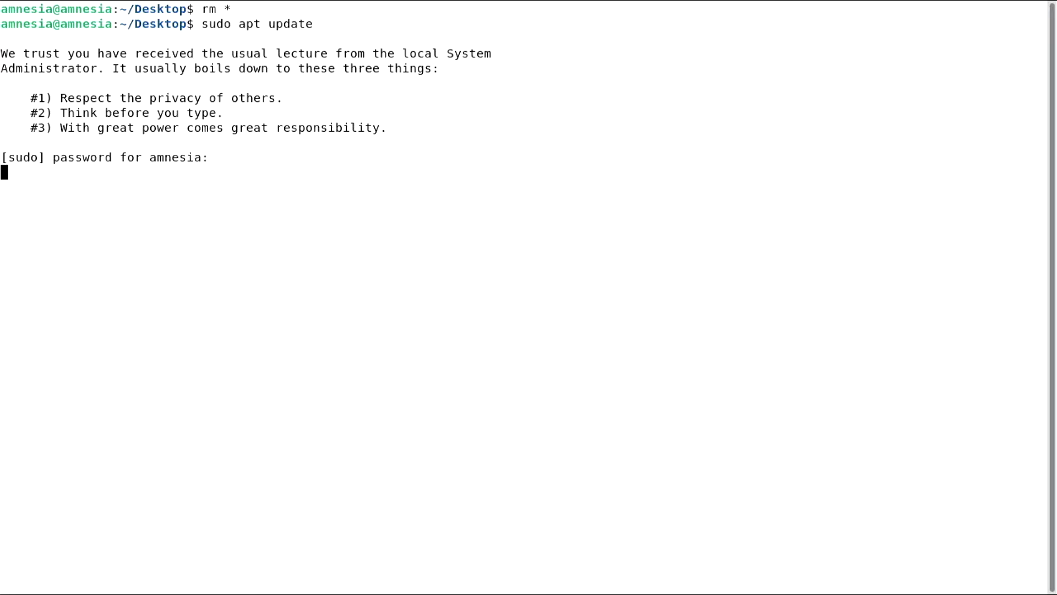
pyautogui.press('Return')
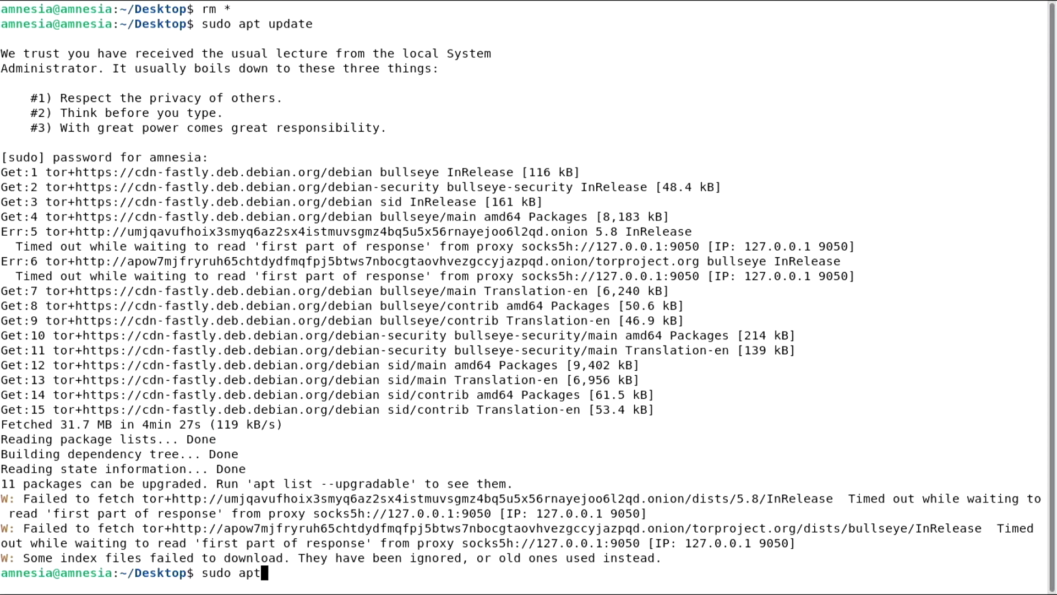
pyautogui.write('install steg')
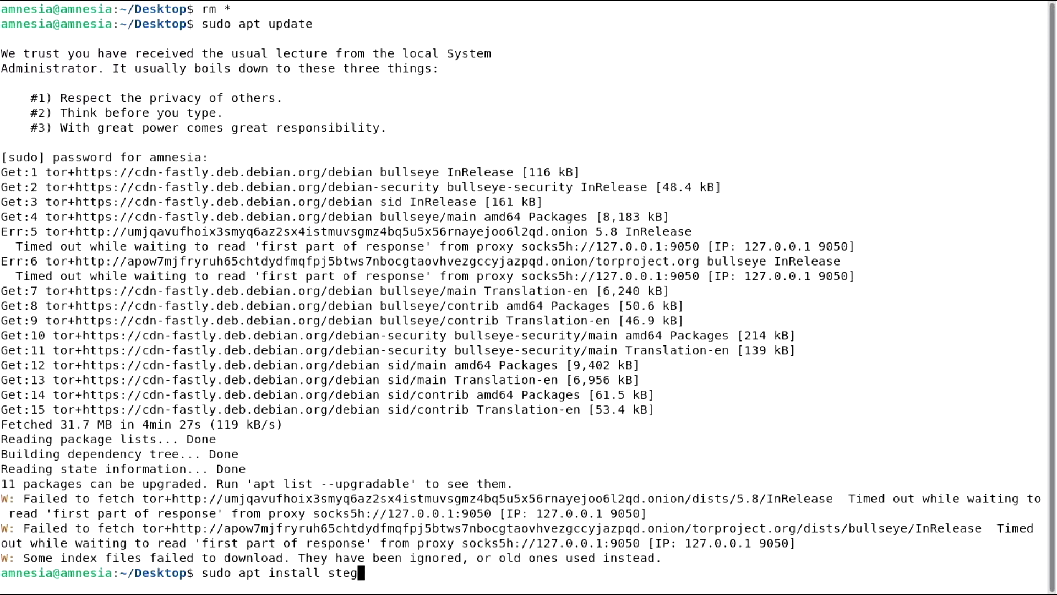
pyautogui.press('Return')
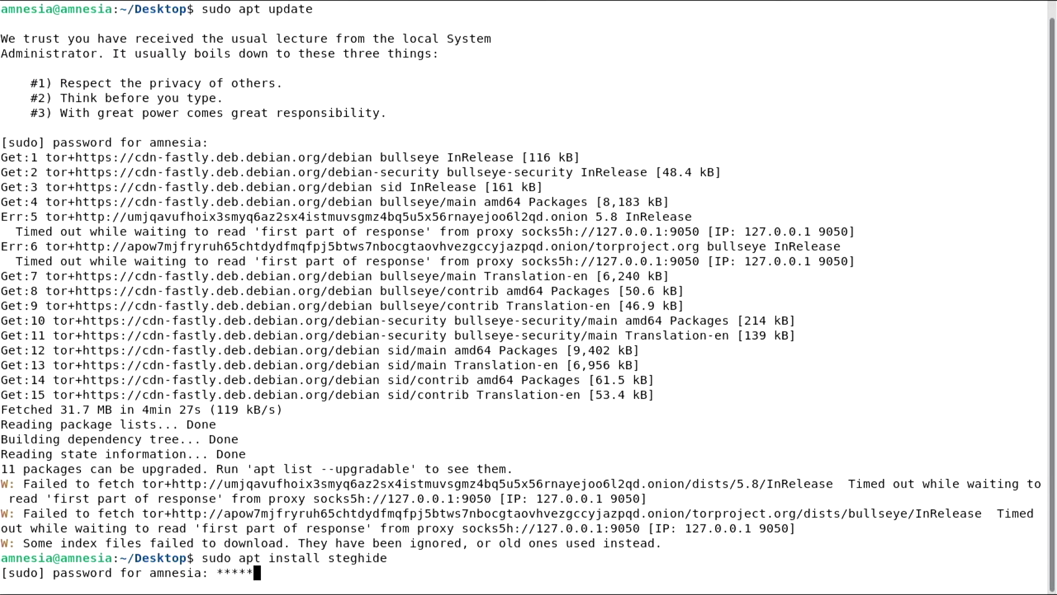
pyautogui.press('Return')
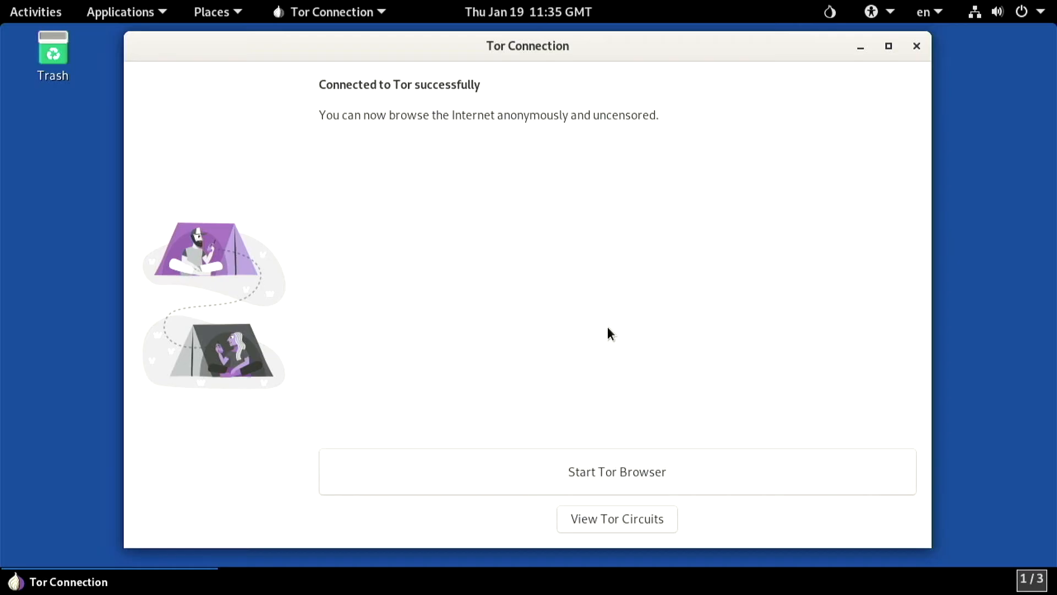
# Open twitter.com/402PaymentReq in Tor Browser and save the Bitcoin stages meme image.
pyautogui.click(916, 46)
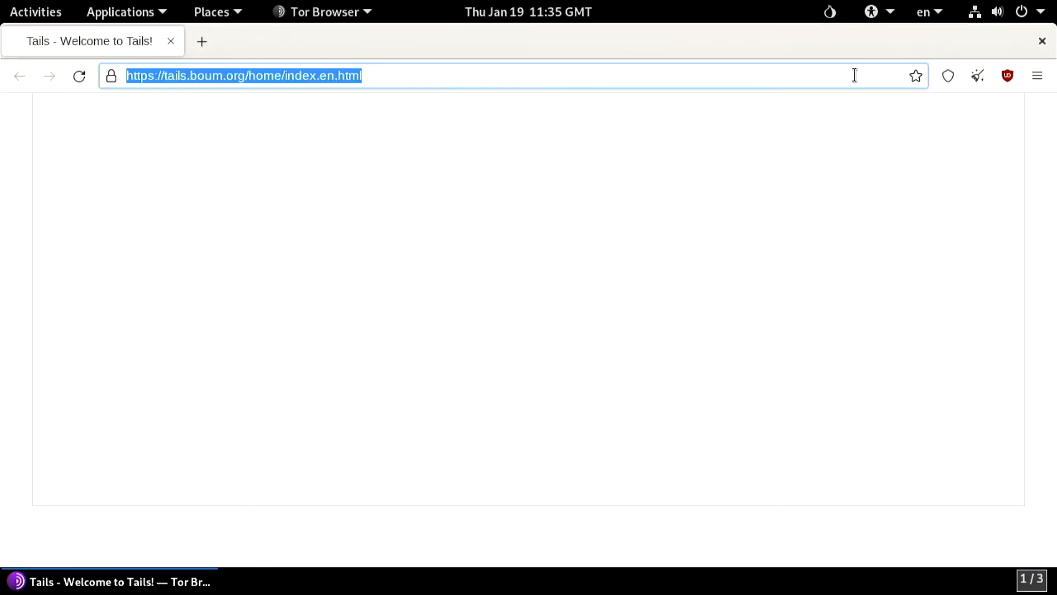
pyautogui.write('twitter.com/402paymentreq')
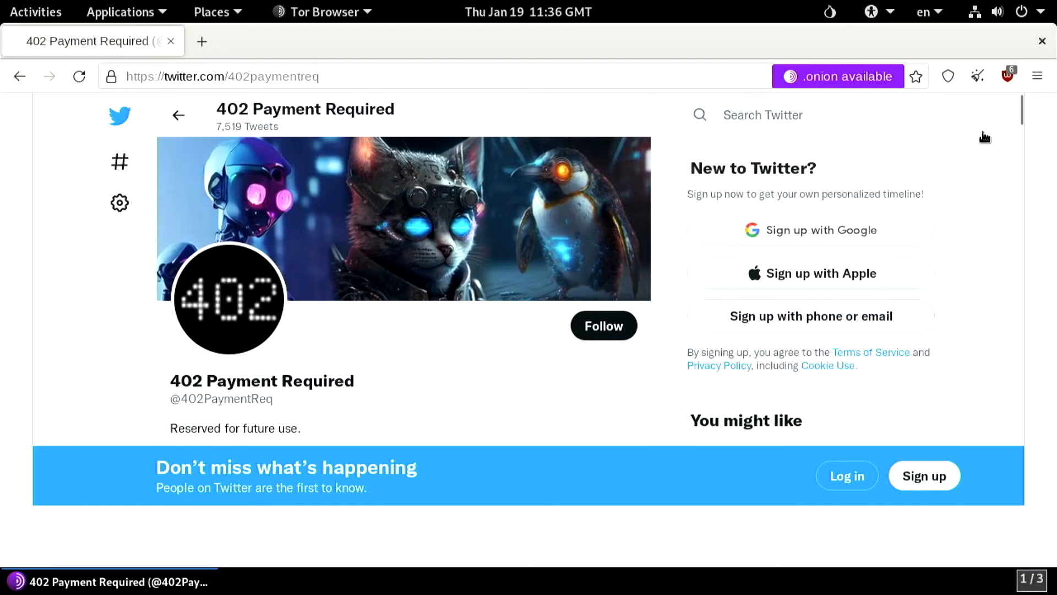
pyautogui.scroll(-3)
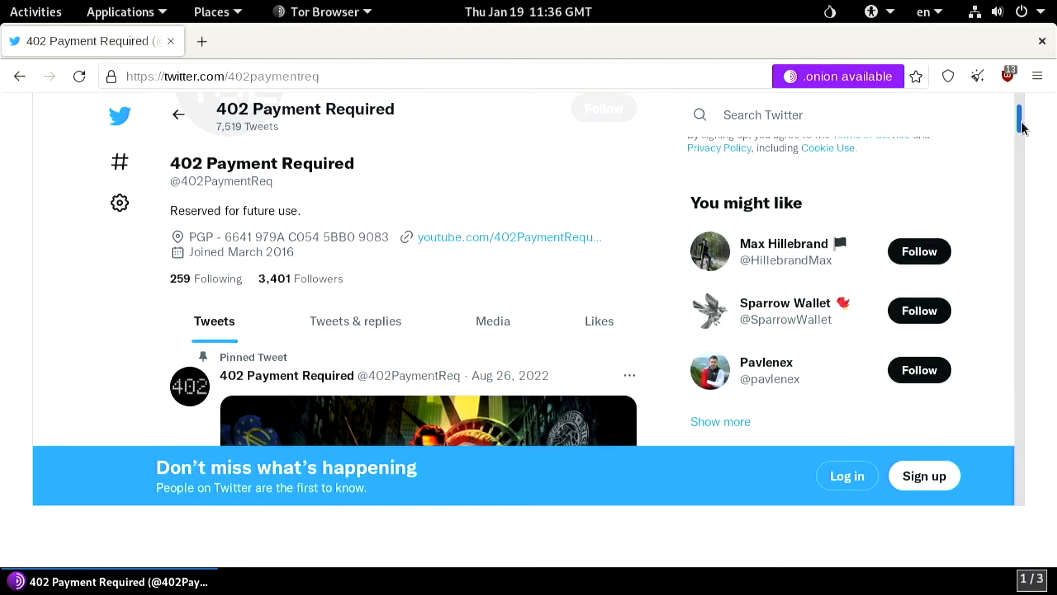
pyautogui.scroll(-3)
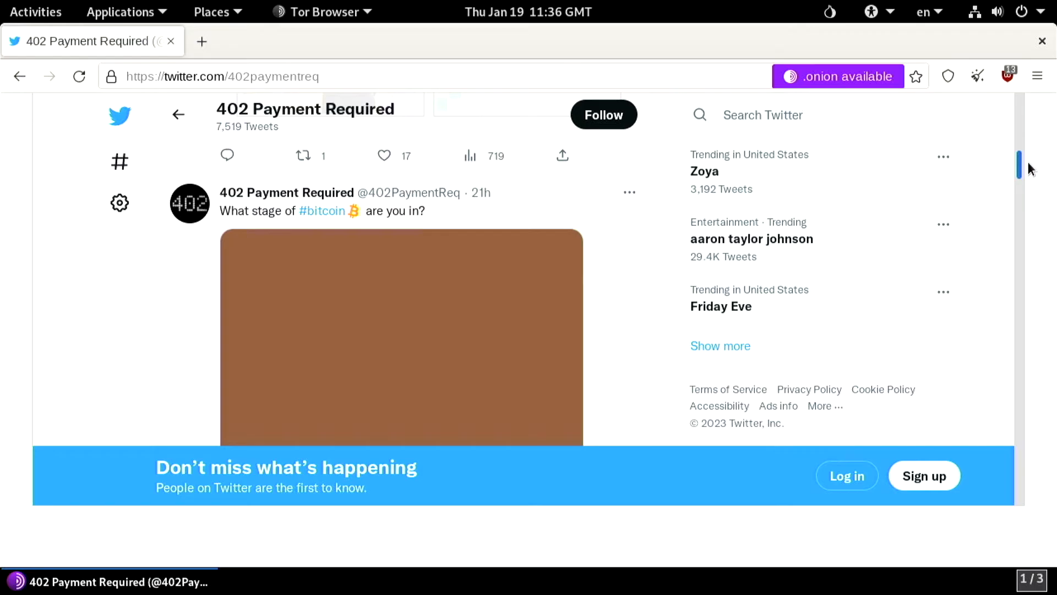
pyautogui.click(402, 337)
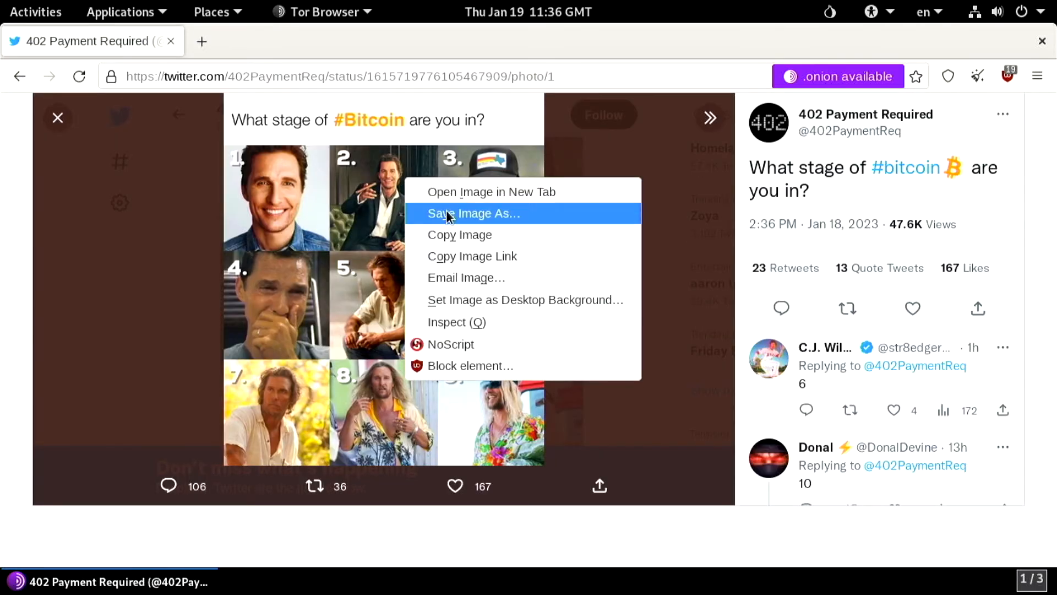
pyautogui.click(474, 213)
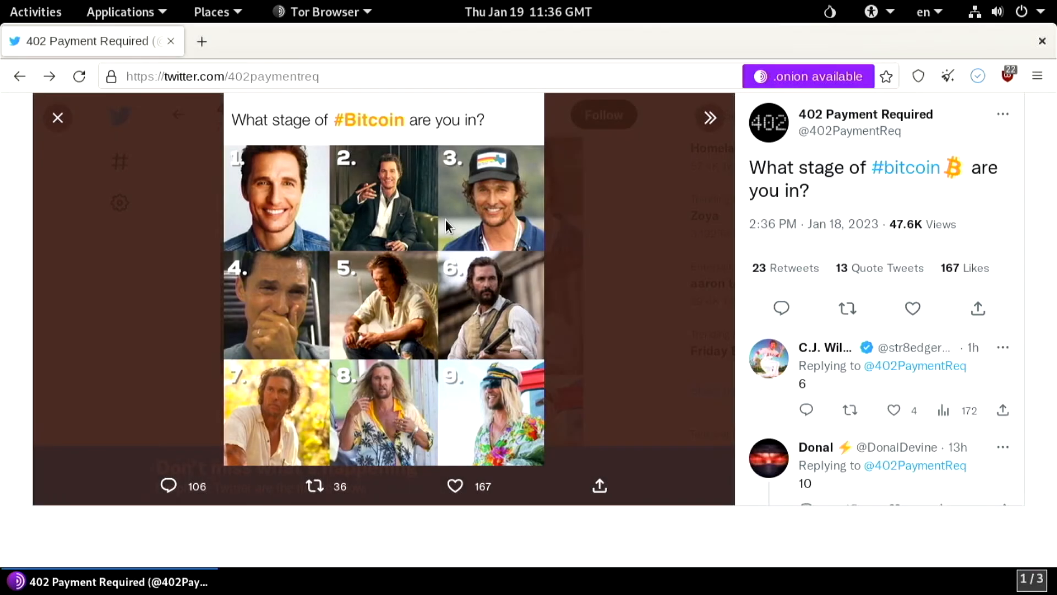
# Save the 'What we actually want' chart meme via Save Image As.
pyautogui.click(57, 117)
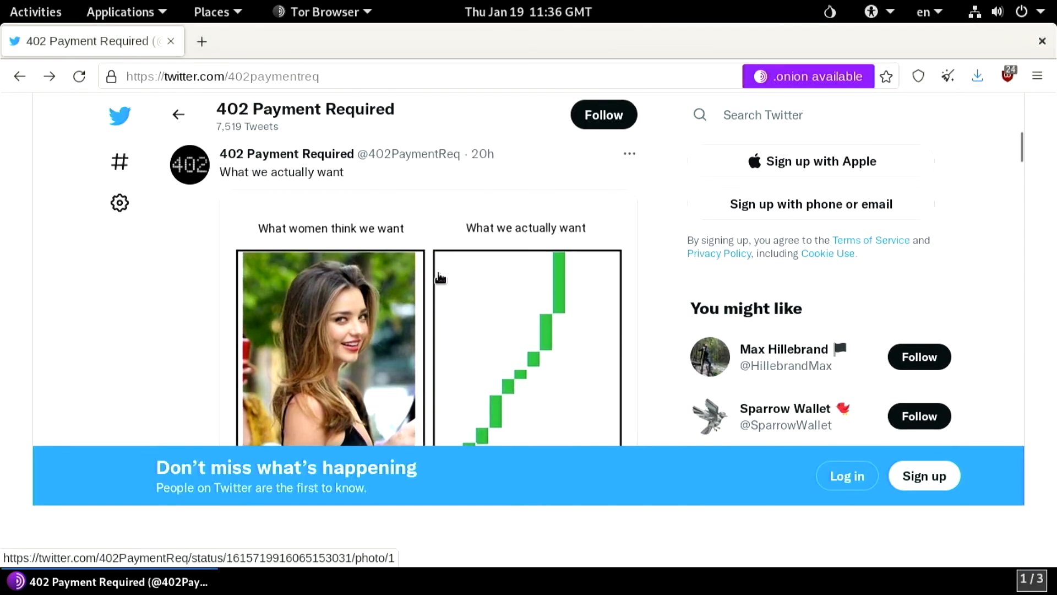
pyautogui.rightClick(438, 279)
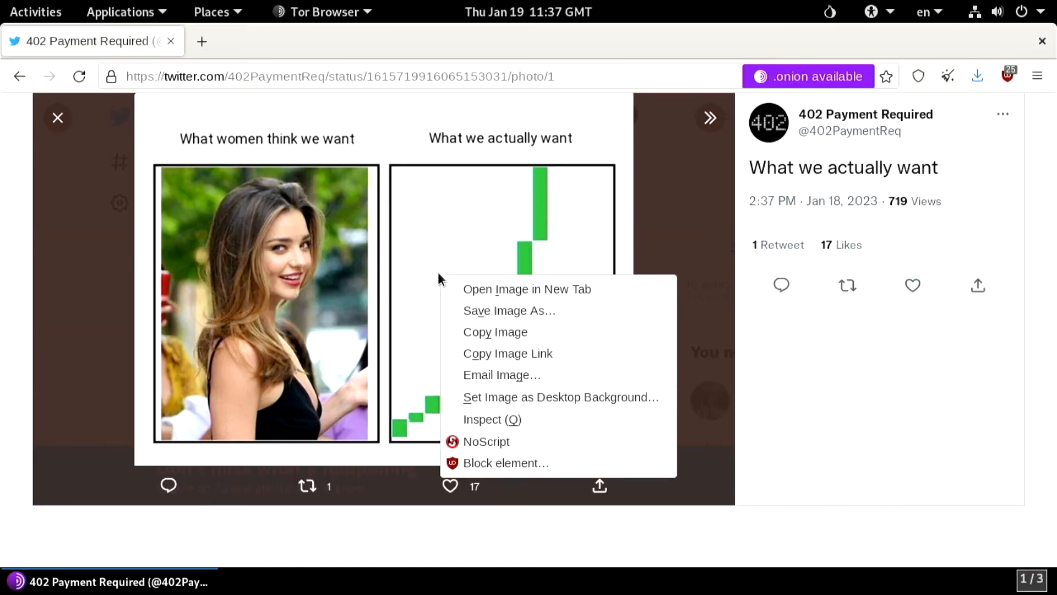
pyautogui.click(509, 310)
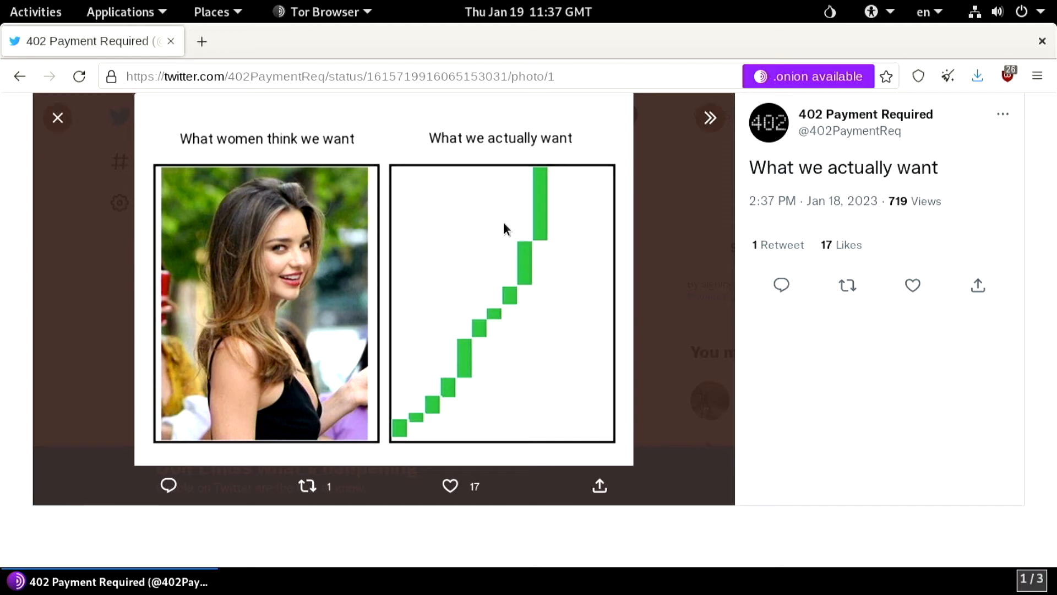
pyautogui.write('mempoo')
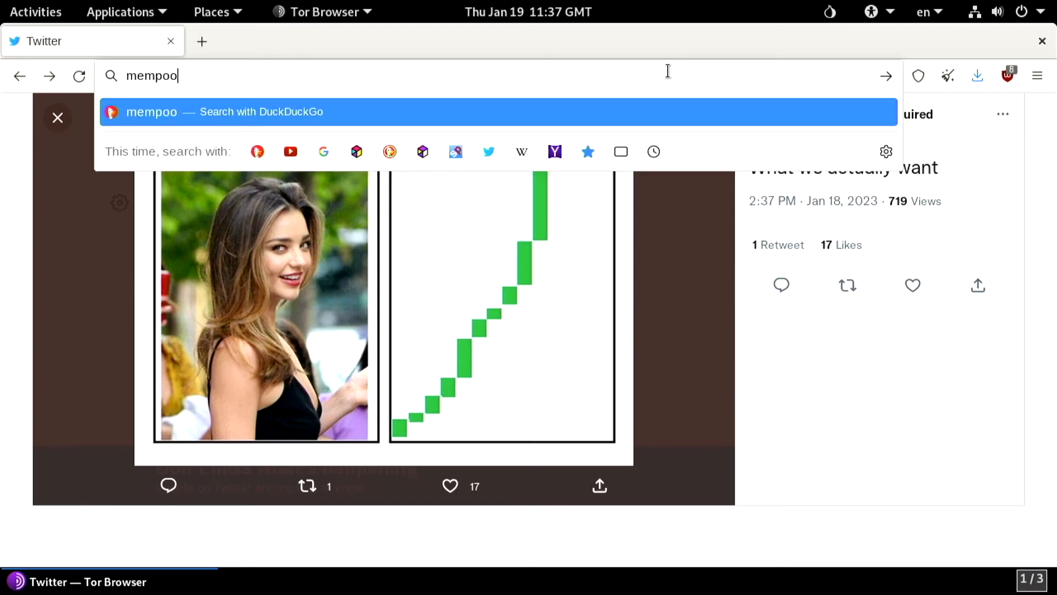
# Load mempool.space, search block 0, and select the genesis coinbase transaction ID.
pyautogui.press('Return')
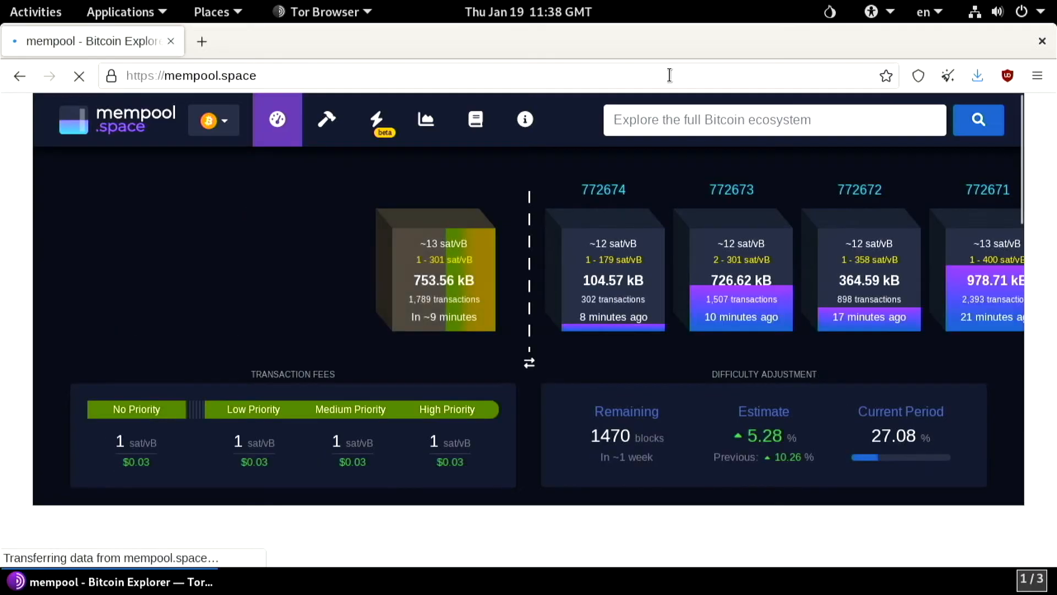
pyautogui.write('0')
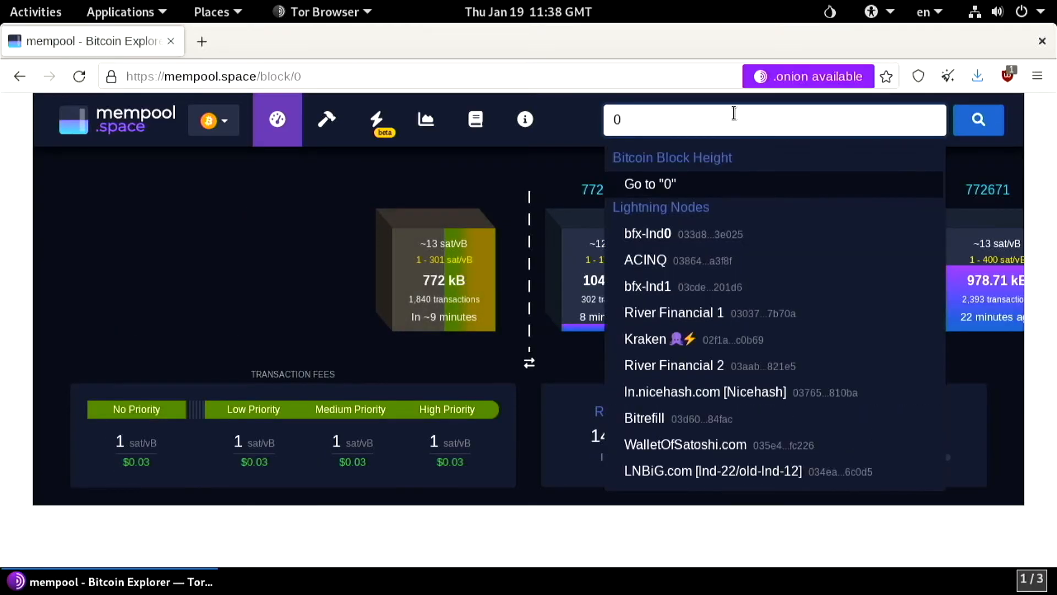
pyautogui.click(648, 184)
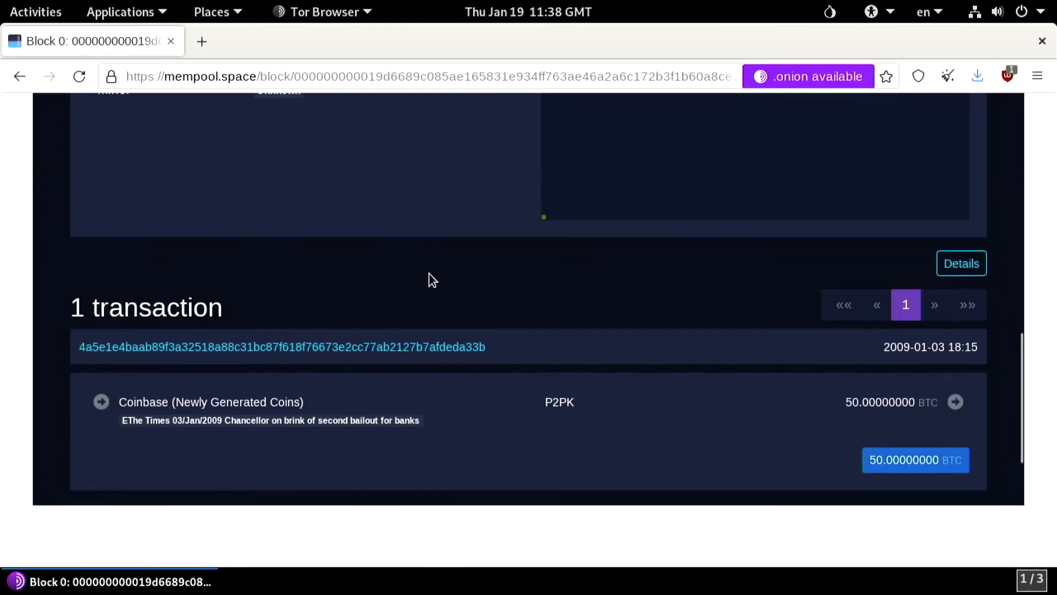
pyautogui.click(281, 347)
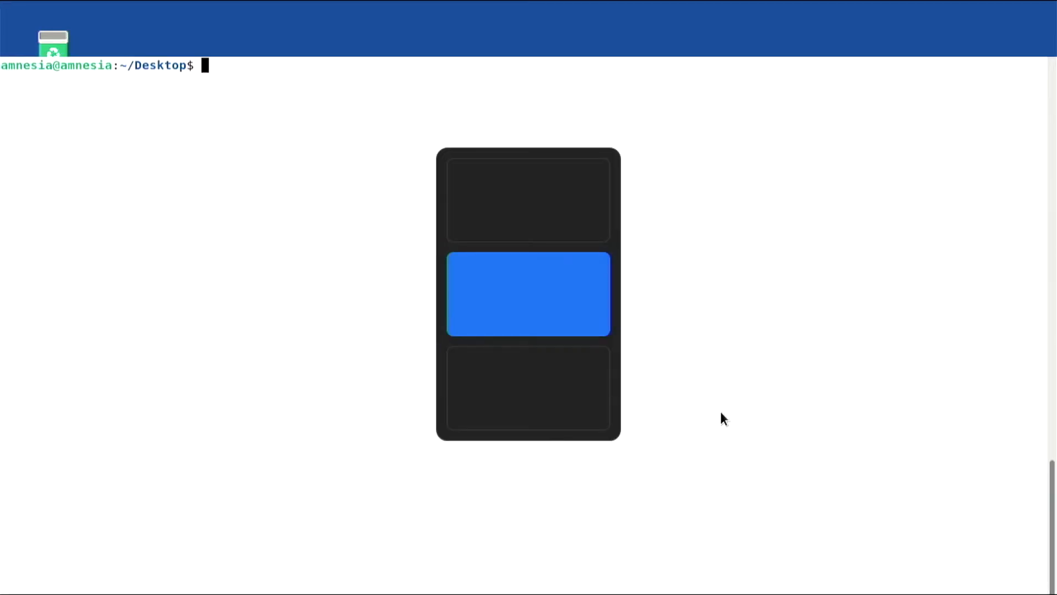
# Compute the SHA-256 hash of transaction ID 4a5e1e4baab89f3a…deda33b.
pyautogui.write('echo')
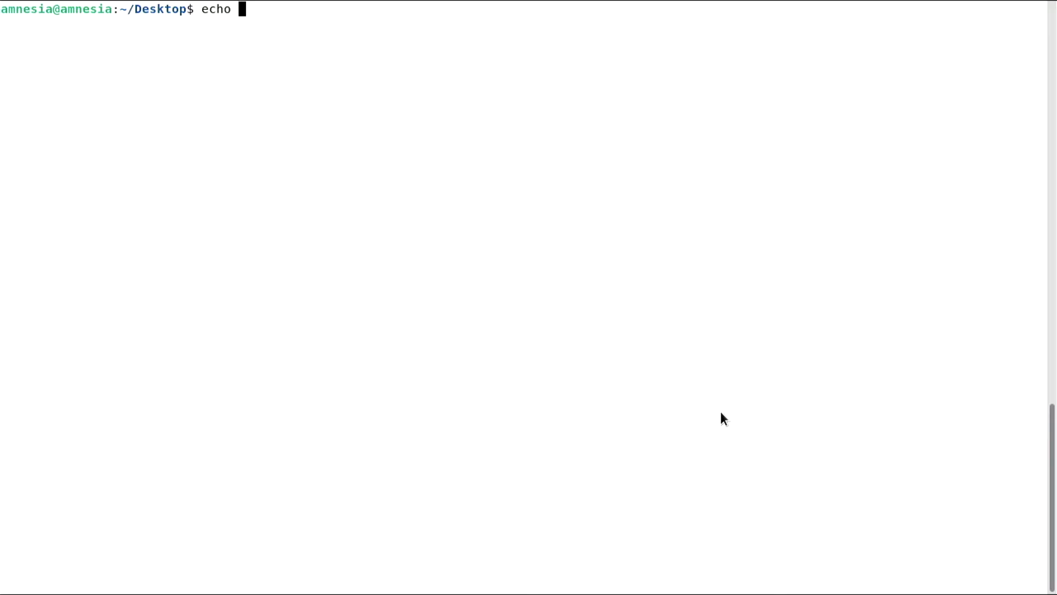
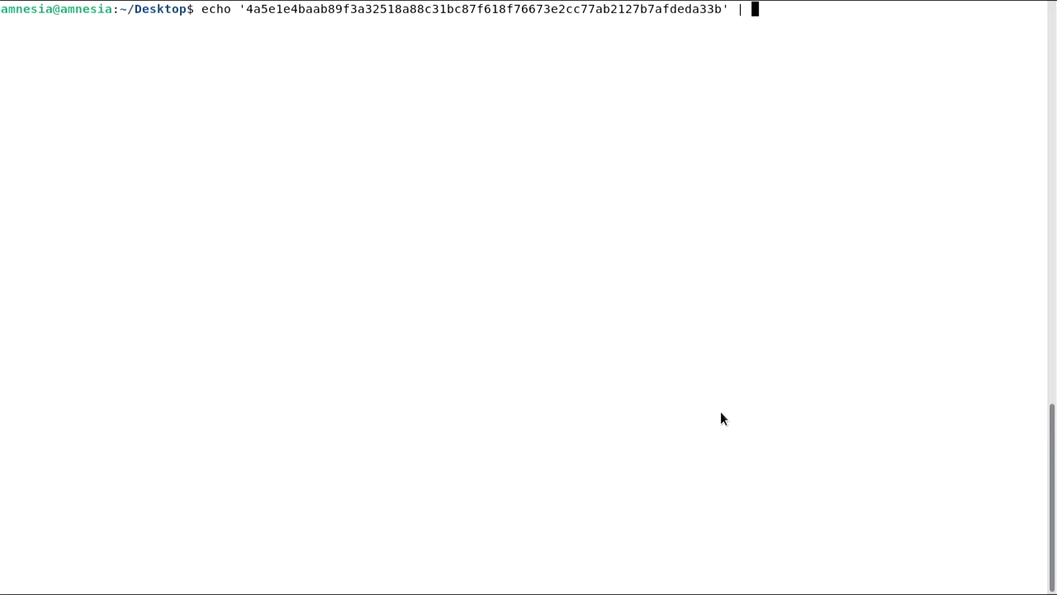
pyautogui.press('Return')
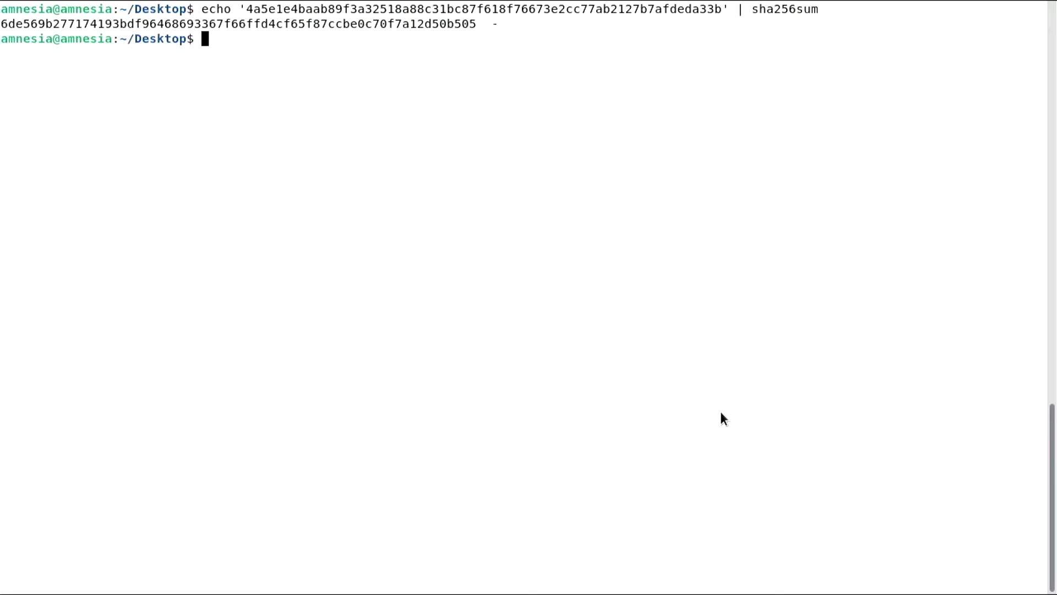
# In Tor Browser folder, steghide-extract secret1 and secret2 using the hash, then delete the JPEGs.
pyautogui.write('cd ../Tor\\ Browser/')
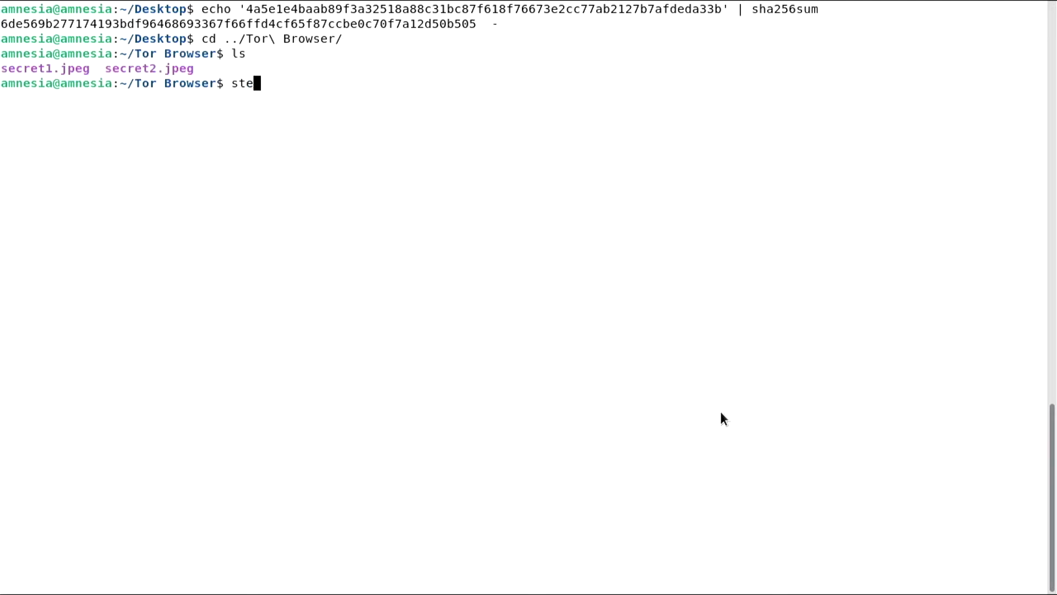
pyautogui.write('ghide extract -sf secret1.jpeg')
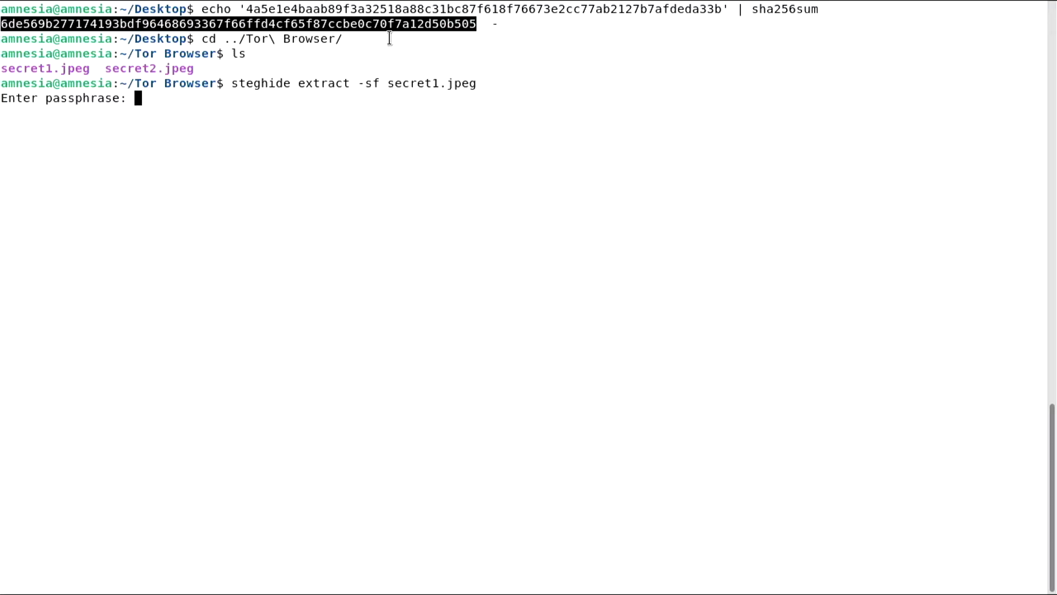
pyautogui.press('Return')
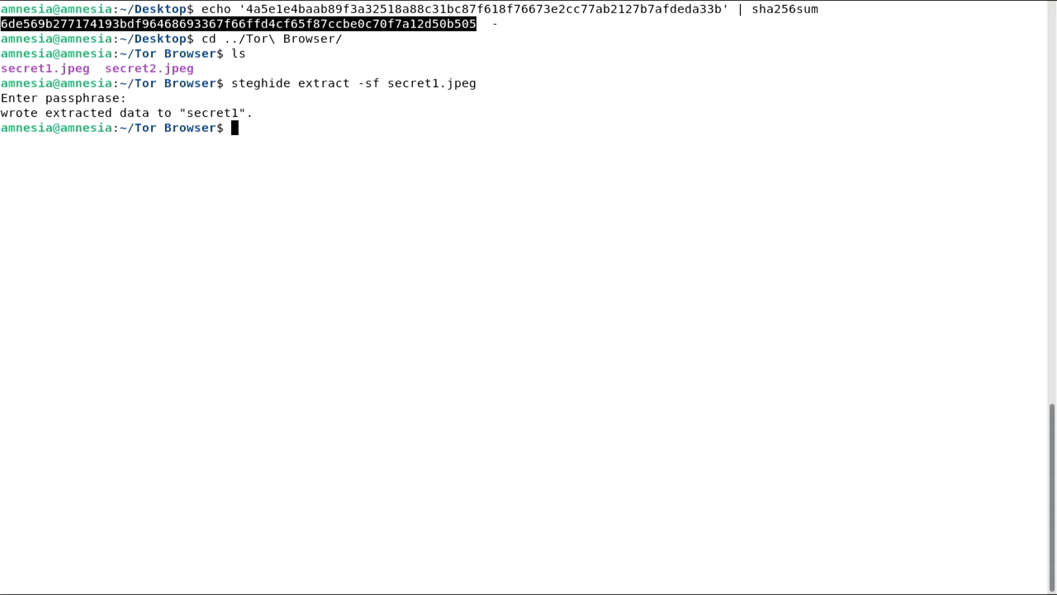
pyautogui.press('Return')
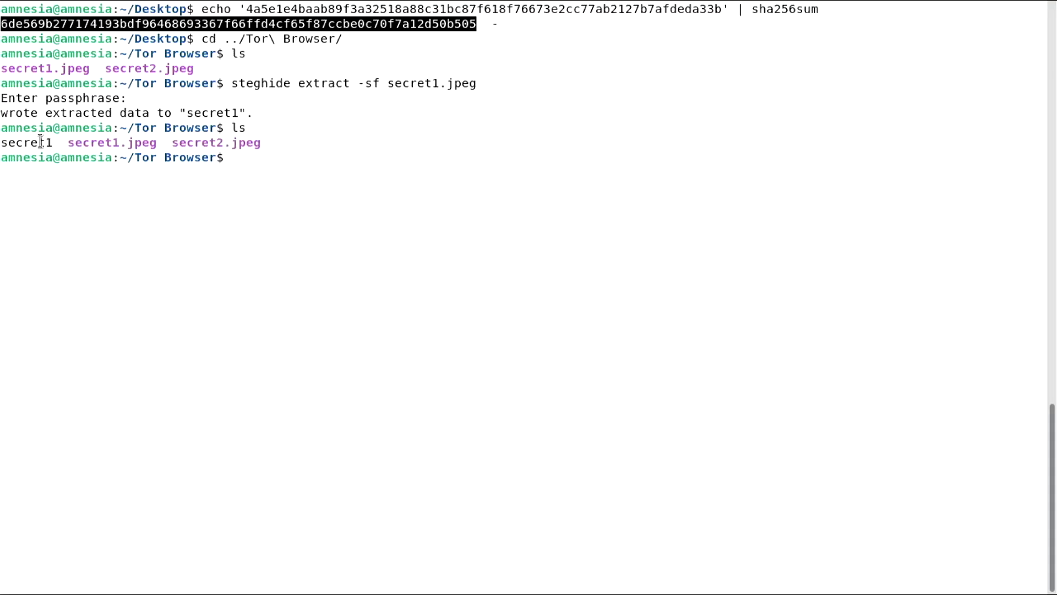
pyautogui.write('steghide extract -sf secret1.jpeg')
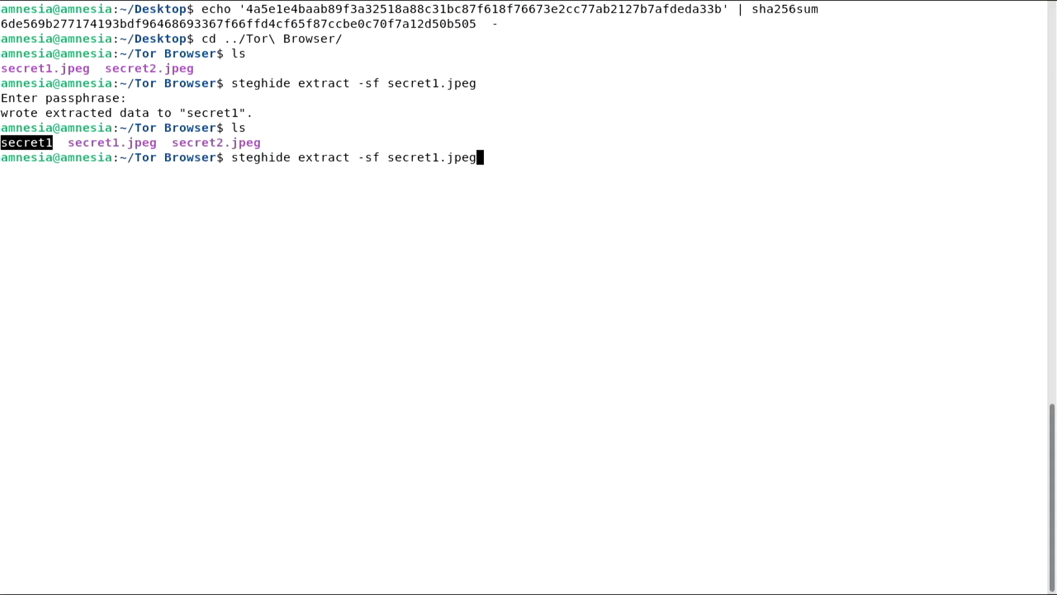
pyautogui.rightClick(187, 307)
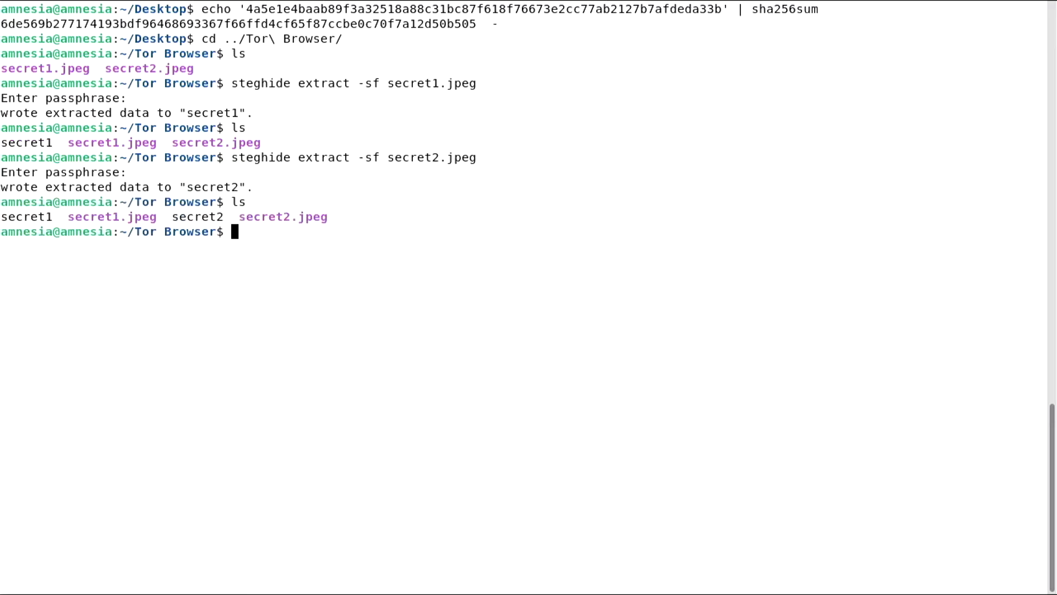
pyautogui.write('rm *.jpeg')
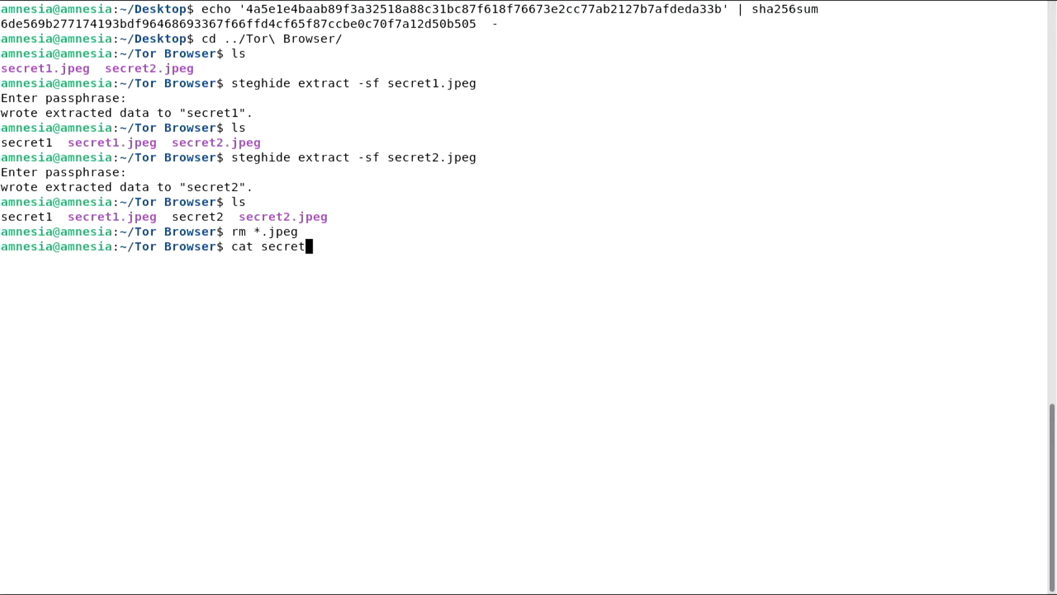
pyautogui.press('Return')
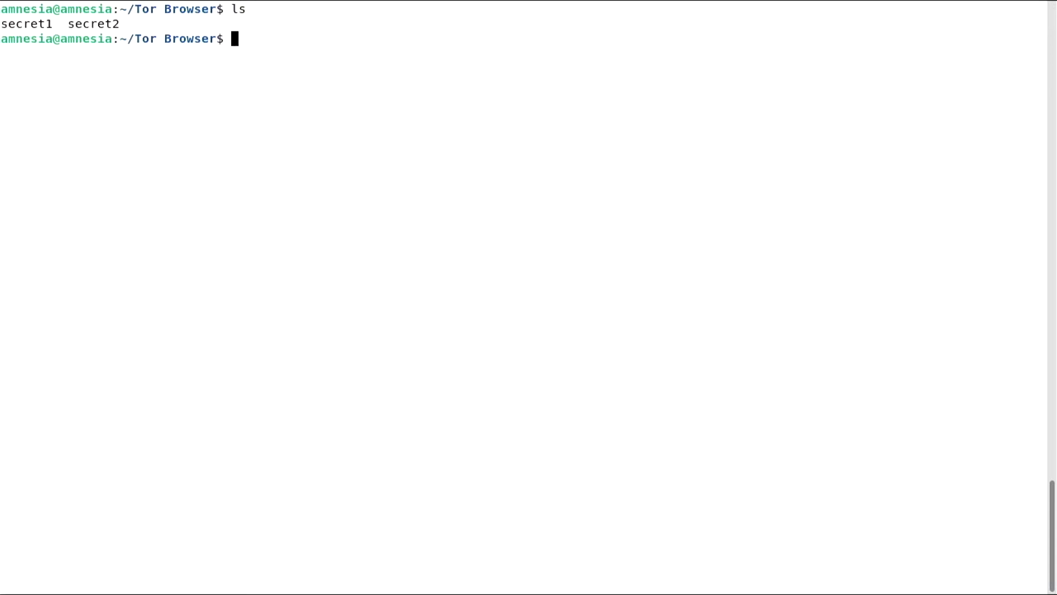
# Make QR images of secret1 and secret2's lines 1-25 and 26-50 (secret2-1, secret2-2).
pyautogui.write('cat secret1 |')
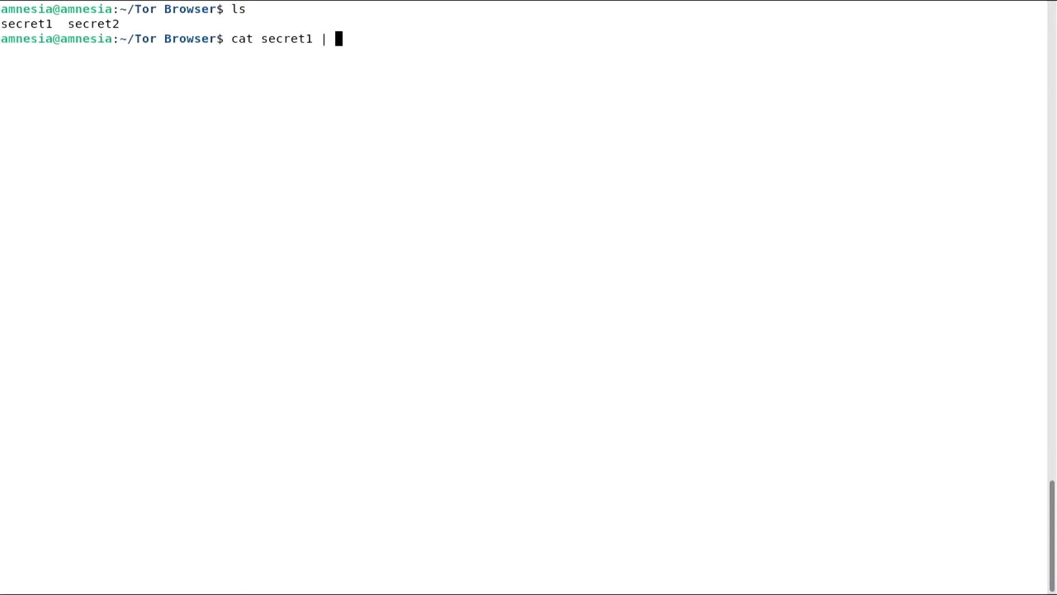
pyautogui.write('qr > secret1.png')
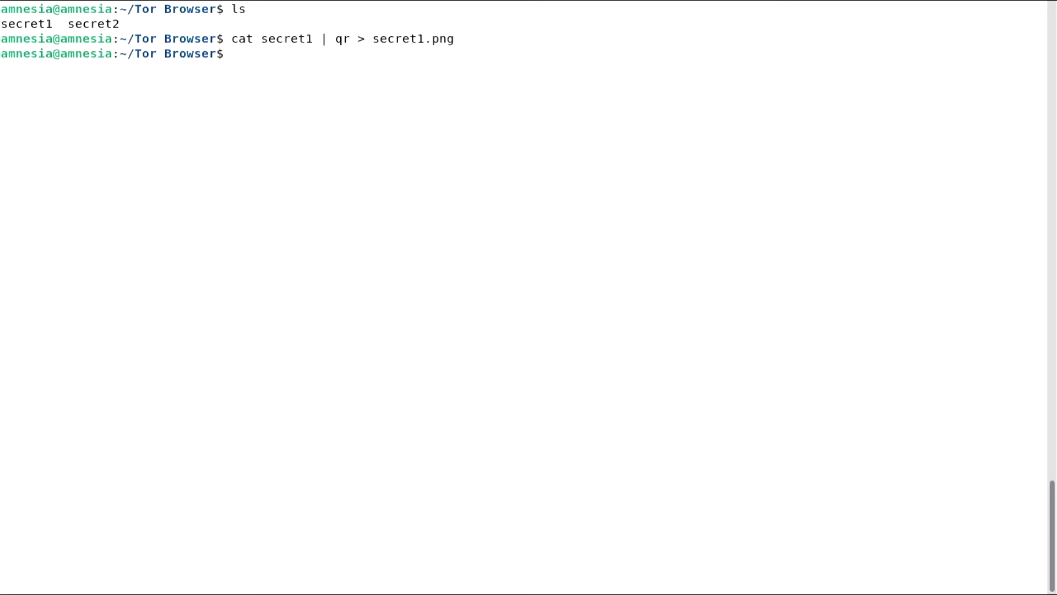
pyautogui.write('wc -l secret2')
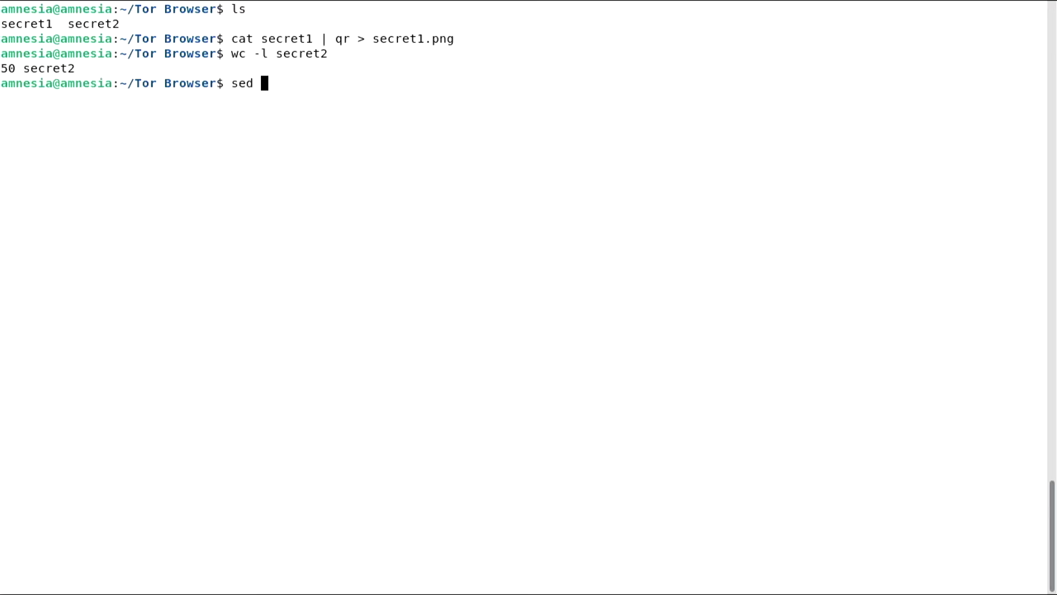
pyautogui.write('-n 1,25p secret')
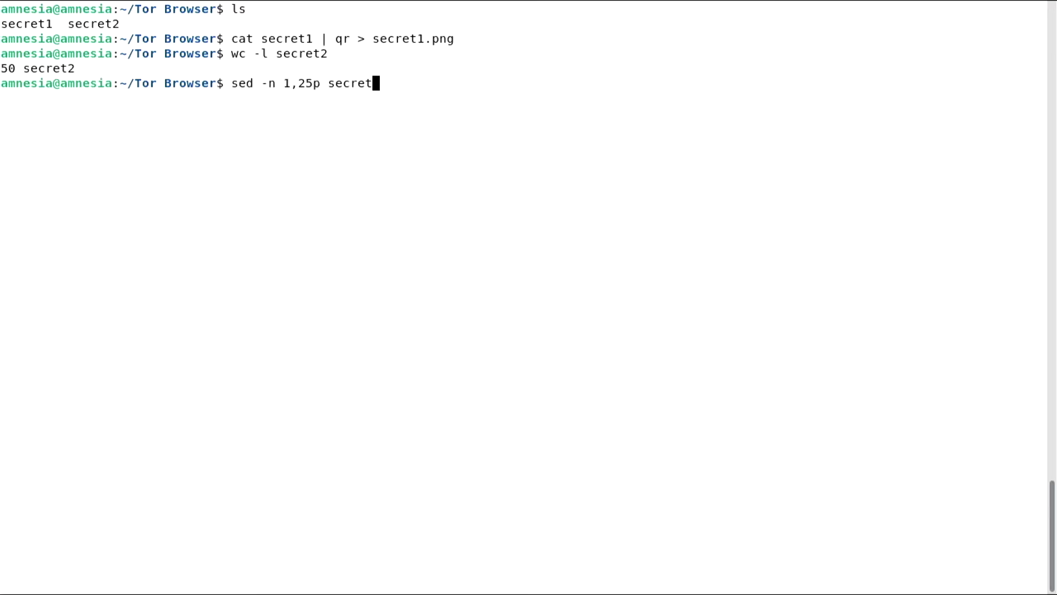
pyautogui.write('2 | qr >')
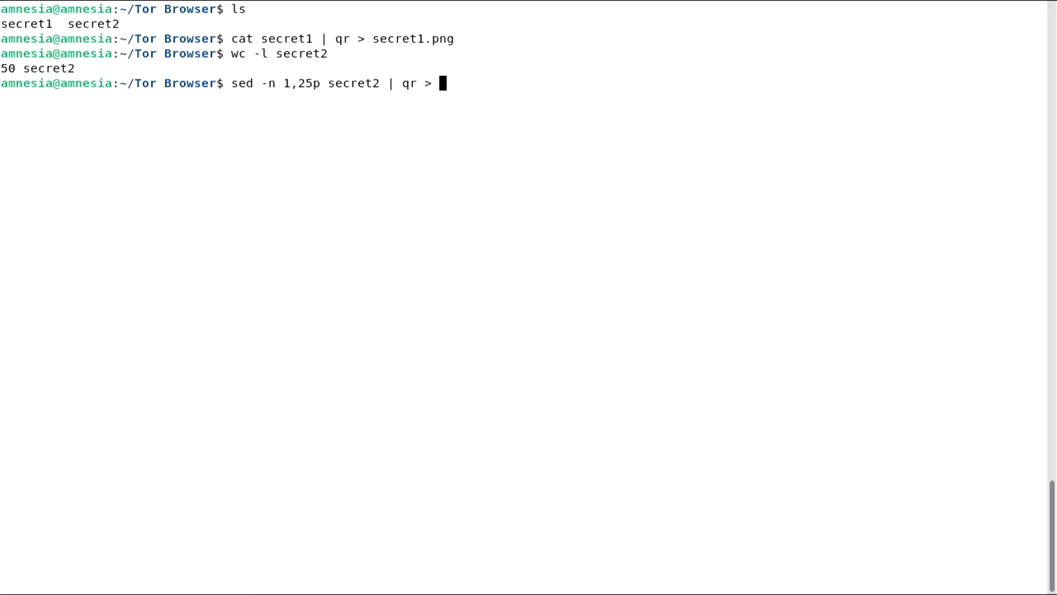
pyautogui.write('secret2-1.')
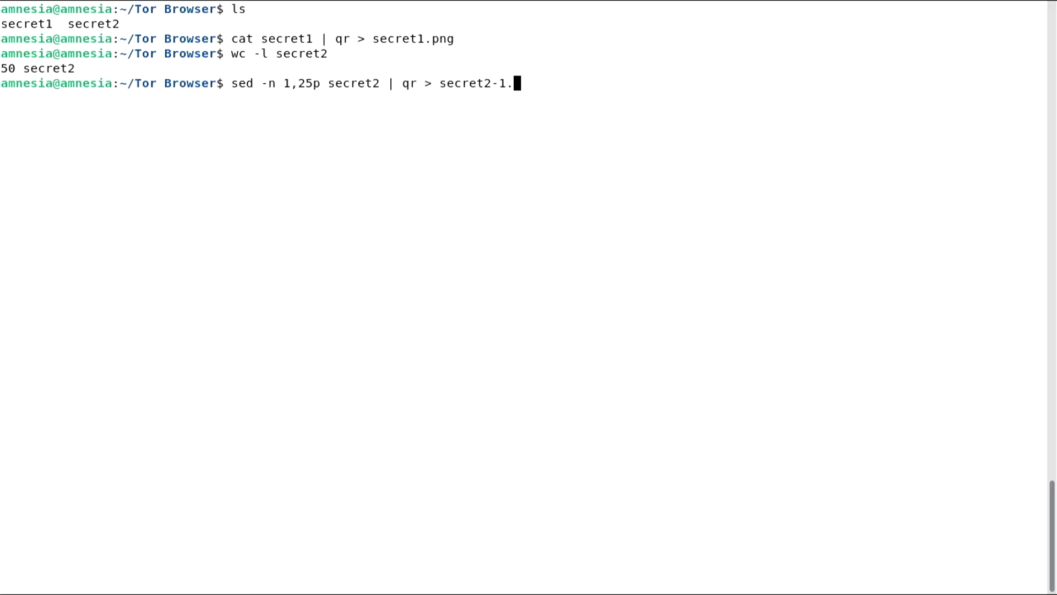
pyautogui.press('Return')
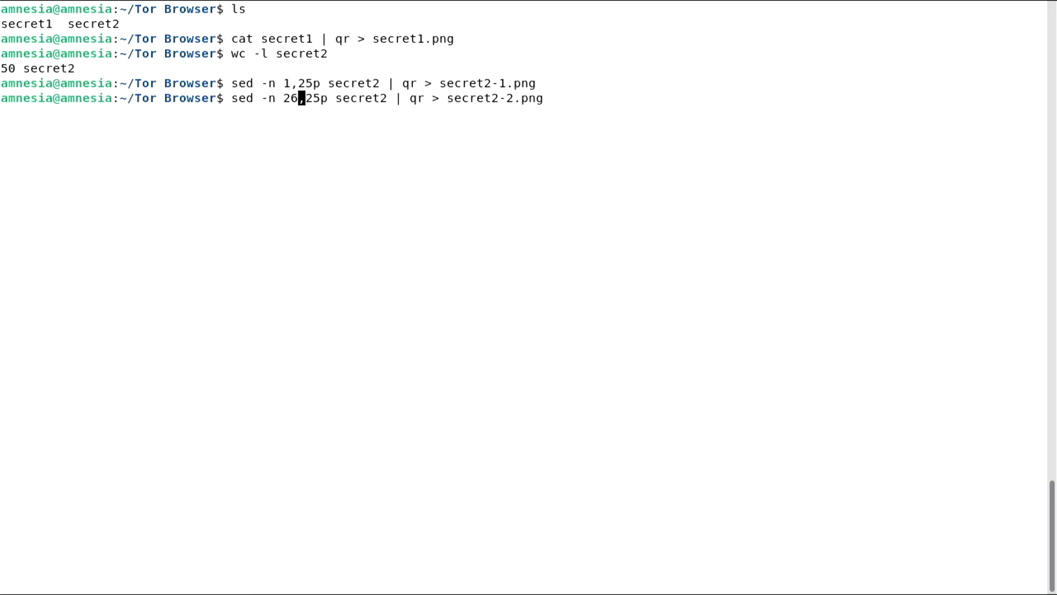
pyautogui.press('Return')
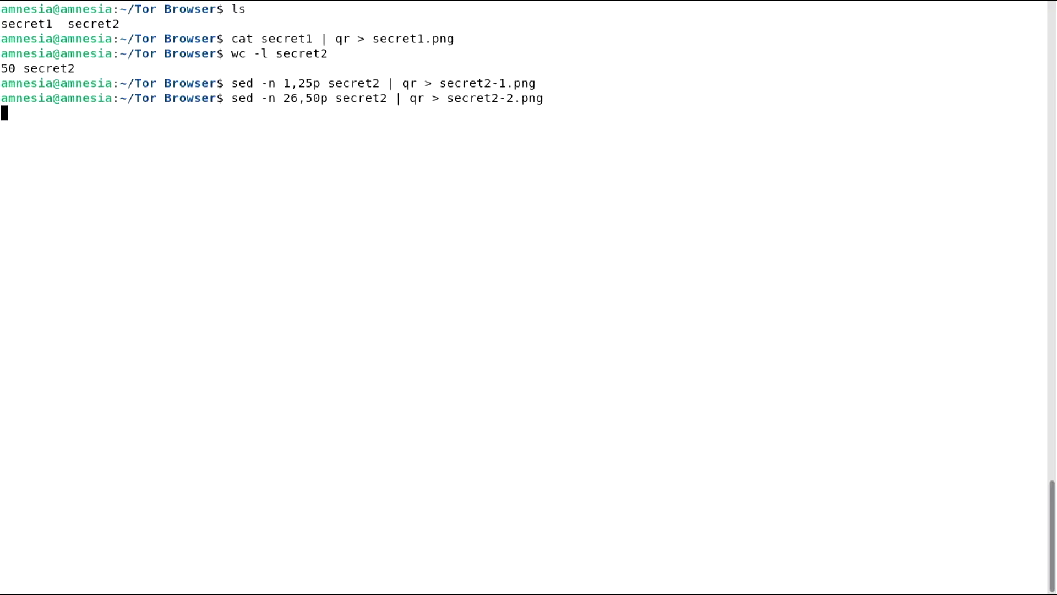
pyautogui.press('Return')
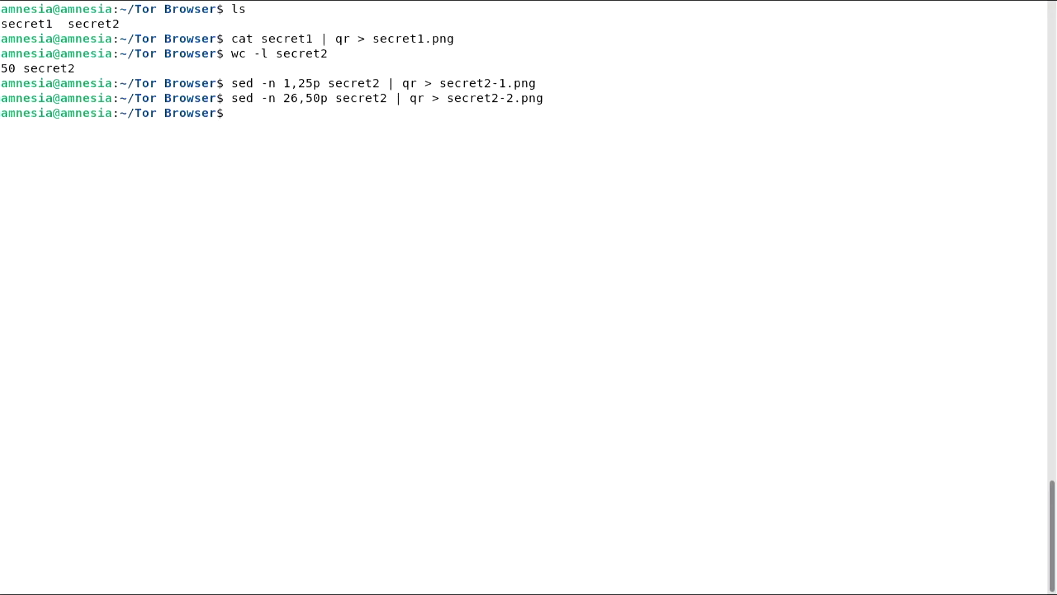
# Delete plain secret1 and secret2, then view secret1.png in Files.
pyautogui.write('rm secret1 se')
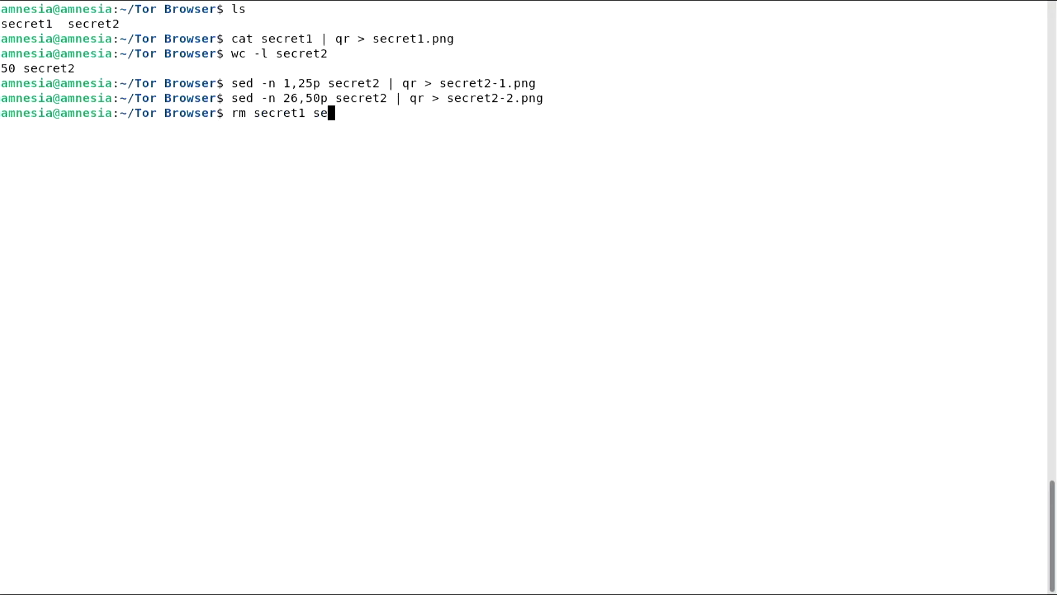
pyautogui.press('Return')
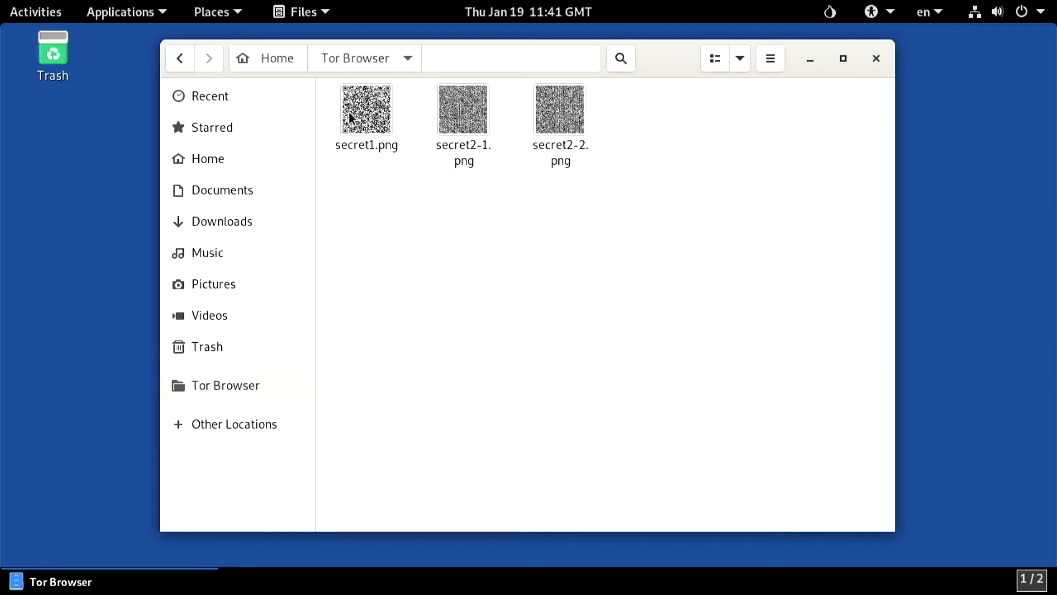
pyautogui.doubleClick(366, 109)
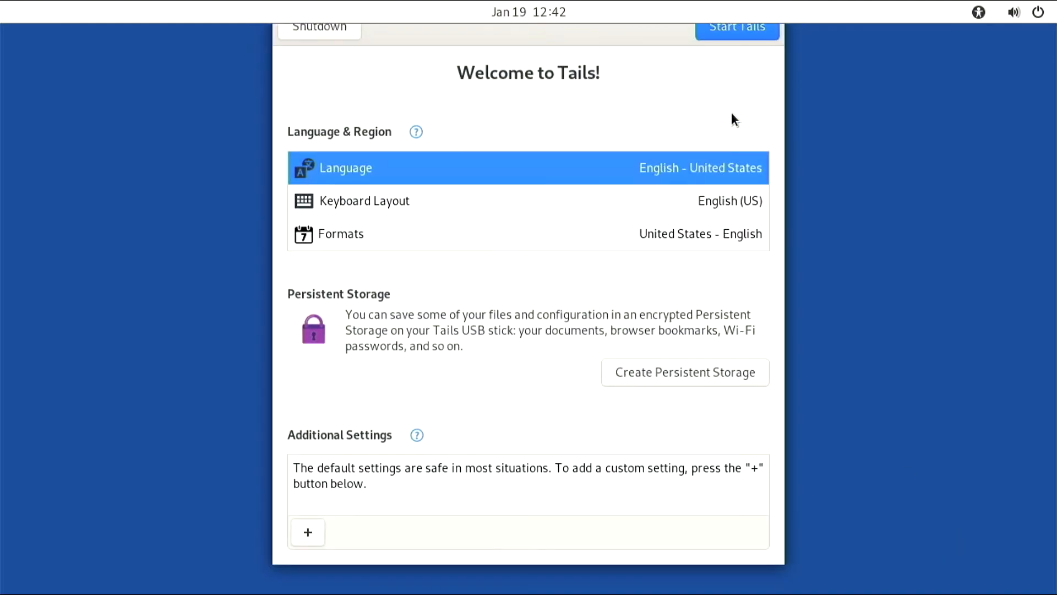
# Start Tails, launch Electrum despite disabled persistence, and scan an address QR with the camera.
pyautogui.click(735, 26)
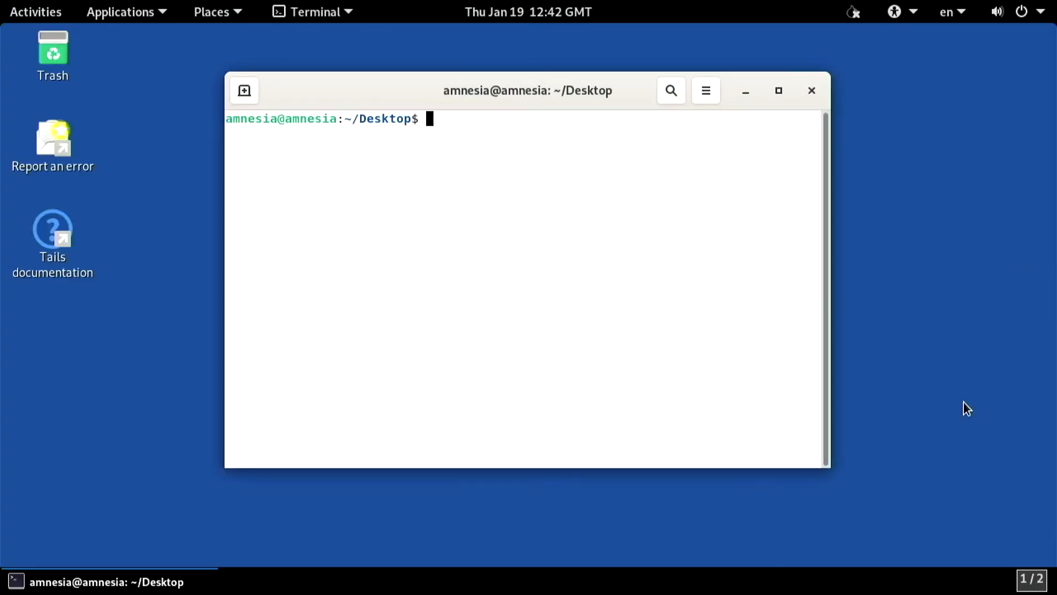
pyautogui.click(811, 90)
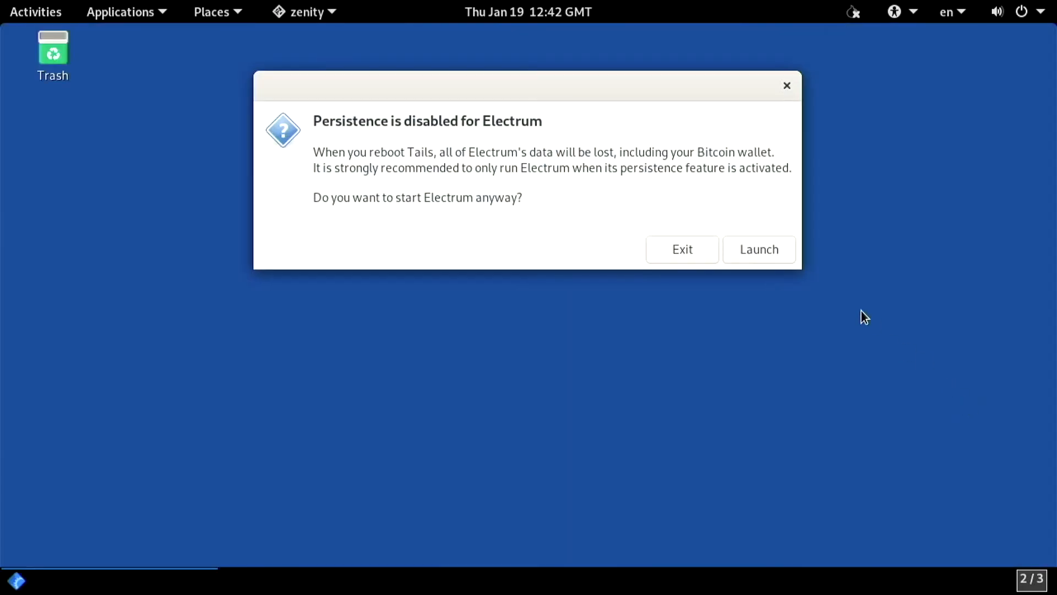
pyautogui.click(757, 249)
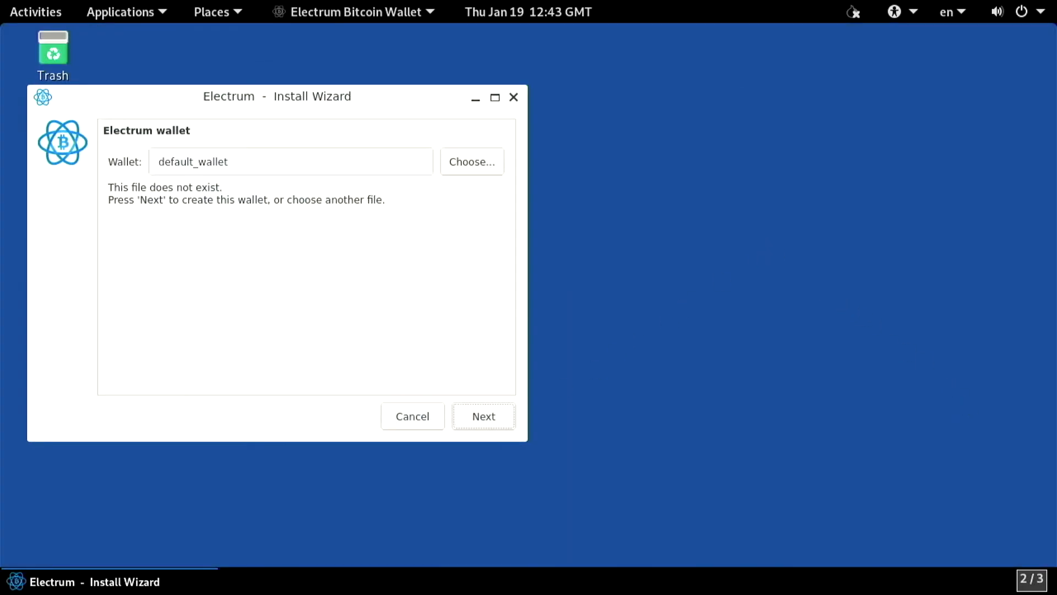
pyautogui.click(483, 416)
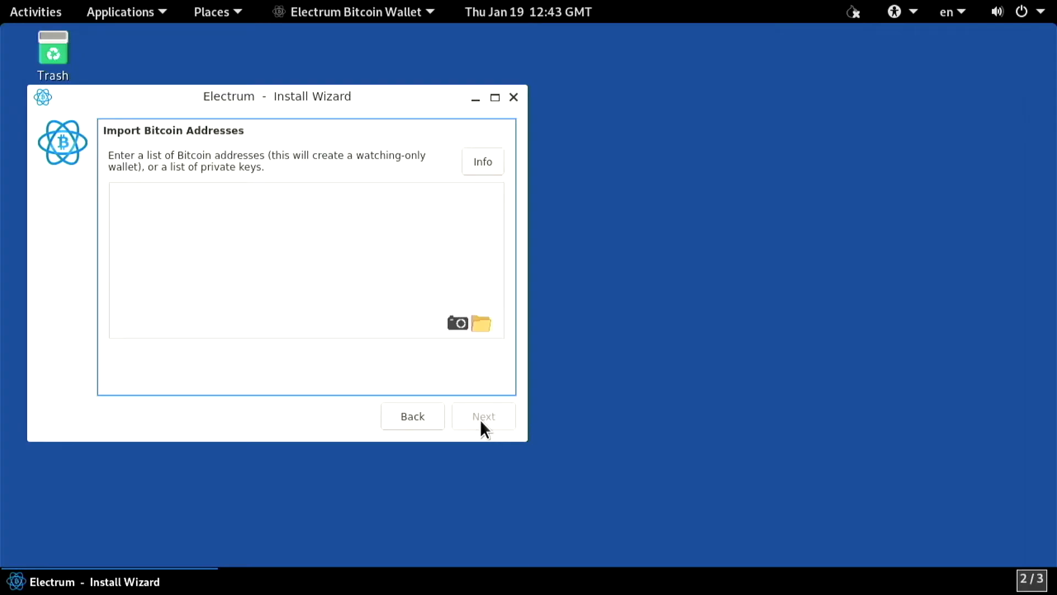
pyautogui.click(457, 323)
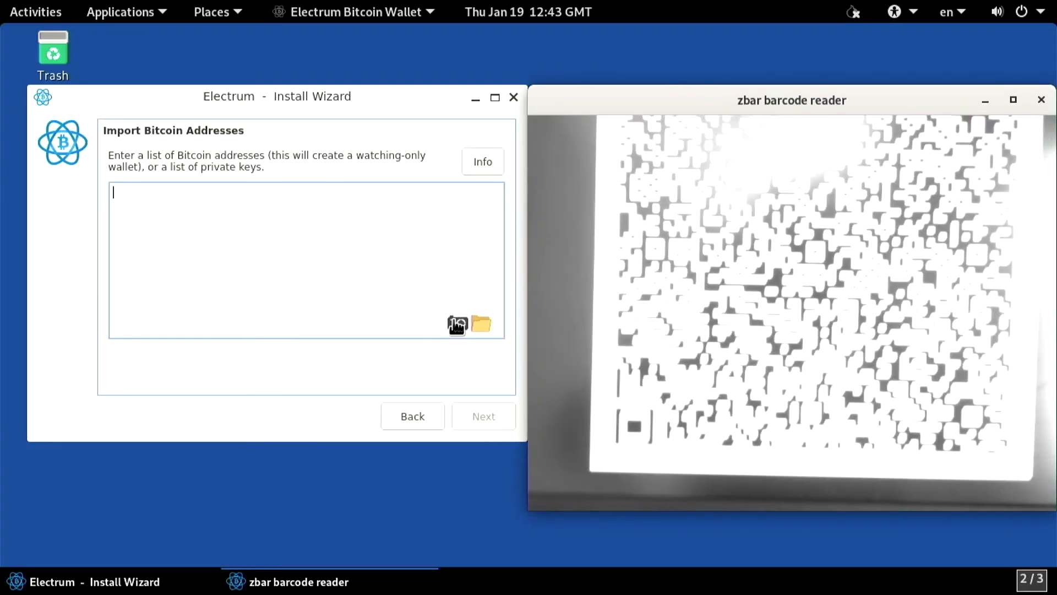
pyautogui.rightClick(270, 269)
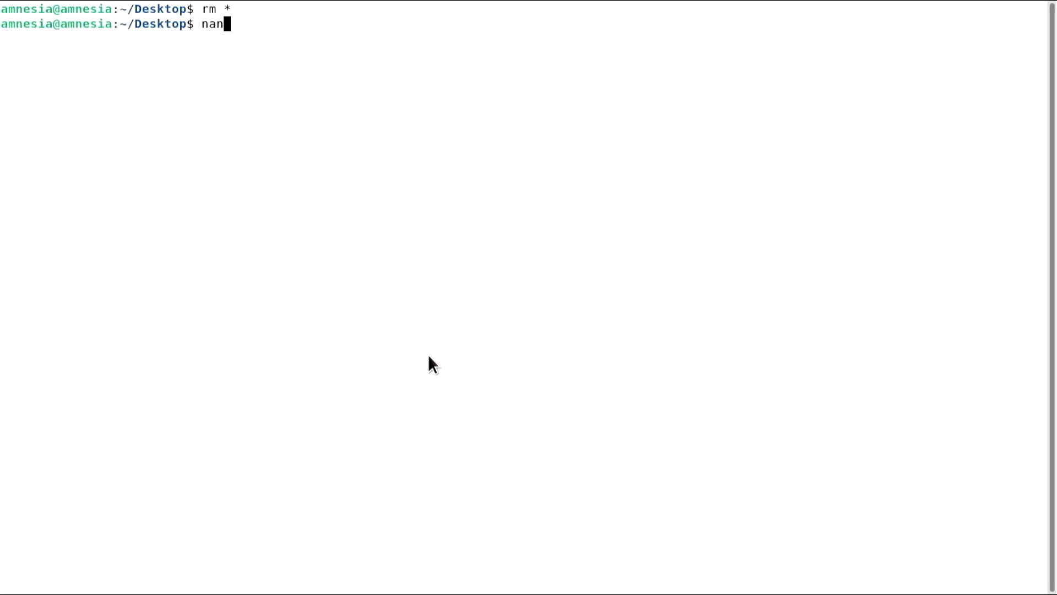
# Save the PGP message to secret1 in nano and decrypt it with gpg and its passphrase.
pyautogui.press('Return')
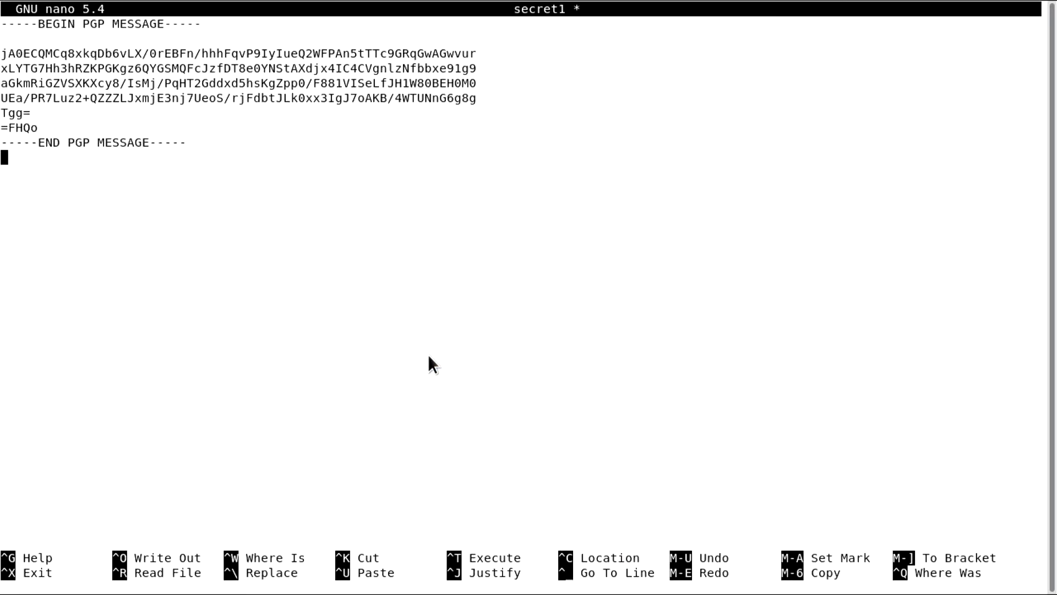
pyautogui.press('ctrl+o')
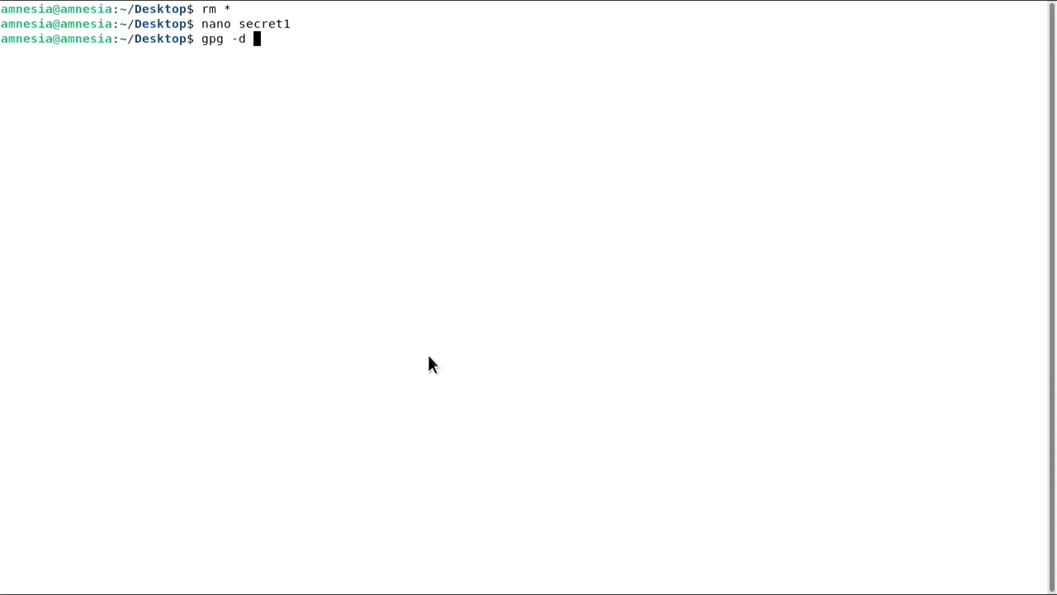
pyautogui.press('Return')
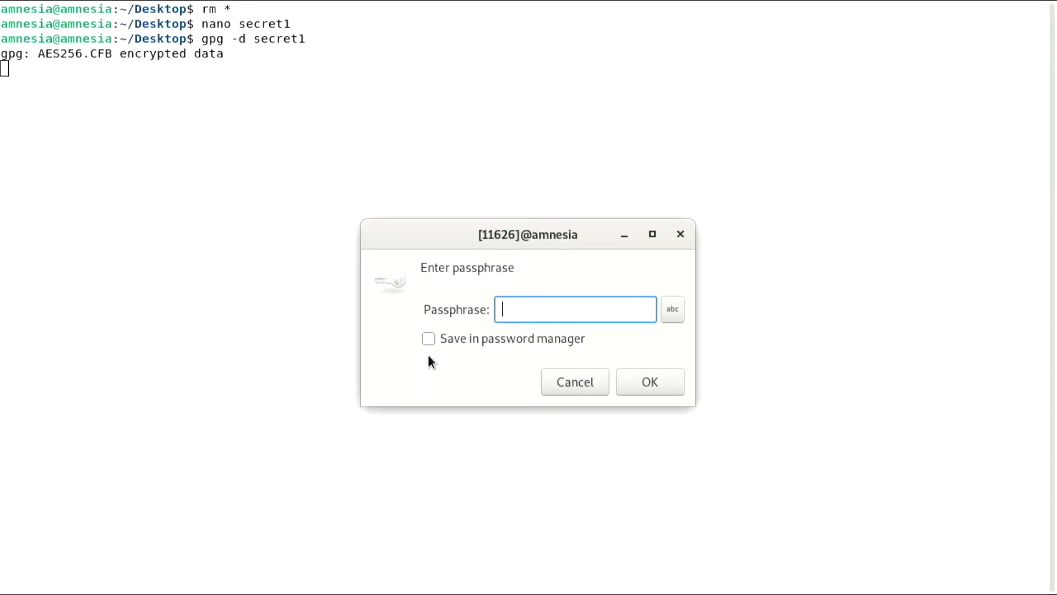
pyautogui.write('password')
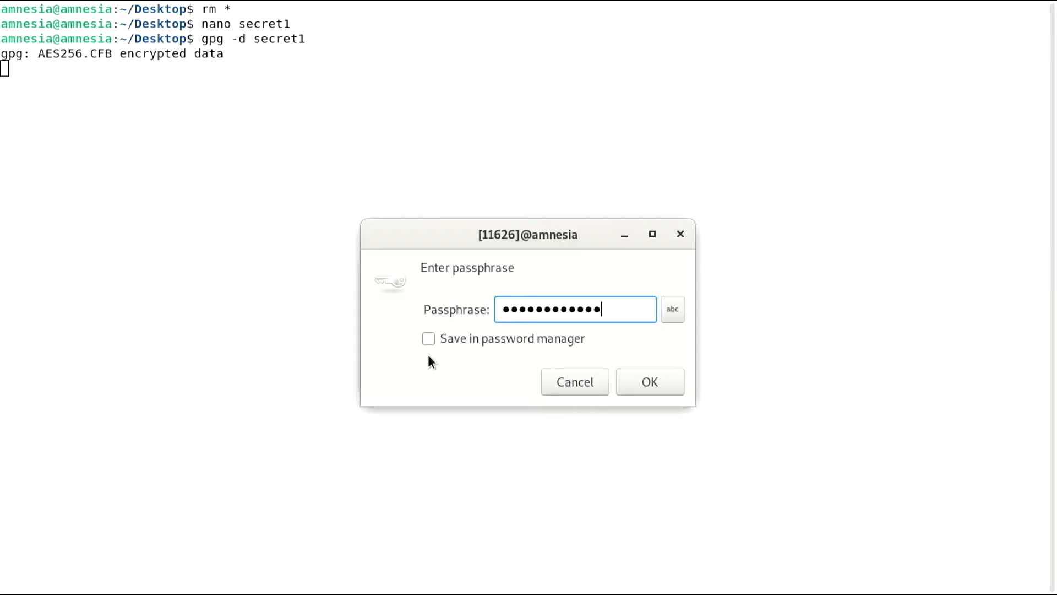
pyautogui.click(649, 381)
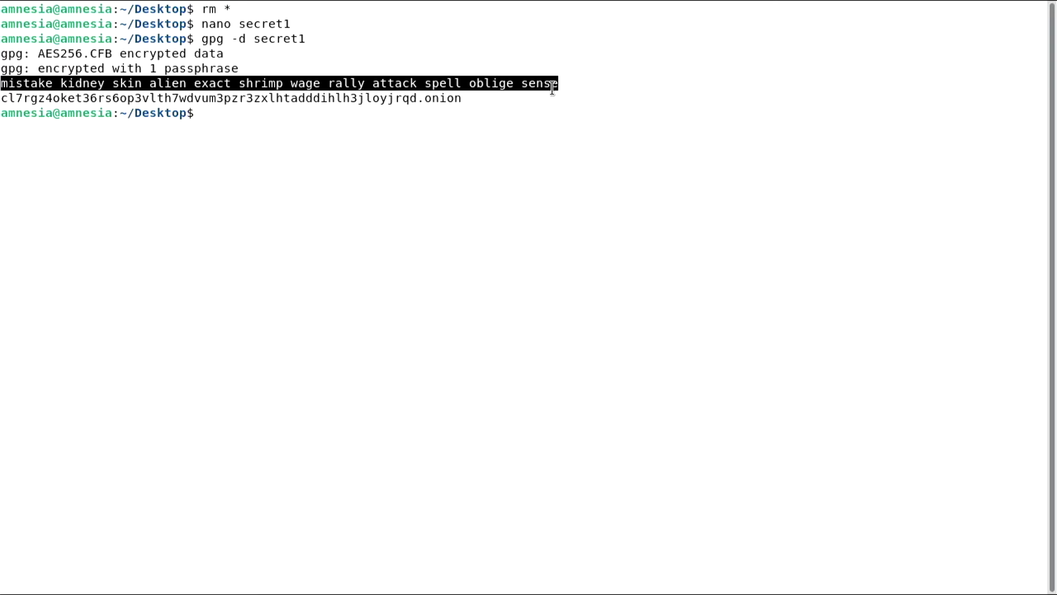
pyautogui.write("echo '")
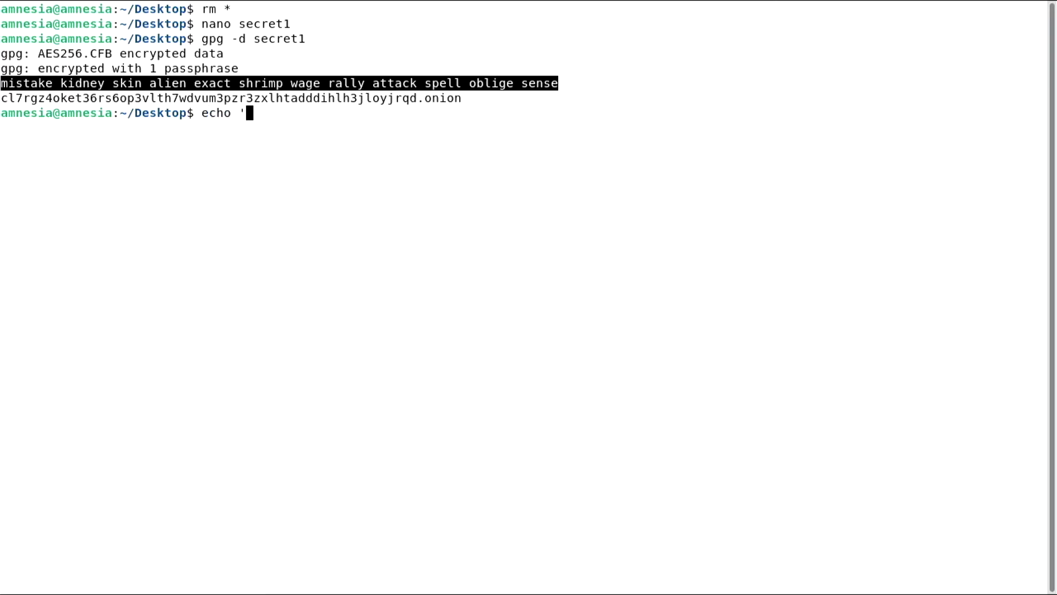
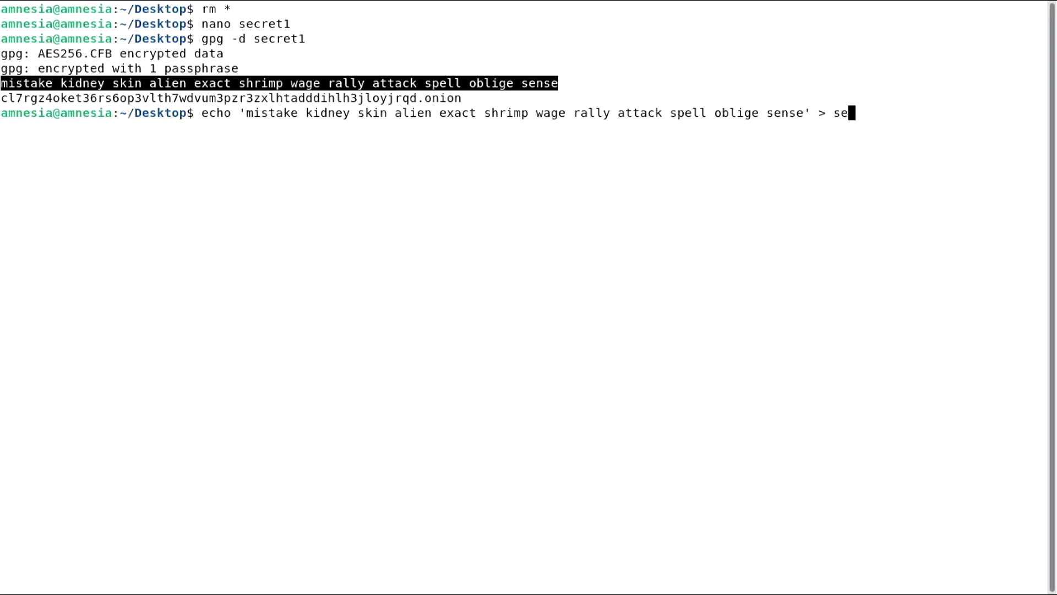
pyautogui.press('Return')
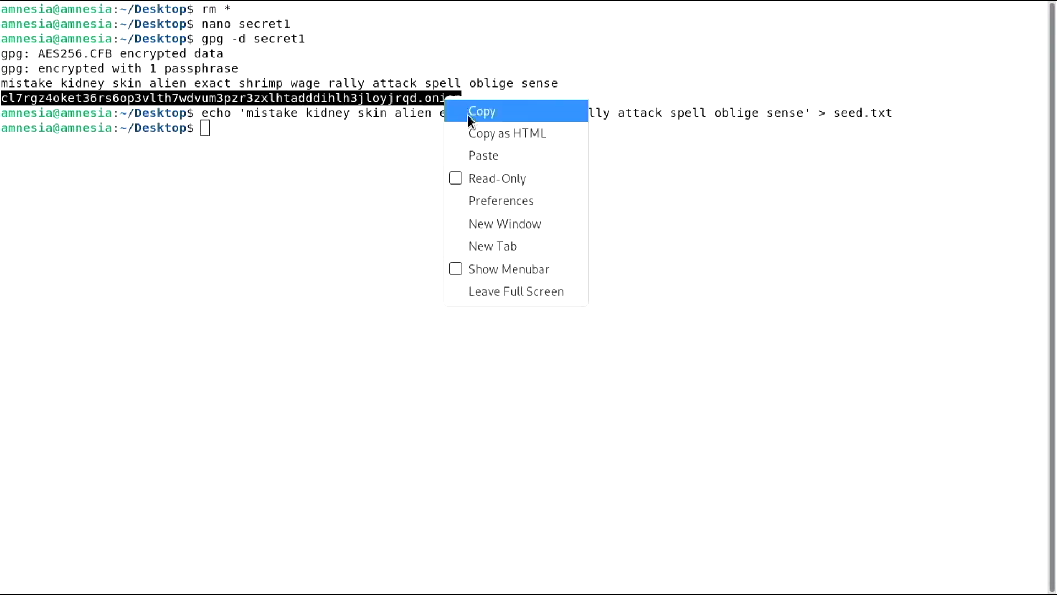
pyautogui.click(481, 112)
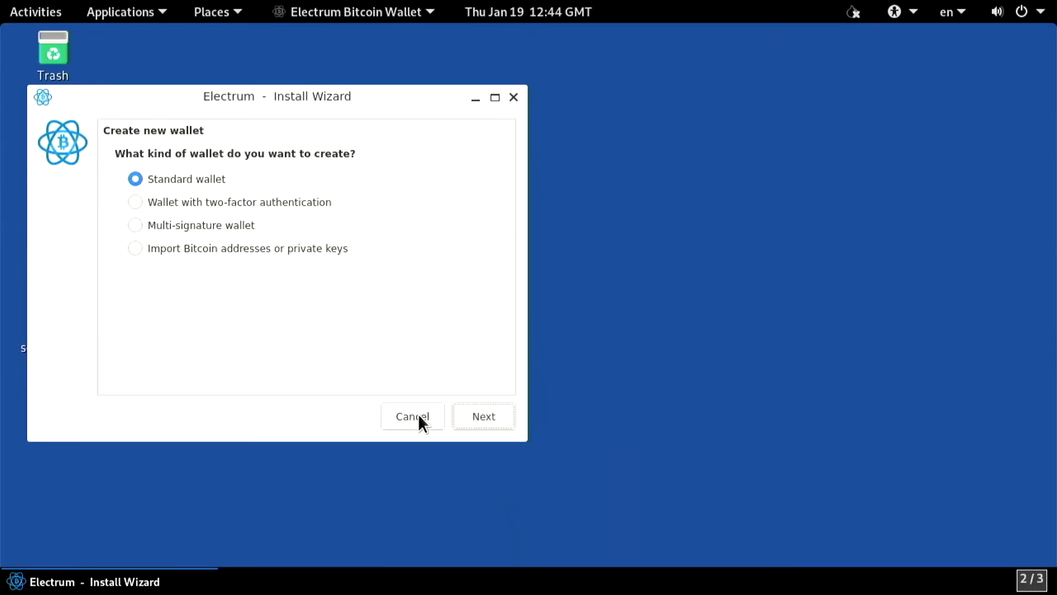
# Scan the first SSH key QR in Electrum and save it to server-ssh1.
pyautogui.click(483, 416)
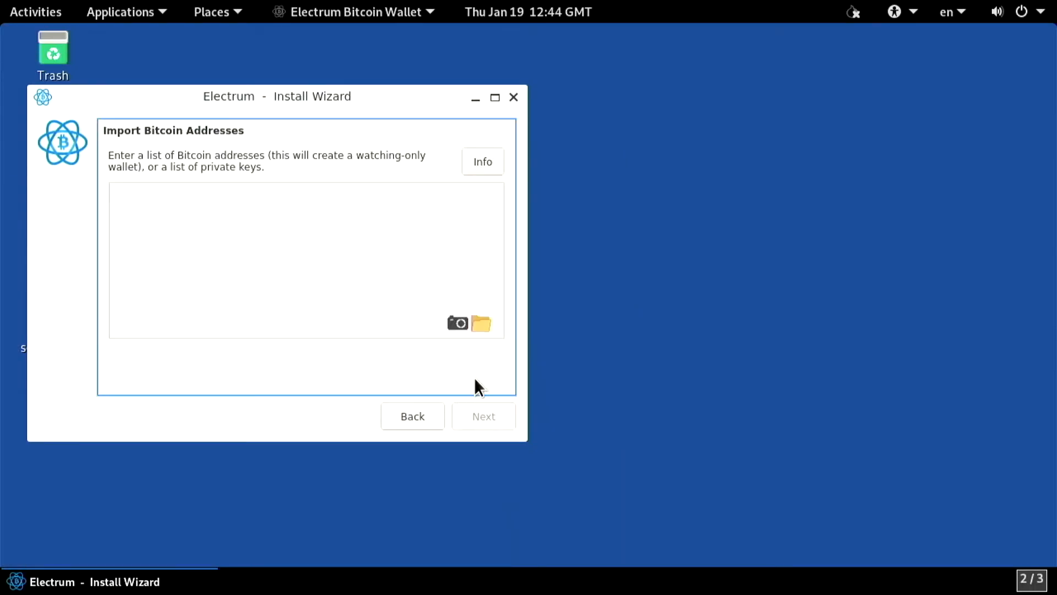
pyautogui.click(458, 323)
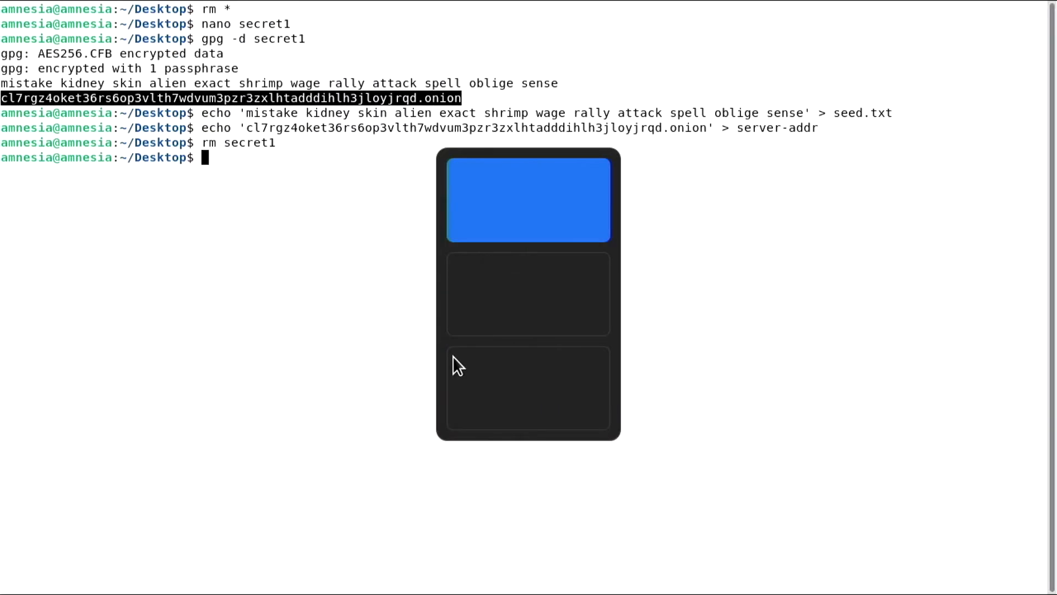
pyautogui.write('nano serv')
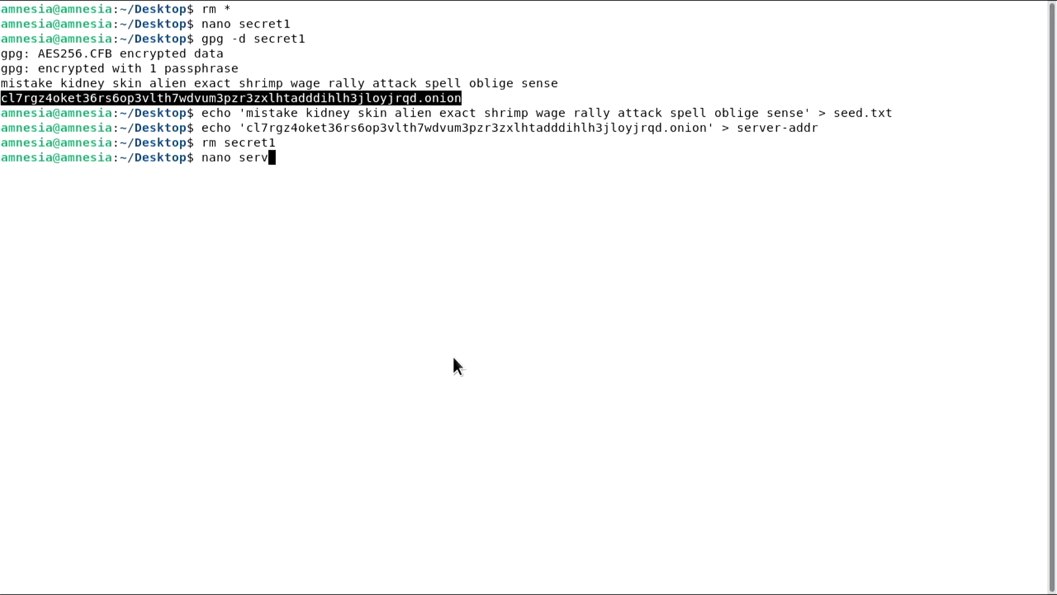
pyautogui.press('Return')
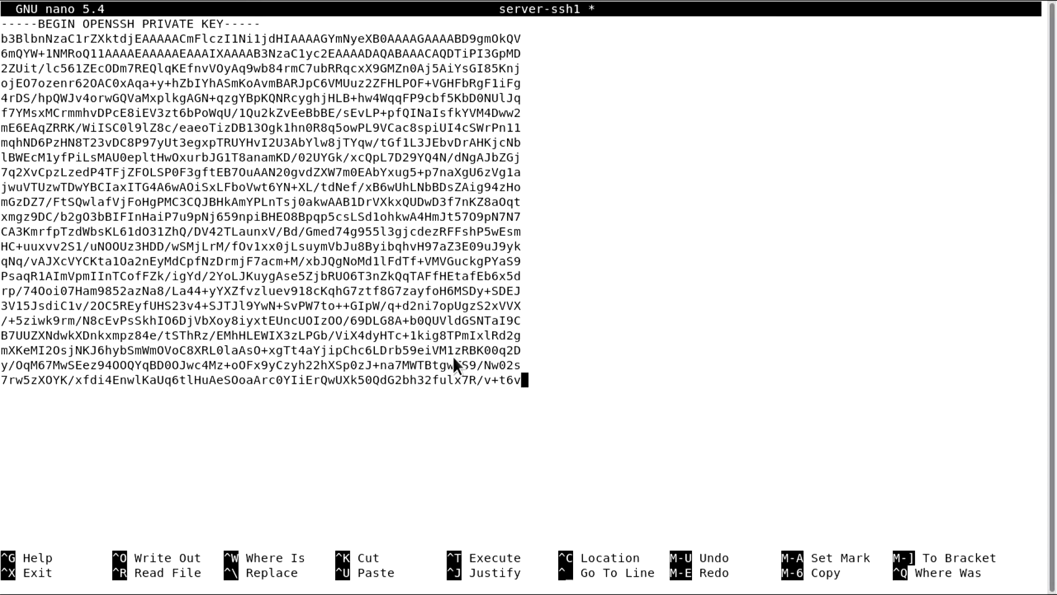
pyautogui.press('ctrl+x')
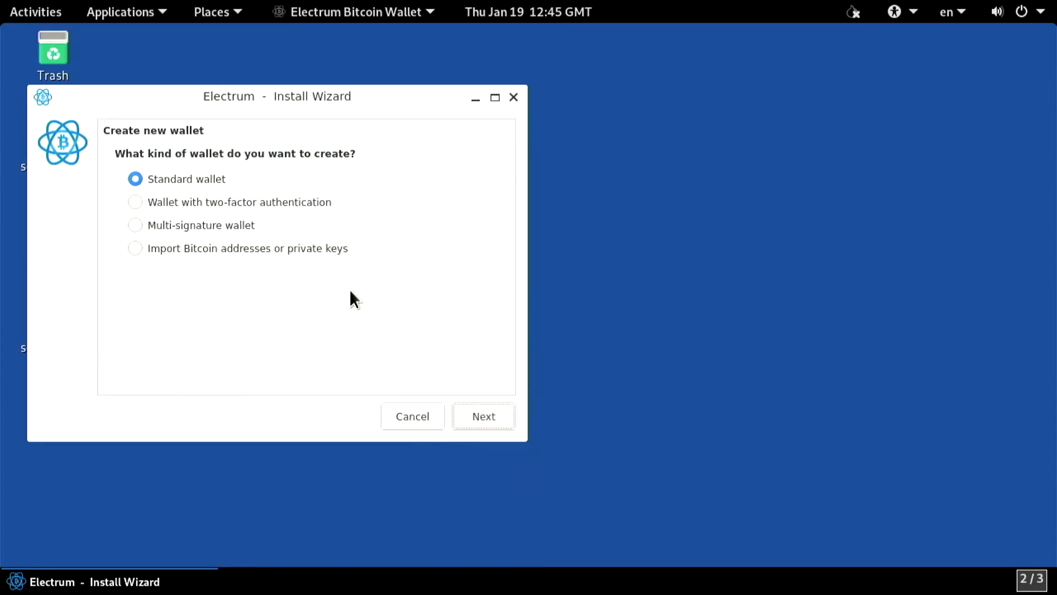
# Scan the second SSH key QR and save it to server-ssh2.
pyautogui.click(483, 416)
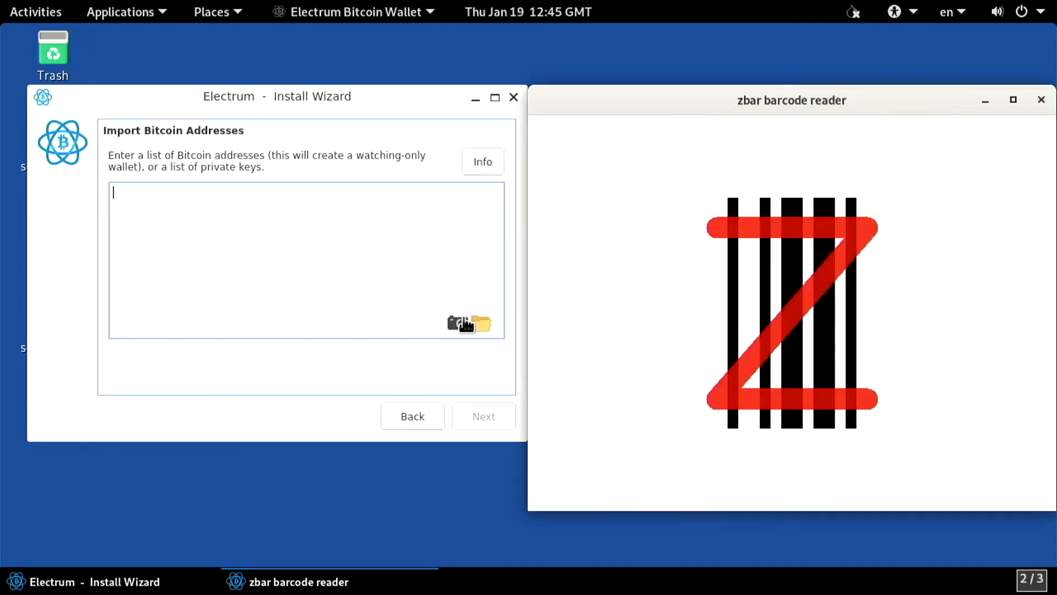
pyautogui.click(459, 324)
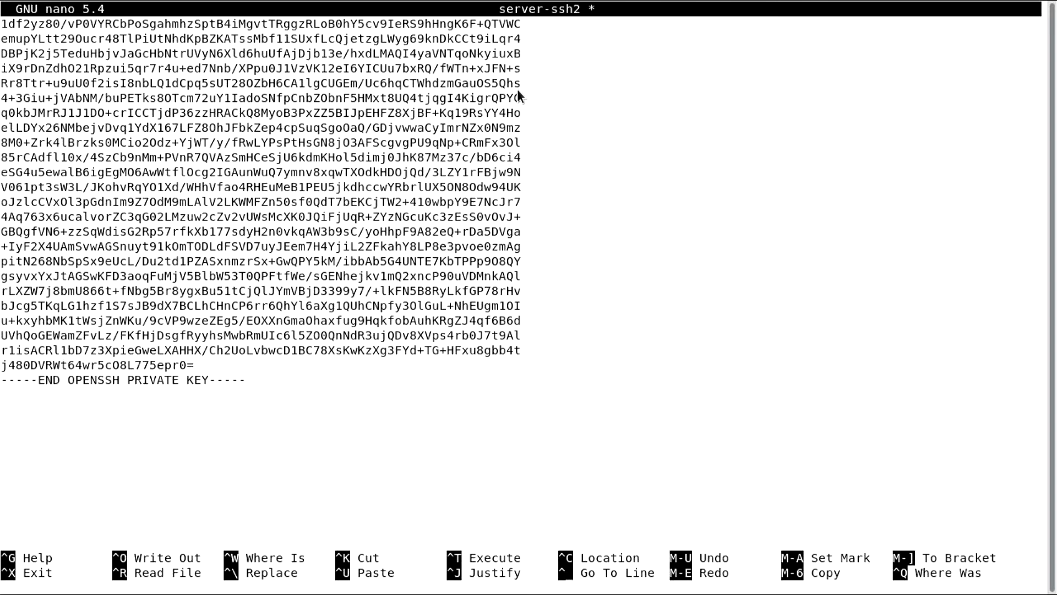
pyautogui.press('ctrl+x')
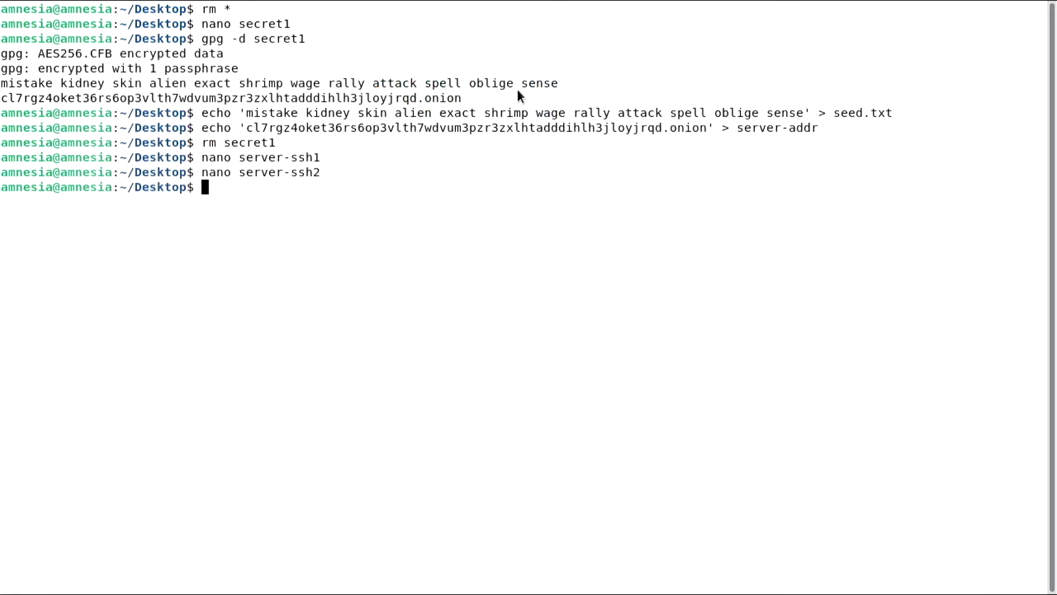
# Pipe server-ssh1 and server-ssh2 into QR PNGs and delete the plain-text halves.
pyautogui.write('cat')
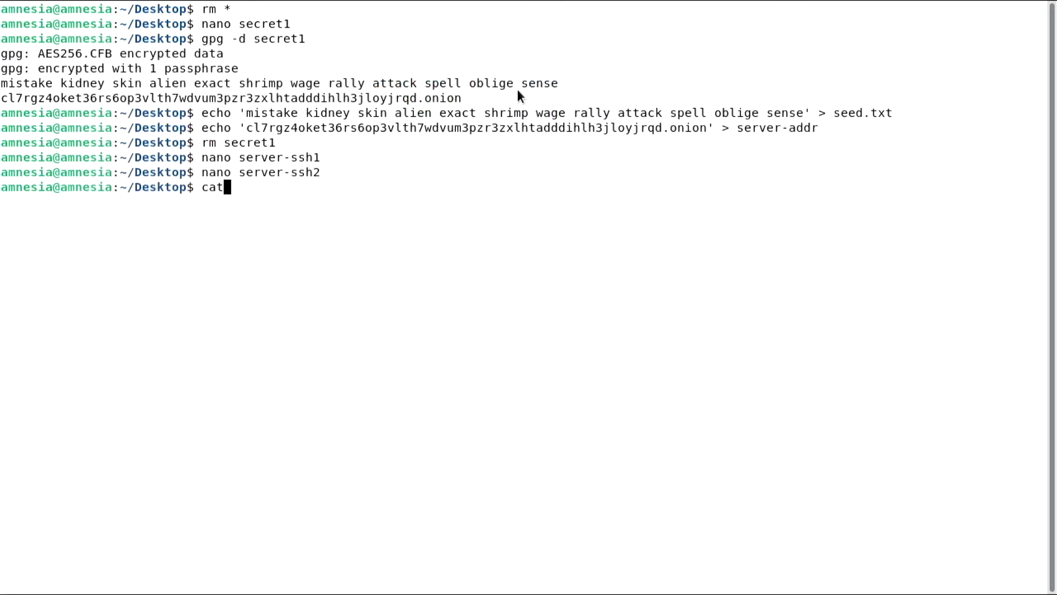
pyautogui.write('server-ssh1 |')
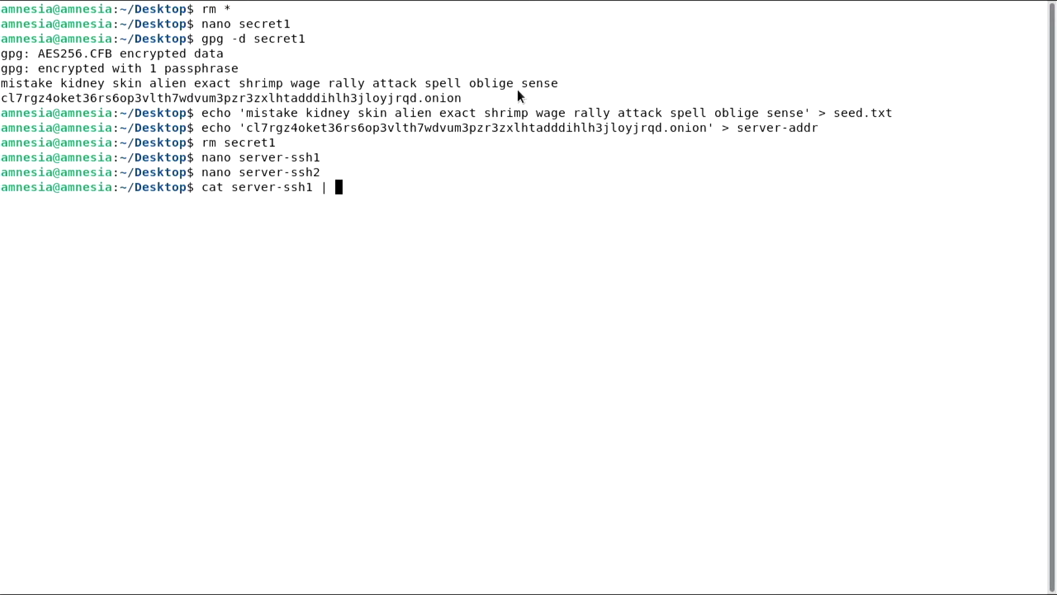
pyautogui.write('qr > server-ssh1.png')
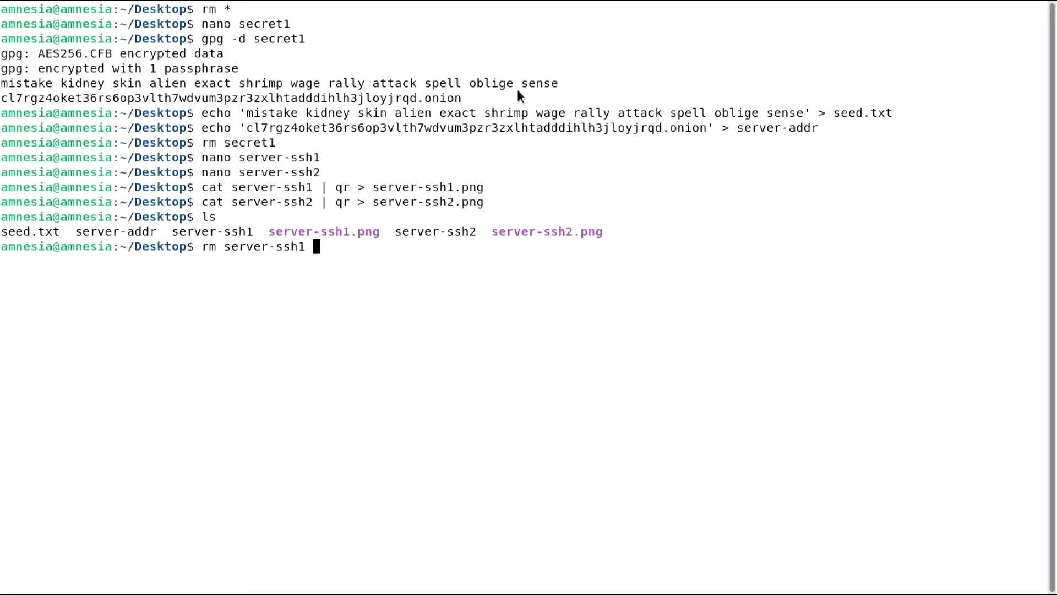
pyautogui.press('Return')
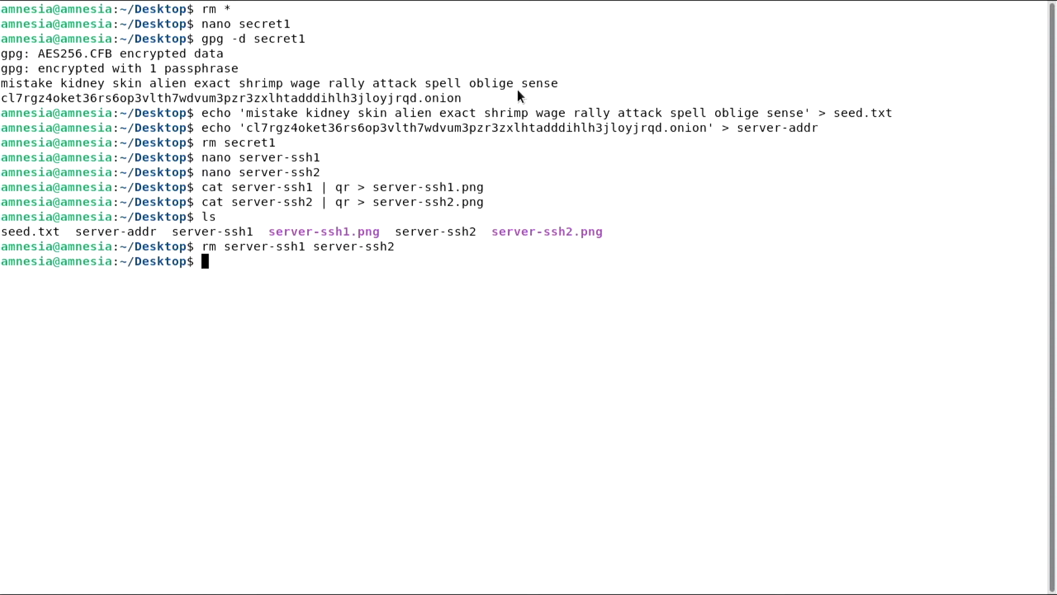
# Display seed.txt and prepare shred -u seed.txt.
pyautogui.write('cat seed.txt')
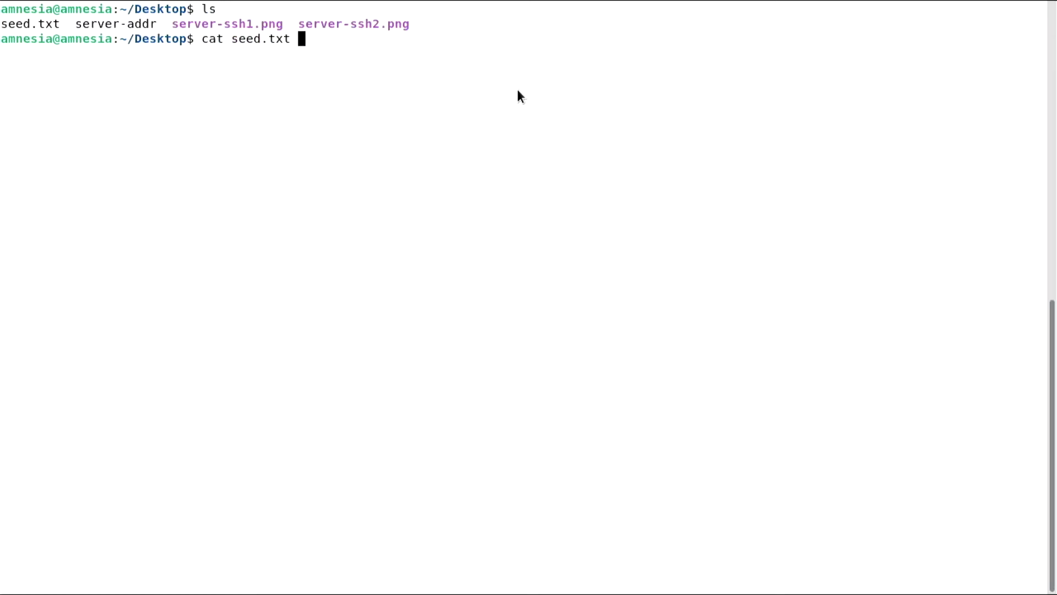
pyautogui.press('Return')
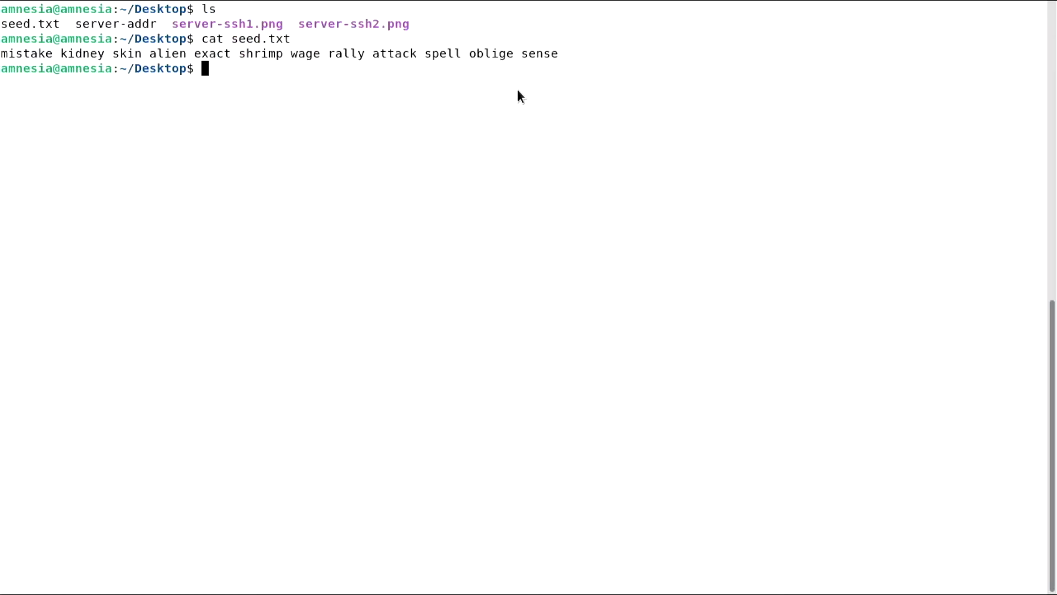
pyautogui.write('shre')
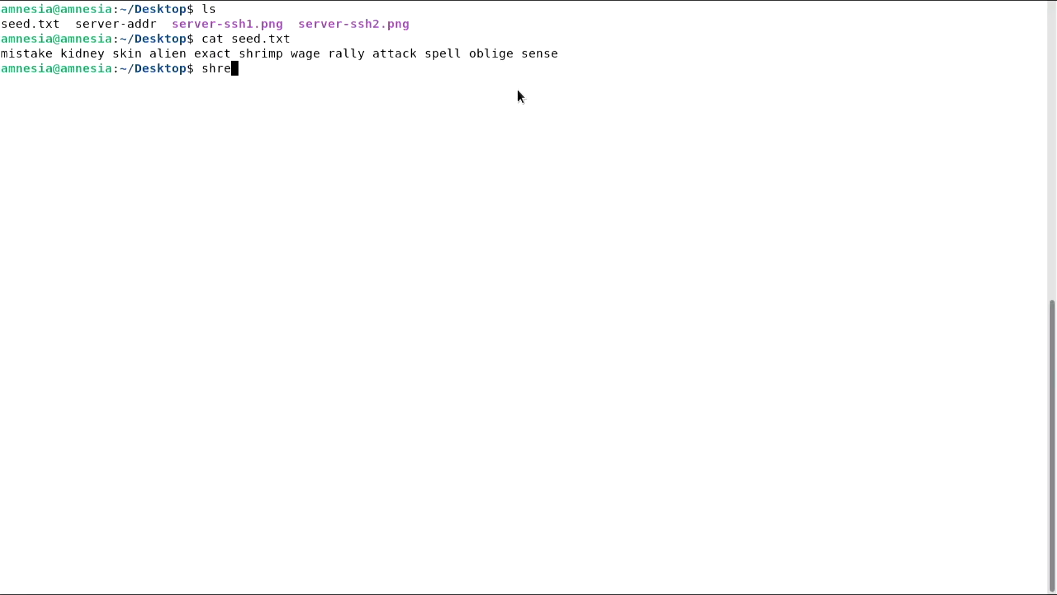
pyautogui.write('d -u seed.txt')
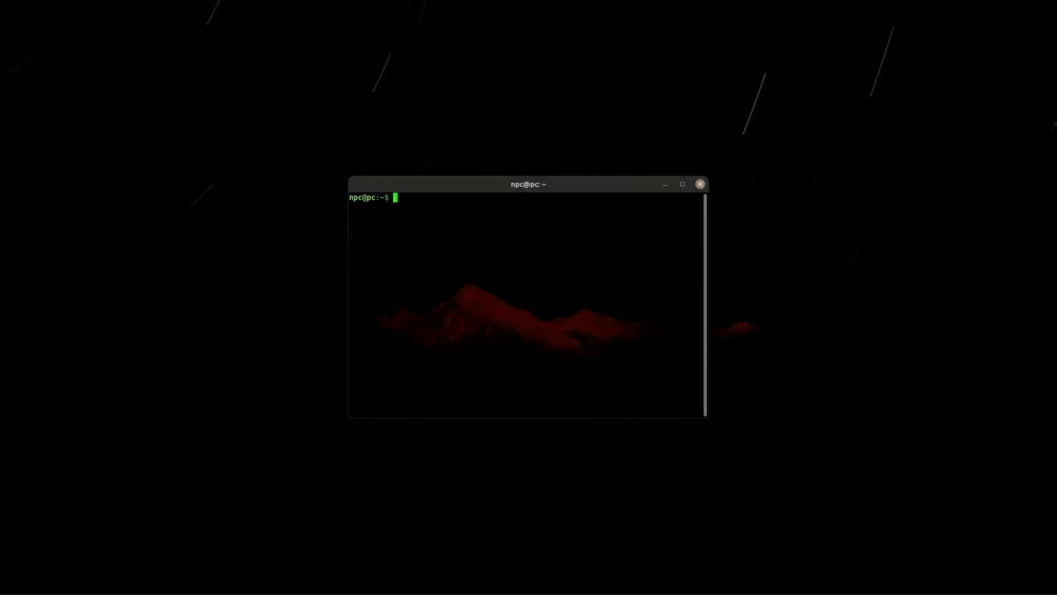
# Scan the onion address with zbarcam, save it to Desktop/server-addr, and rerun zbarcam for the key.
pyautogui.write('zbarcam --raw --nodisplay')
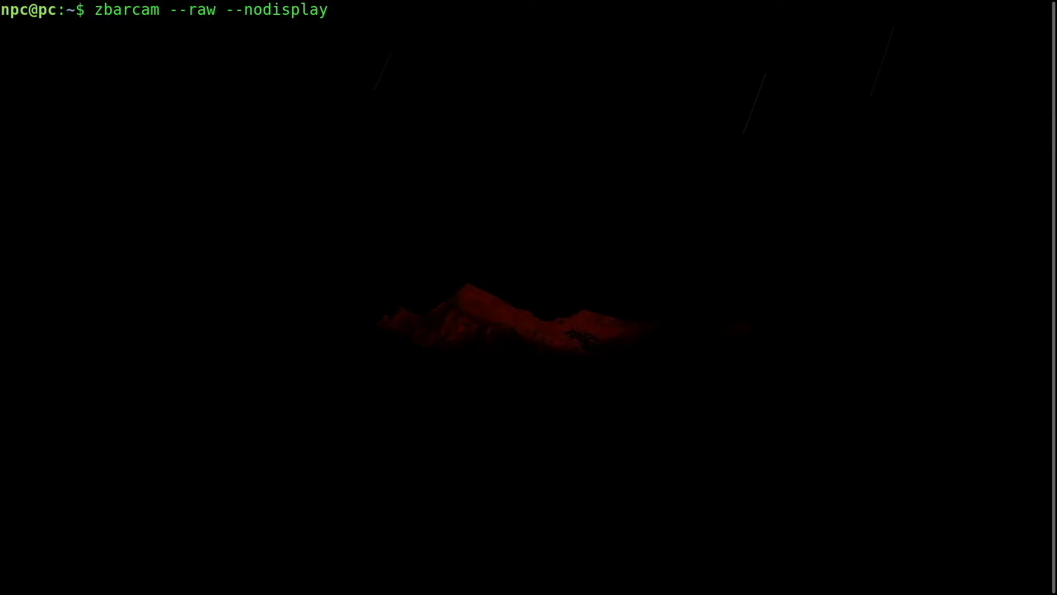
pyautogui.press('ctrl+c')
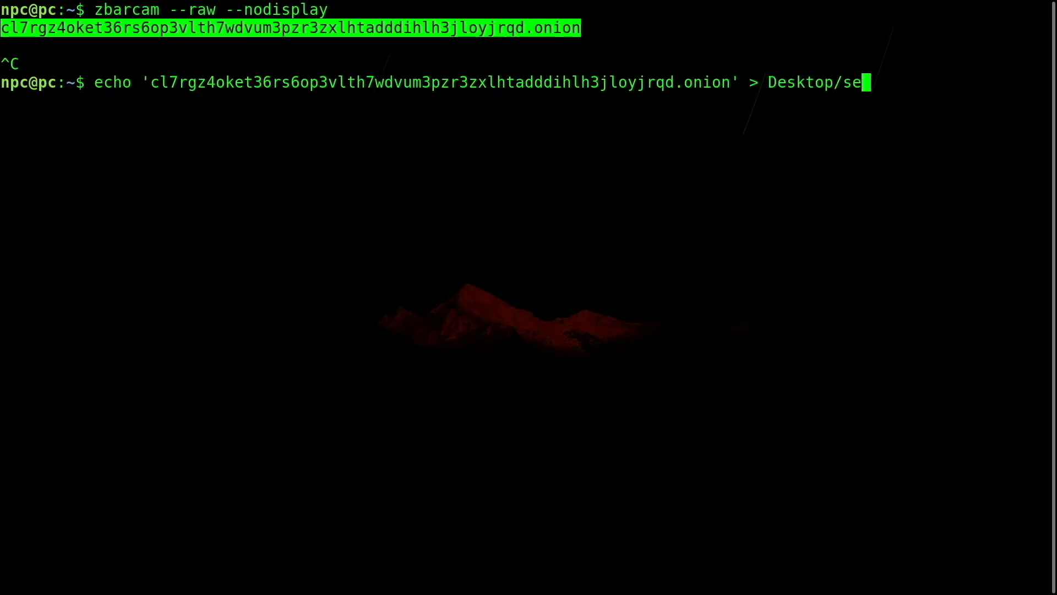
pyautogui.press('Return')
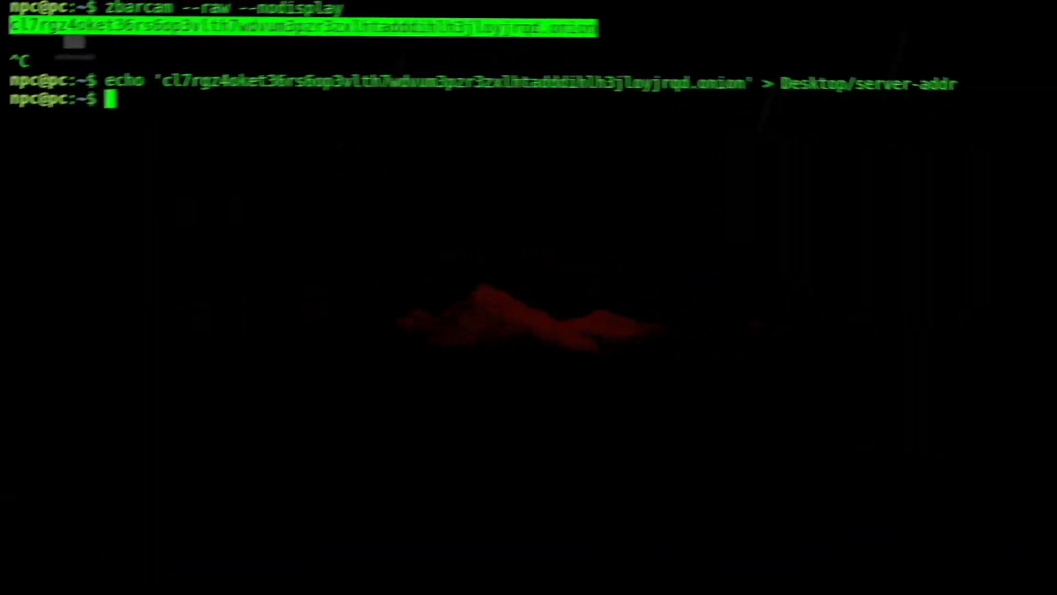
pyautogui.press('Return')
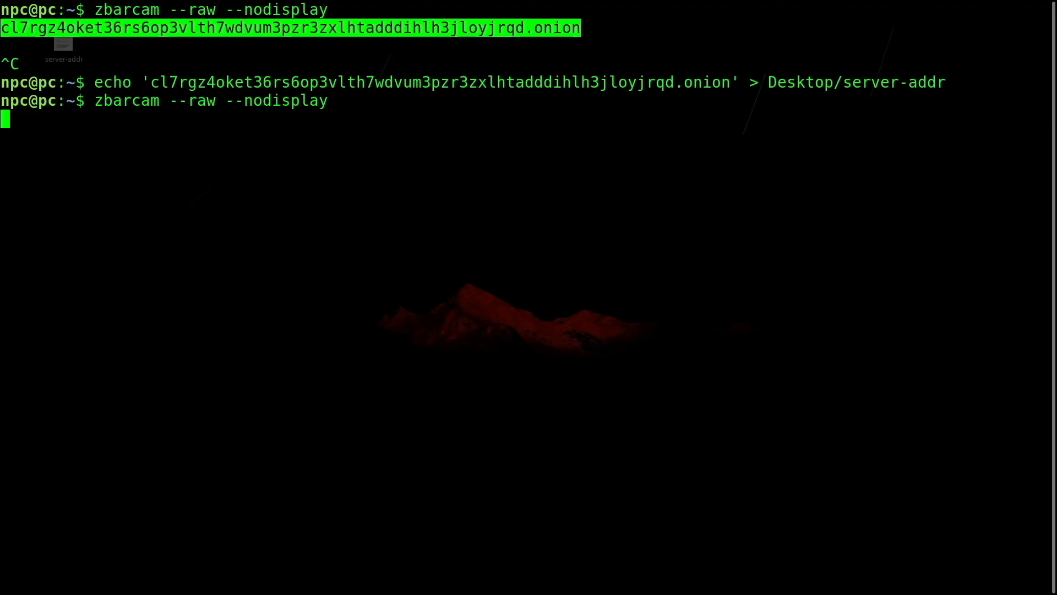
pyautogui.press('Return')
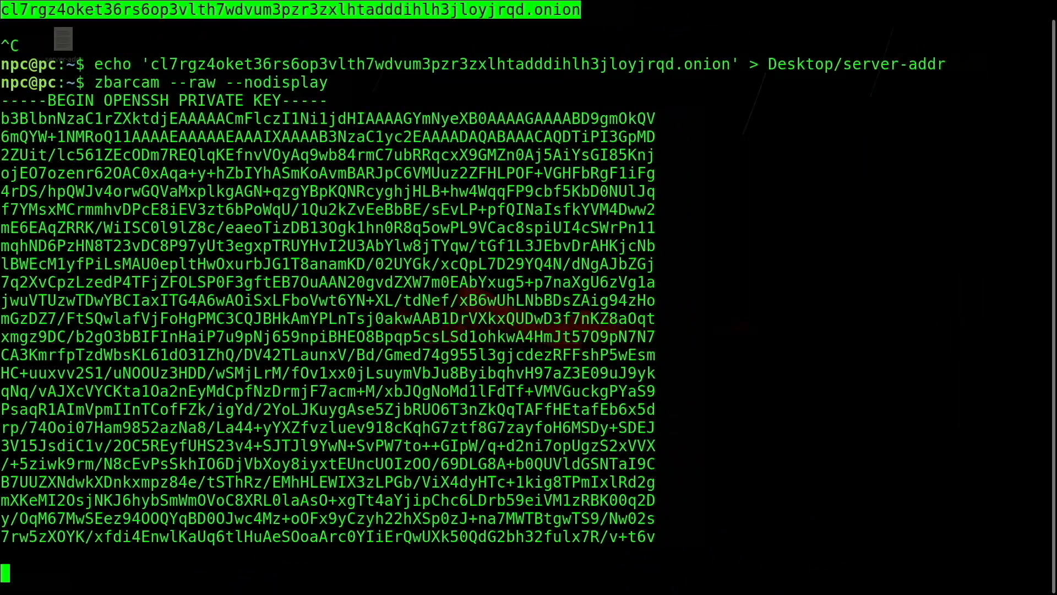
# Paste the scanned private key into nano Desktop/server-key, save it, and cd into Desktop.
pyautogui.scroll(-3)
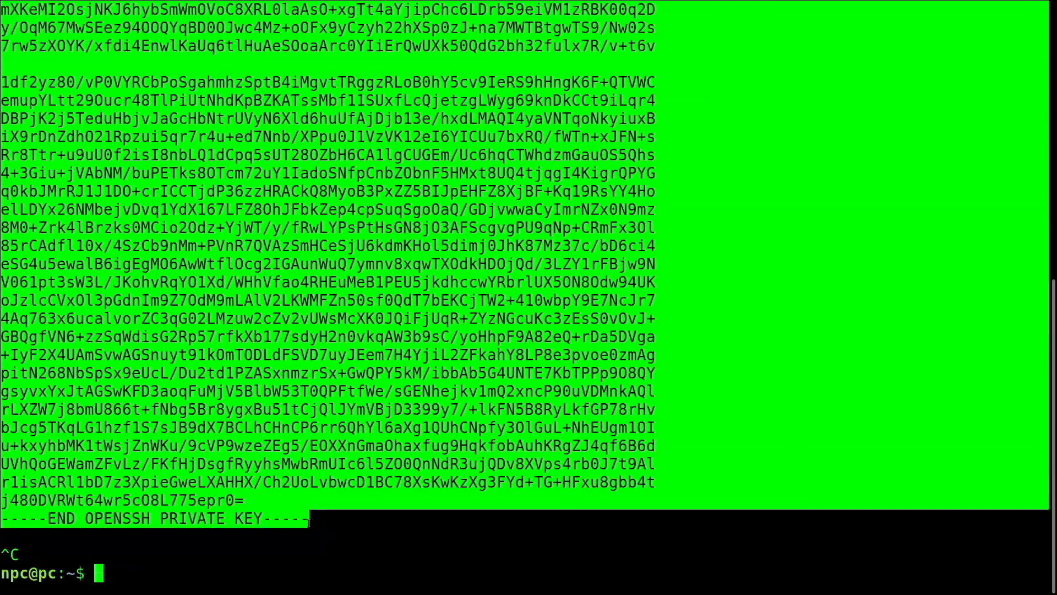
pyautogui.write('n')
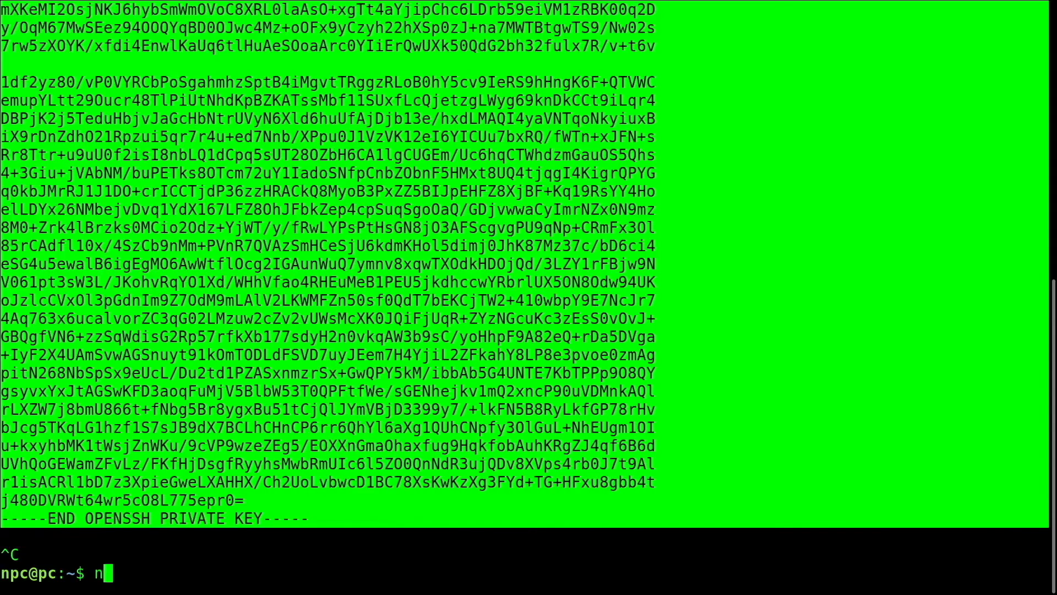
pyautogui.write('ano Desktop/ser')
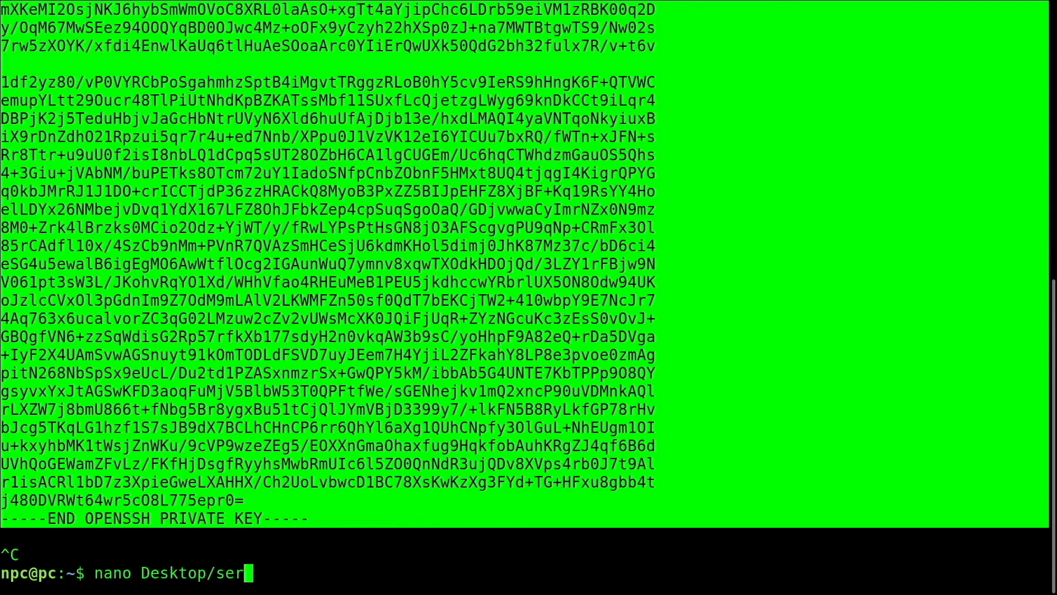
pyautogui.press('Return')
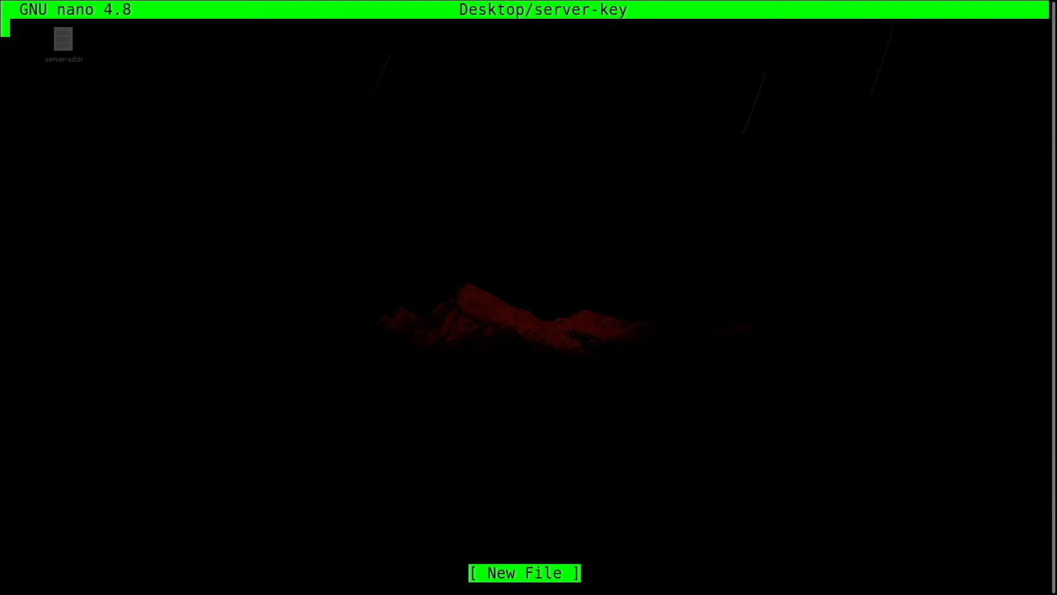
pyautogui.press('ctrl+v')
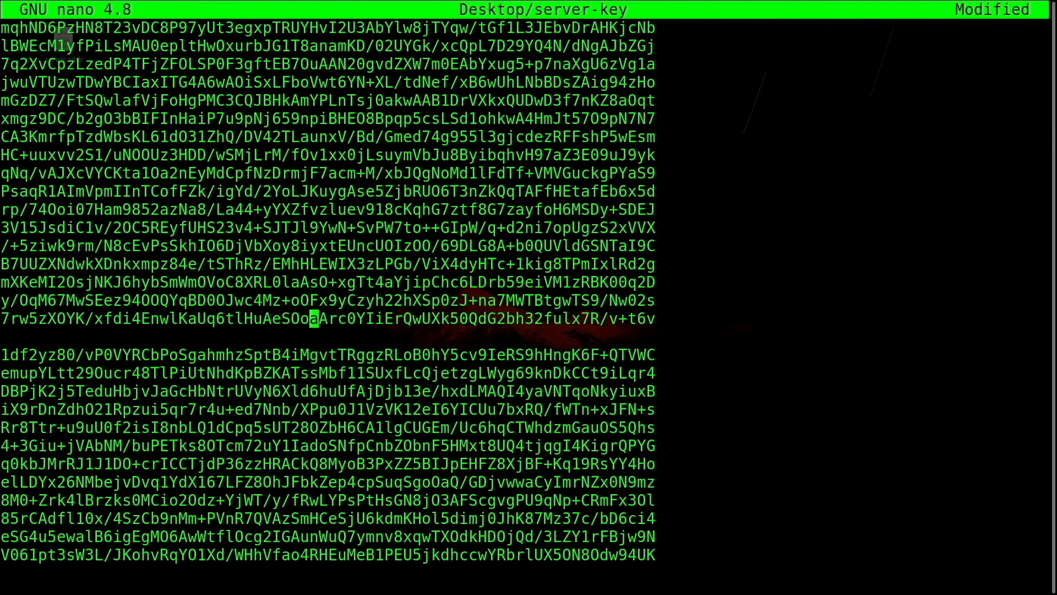
pyautogui.press('Ctrl+x')
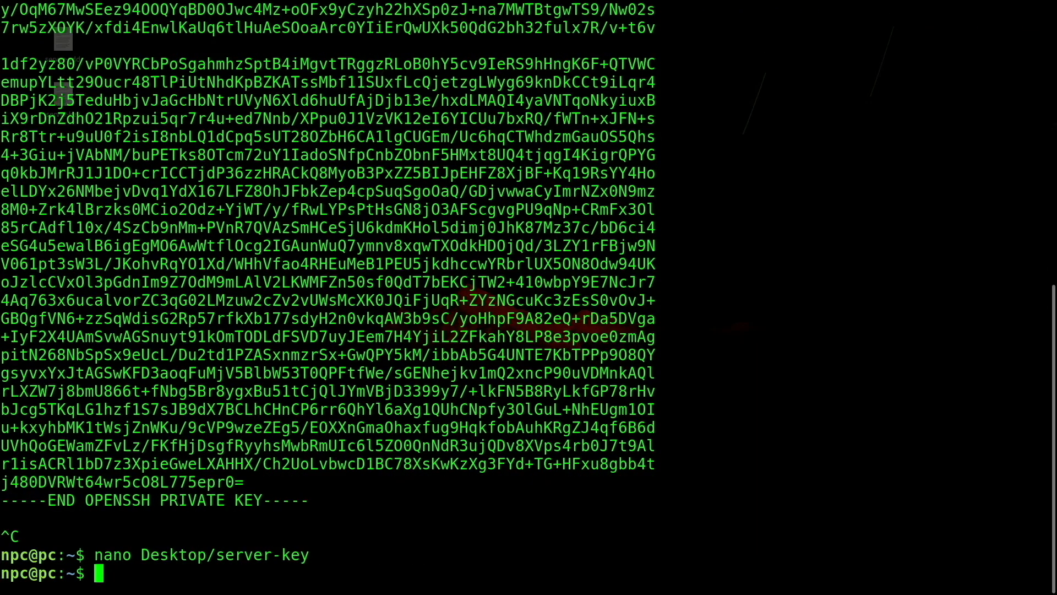
pyautogui.write('cd Desktop/')
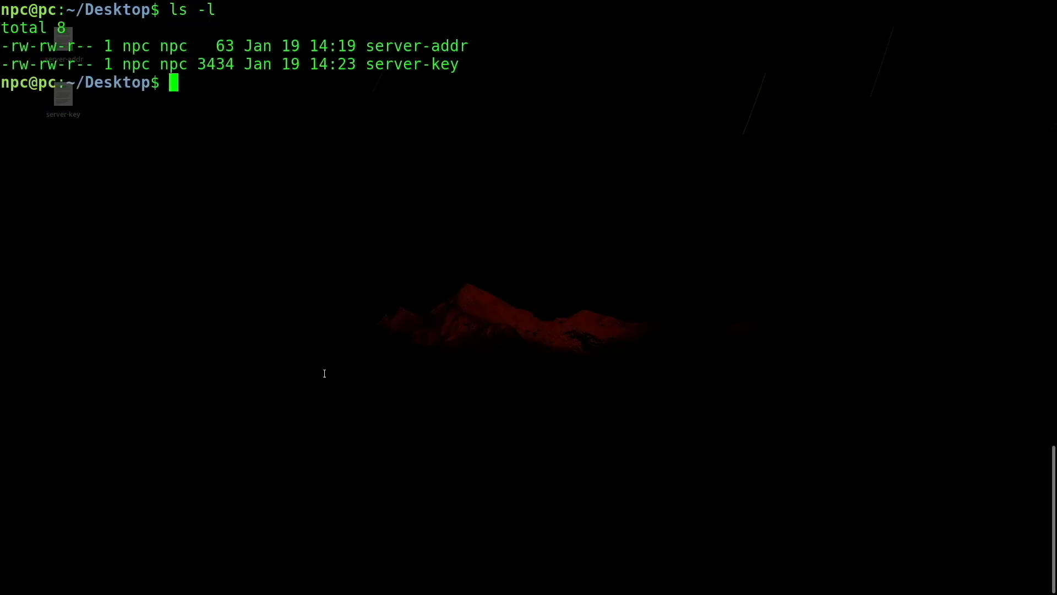
# Make server-key read-only and torsocks ssh to ubuntu@cl7rgz…jrqd.onion with server-key.
pyautogui.write('chmod 400 server-key')
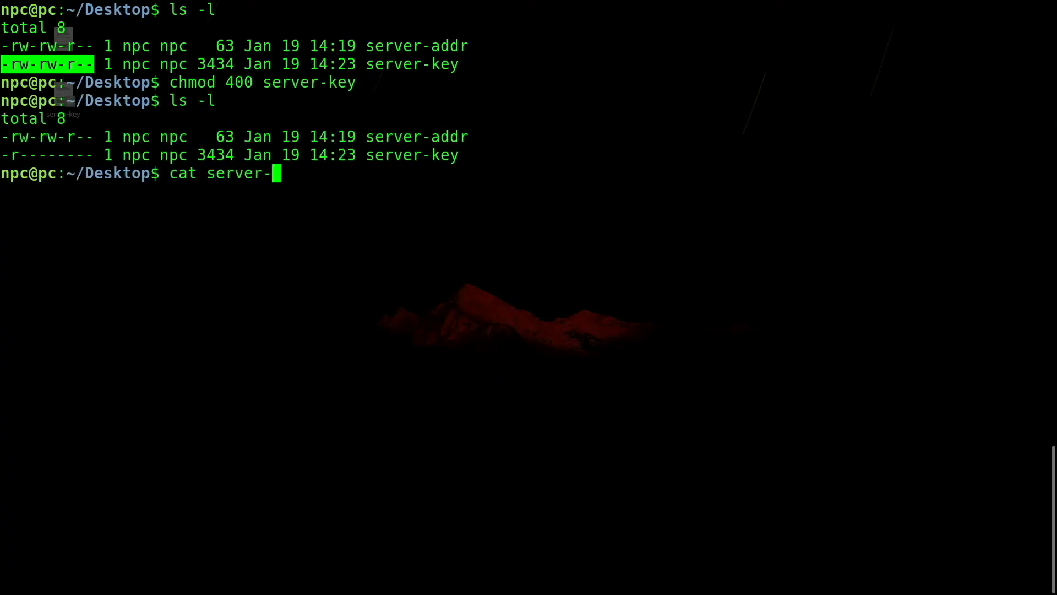
pyautogui.press('Return')
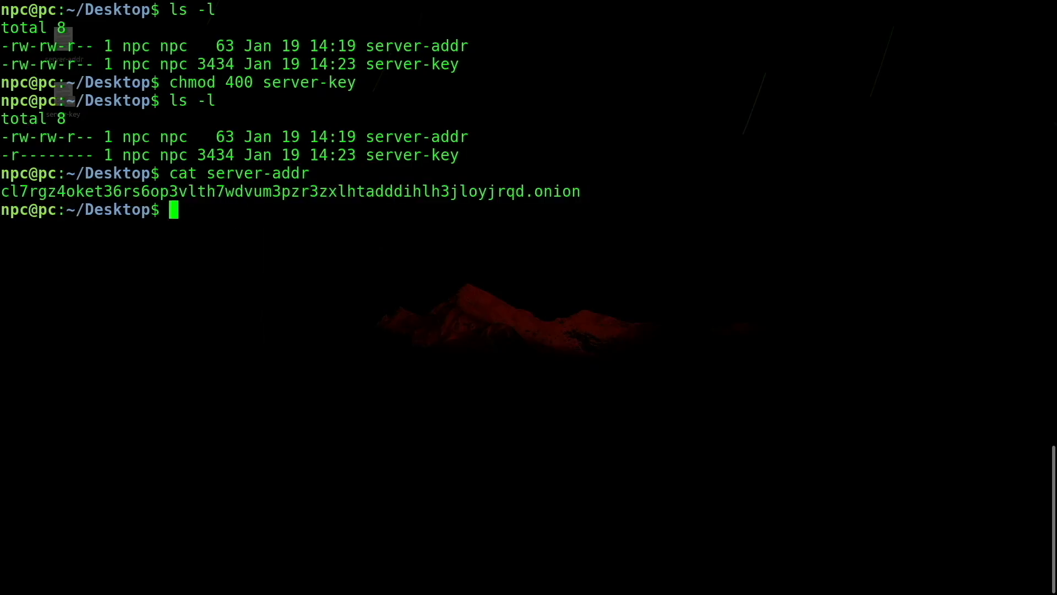
pyautogui.write('torsocks')
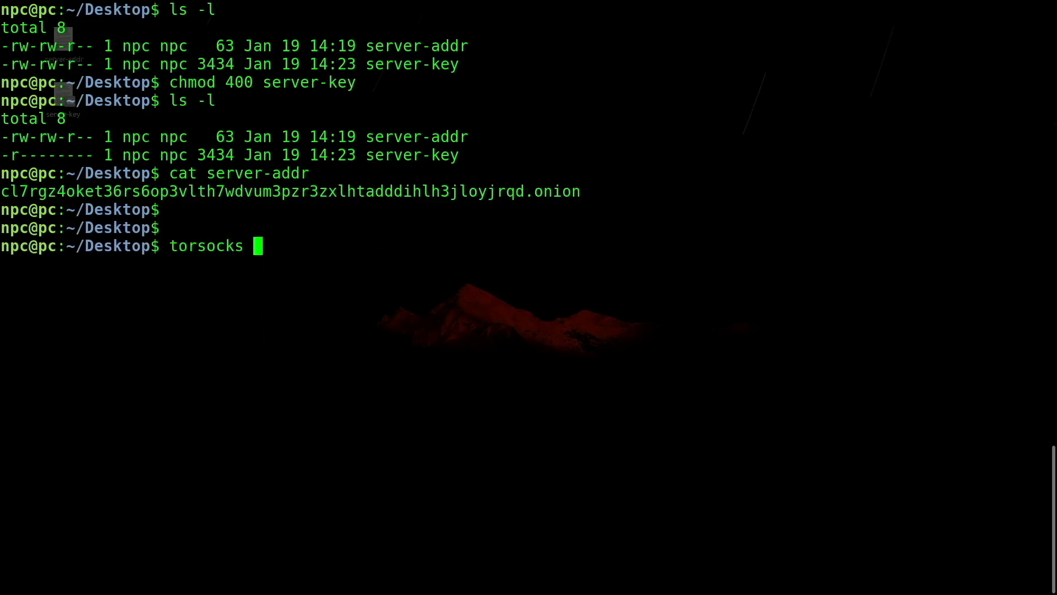
pyautogui.write('ssh ubuntu@')
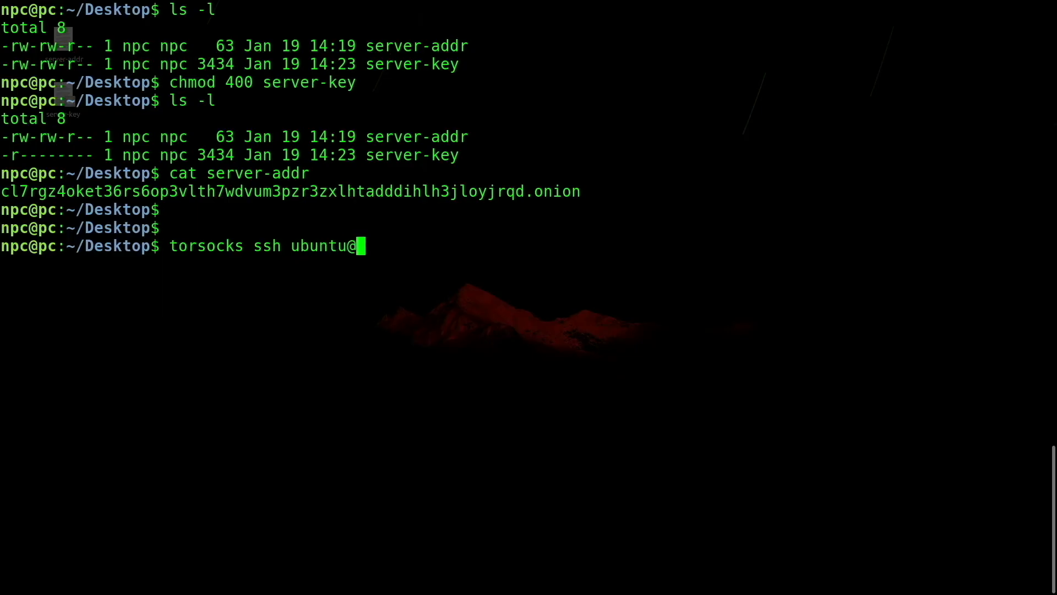
pyautogui.write('cl7rgz4oket36rs6op3vlth7wdvum3pzr3zxlhtadddihlh3jloyjrqd.onion -i s')
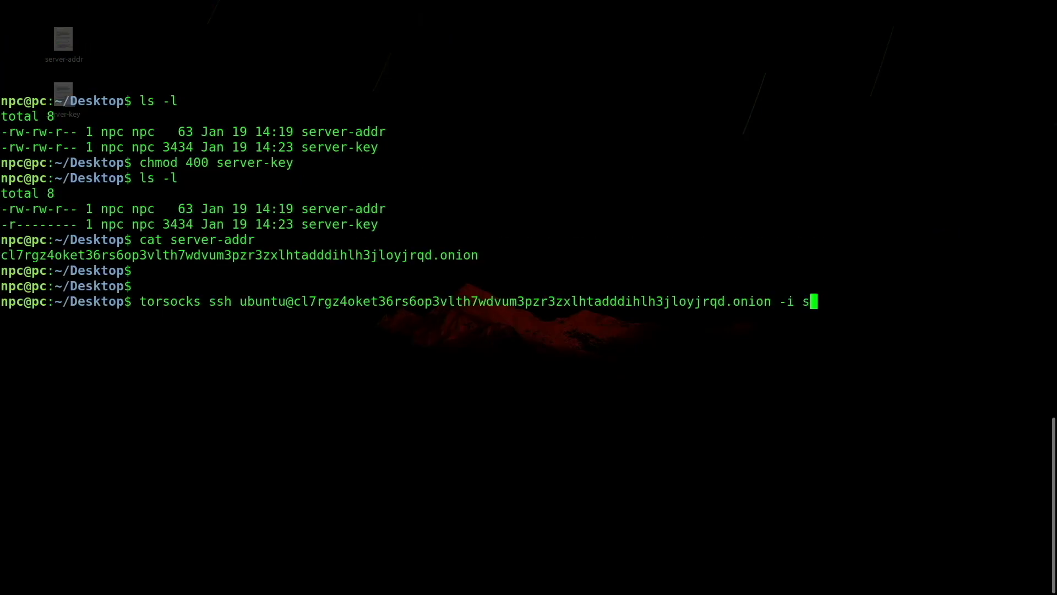
pyautogui.write('erver-key')
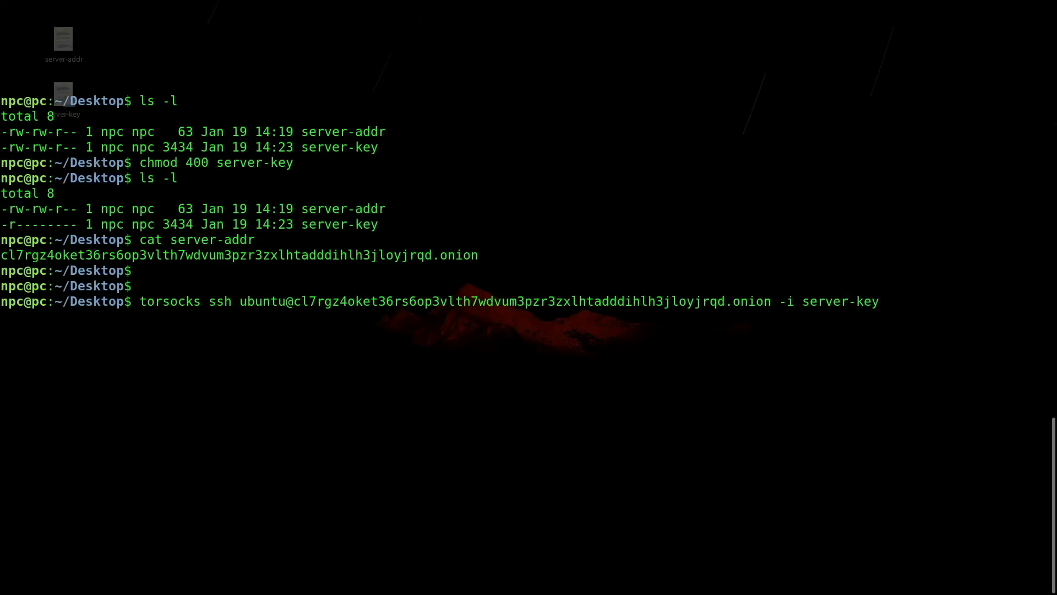
pyautogui.press('Return')
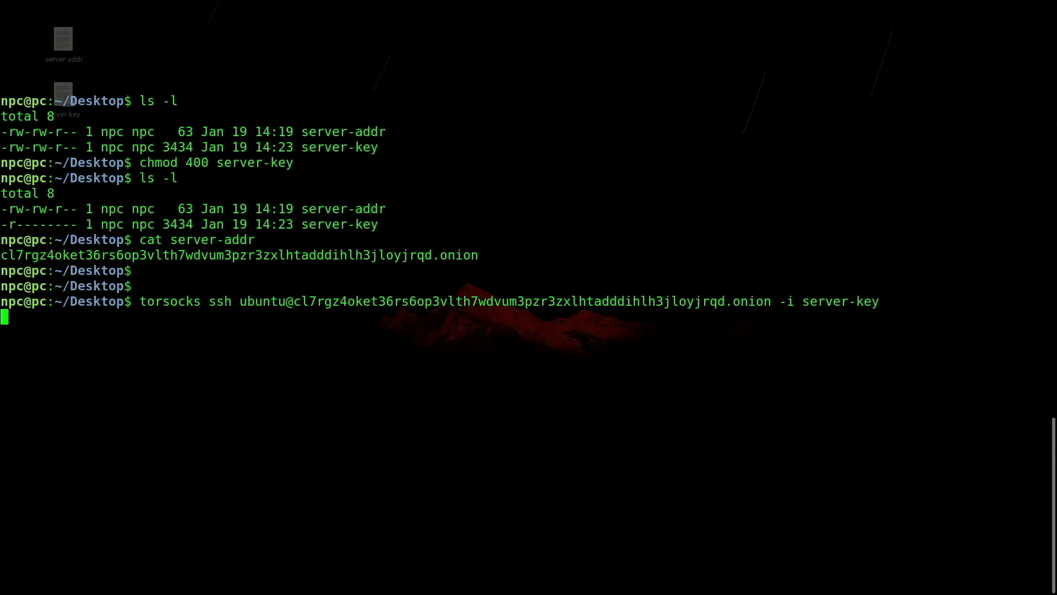
# Accept the host fingerprint with 'yes' and enter the private key passphrase.
pyautogui.write('yes/no/[fingerprint])? yes')
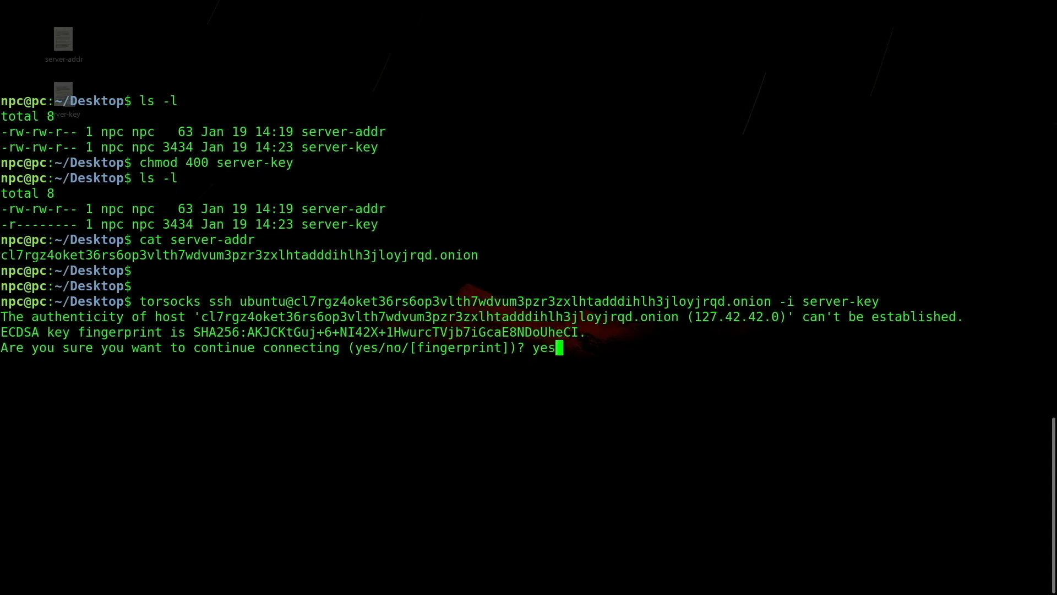
pyautogui.press('Return')
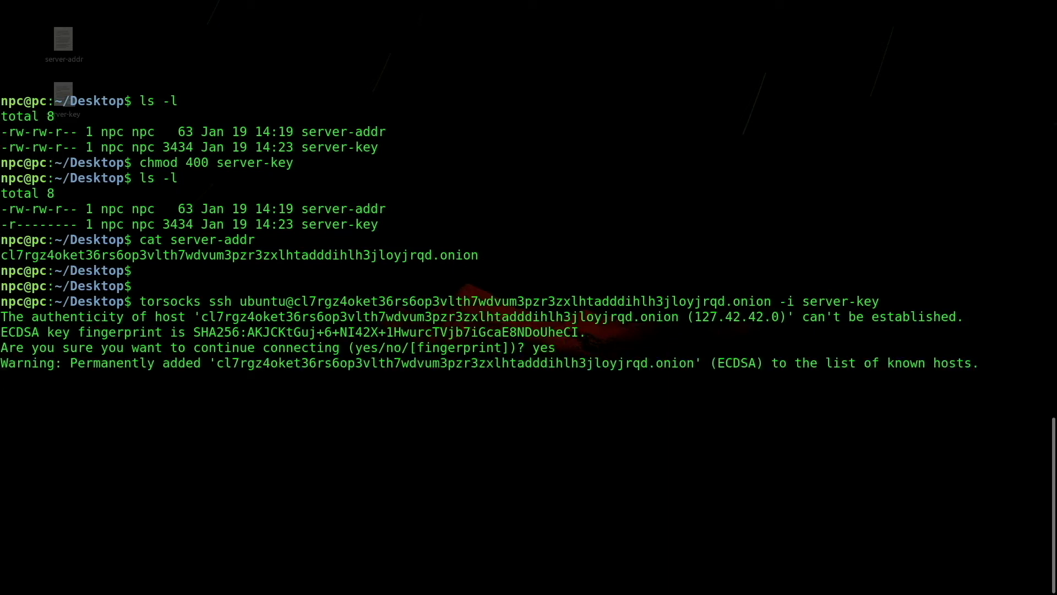
pyautogui.press('Return')
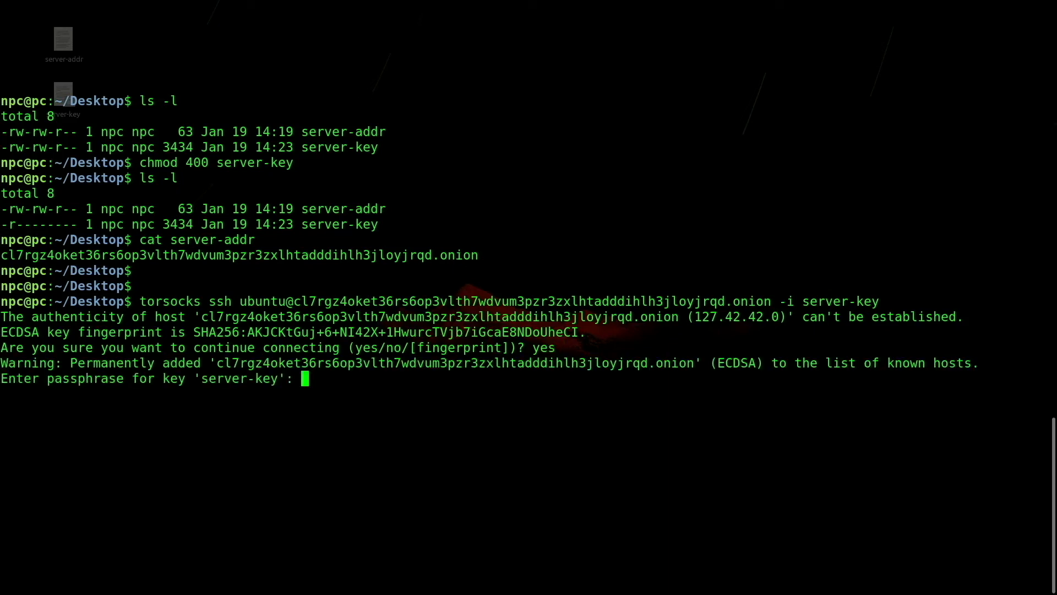
pyautogui.press('Return')
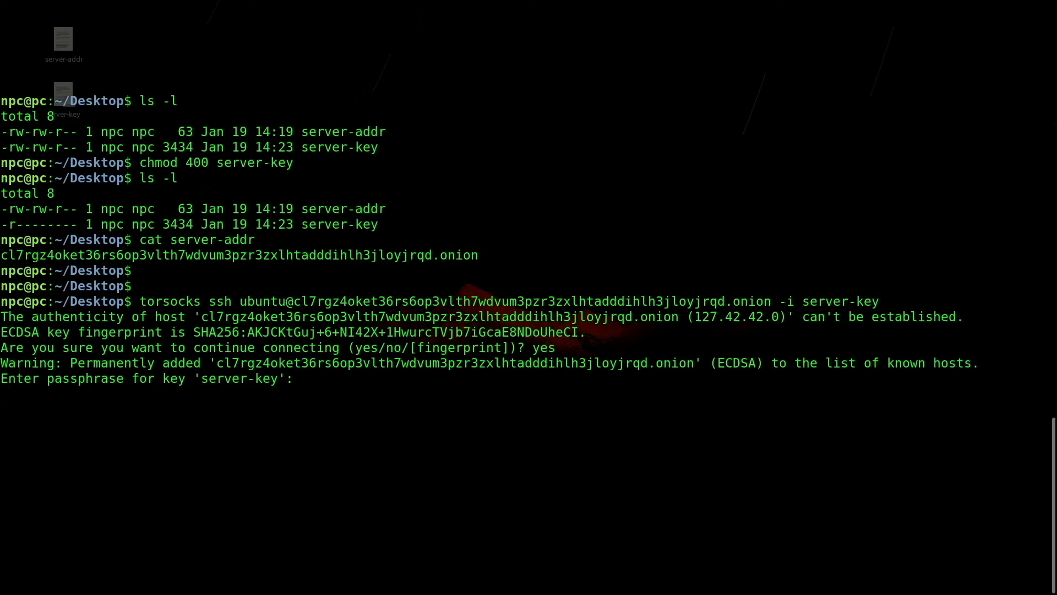
pyautogui.press('Return')
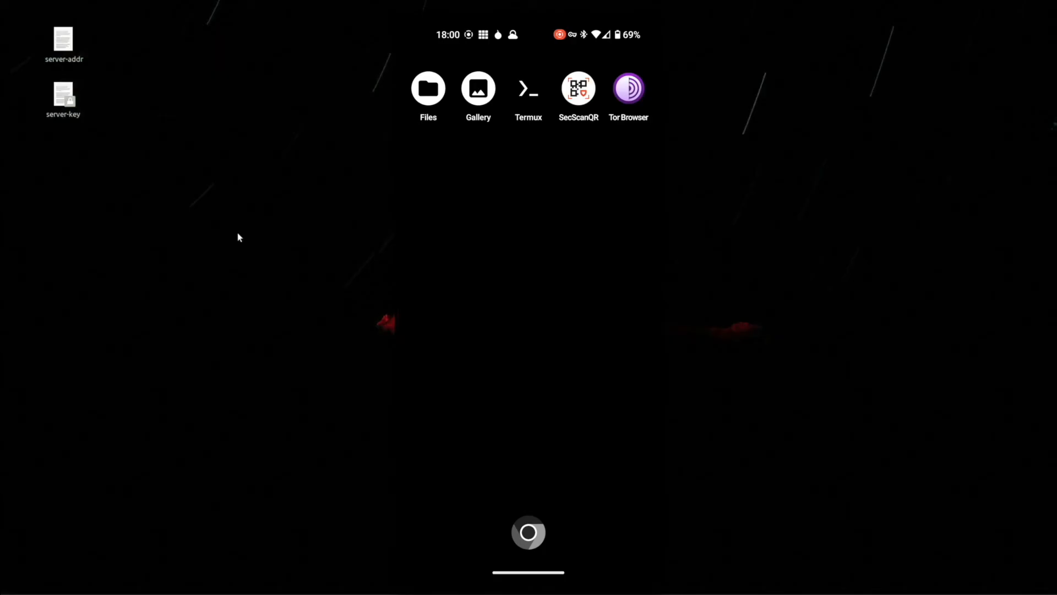
# Copy the two newest photos from DCIM/Camera into Termux storage.
pyautogui.click(478, 88)
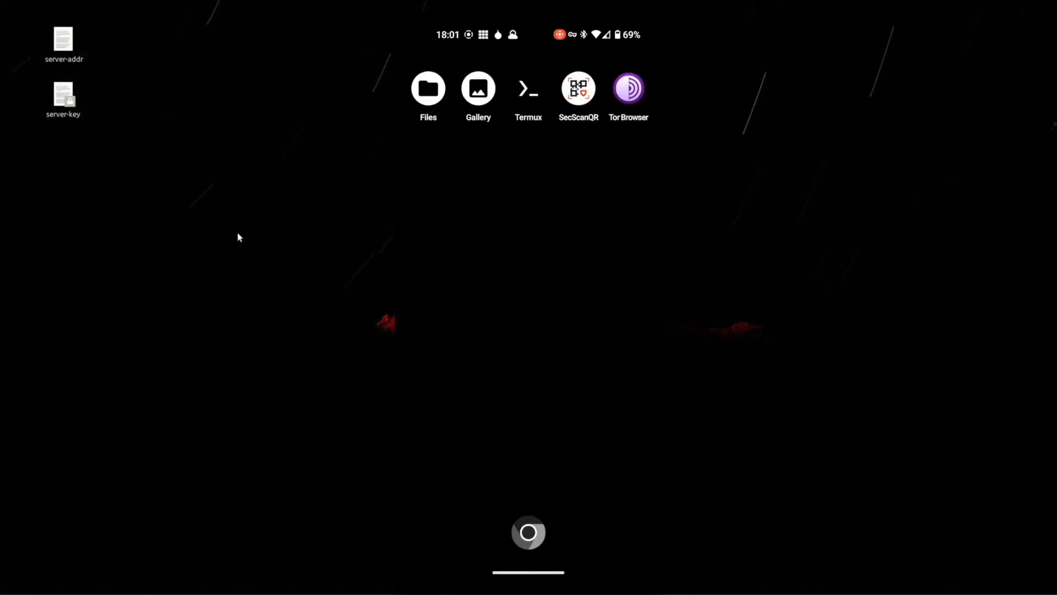
pyautogui.click(428, 88)
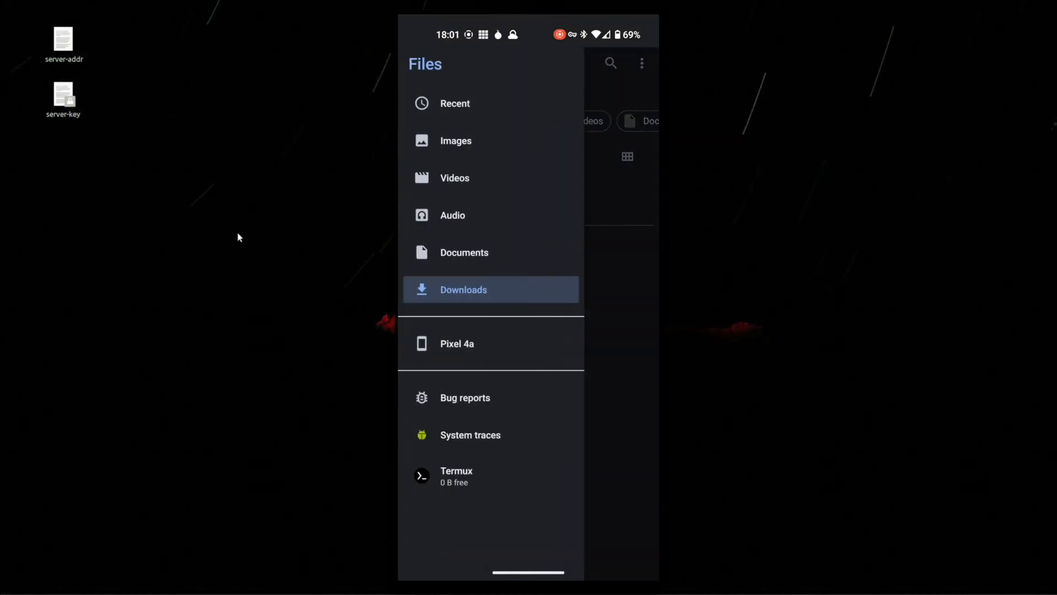
pyautogui.click(457, 343)
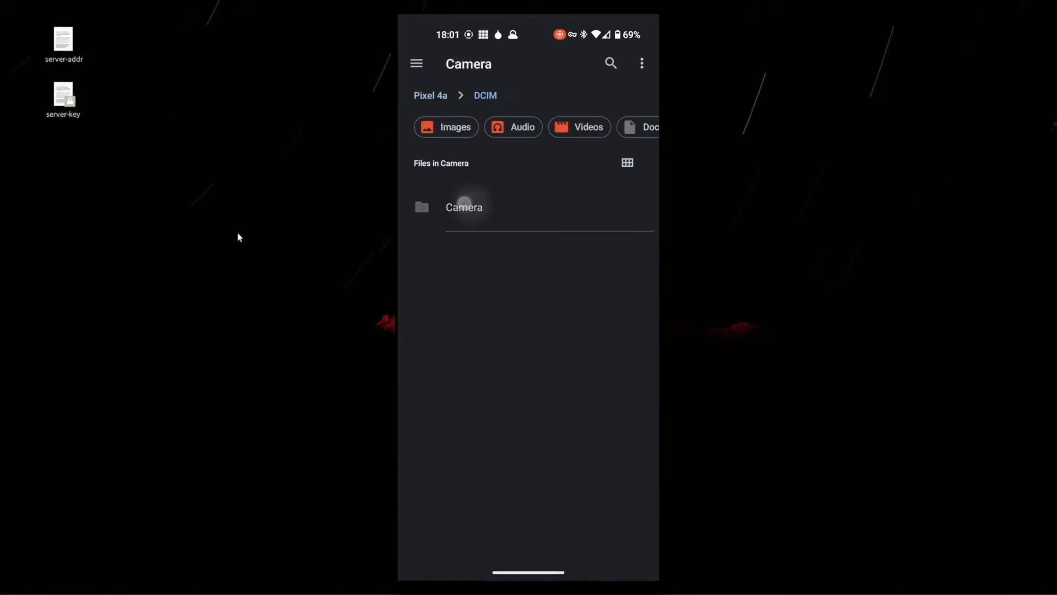
pyautogui.click(463, 207)
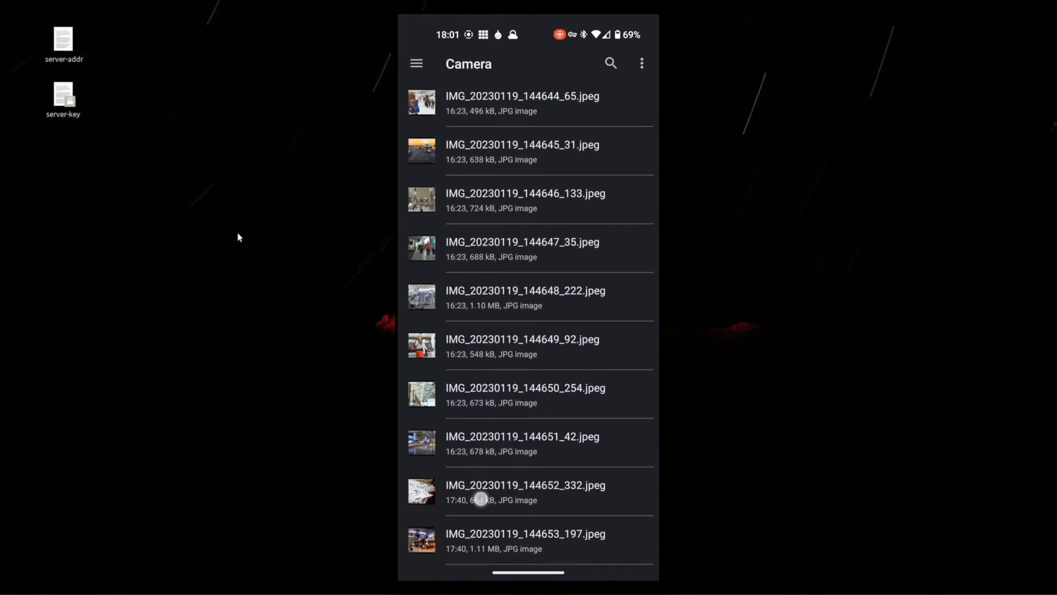
pyautogui.click(640, 63)
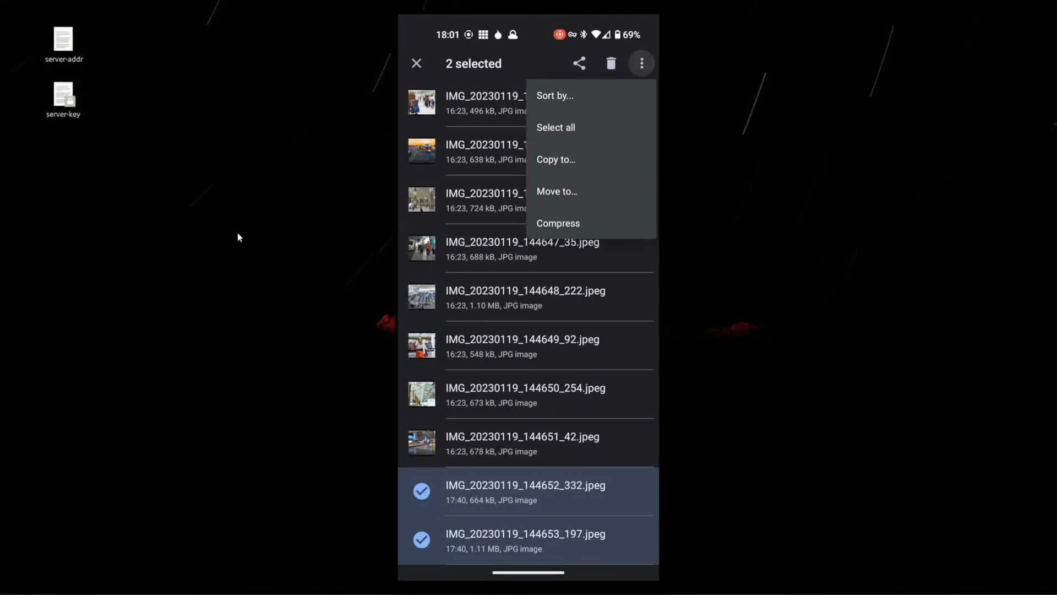
pyautogui.click(556, 159)
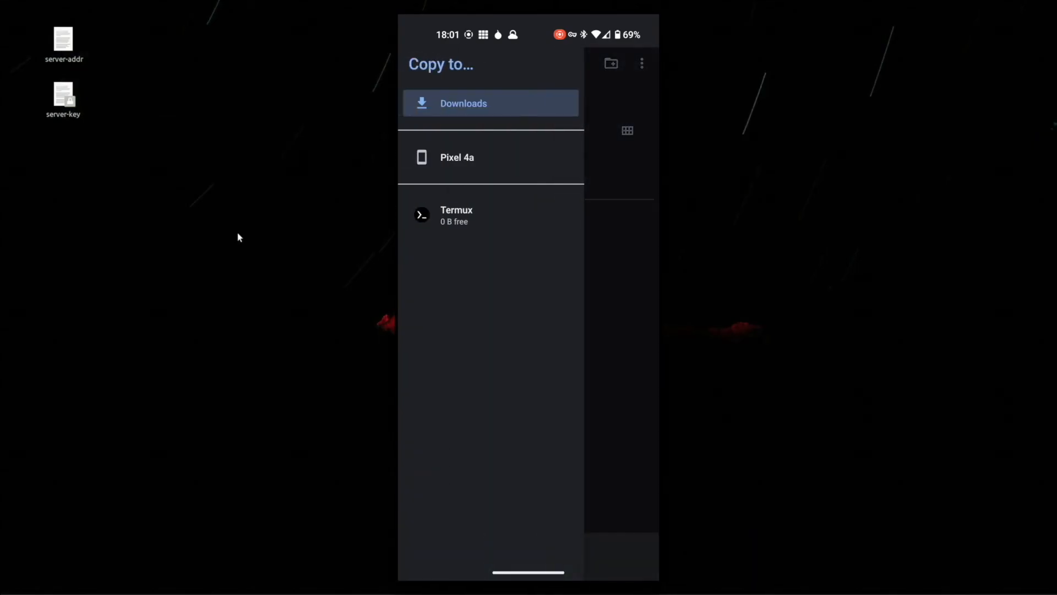
pyautogui.click(463, 103)
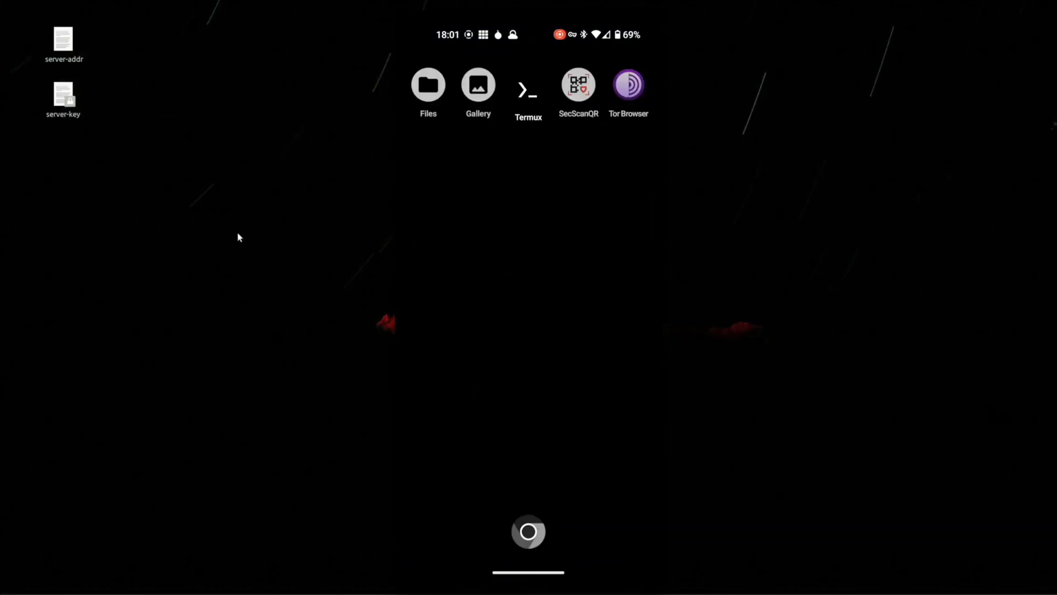
# Open blockstream.info's block 0 page in Chrome and copy its coinbase transaction id.
pyautogui.click(628, 88)
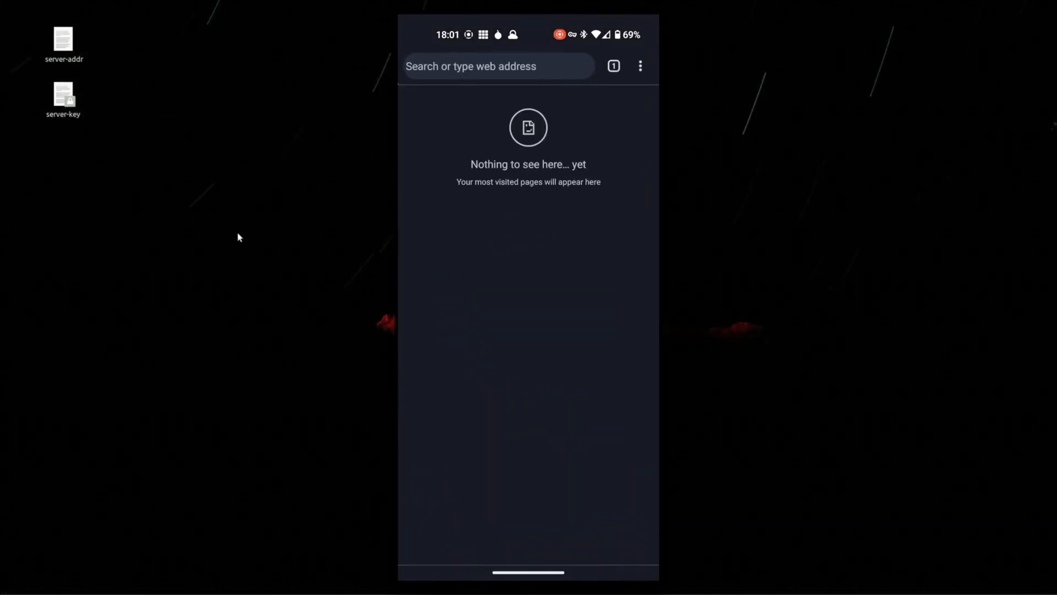
pyautogui.write('blockstre')
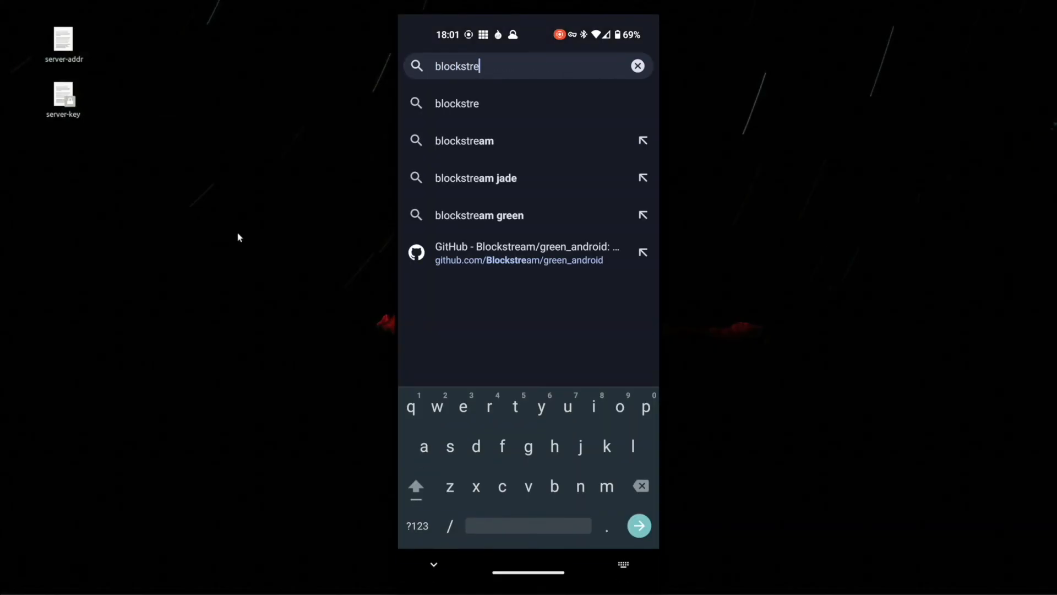
pyautogui.click(638, 526)
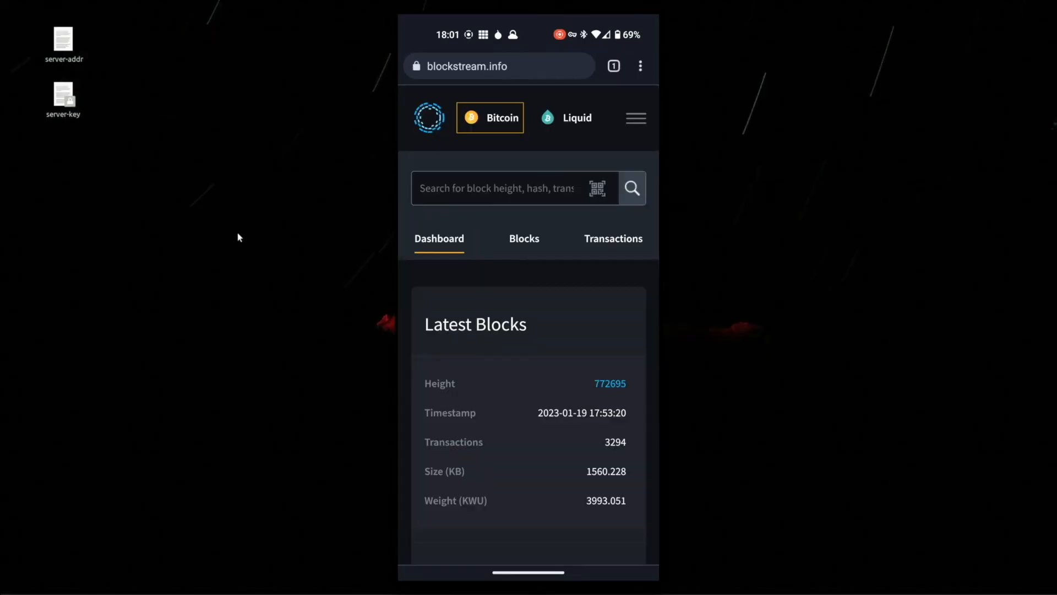
pyautogui.click(524, 238)
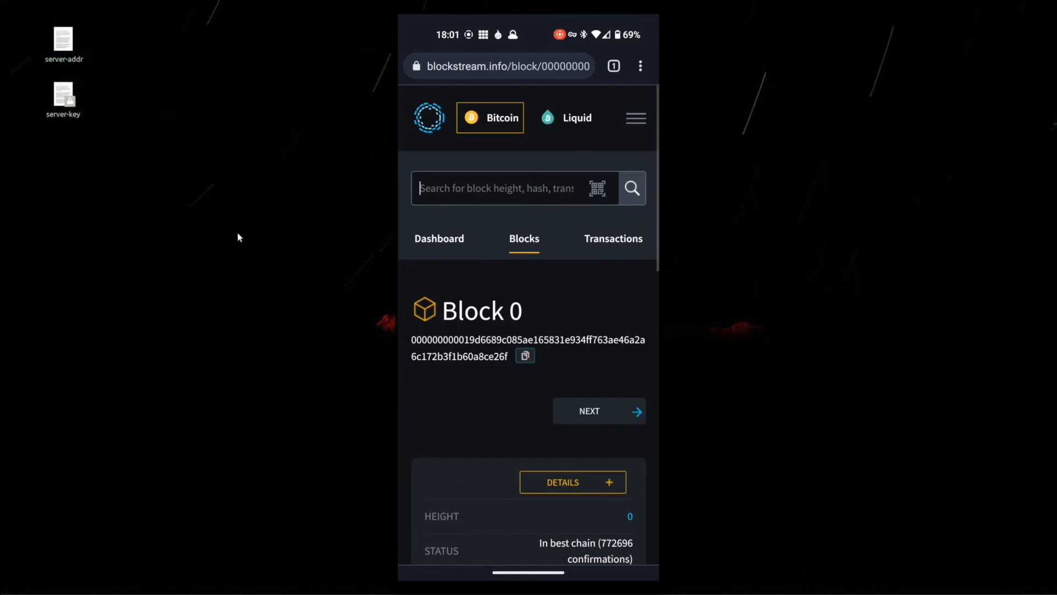
pyautogui.scroll(-3)
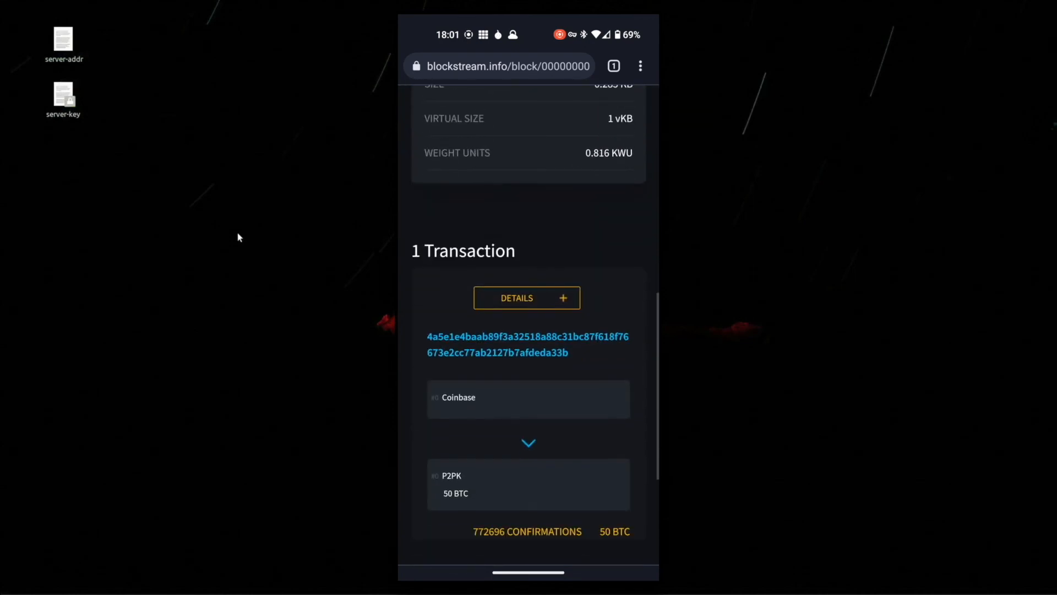
pyautogui.click(528, 343)
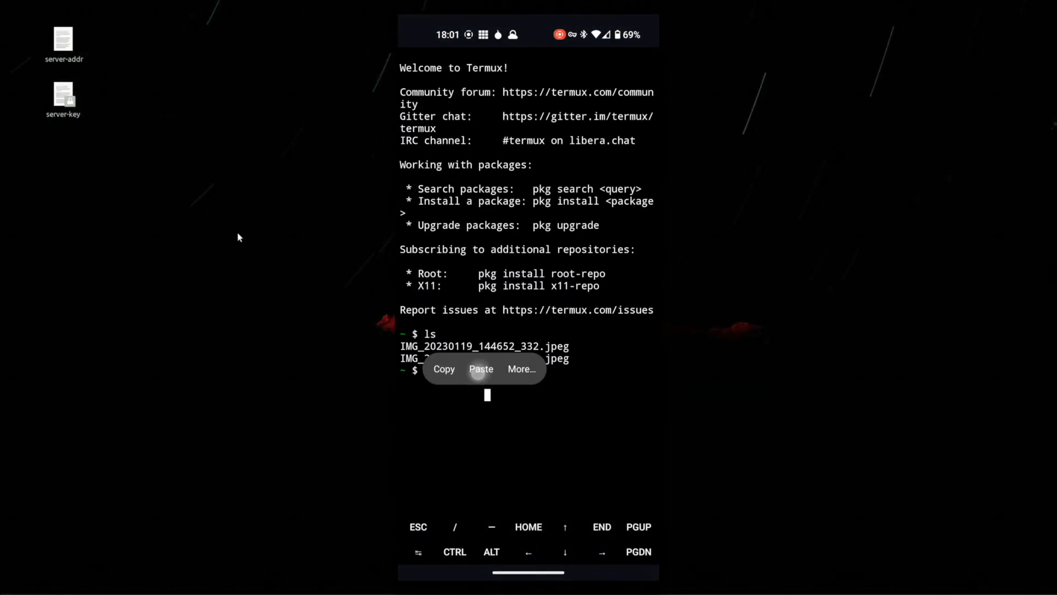
pyautogui.click(481, 369)
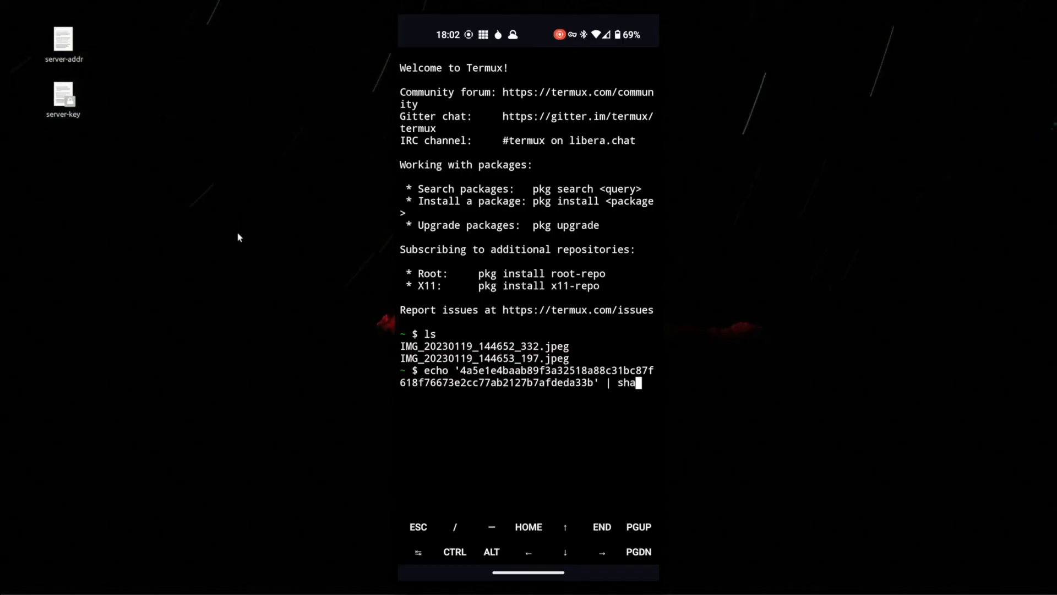
pyautogui.press('Return')
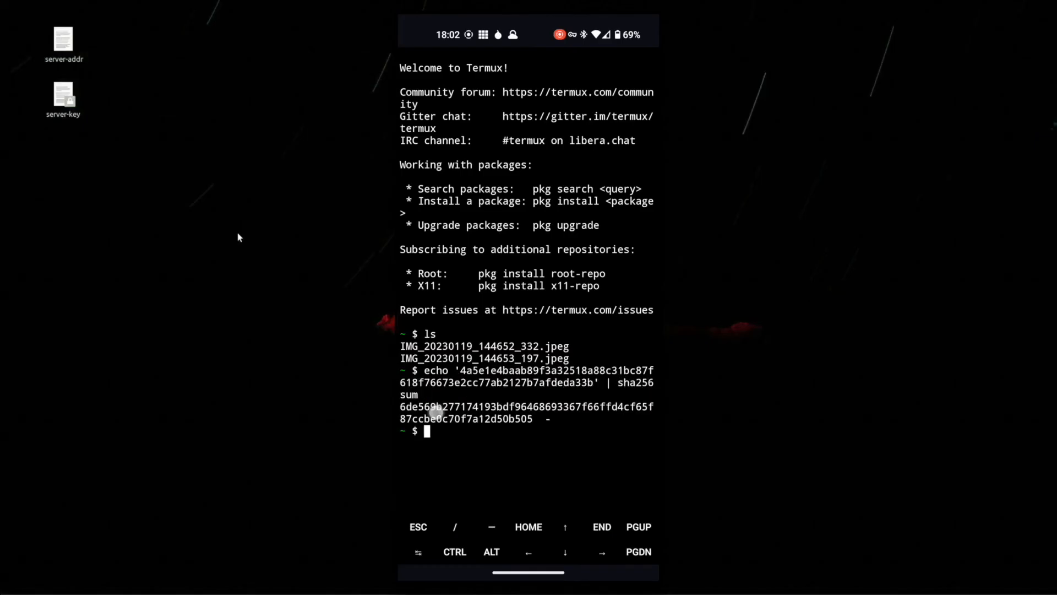
pyautogui.doubleClick(526, 407)
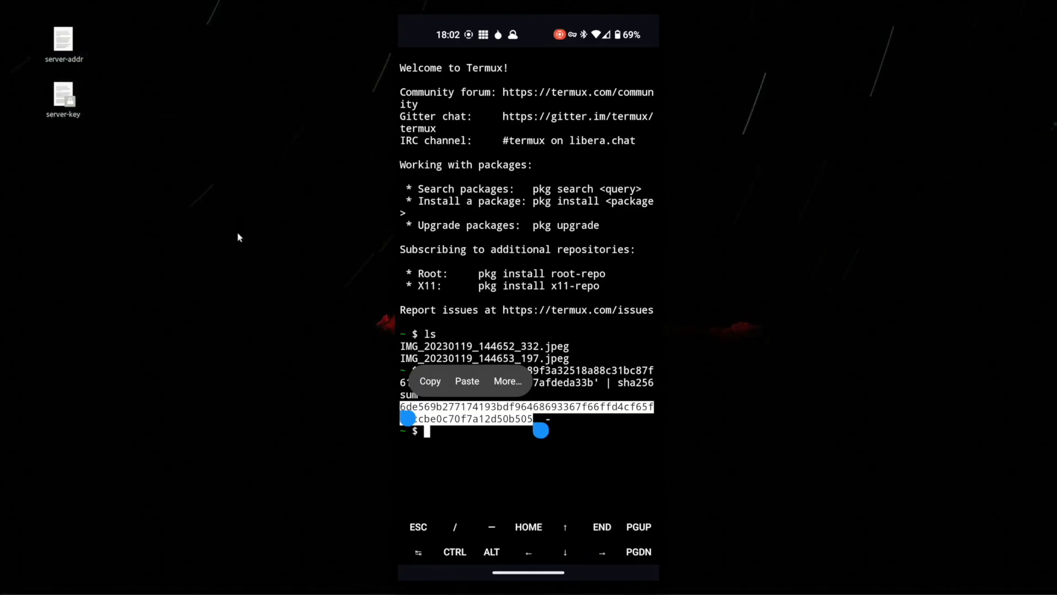
pyautogui.click(467, 381)
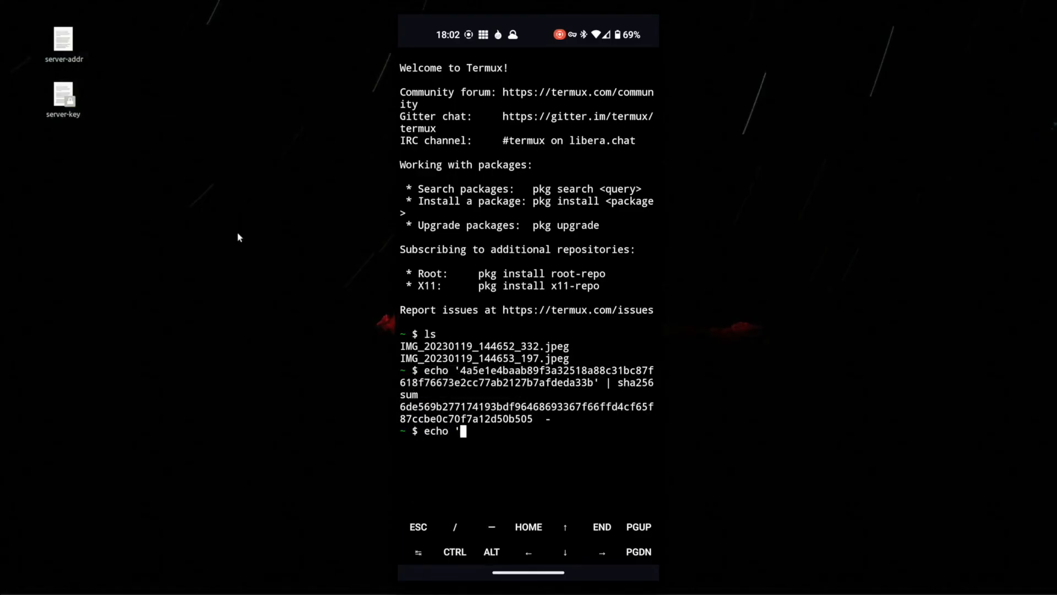
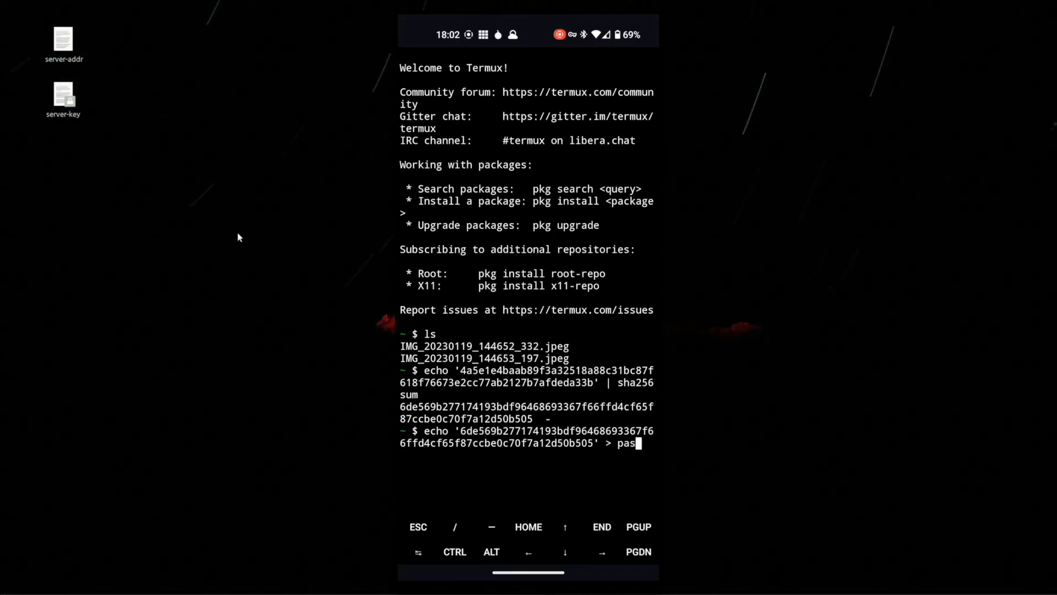
pyautogui.press('Return')
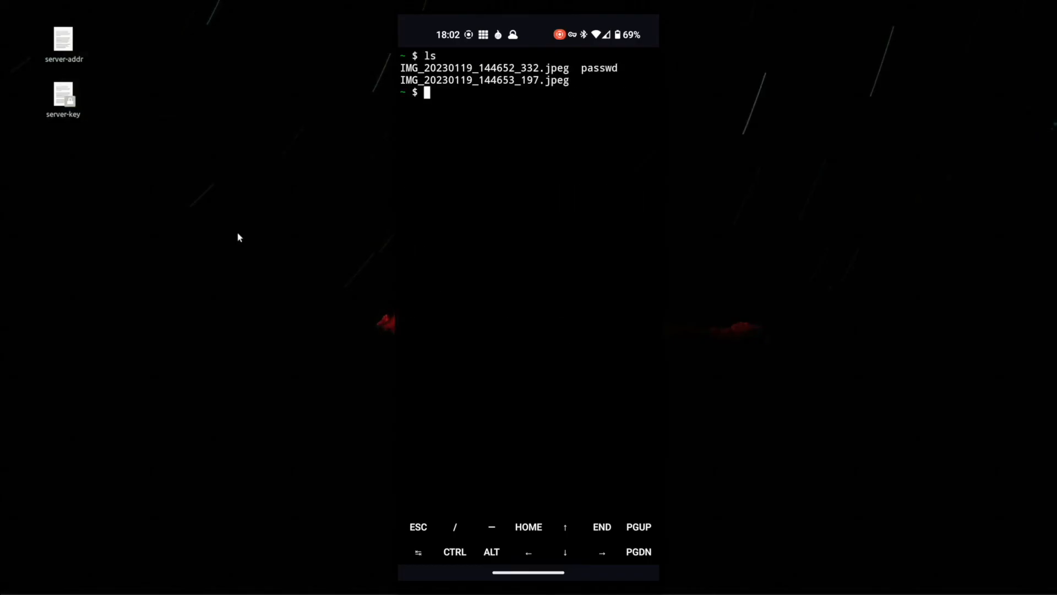
# Extract secret1 and secret2 from both IMG_20230119 photos with steghide, using the passwd hash.
pyautogui.write('pkg install')
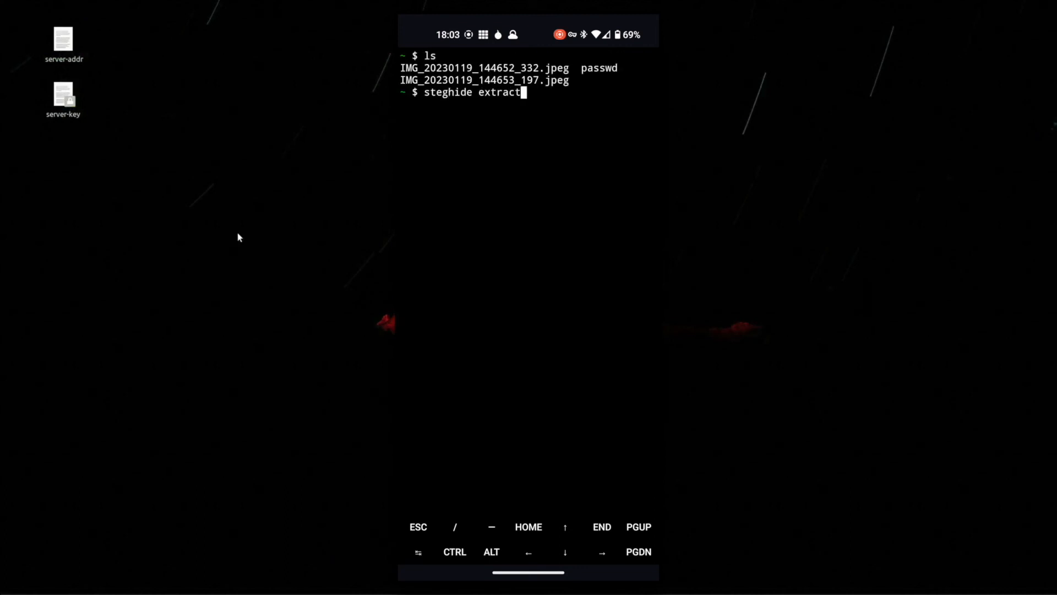
pyautogui.write('-sf IMG_20230119_14465')
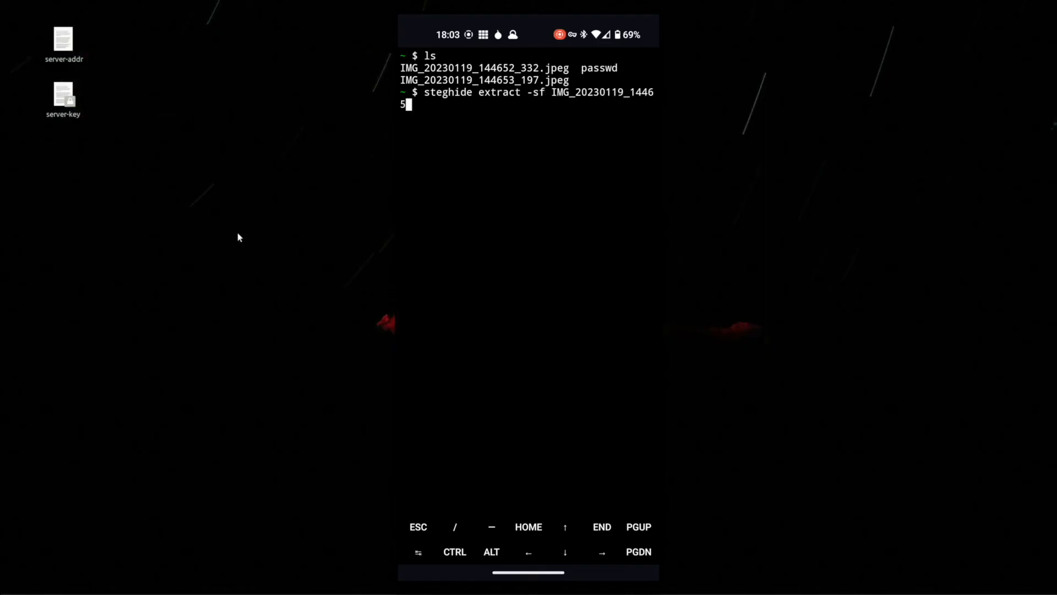
pyautogui.press('Return')
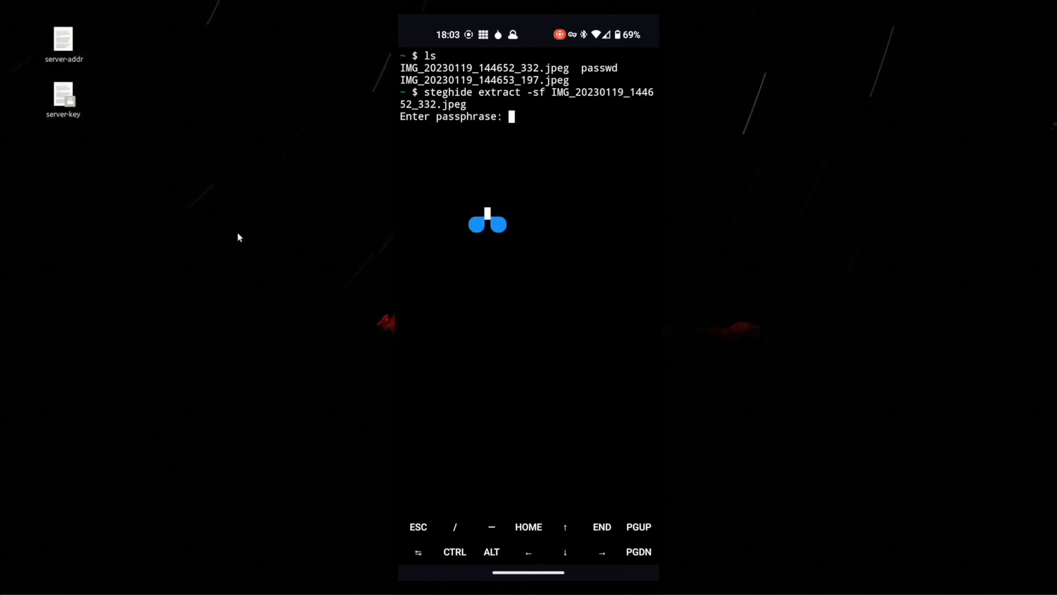
pyautogui.press('Return')
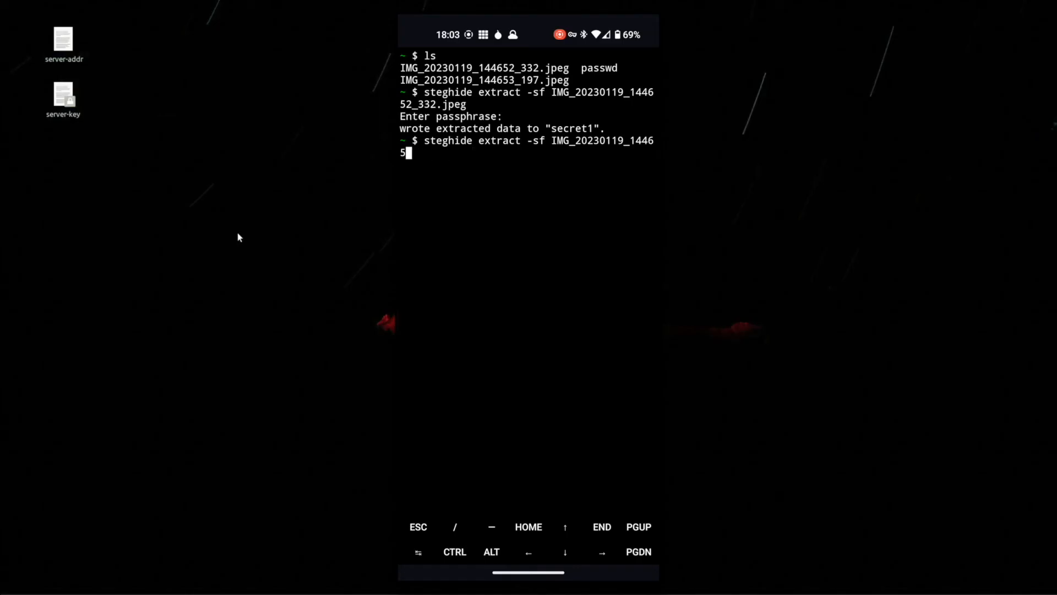
pyautogui.press('Return')
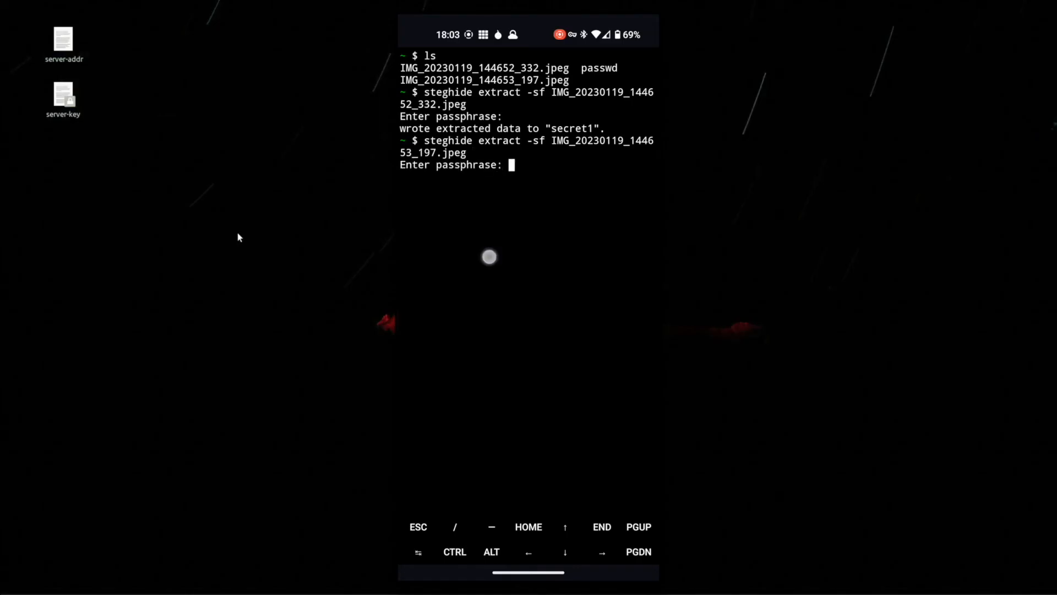
pyautogui.press('Return')
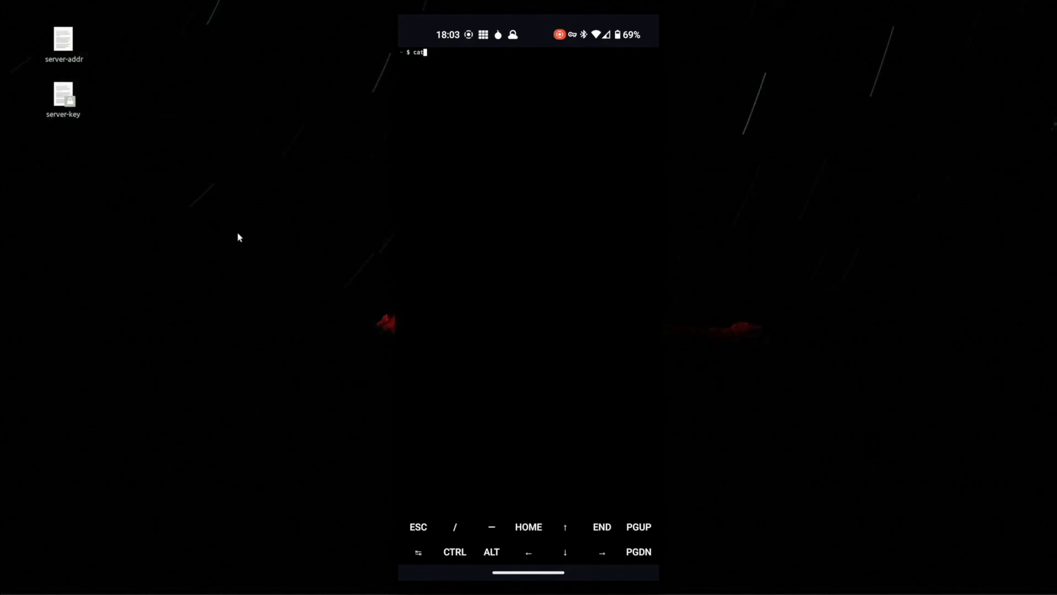
pyautogui.press('Return')
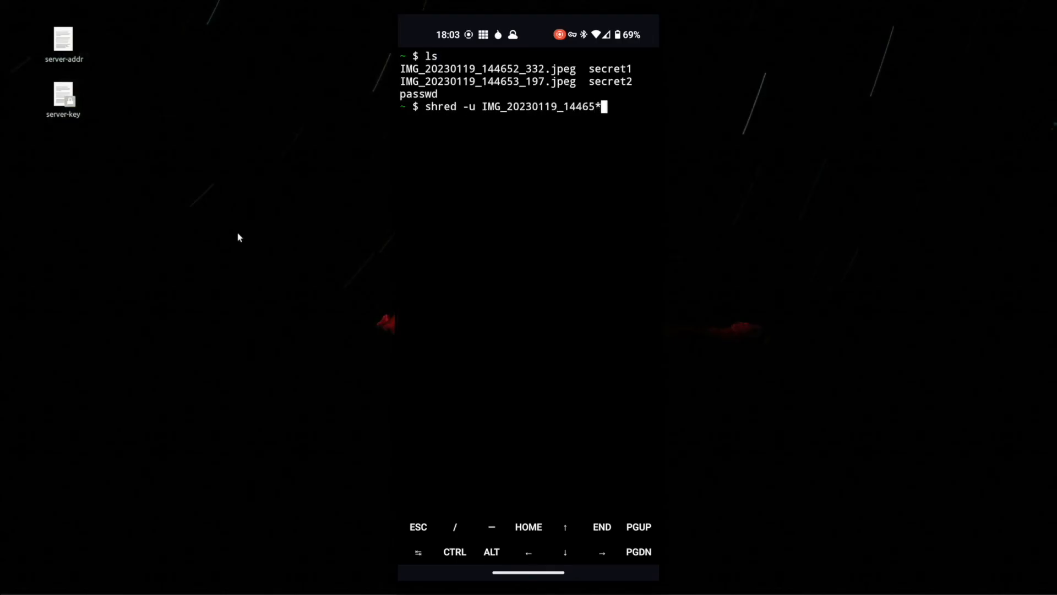
# Shred the photos and passwd, install gnupg, and decrypt secret1 to show the seed words and onion address.
pyautogui.press('Return')
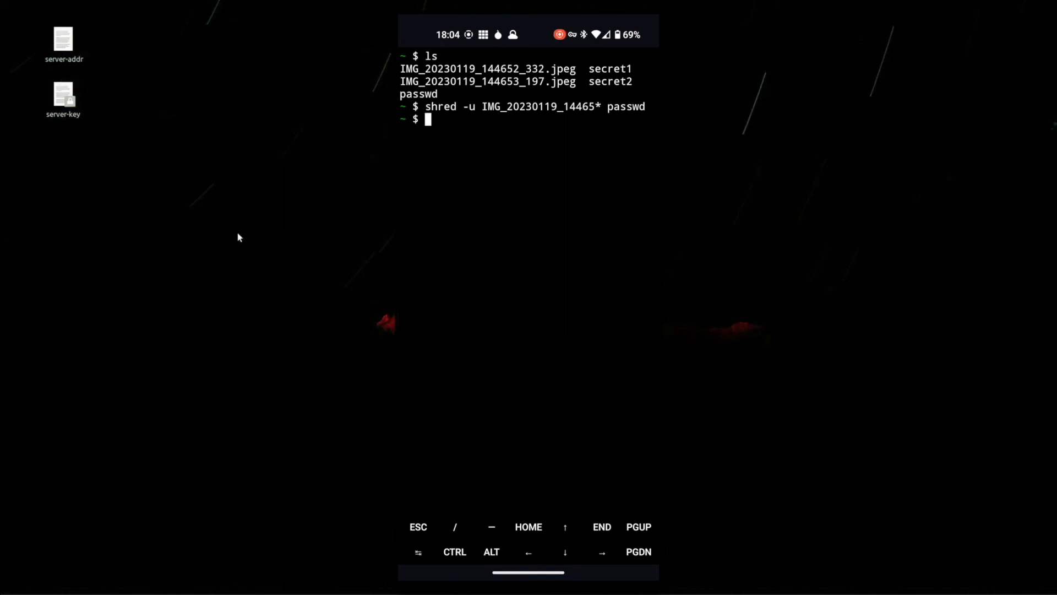
pyautogui.write('pkg insta')
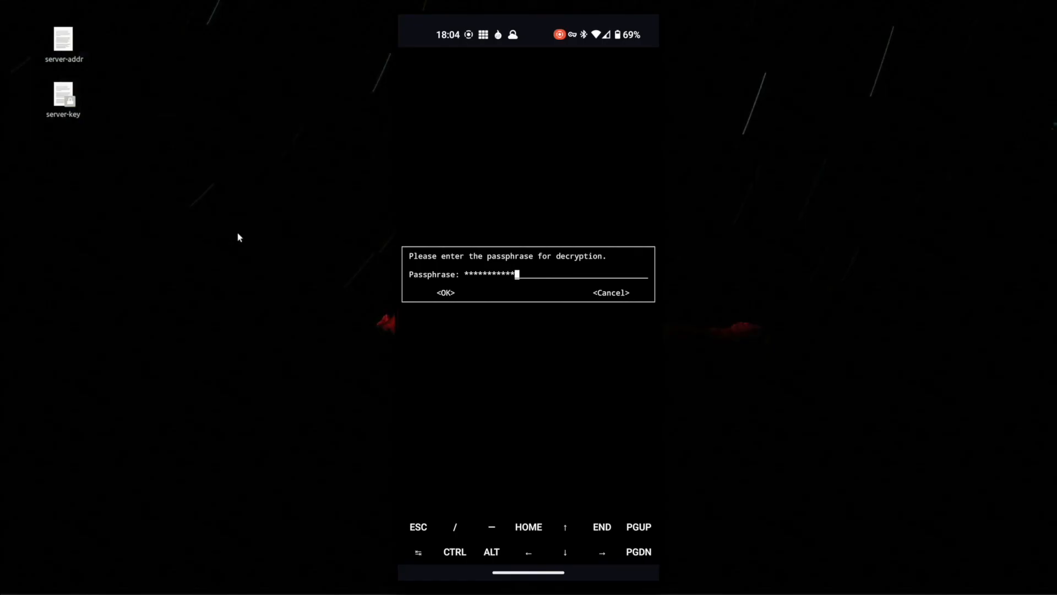
pyautogui.click(444, 291)
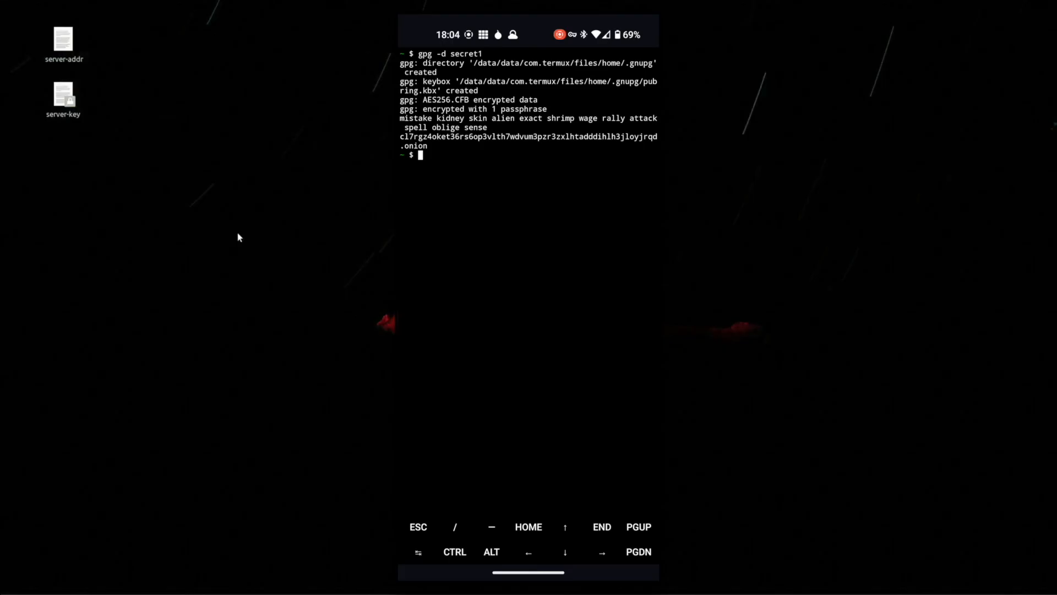
pyautogui.doubleClick(528, 137)
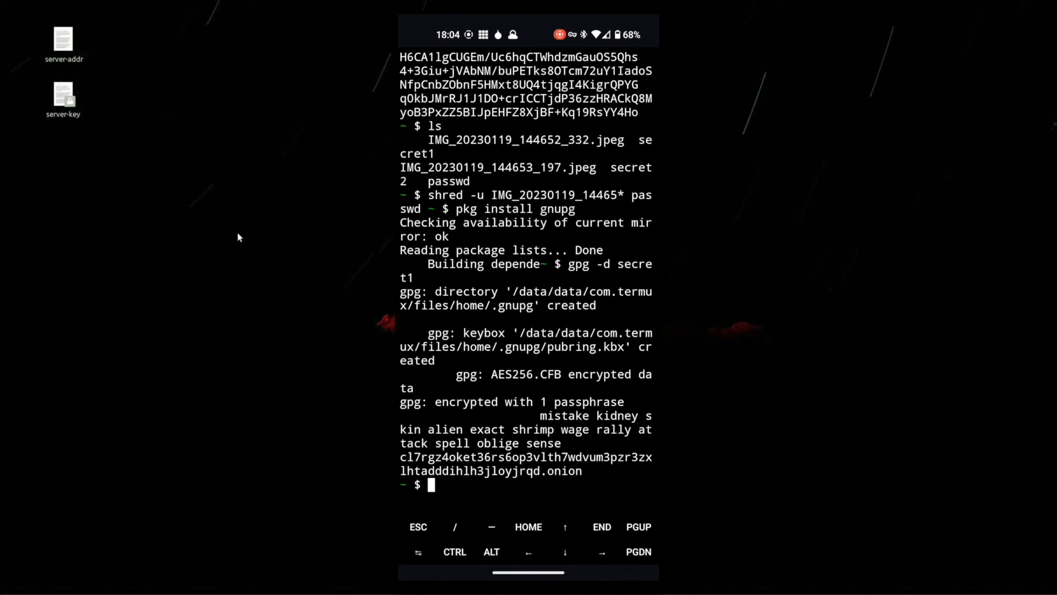
# Save cl7rgz4oket36rs6op3vlth7wdvum3pzr3zxlhtadddihlh3jloyjrqd.onion into the server file and shred secret1.
pyautogui.write("echo '")
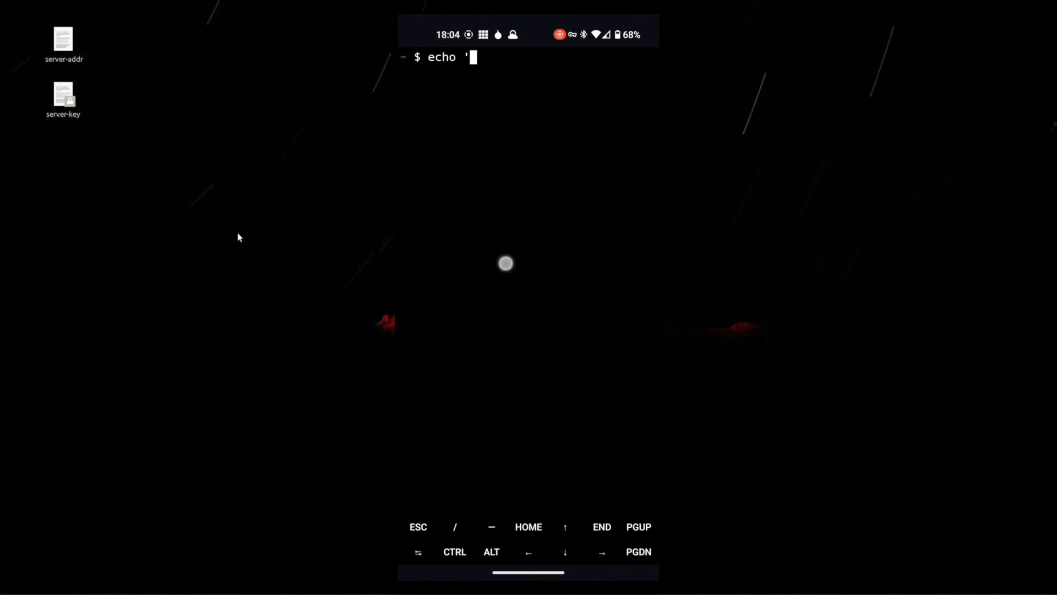
pyautogui.write("cl7rgz4oket36rs6op3vlth7wdvum3pzr3zxlhtadddihlh3jloyjrqd.onion' > server")
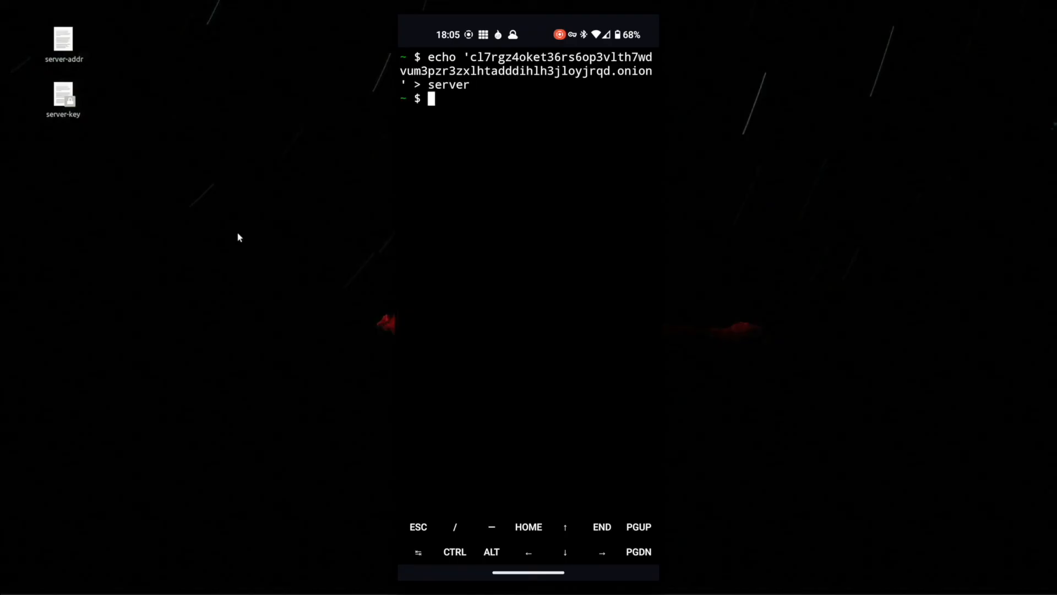
pyautogui.write('shred -u secret1')
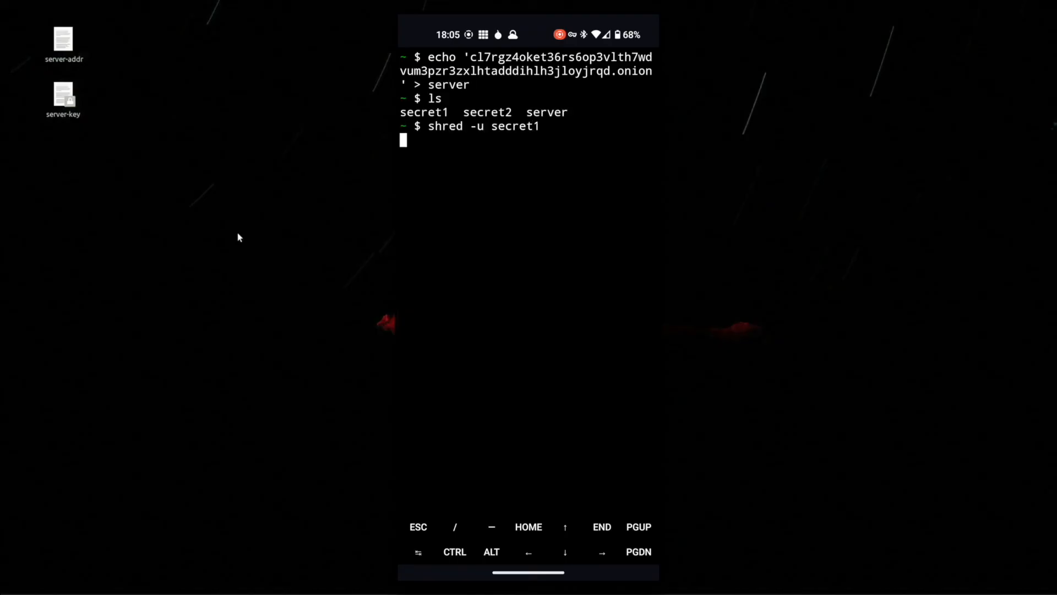
# Rename secret2 to server-key with chmod 400 and start installing openssh.
pyautogui.write('mv secret2 server-key')
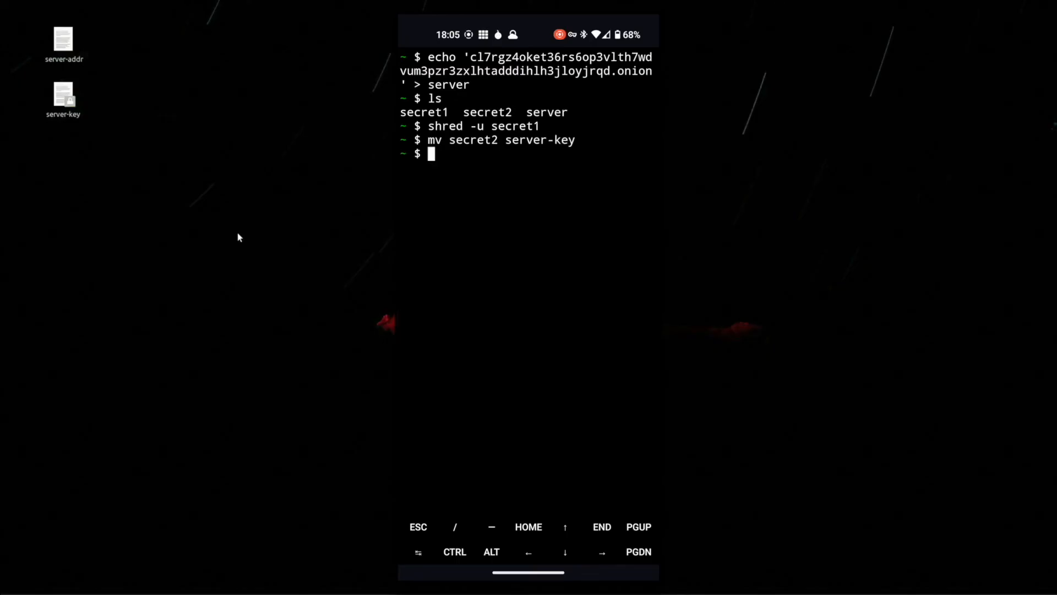
pyautogui.write('chmod 400 server-')
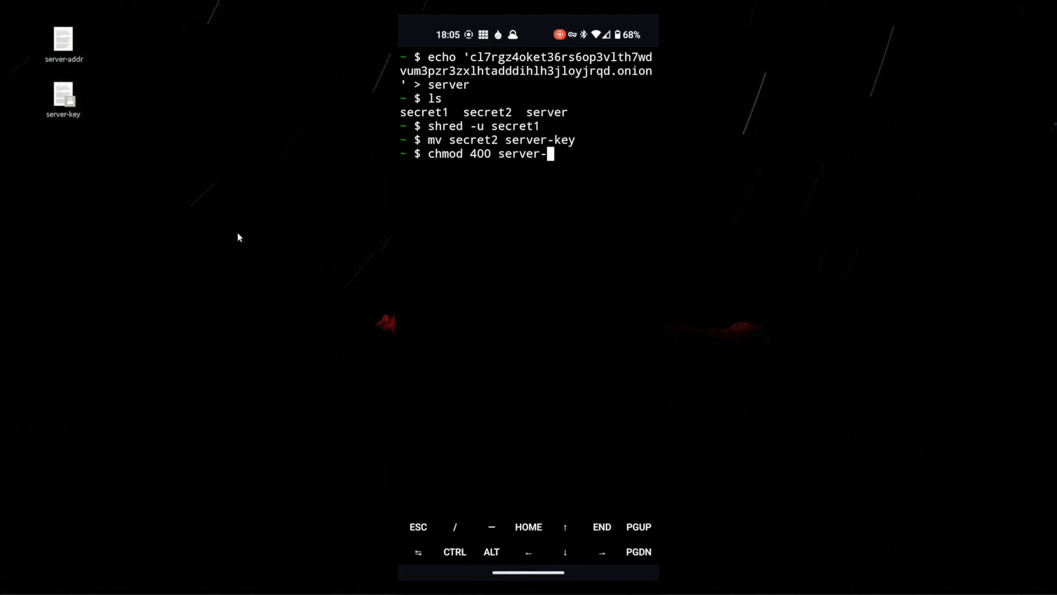
pyautogui.press('Return')
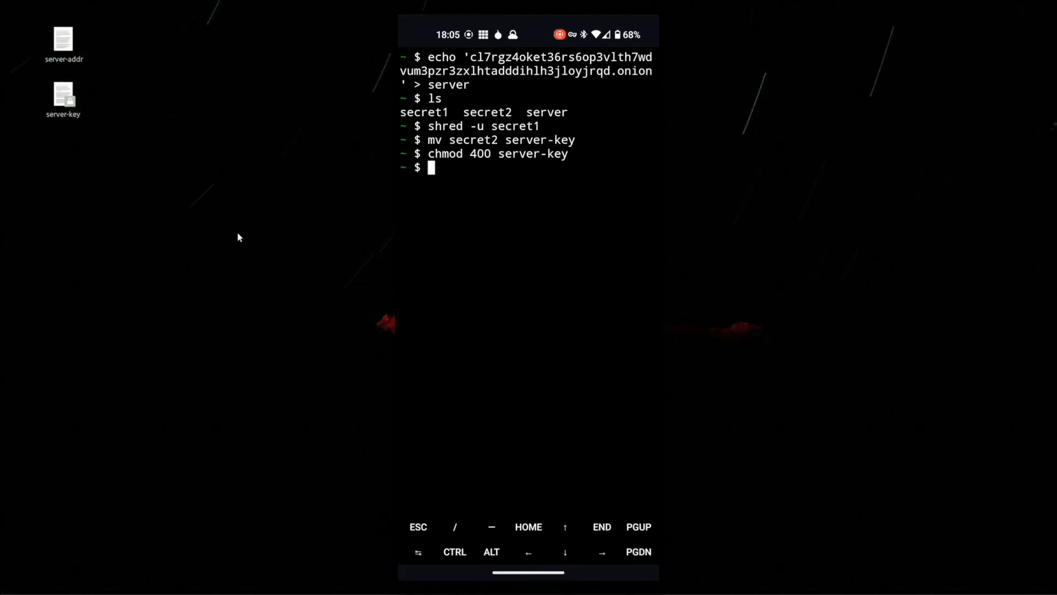
pyautogui.write('pkg install openssh')
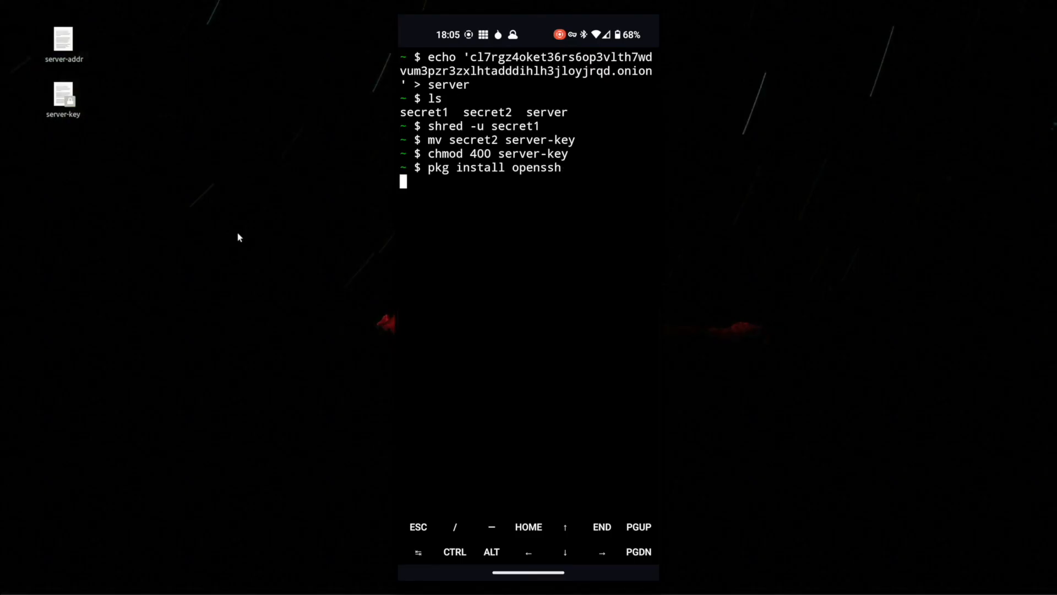
# Install openssh, upgrade packages to fix the missing libcrypto.so.3, and install torsocks.
pyautogui.press('Return')
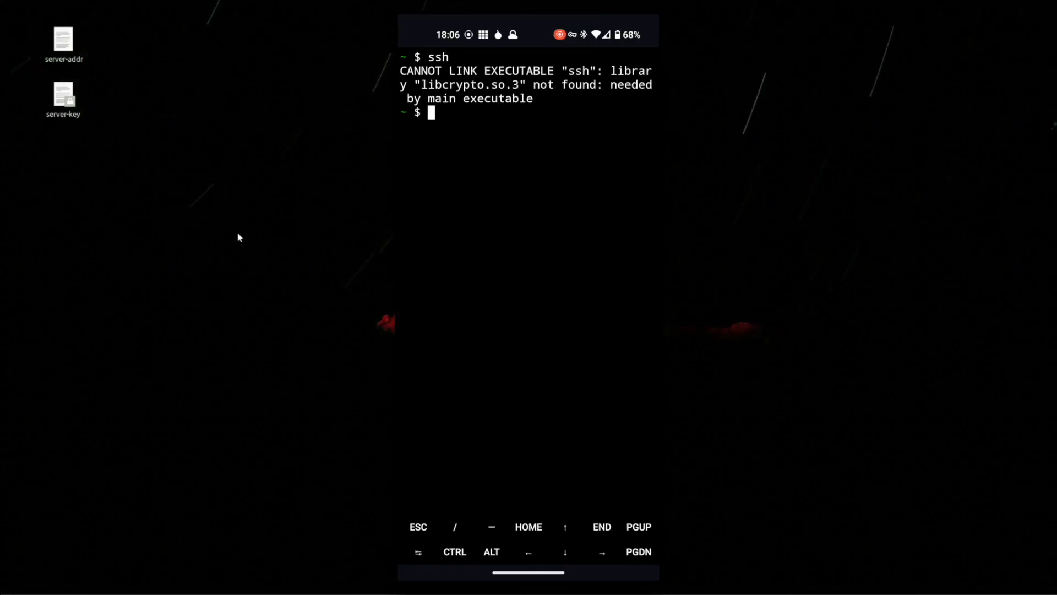
pyautogui.write('pkg upgra')
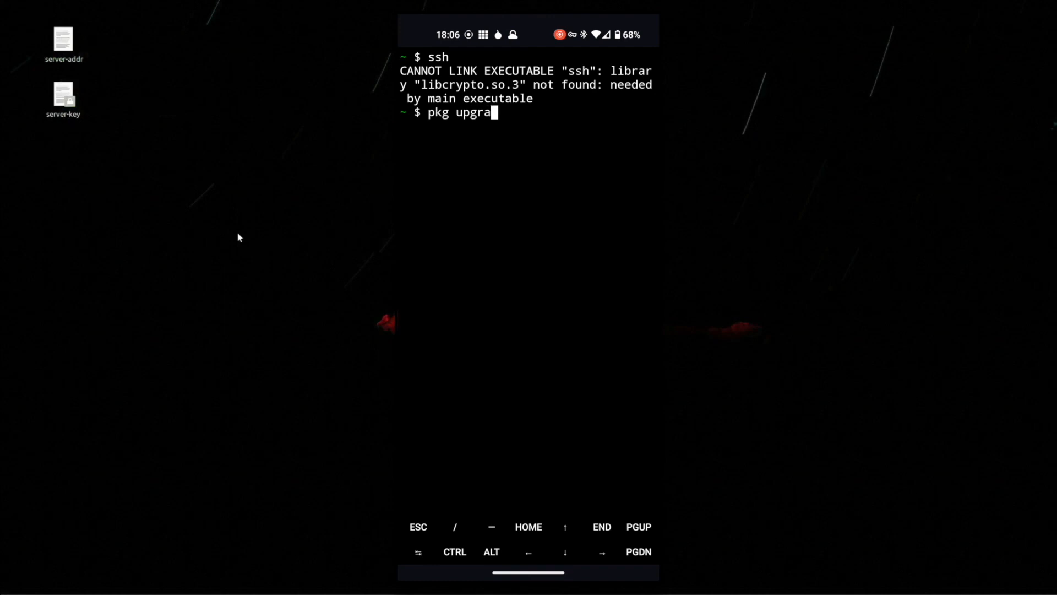
pyautogui.press('Return')
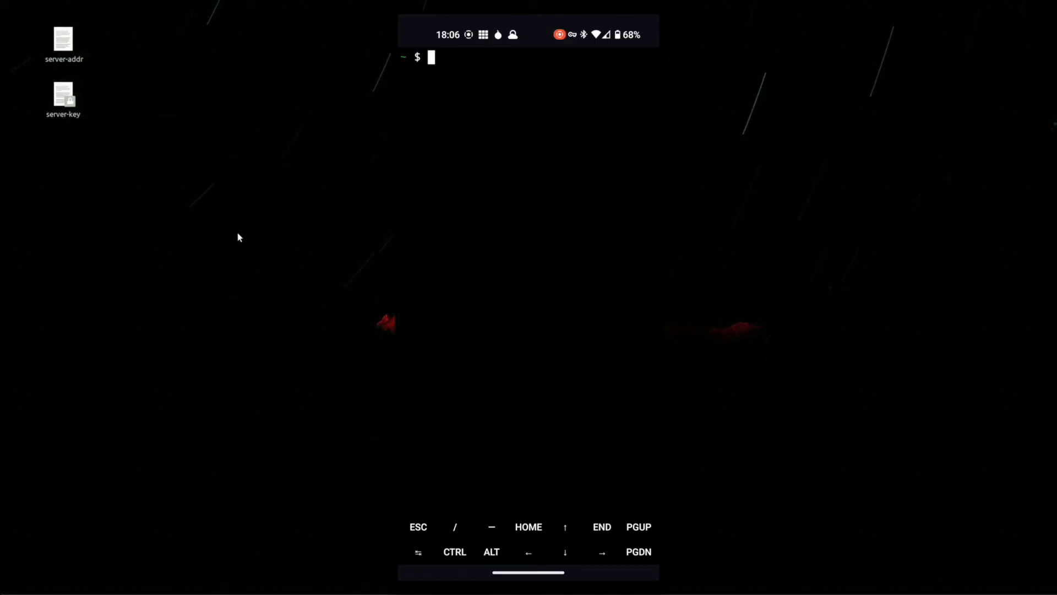
pyautogui.write('pkg install torsocks')
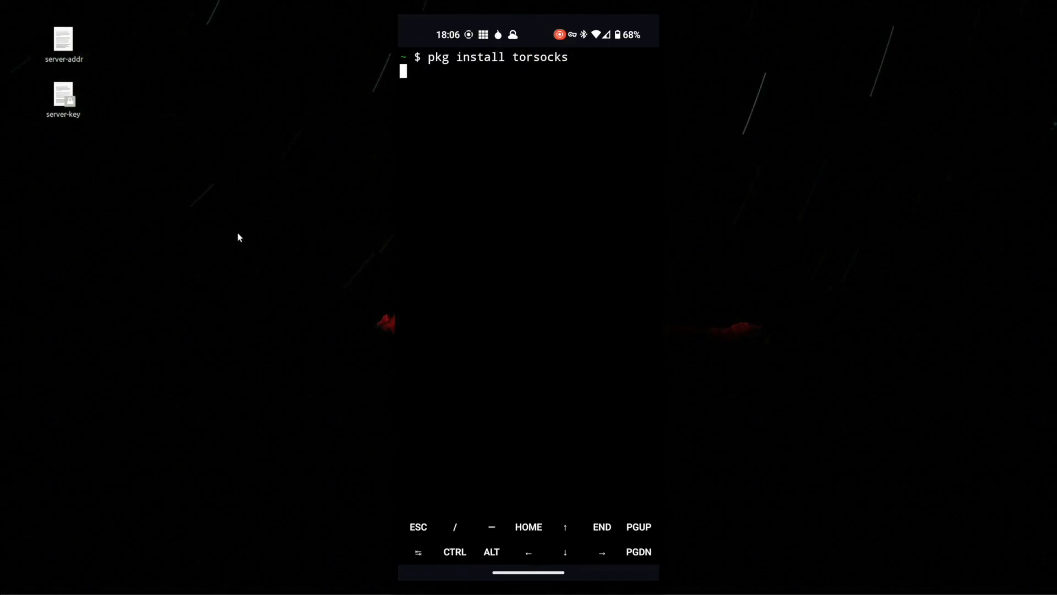
pyautogui.press('Return')
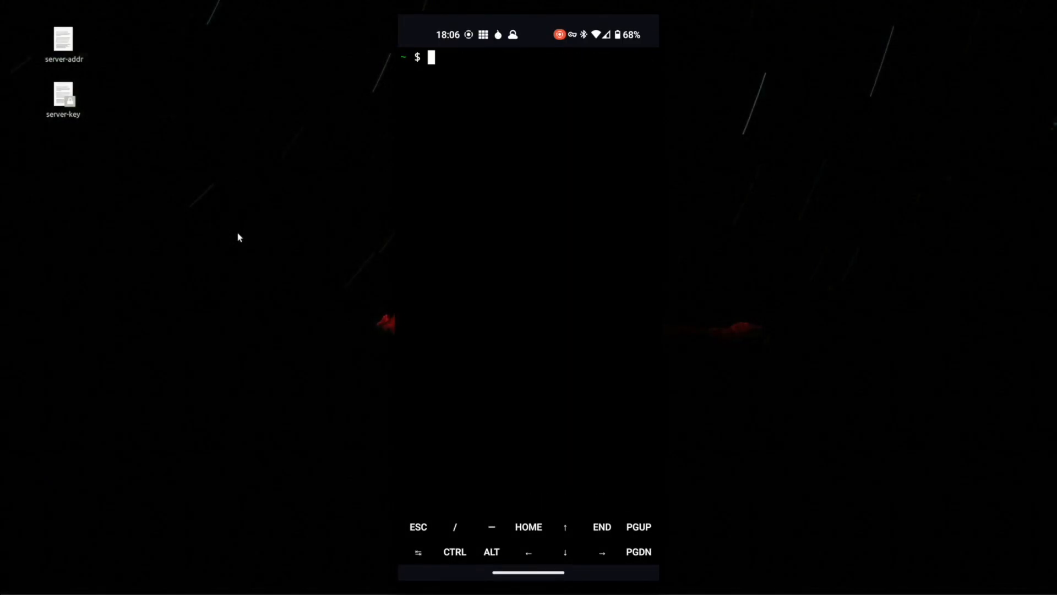
# Confirm torsocks curl ipinfo.io/ip shows Tor exit 185.220.102.249, then print the server file.
pyautogui.write('torsocks curl ipinfo.io/ip')
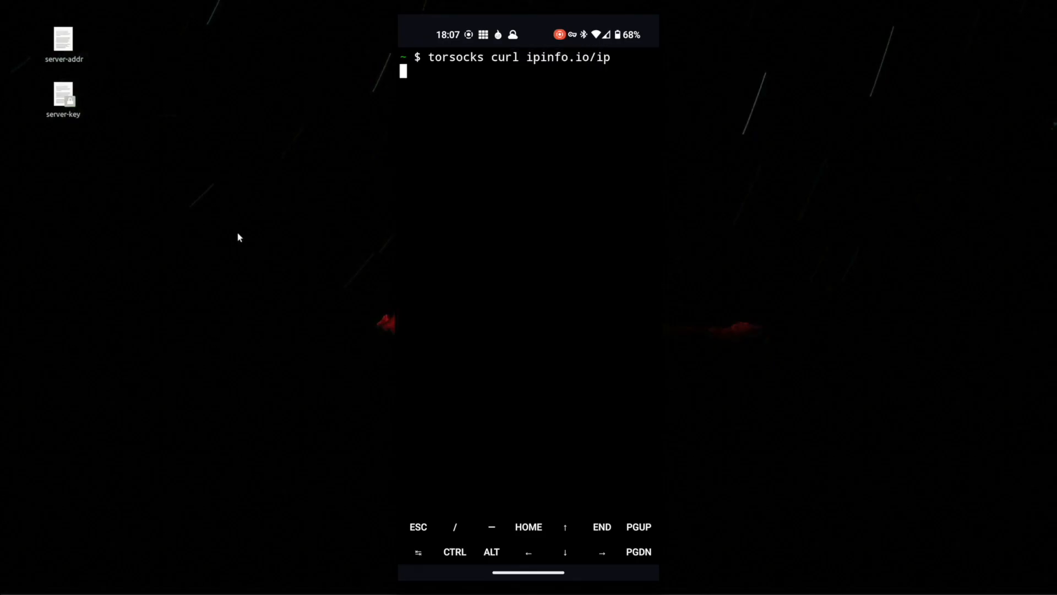
pyautogui.press('Return')
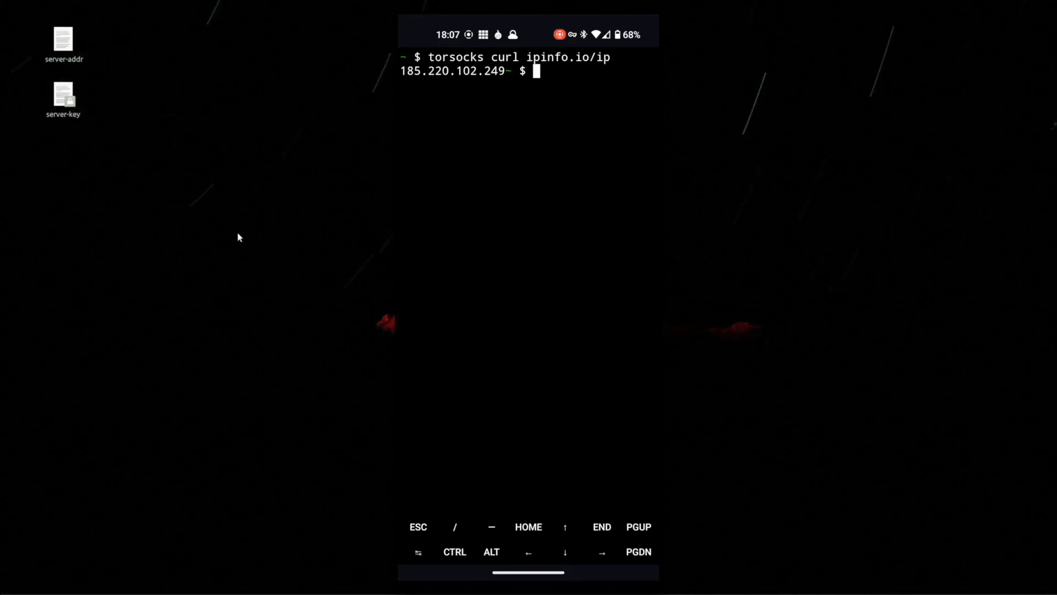
pyautogui.write('cat server')
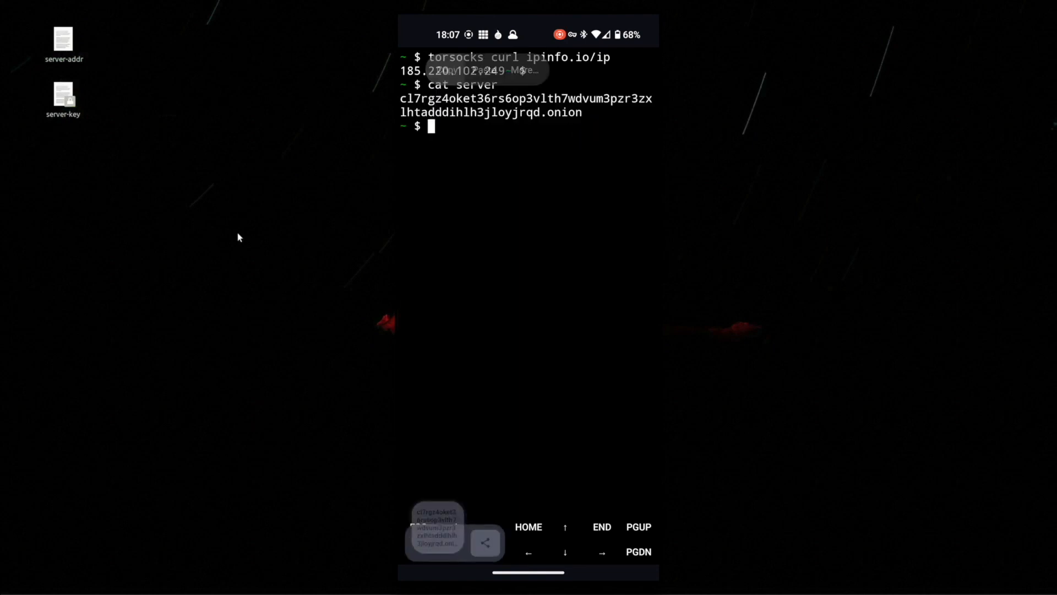
# SSH as ubuntu to the onion address via torsocks with -i server-key, accept the host, and run ls.
pyautogui.write('torsocks s')
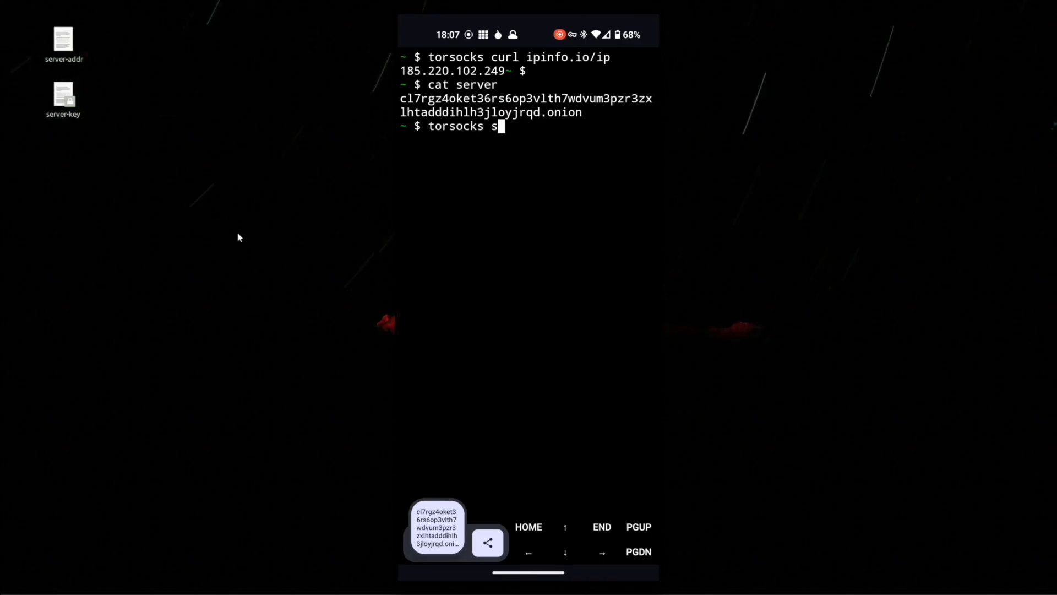
pyautogui.write('sh ubuntu')
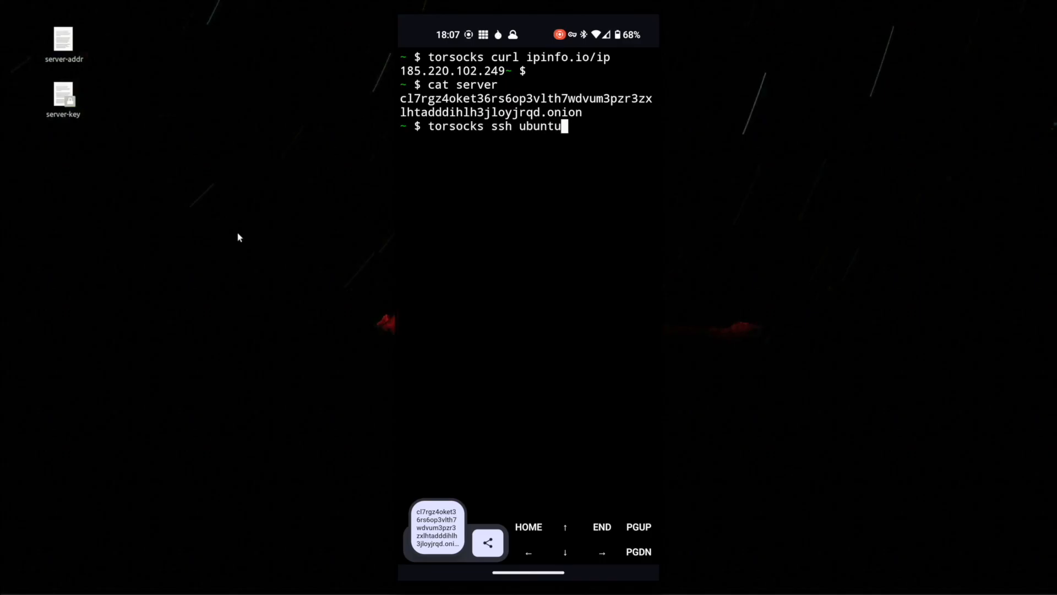
pyautogui.write('@')
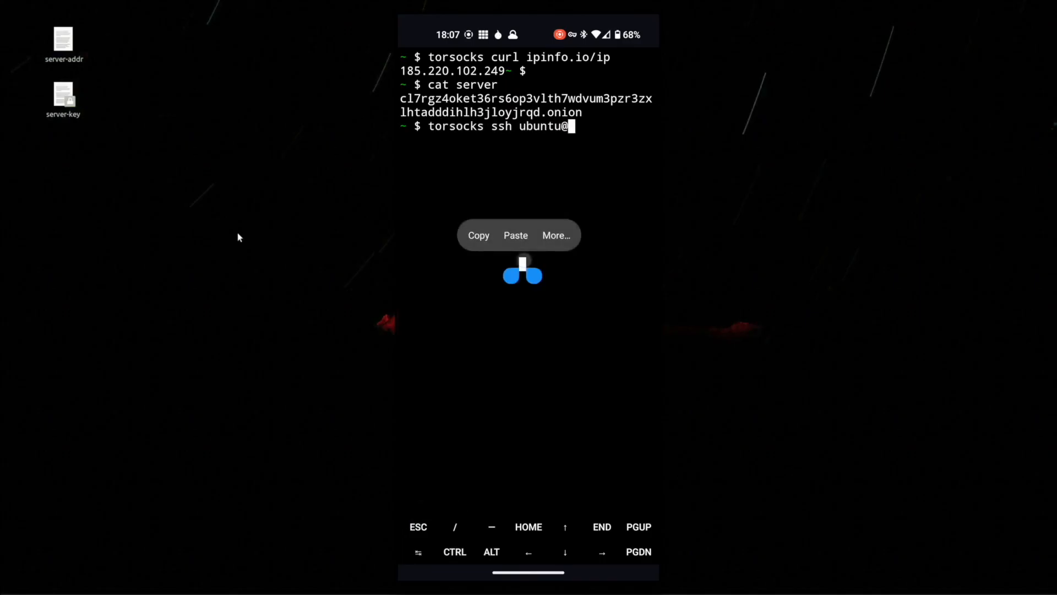
pyautogui.click(516, 236)
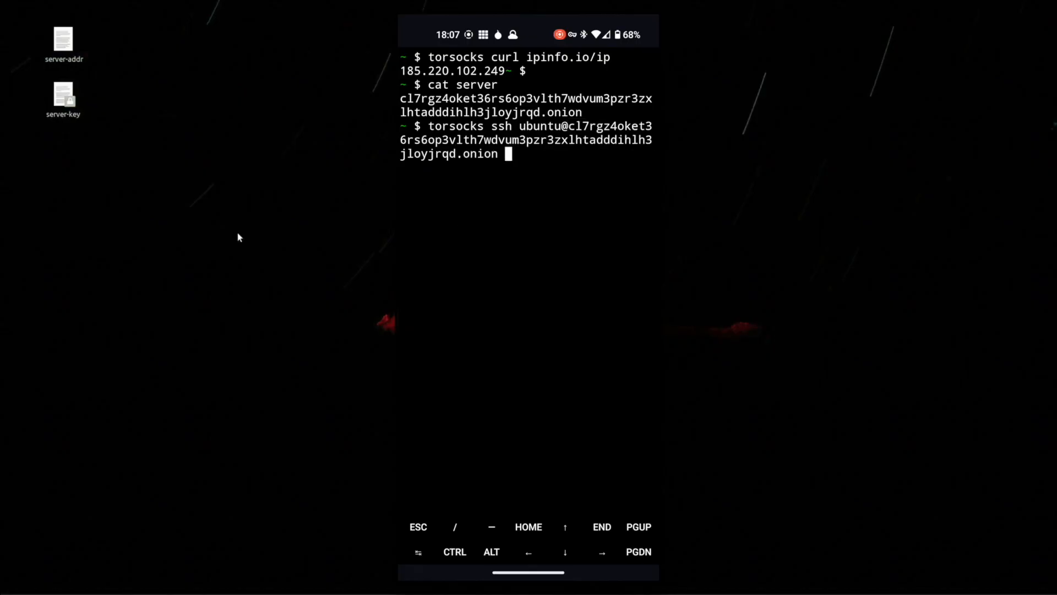
pyautogui.write('-i se')
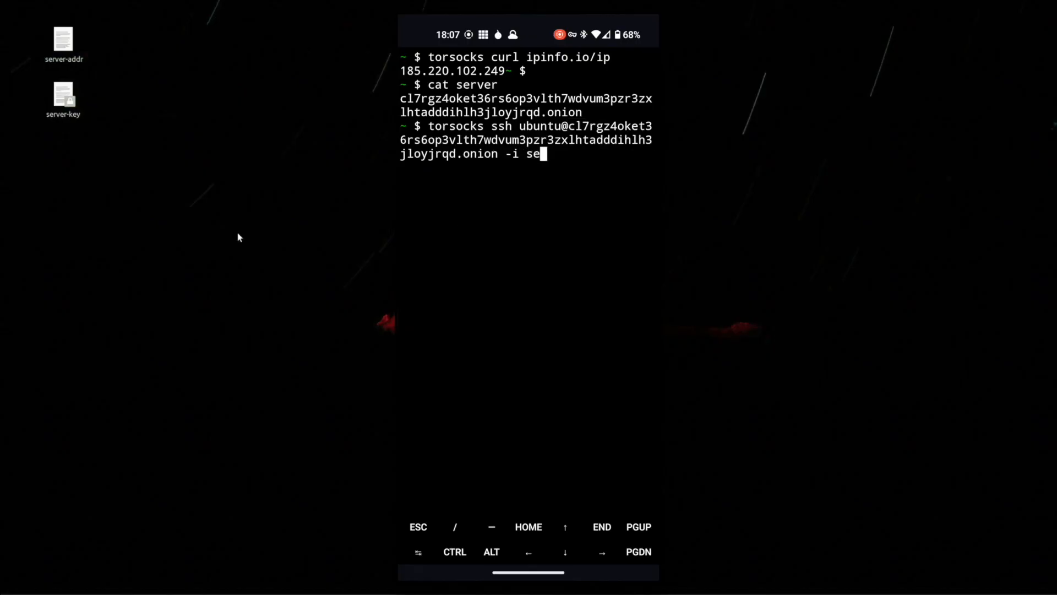
pyautogui.write('rver-key')
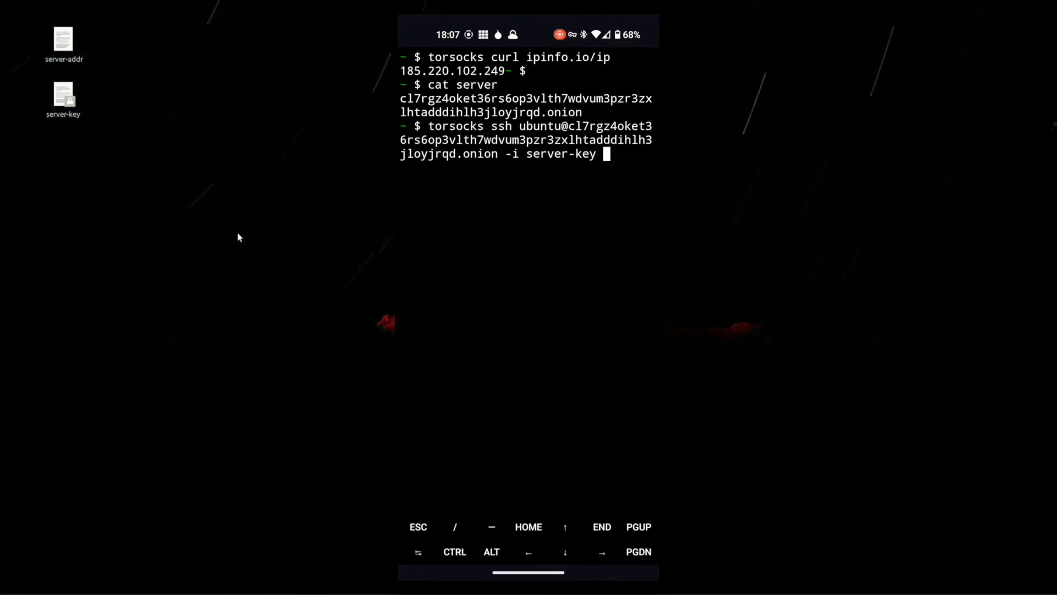
pyautogui.press('Return')
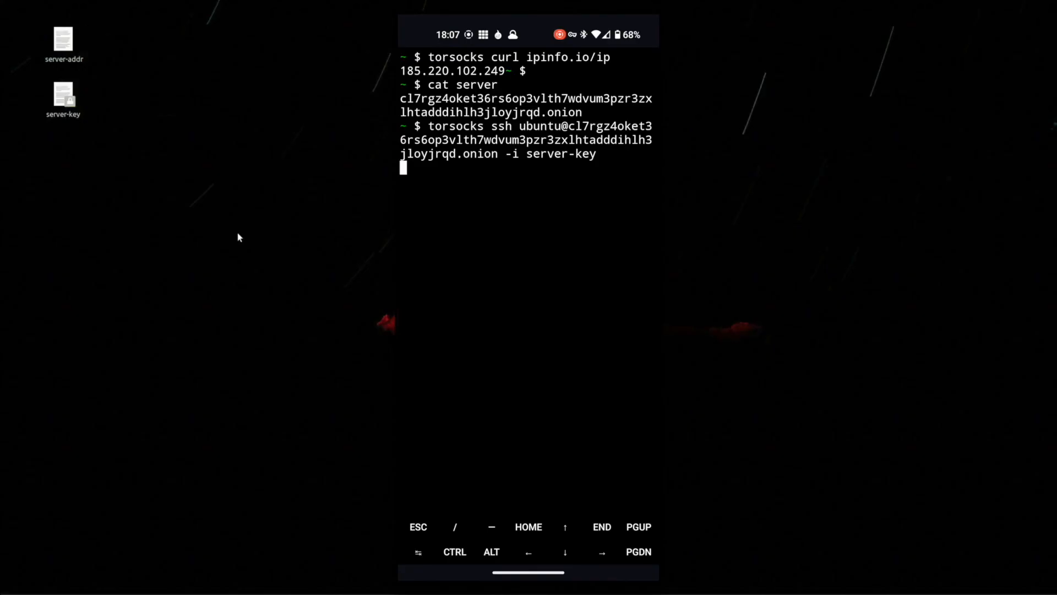
pyautogui.press('Return')
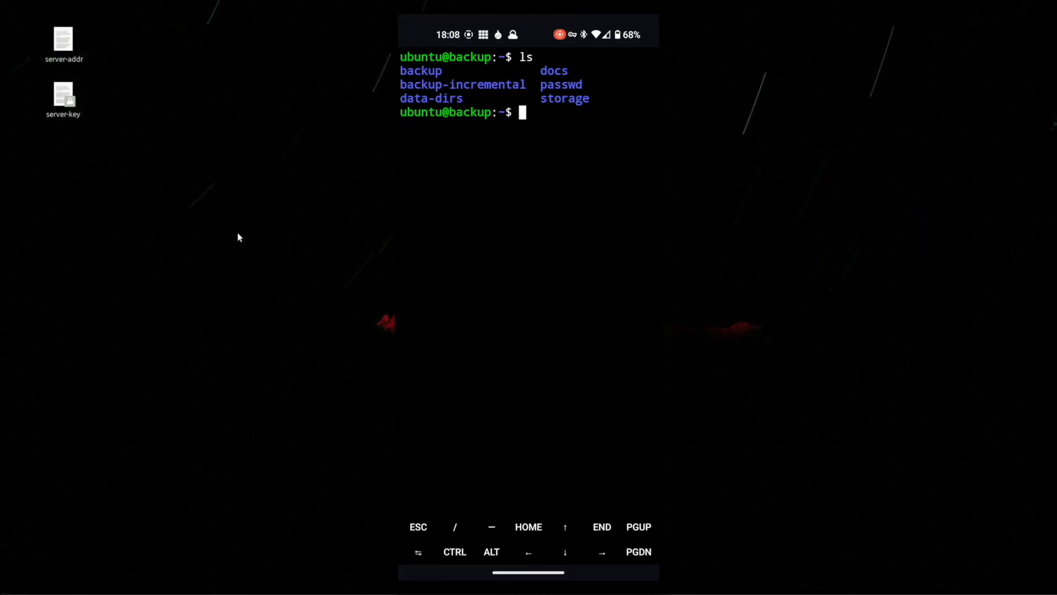
pyautogui.press('Return')
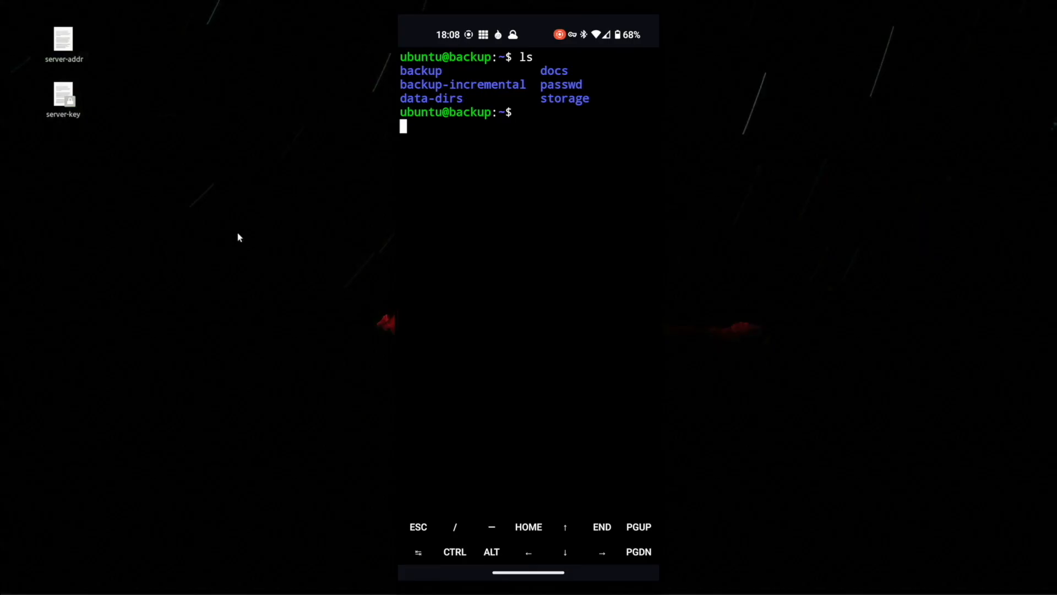